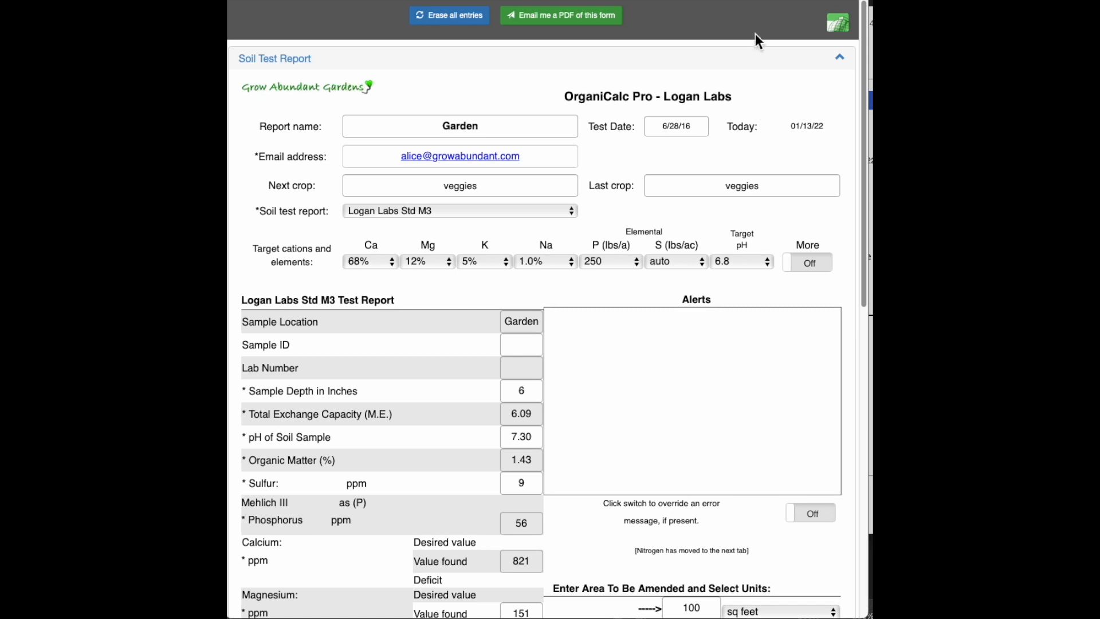
mouse_move(750, 44)
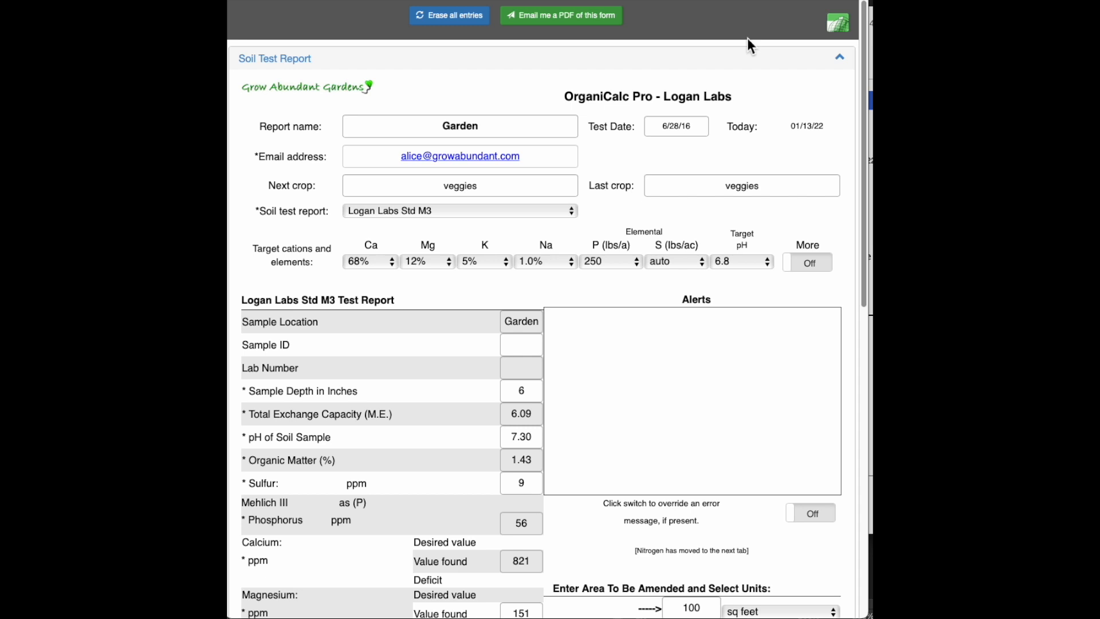
mouse_move(753, 46)
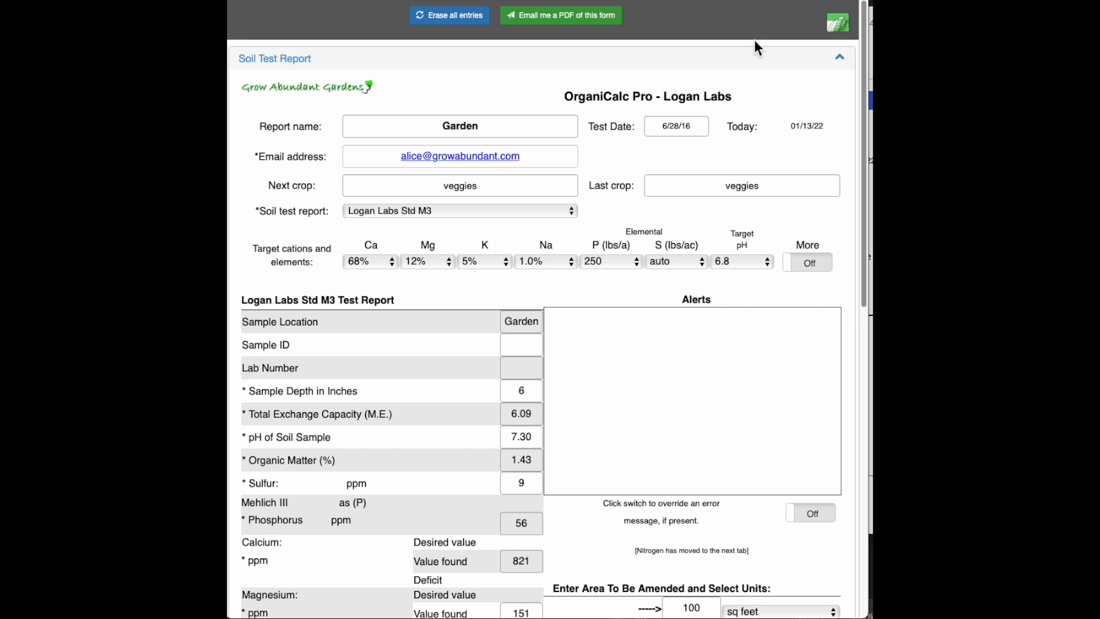
mouse_move(654, 83)
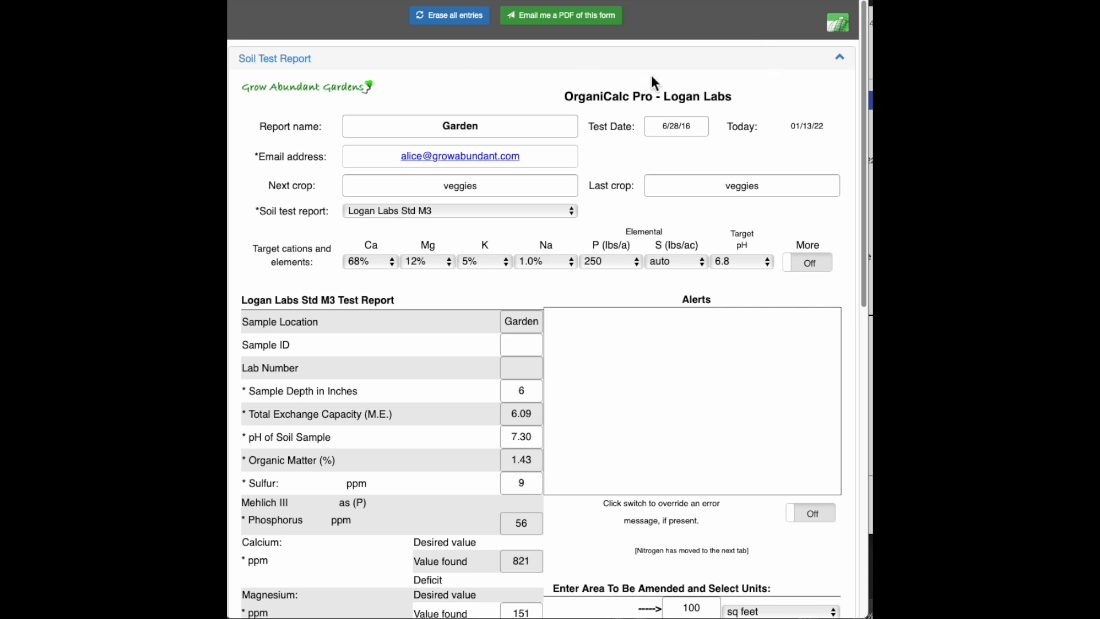
mouse_move(454, 244)
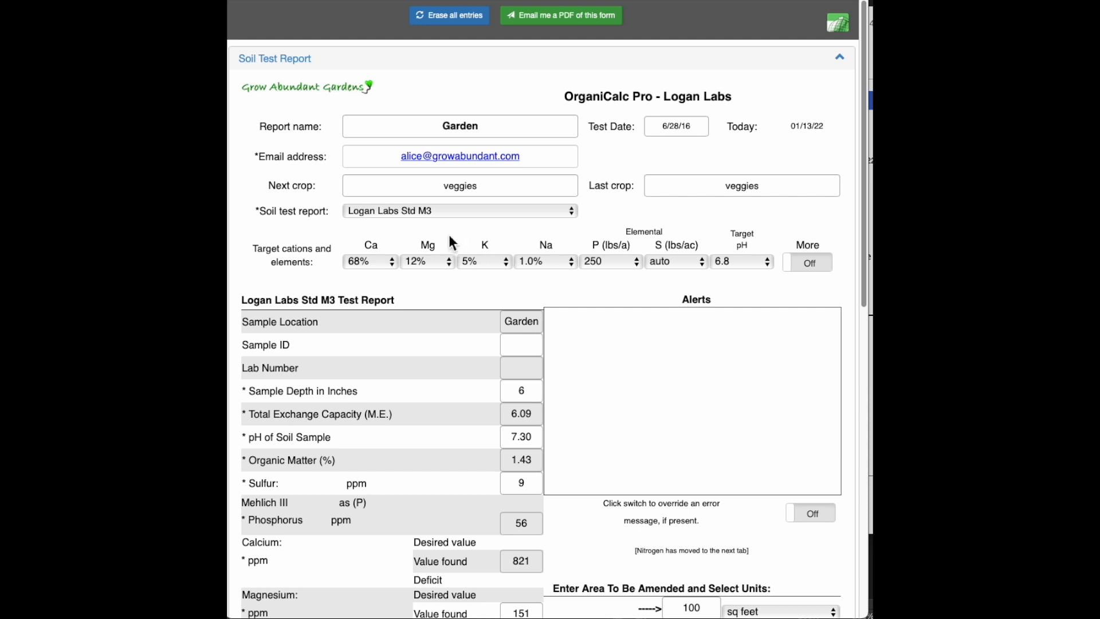
mouse_move(548, 127)
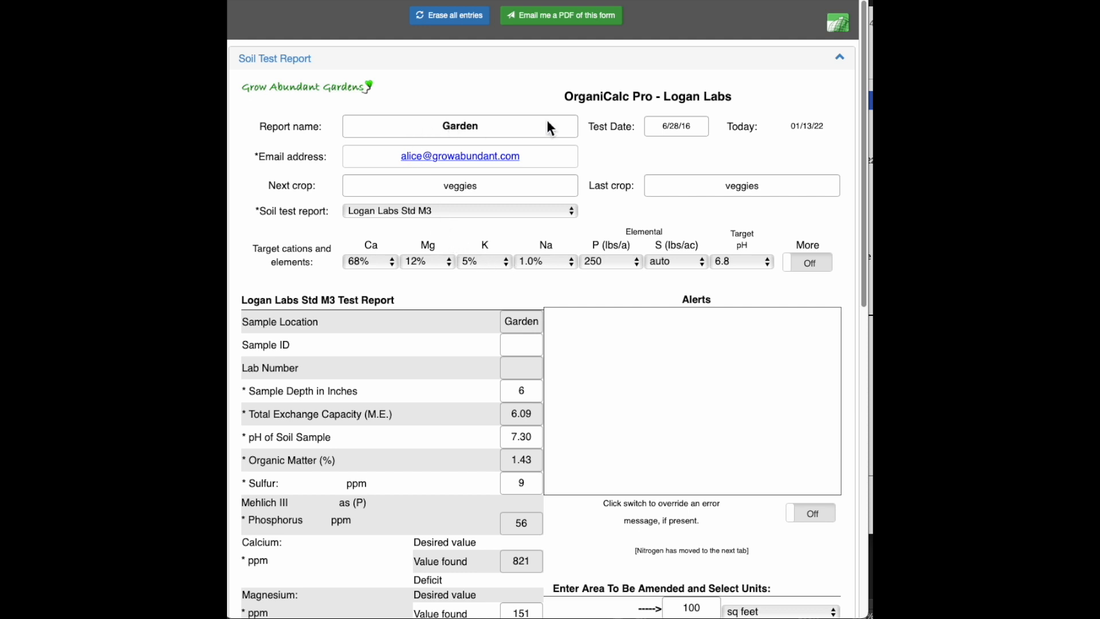
mouse_move(444, 392)
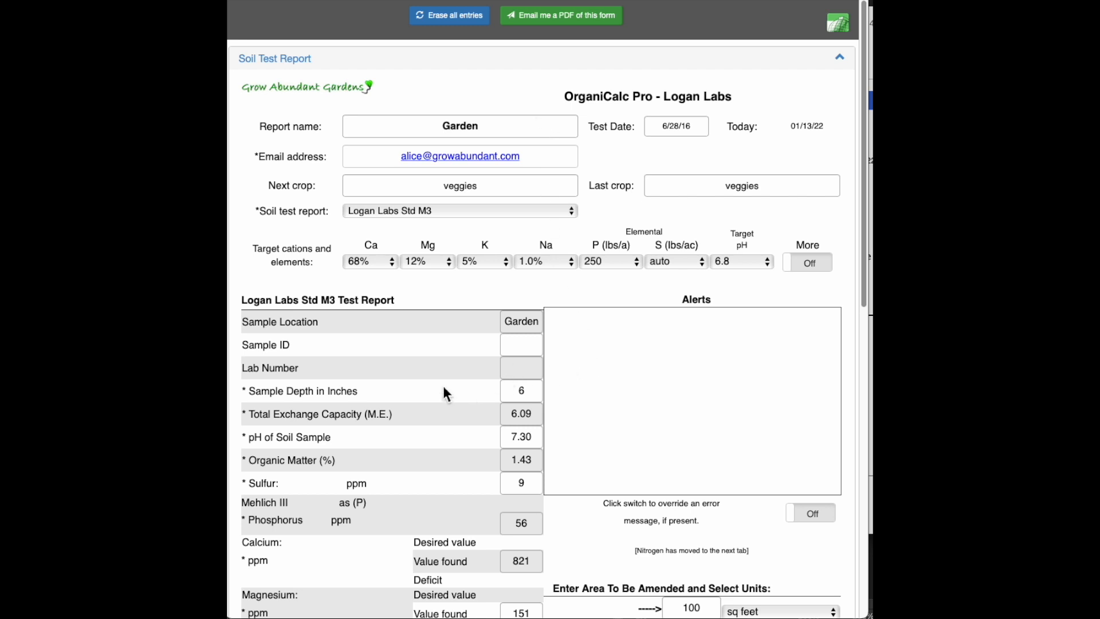
Scroll the Soil Test Report up and down between the header and the micronutrient rows.
scroll("down", 3)
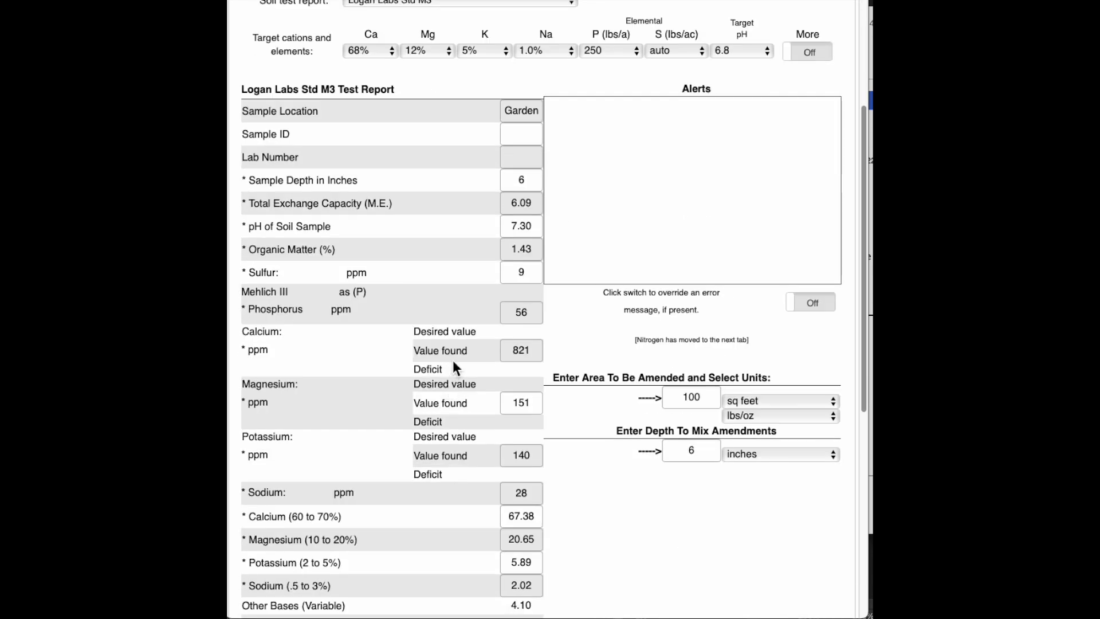
scroll("up", 3)
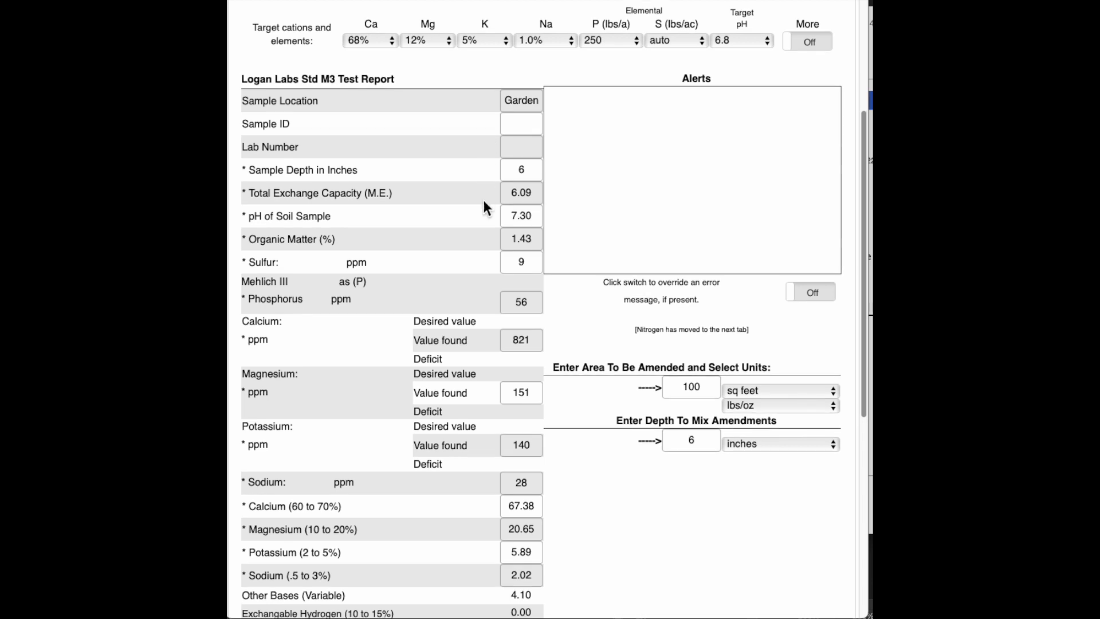
scroll("up", 3)
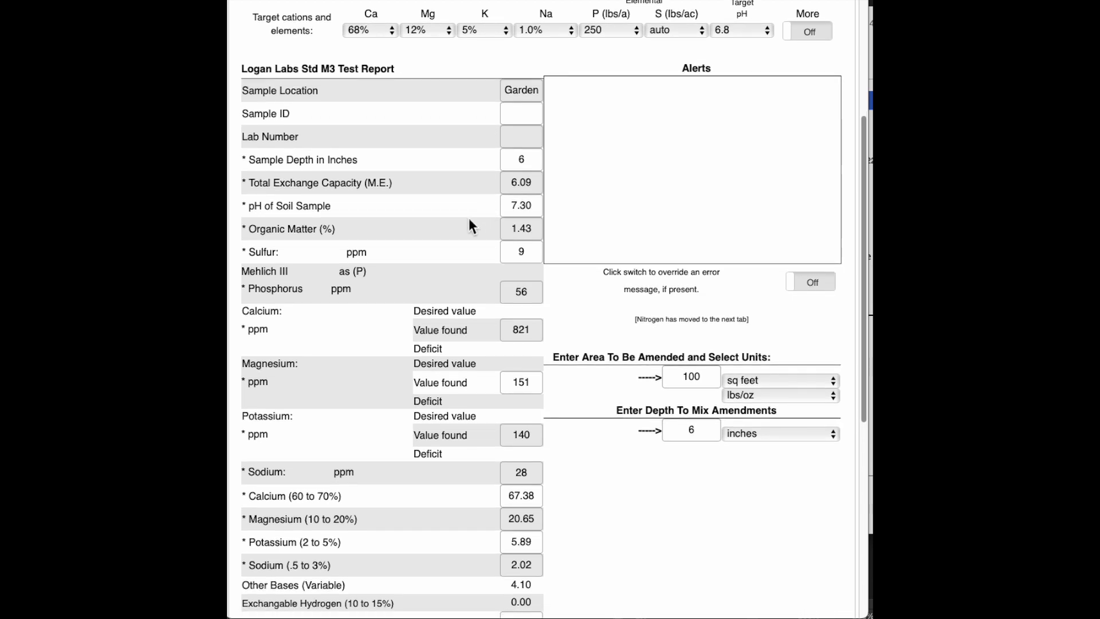
scroll("up", 3)
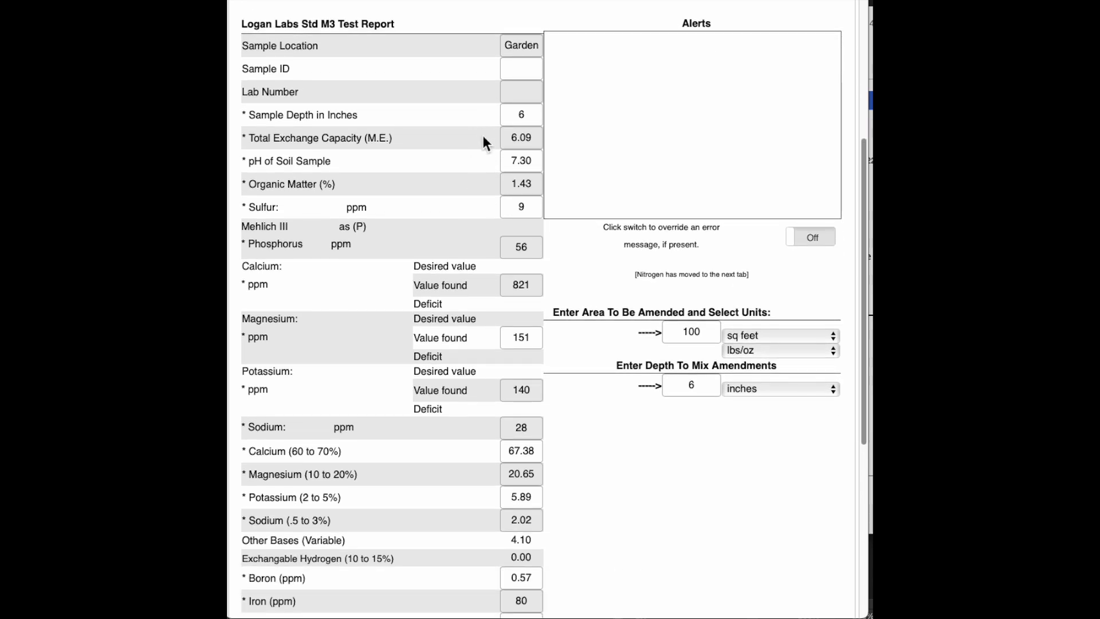
scroll("down", 3)
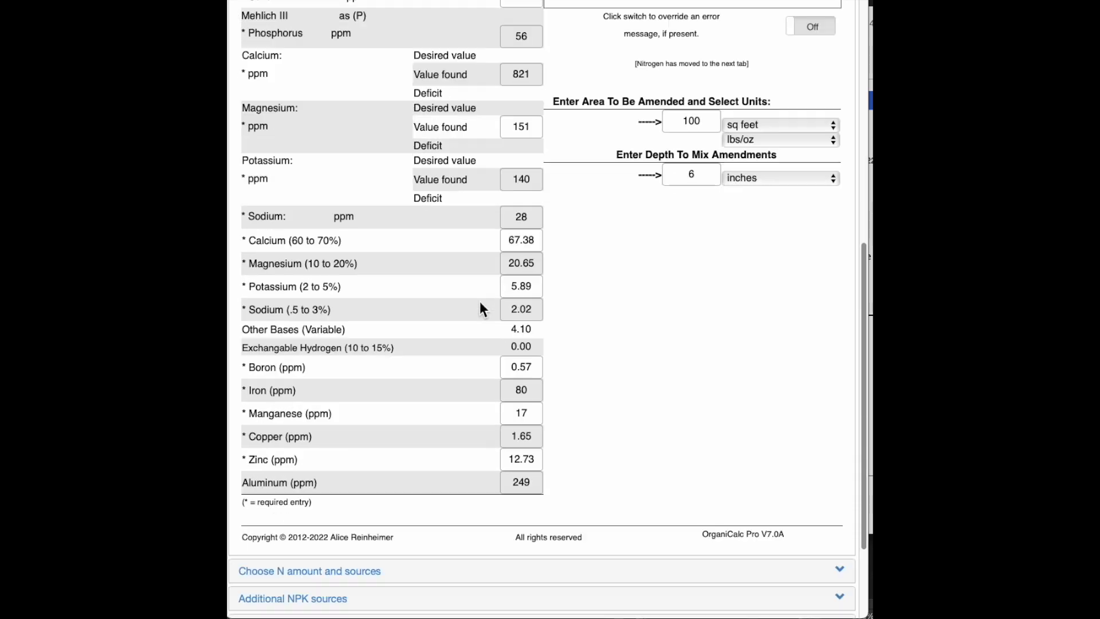
scroll("up", 3)
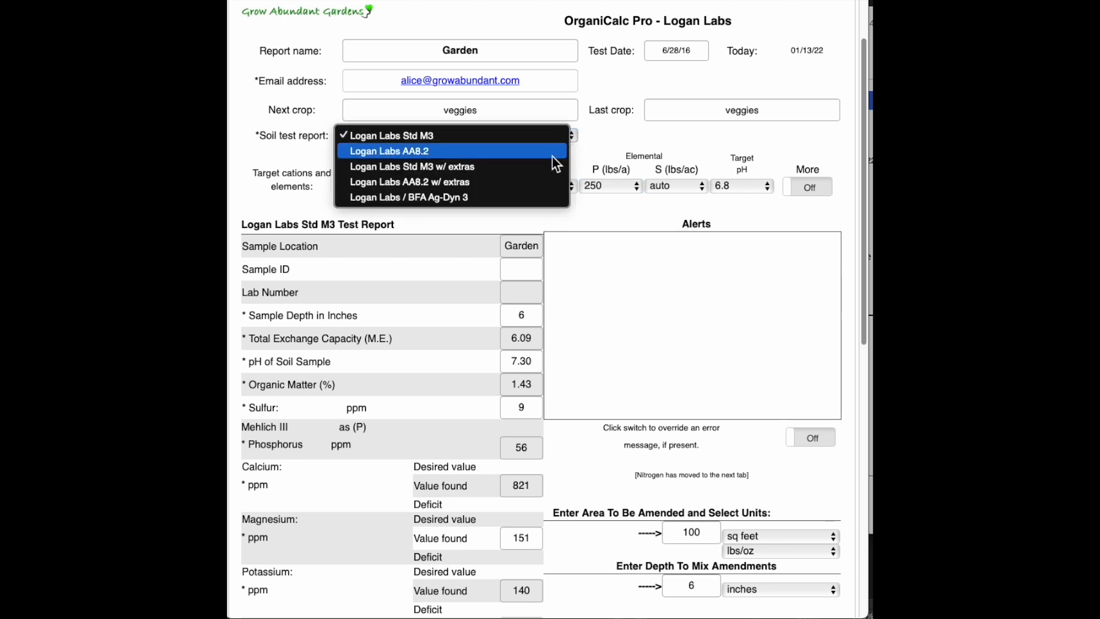
left_click(412, 167)
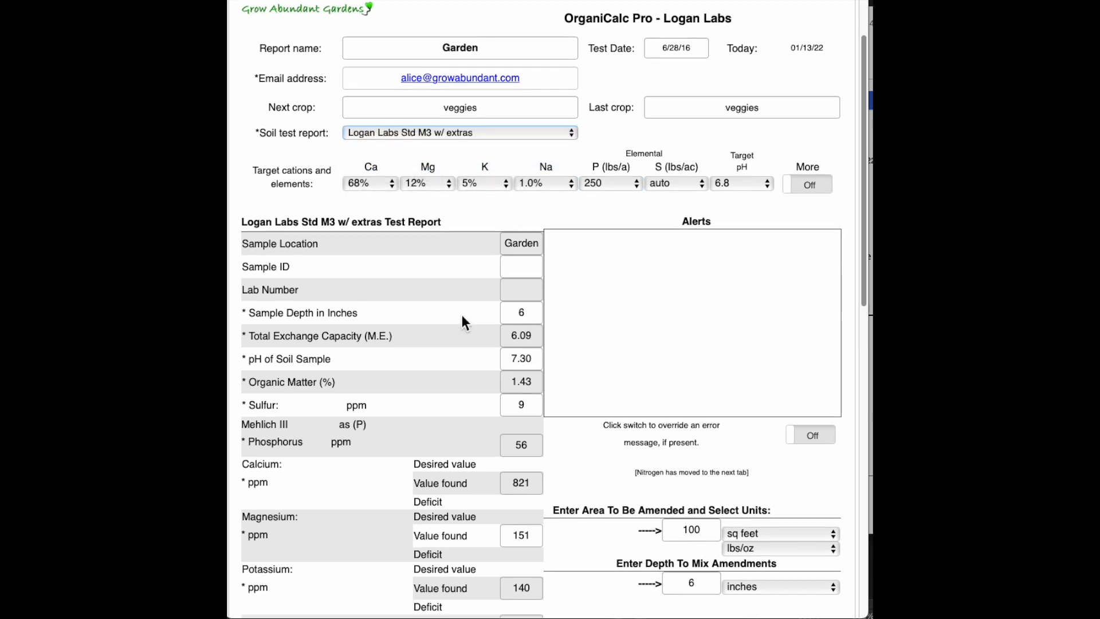
scroll("down", 3)
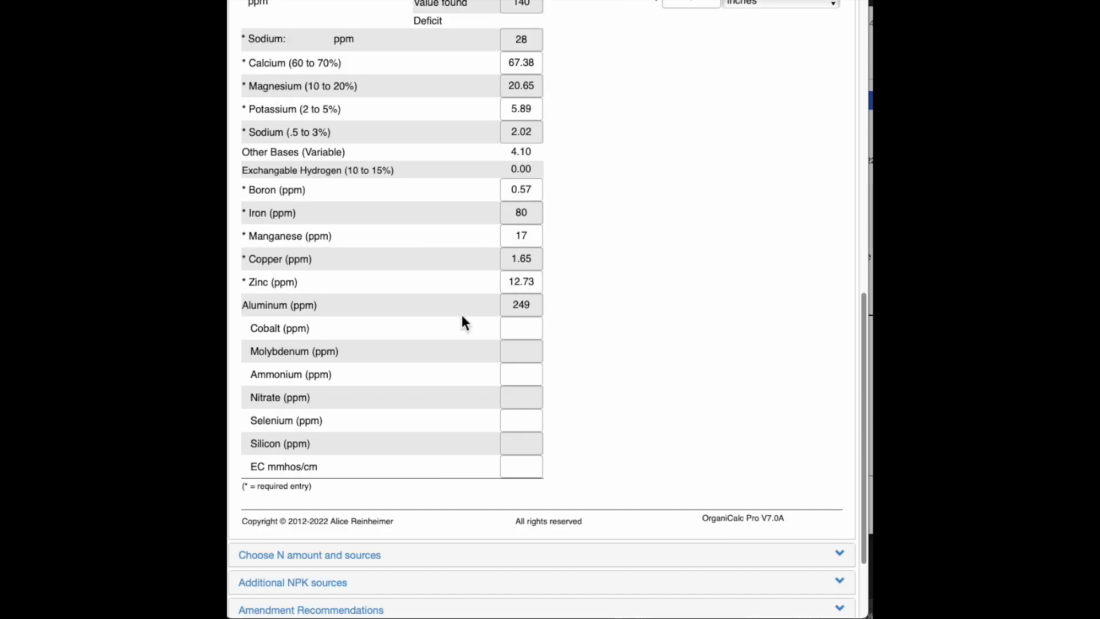
mouse_move(473, 419)
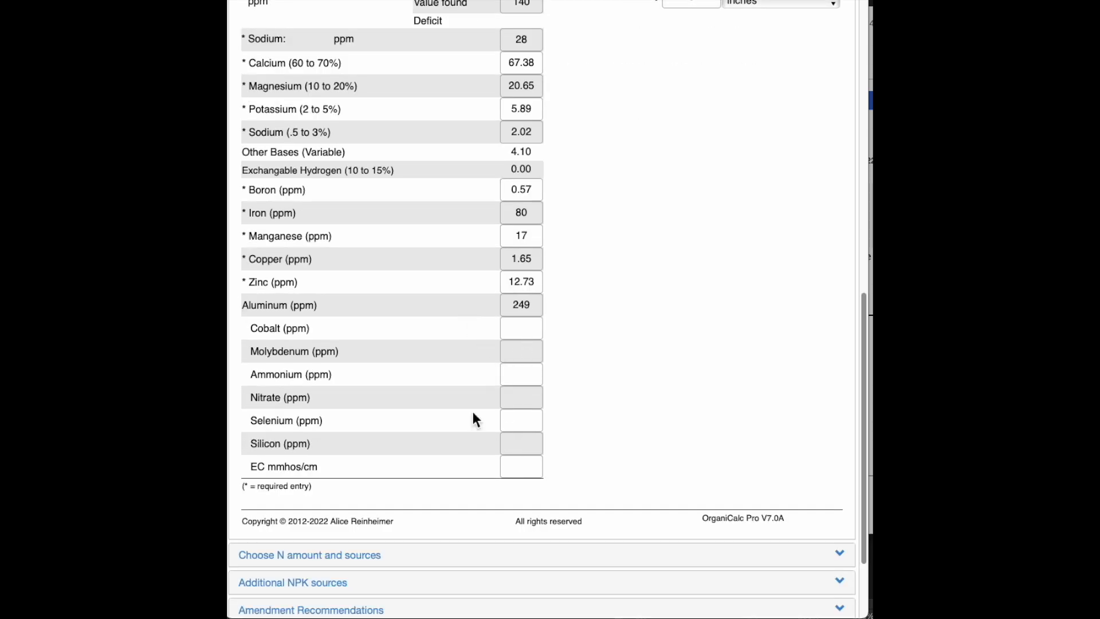
scroll("up", 3)
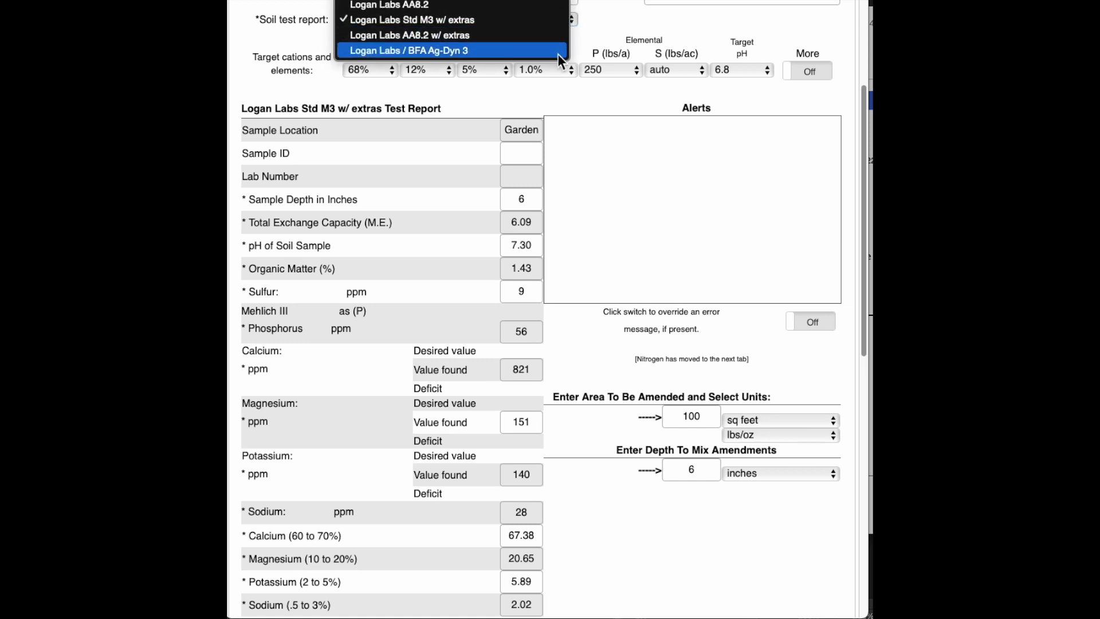
left_click(407, 49)
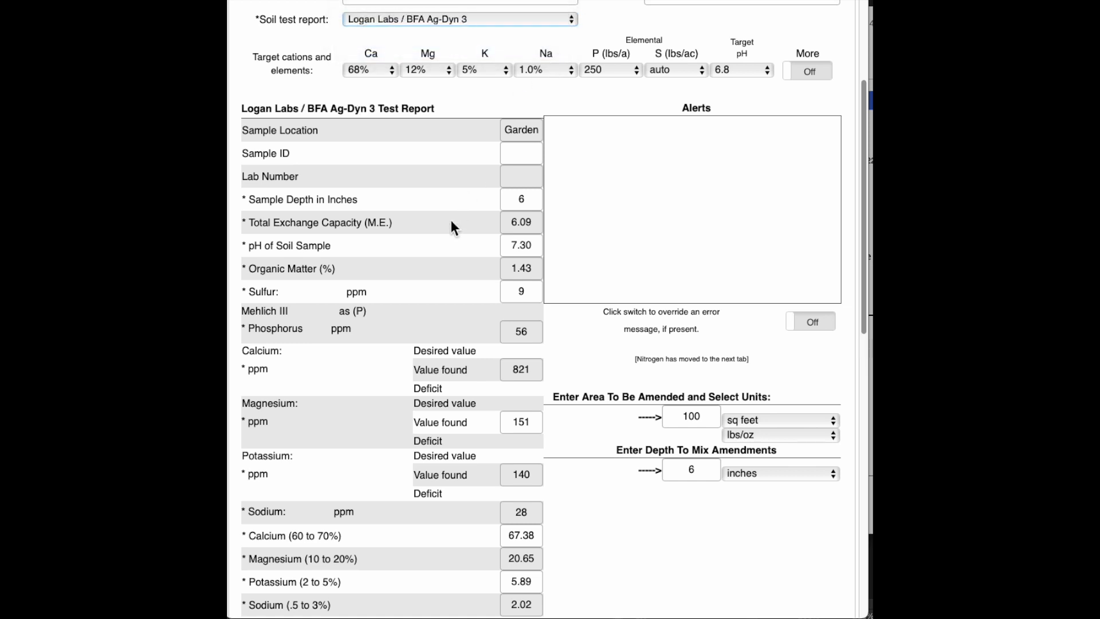
scroll("down", 3)
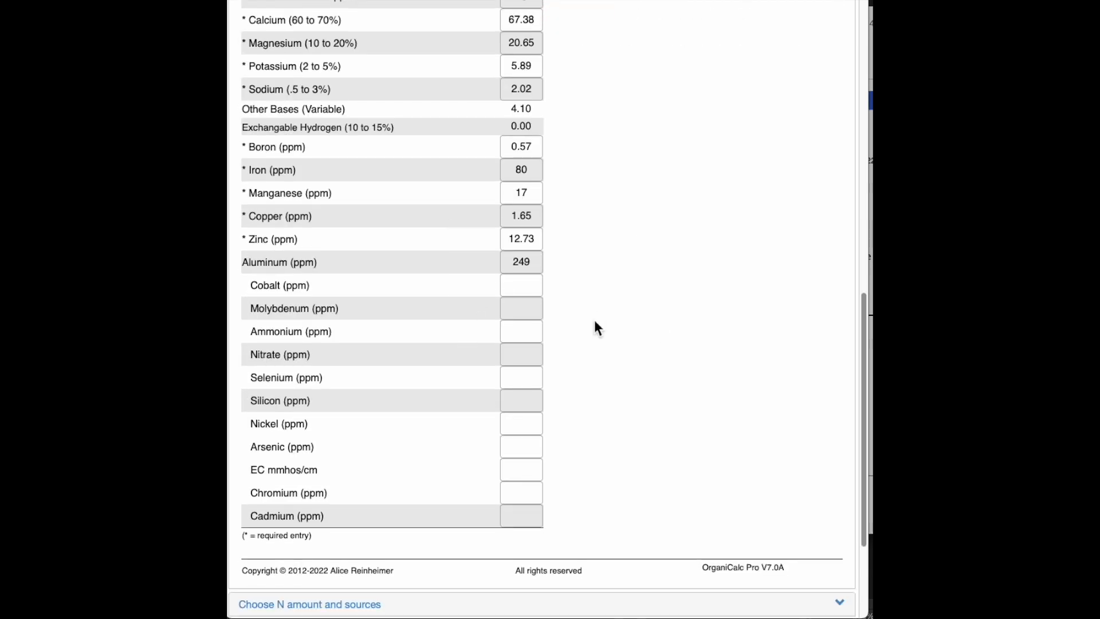
mouse_move(435, 392)
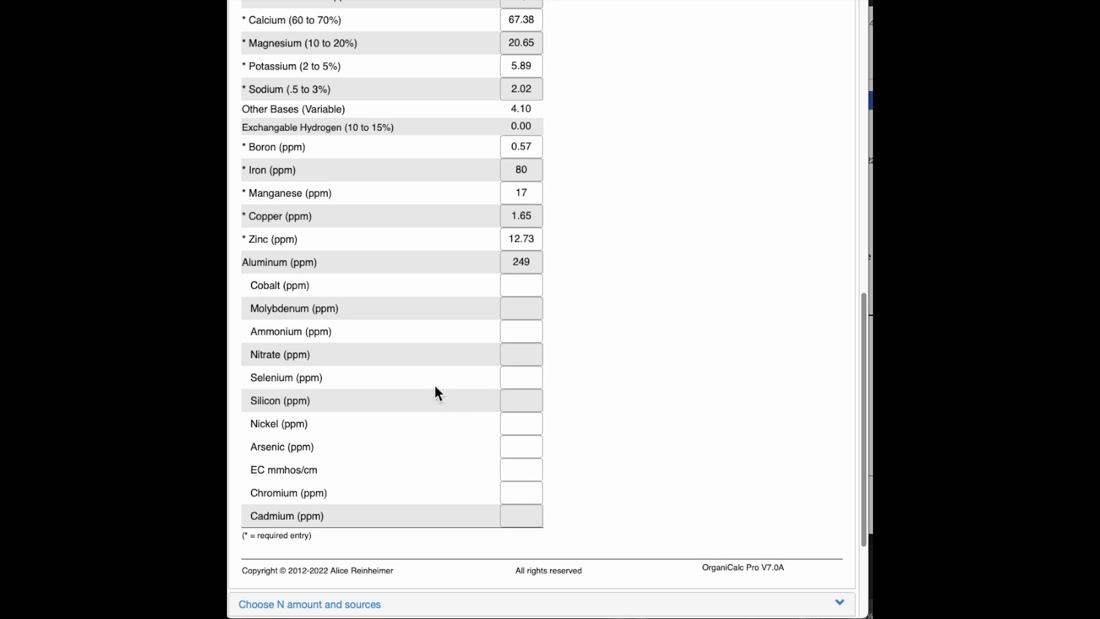
scroll("up", 3)
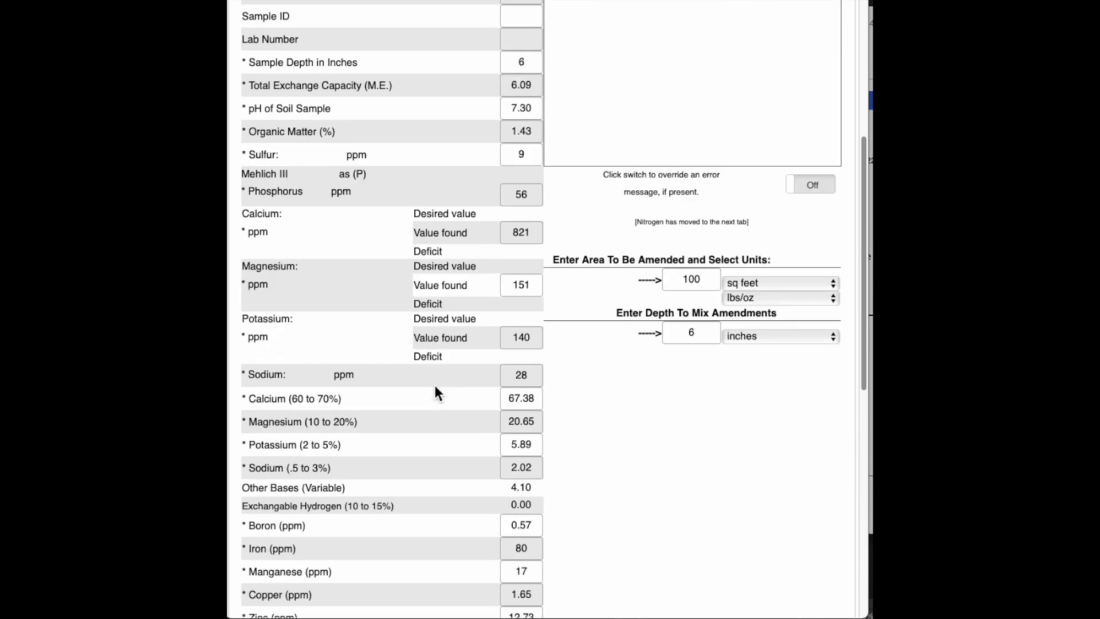
scroll("up", 3)
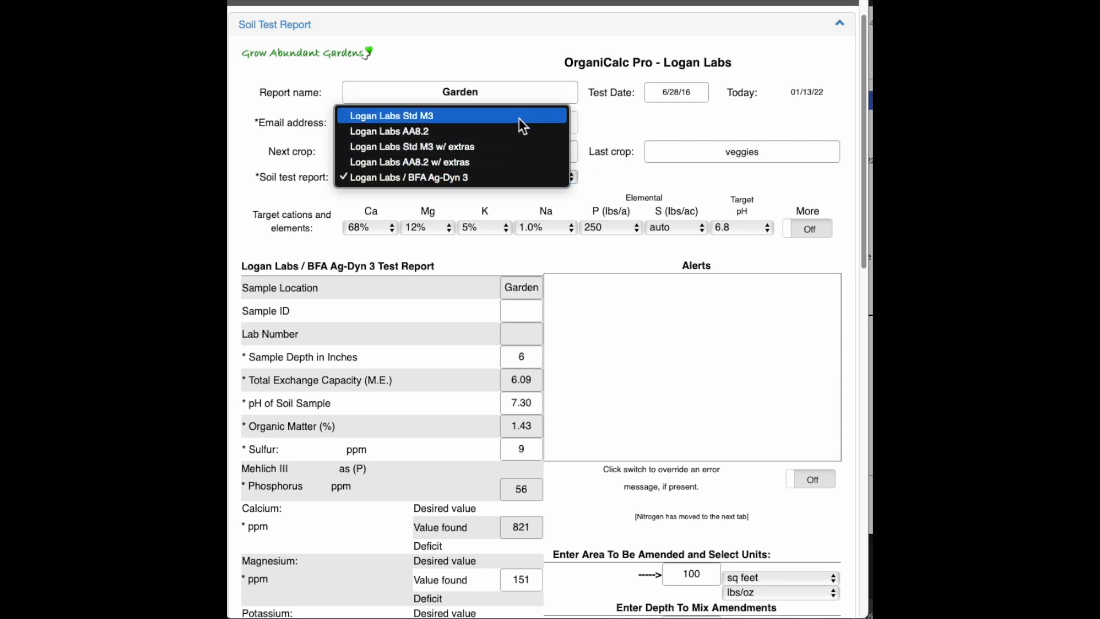
left_click(392, 116)
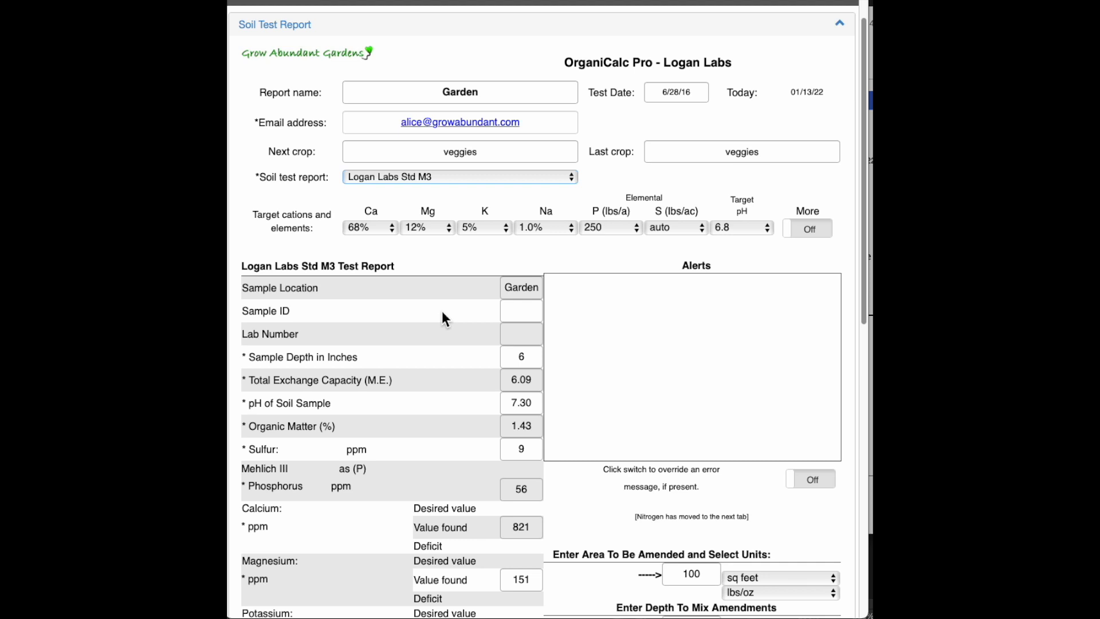
mouse_move(504, 370)
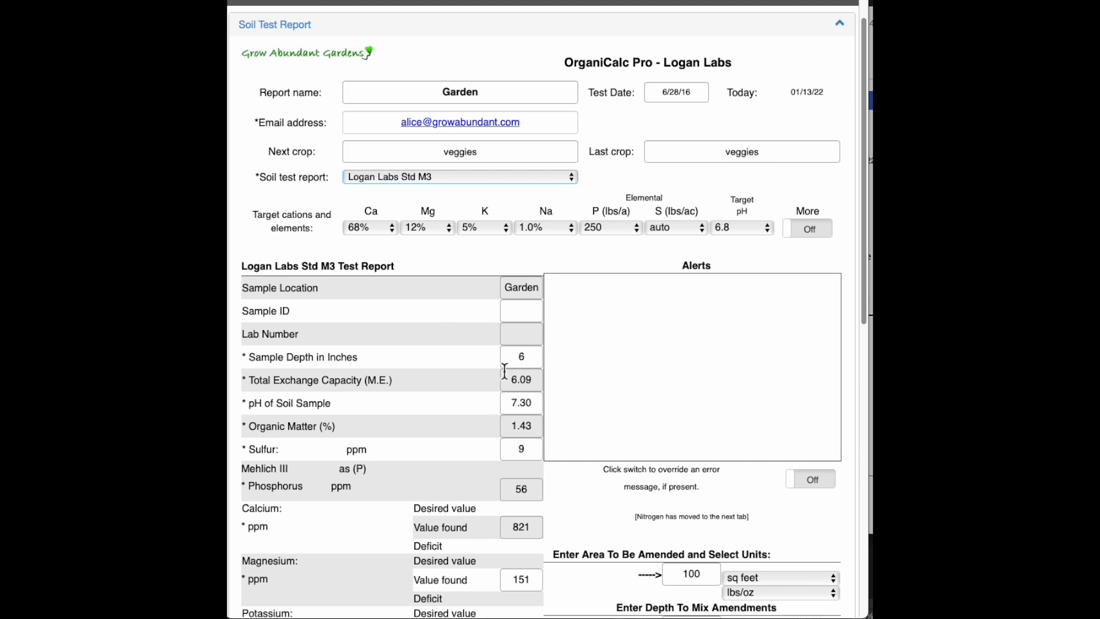
mouse_move(399, 237)
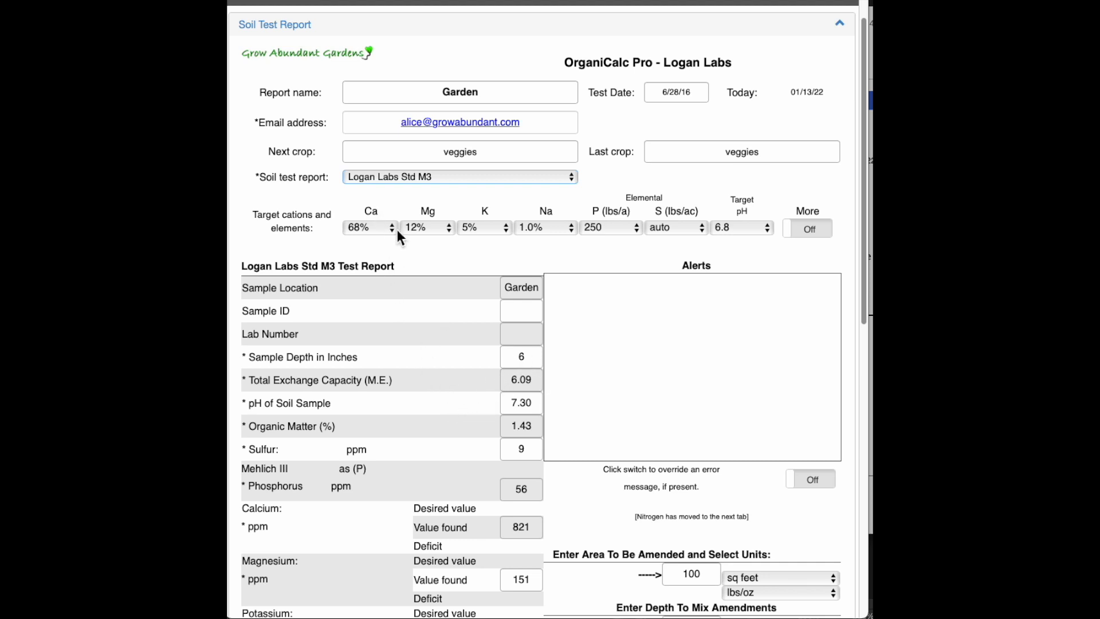
mouse_move(419, 351)
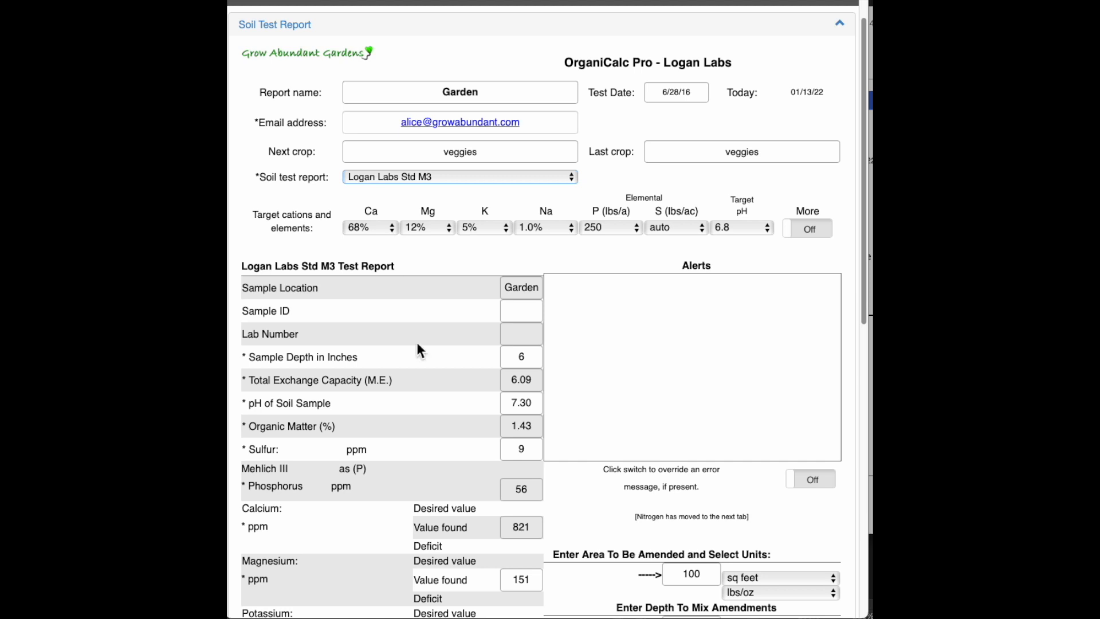
mouse_move(396, 237)
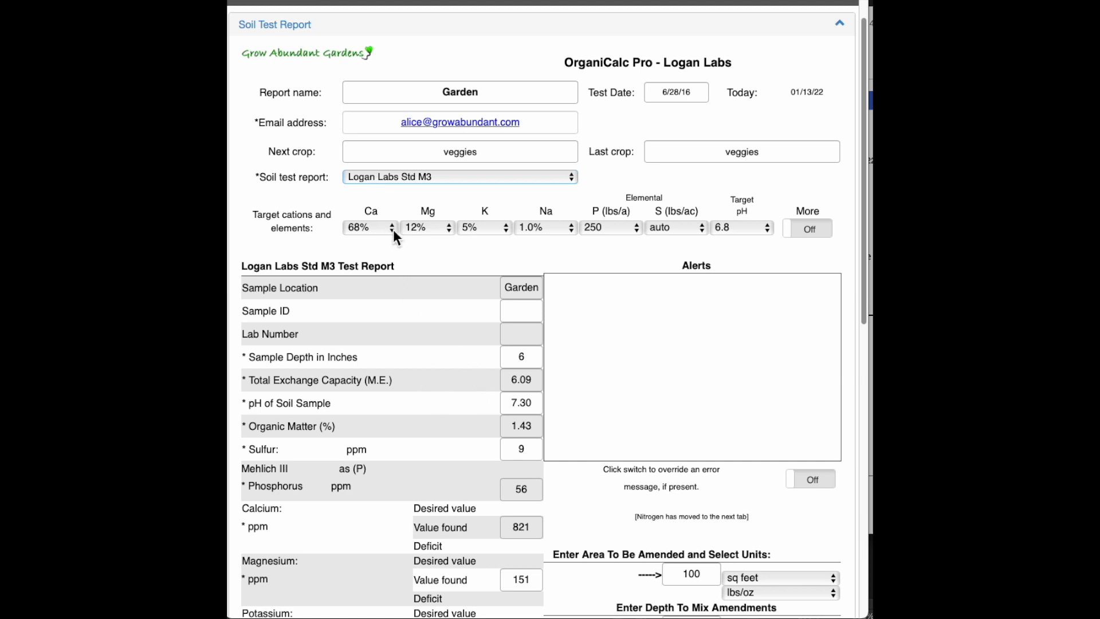
left_click(392, 231)
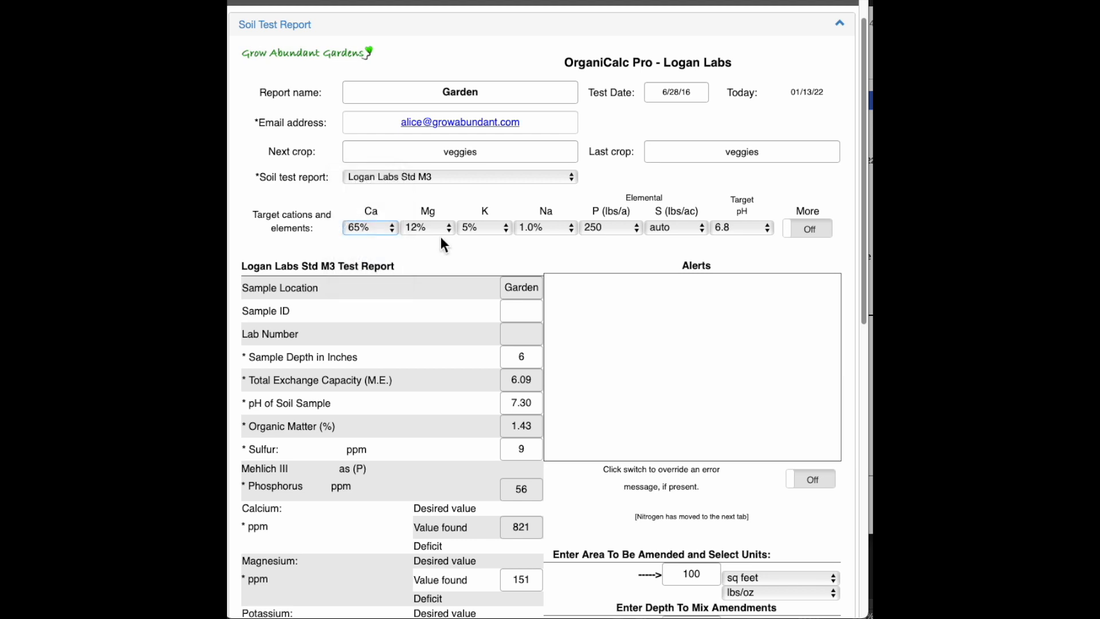
left_click(427, 227)
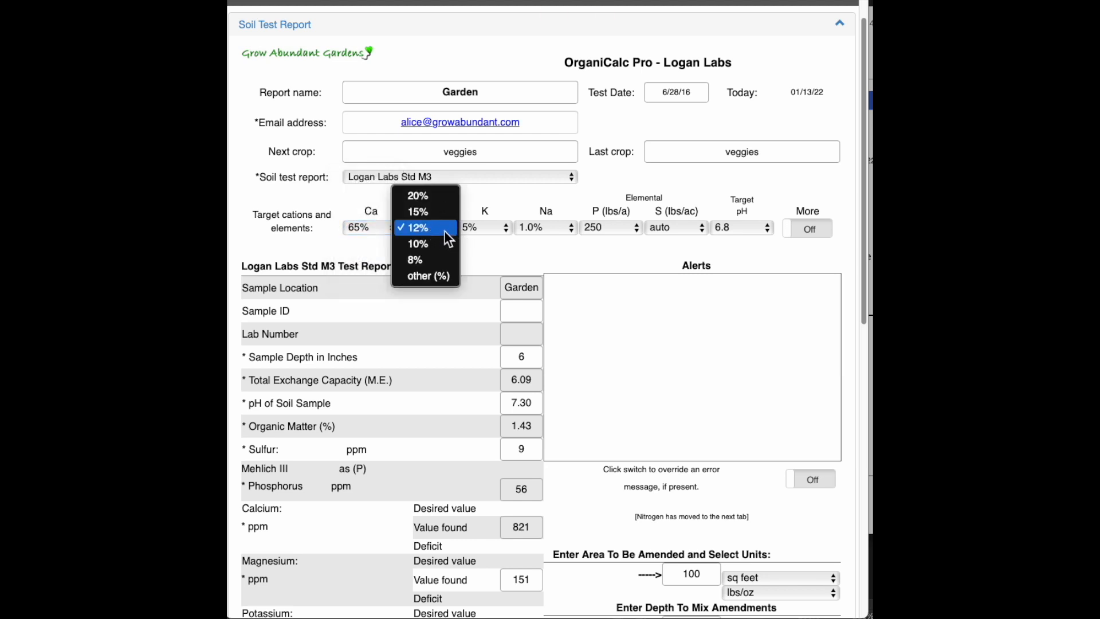
left_click(417, 211)
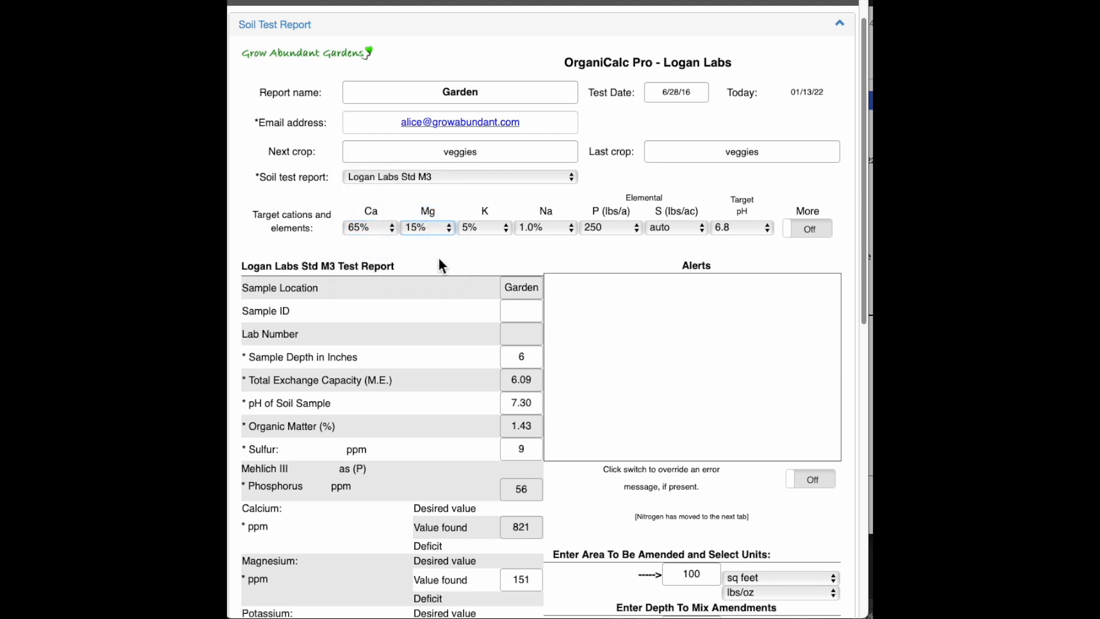
mouse_move(509, 247)
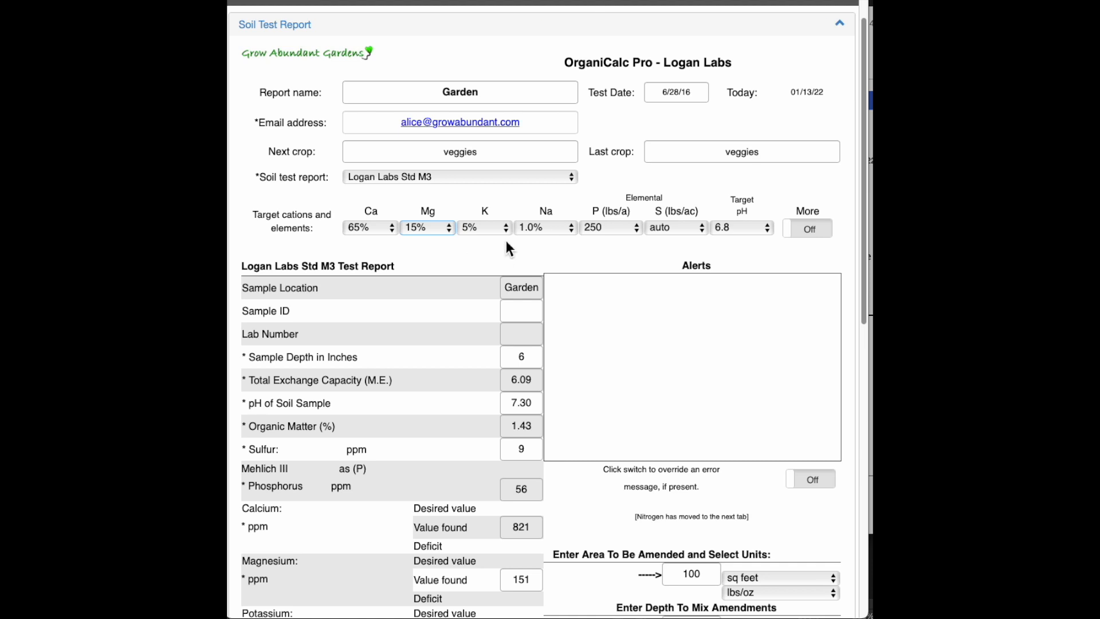
left_click(484, 226)
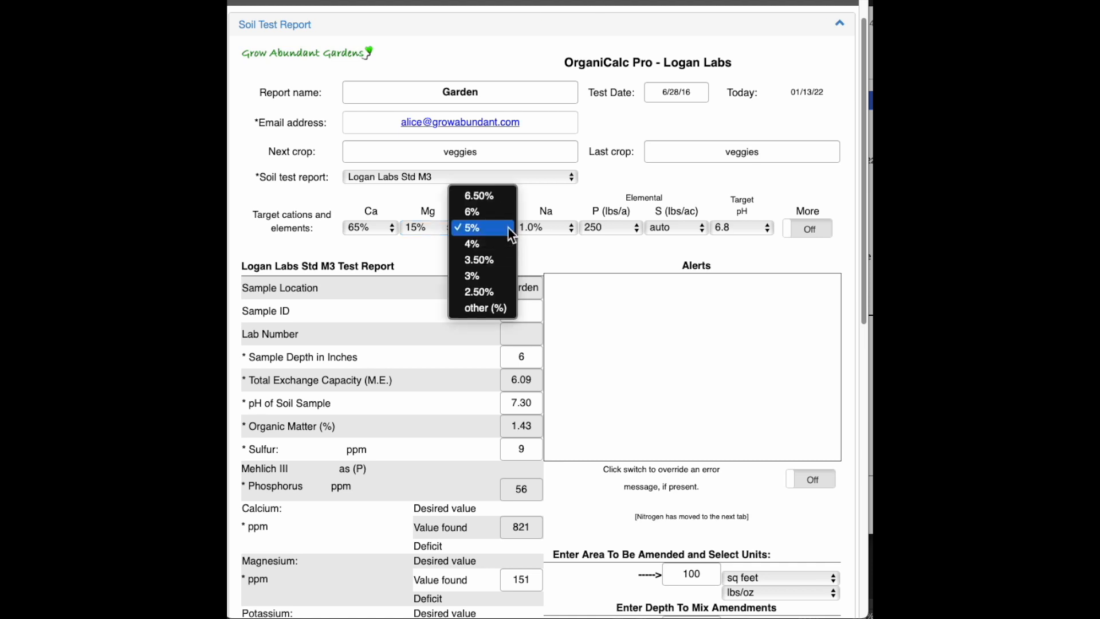
mouse_move(496, 236)
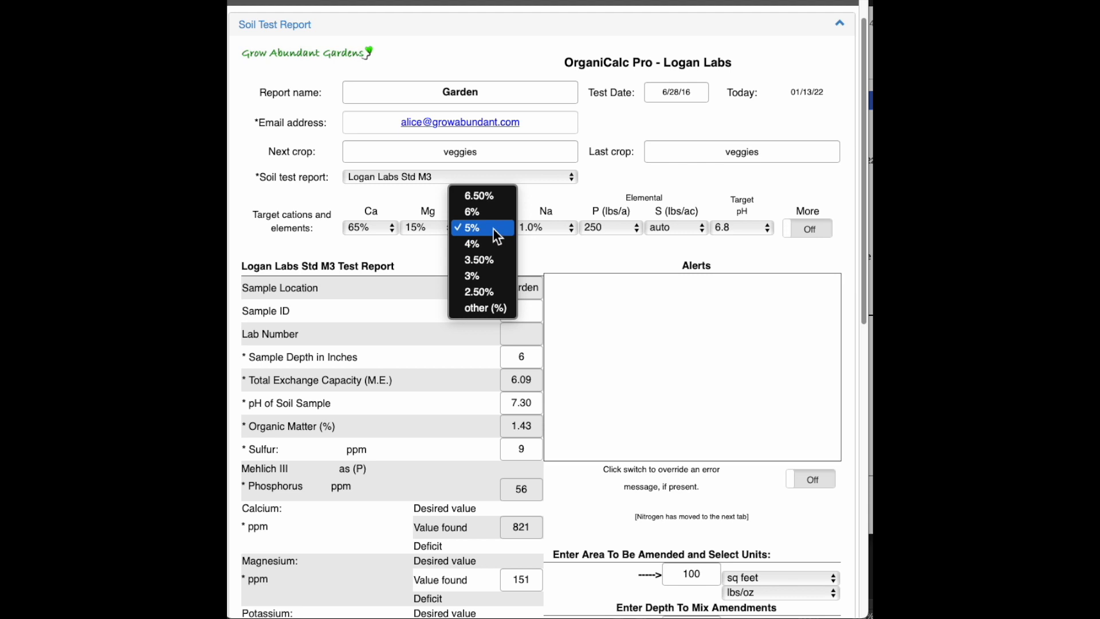
left_click(468, 227)
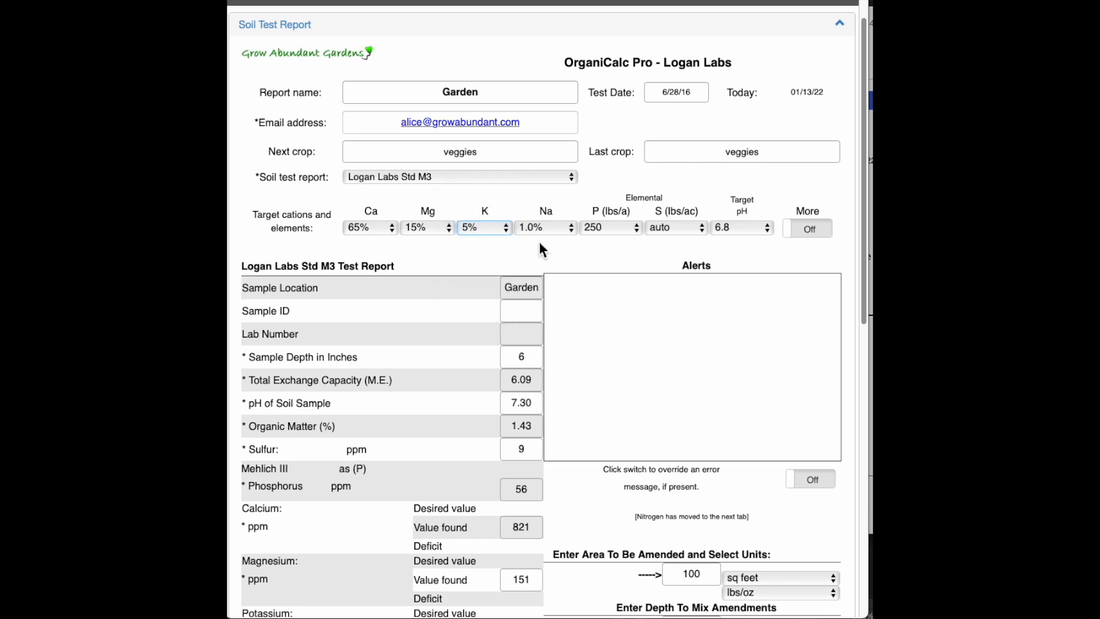
mouse_move(639, 256)
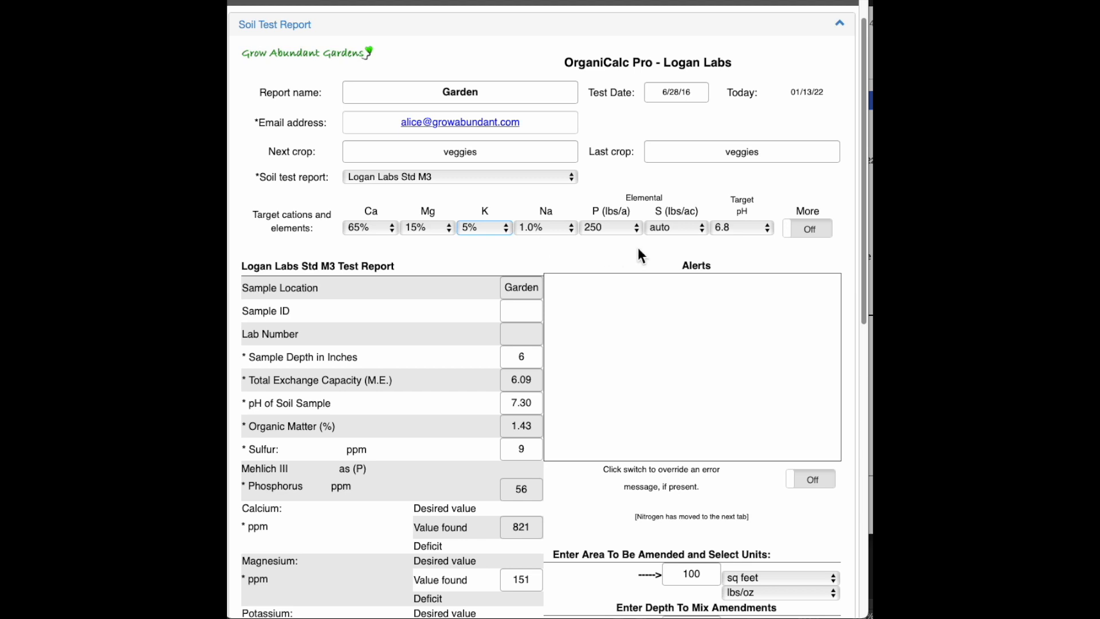
left_click(610, 226)
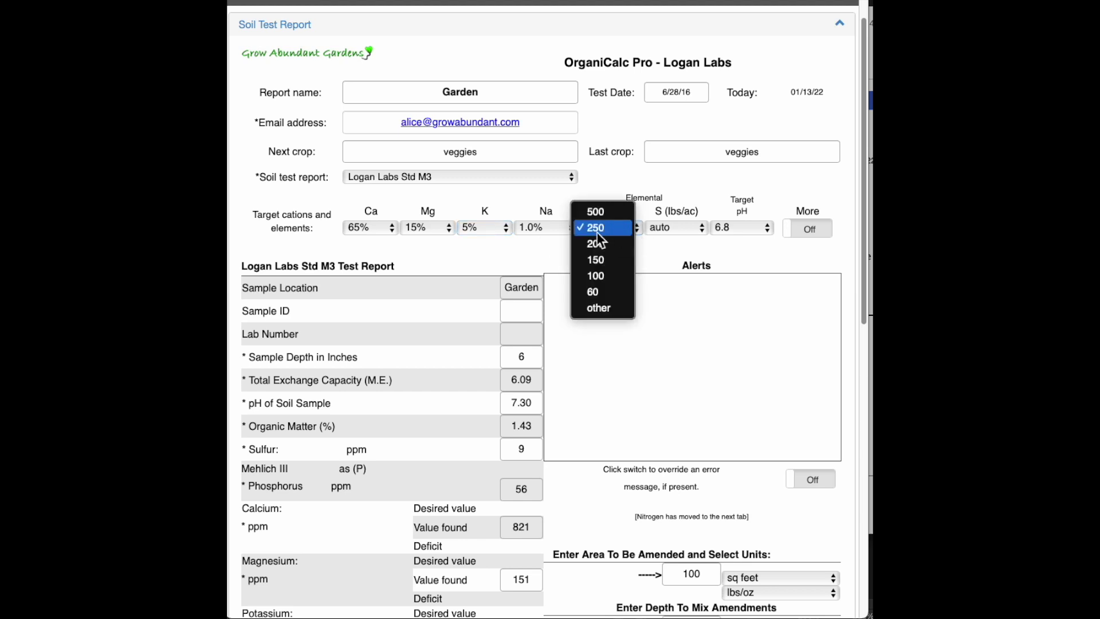
mouse_move(595, 243)
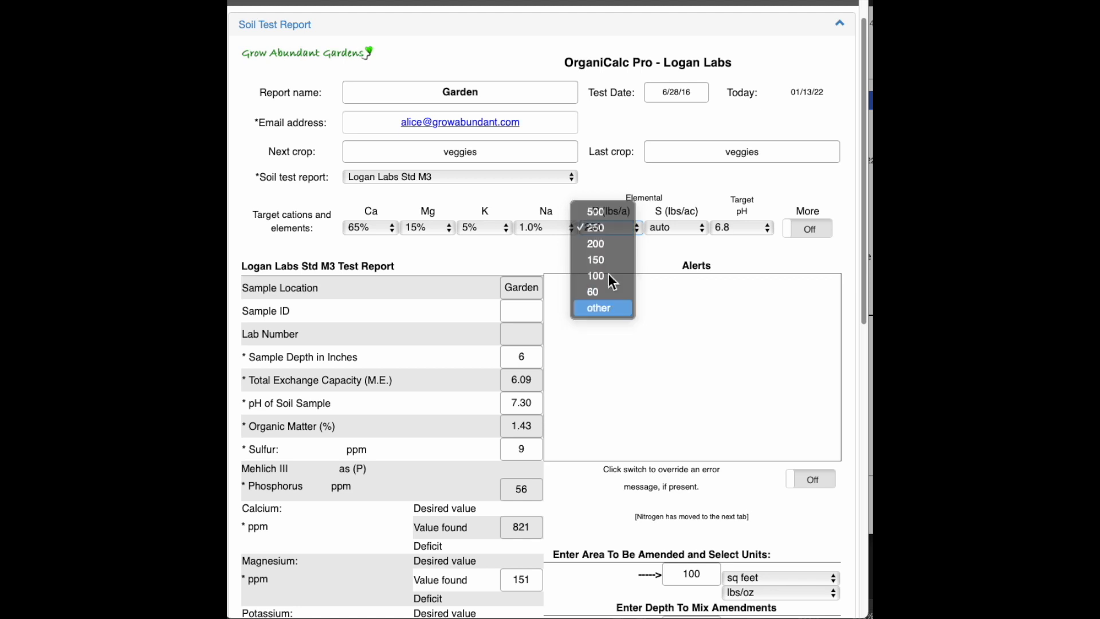
Switch the P (lbs/a) target to 'other' and enter 225.
left_click(598, 307)
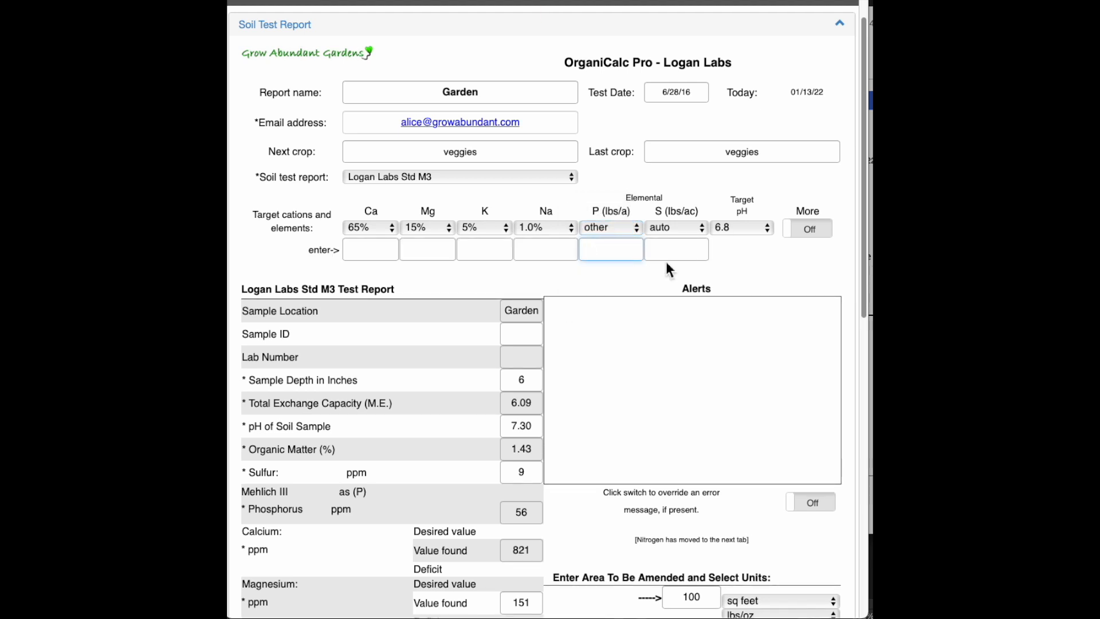
type("225")
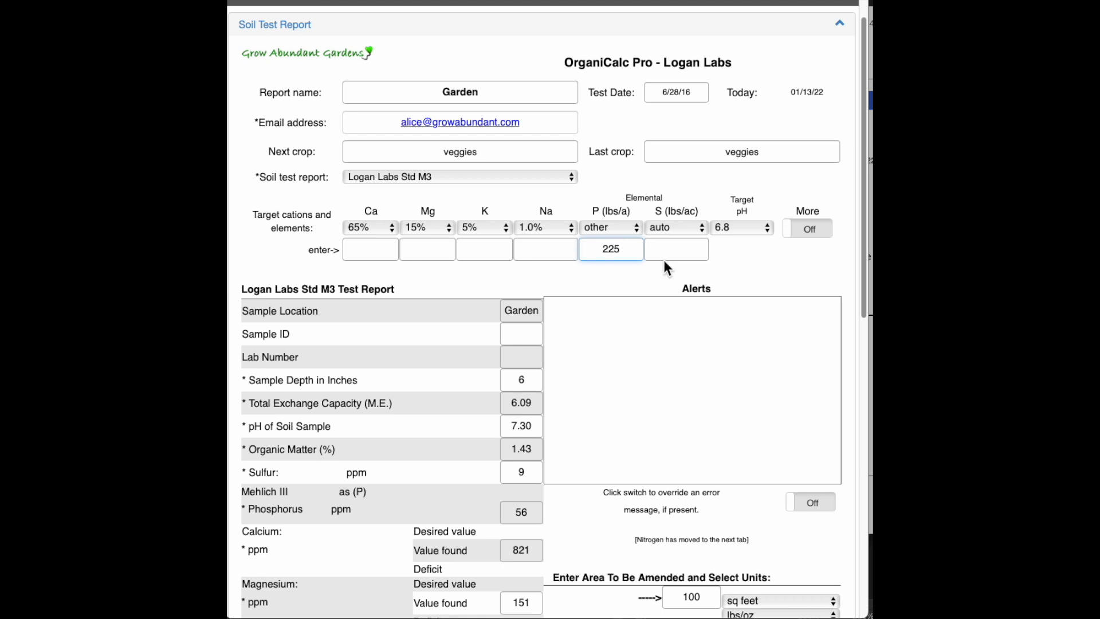
mouse_move(623, 284)
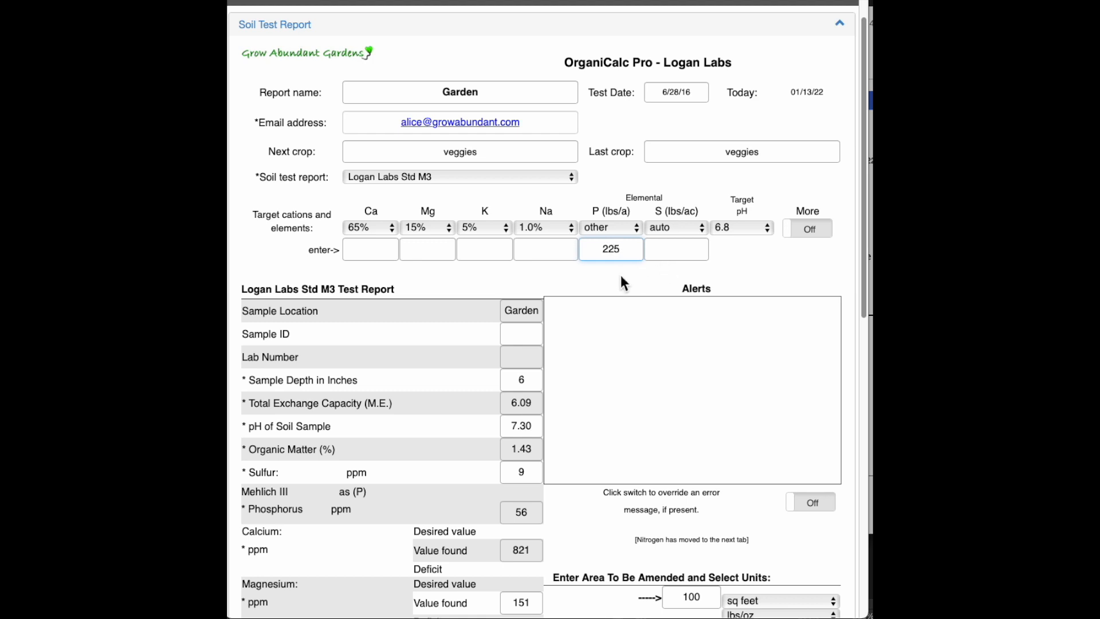
mouse_move(630, 276)
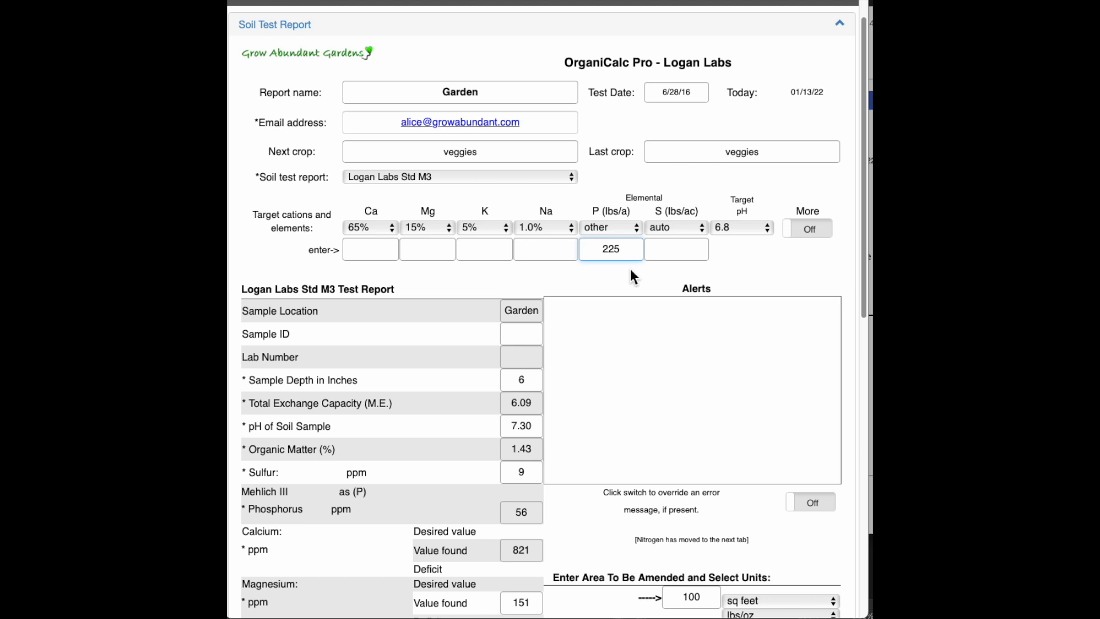
mouse_move(599, 279)
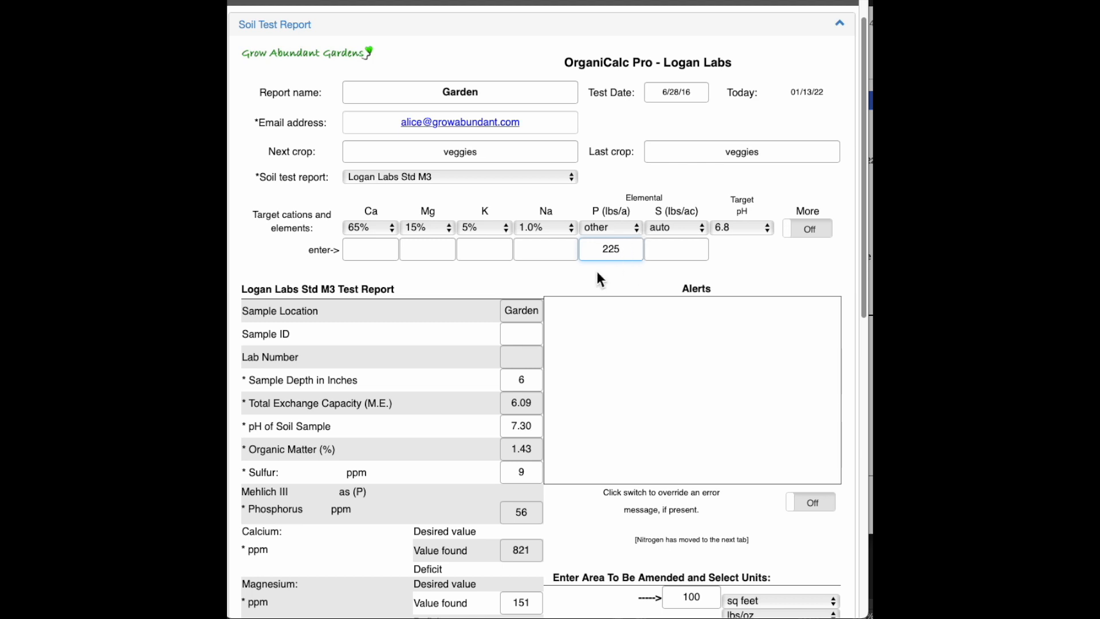
mouse_move(654, 276)
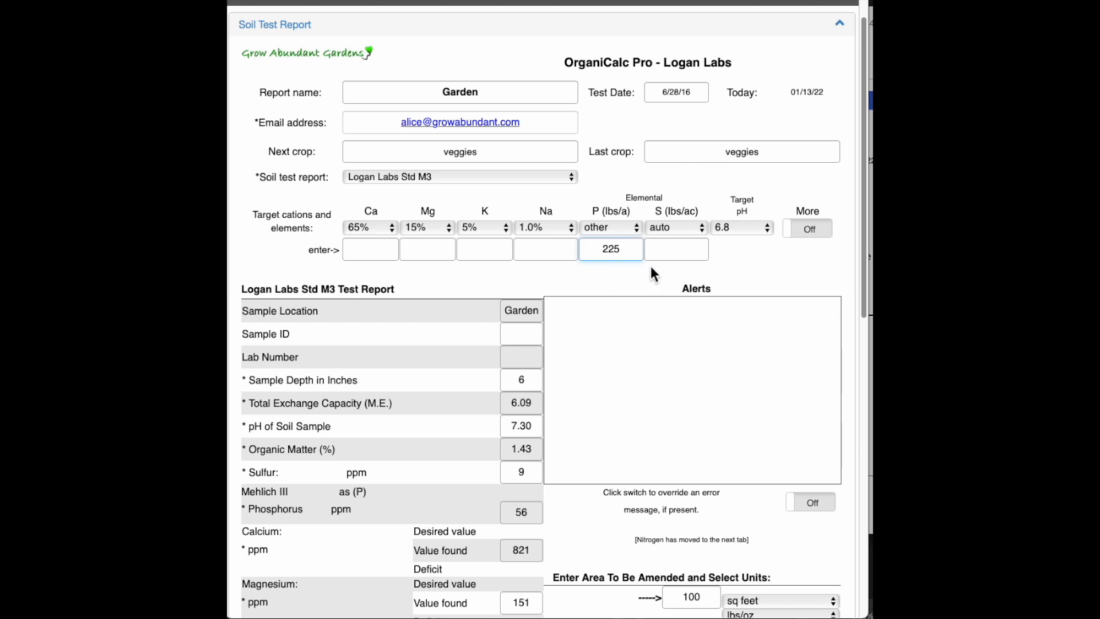
mouse_move(708, 232)
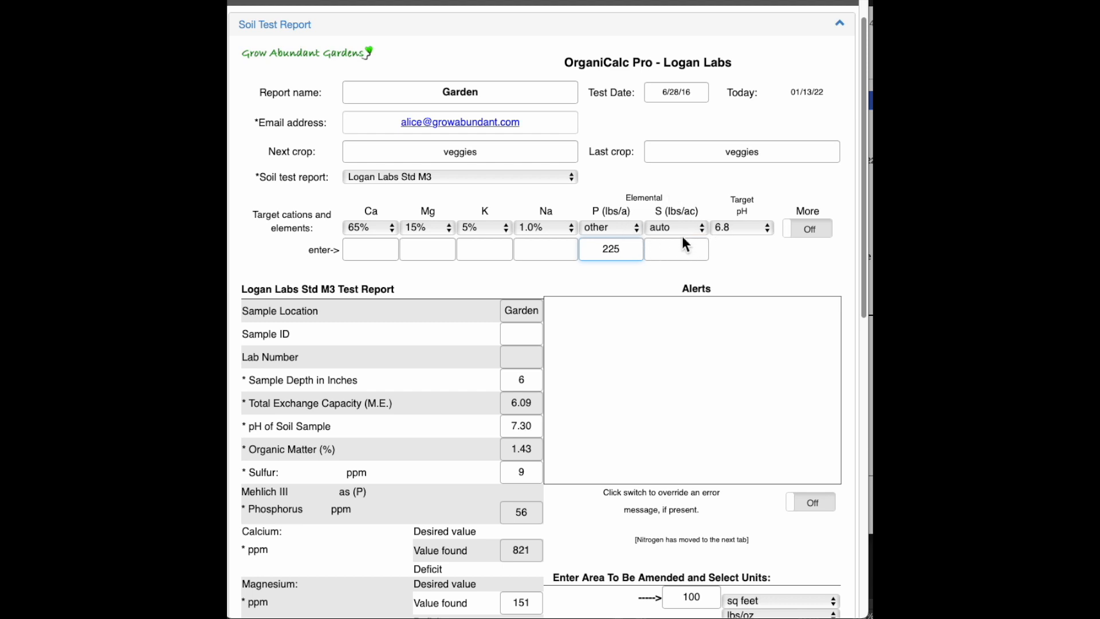
mouse_move(678, 242)
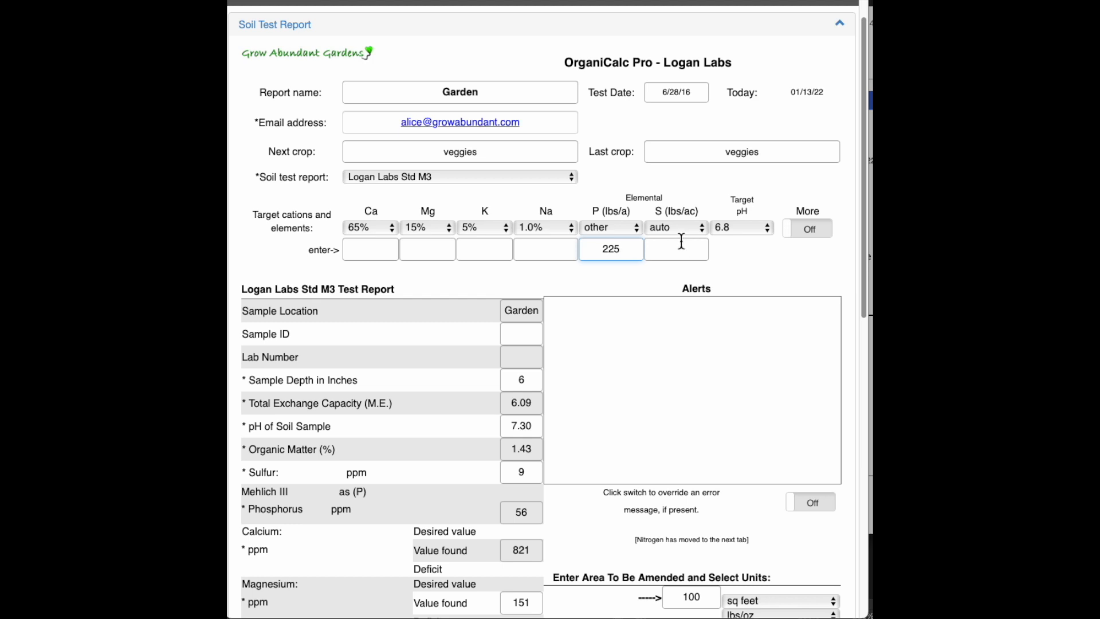
mouse_move(675, 249)
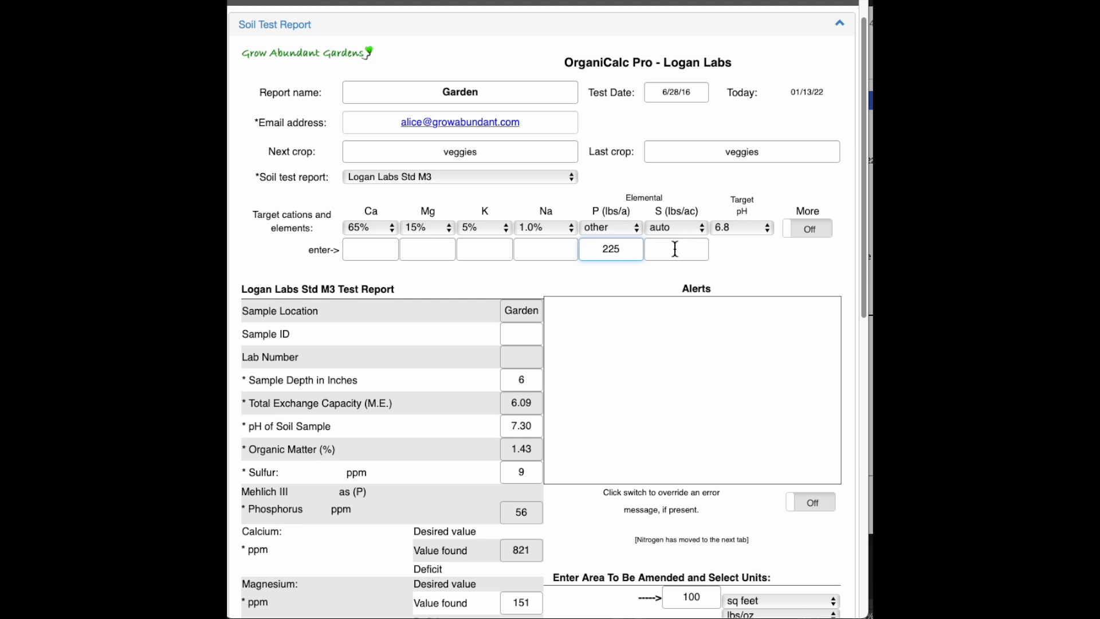
mouse_move(759, 237)
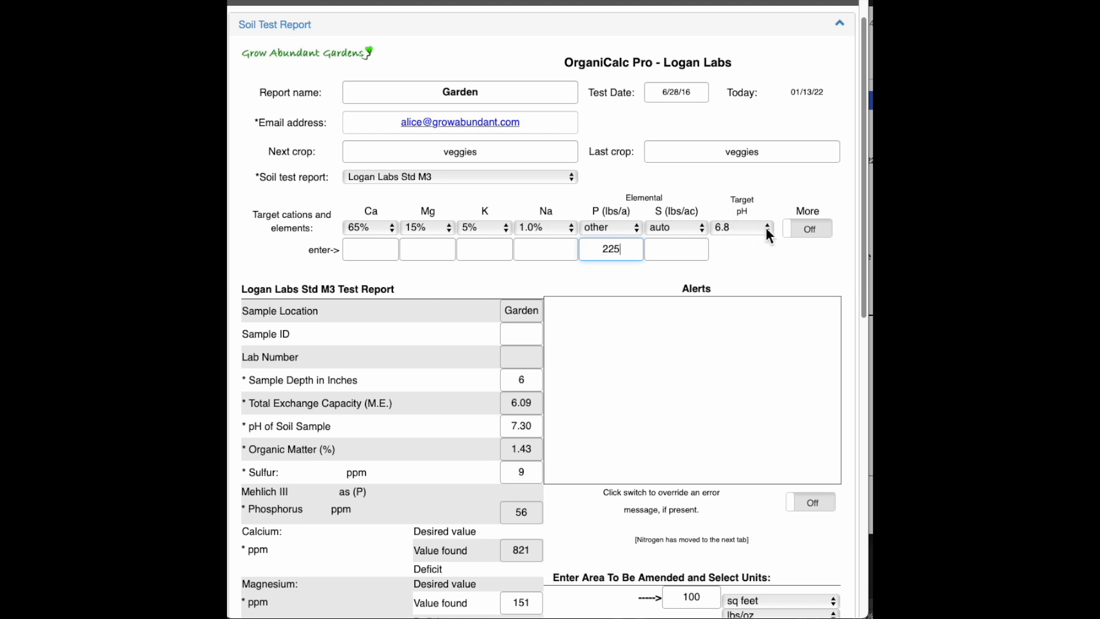
mouse_move(645, 482)
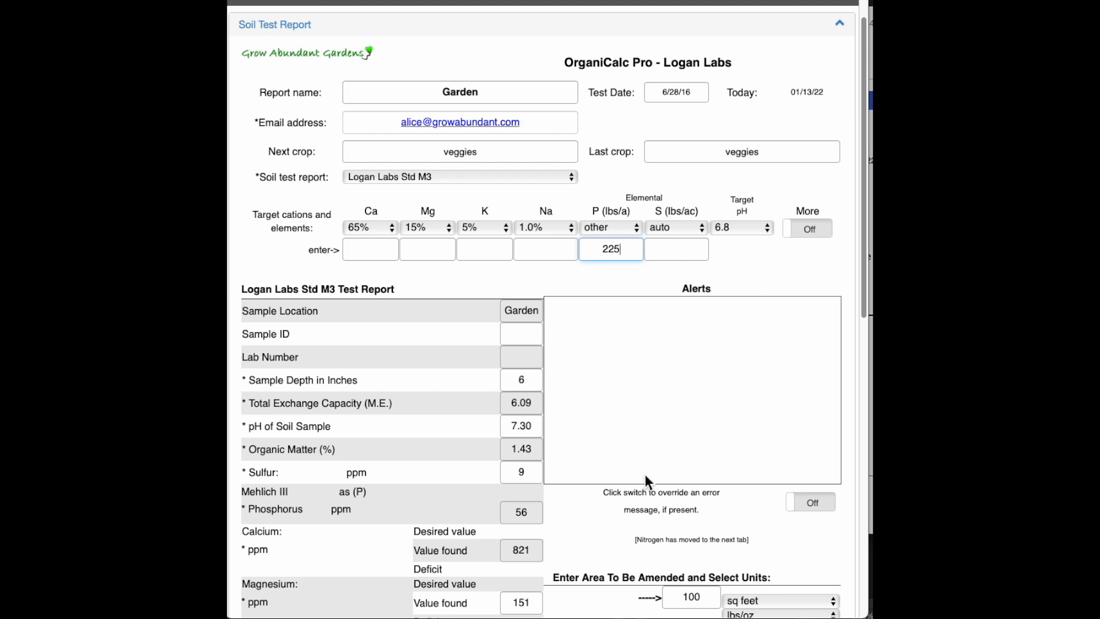
mouse_move(507, 458)
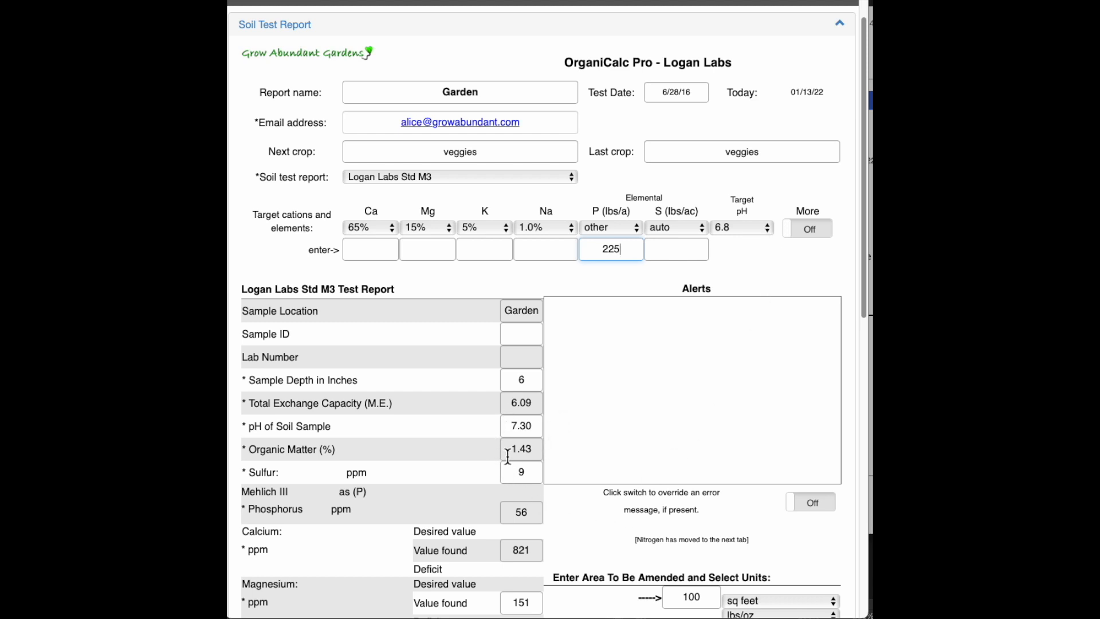
mouse_move(503, 348)
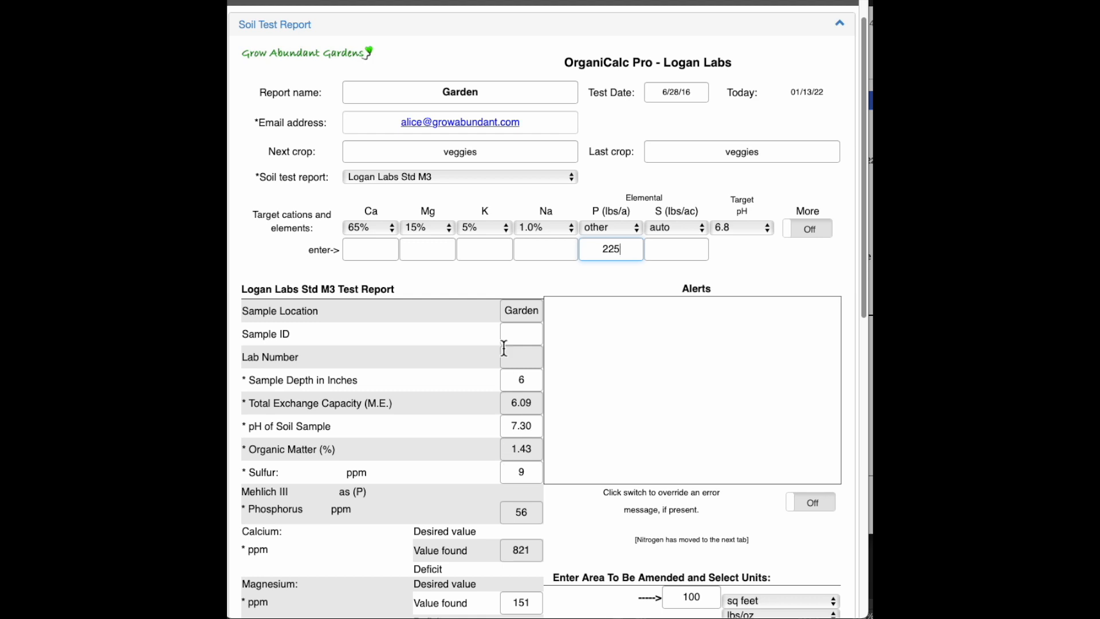
left_click(740, 227)
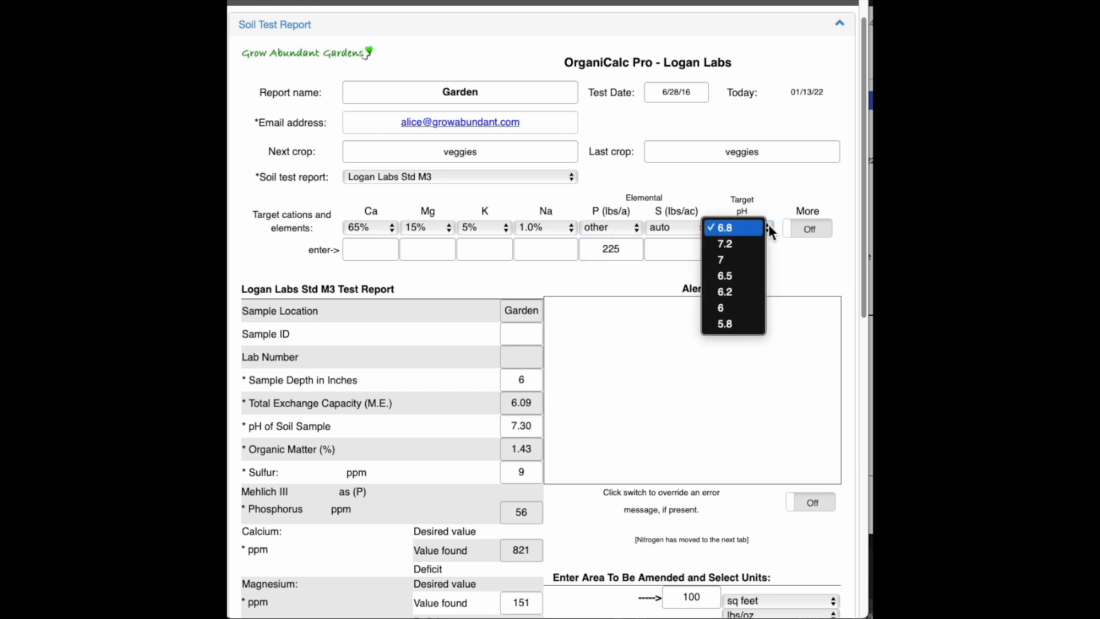
left_click(732, 226)
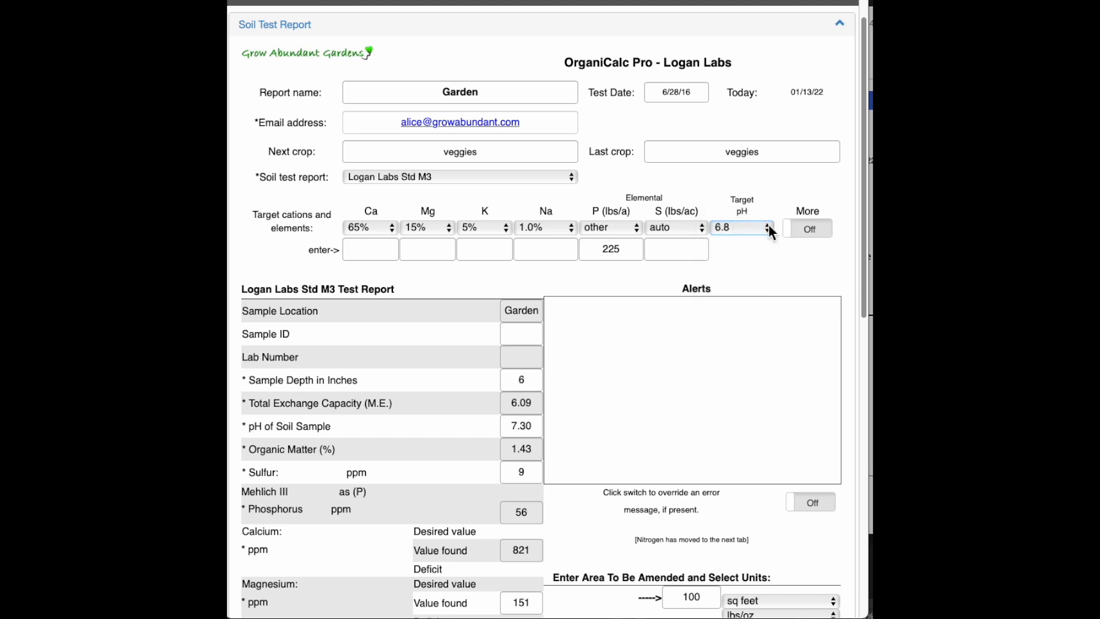
mouse_move(756, 294)
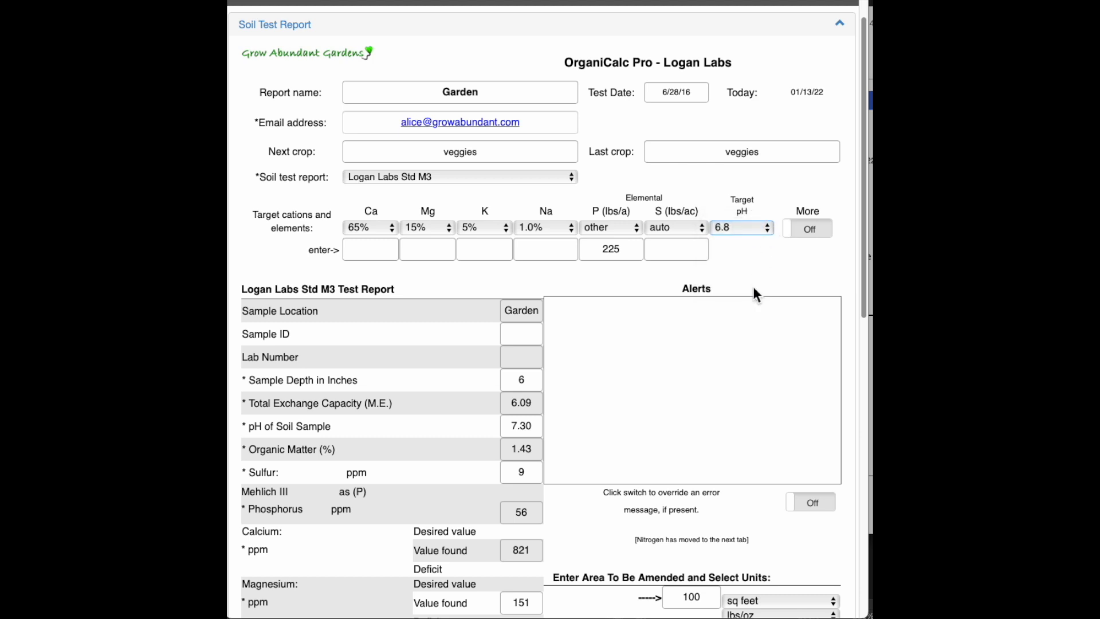
mouse_move(750, 276)
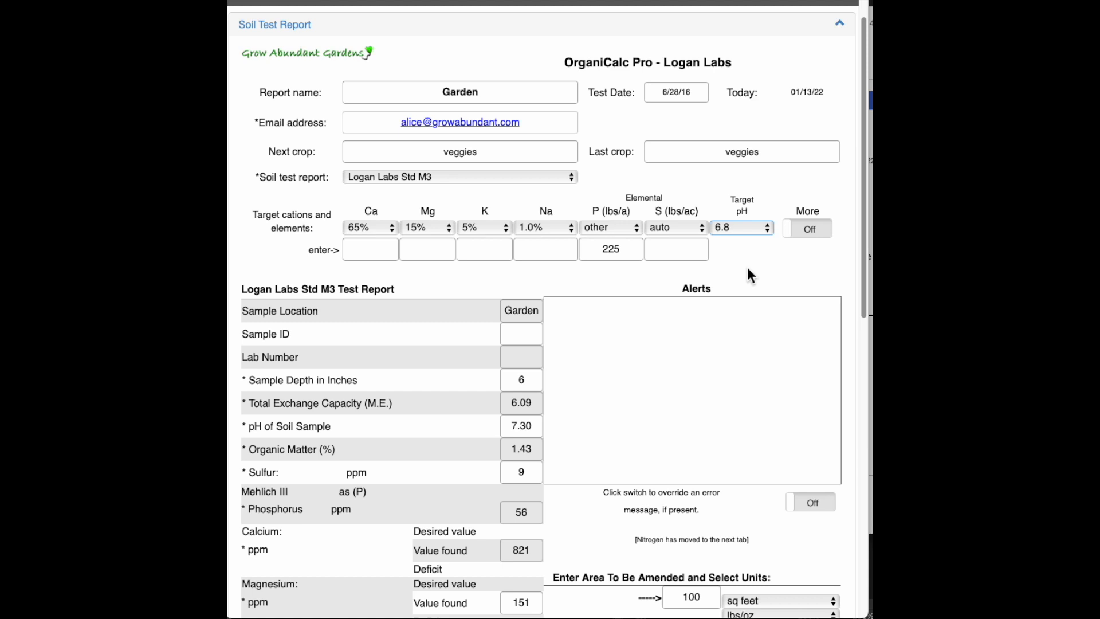
mouse_move(830, 236)
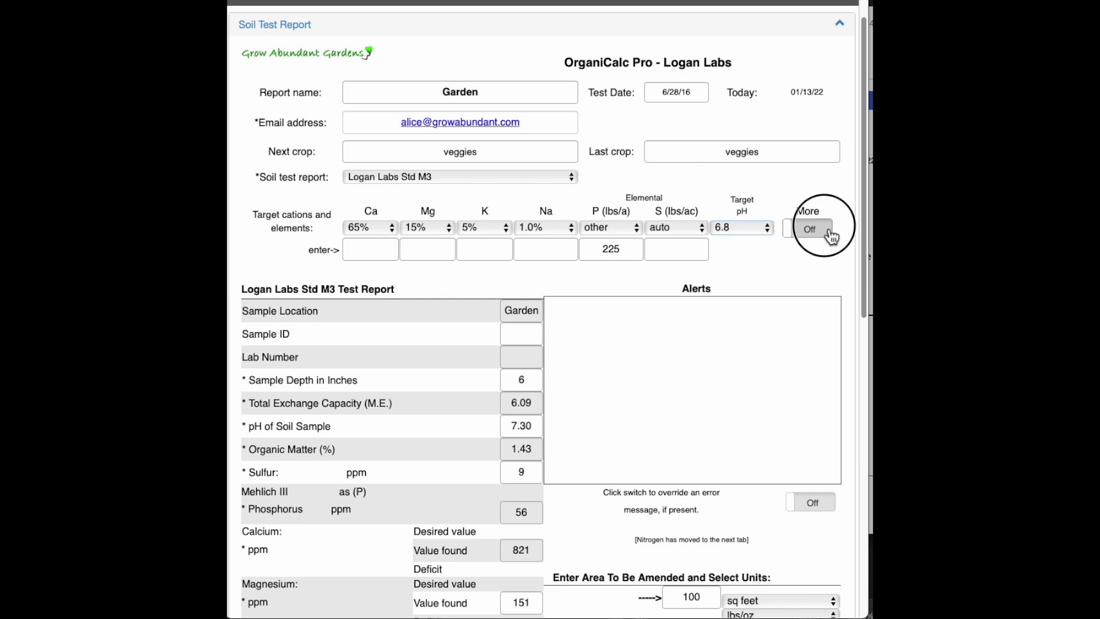
left_click(810, 228)
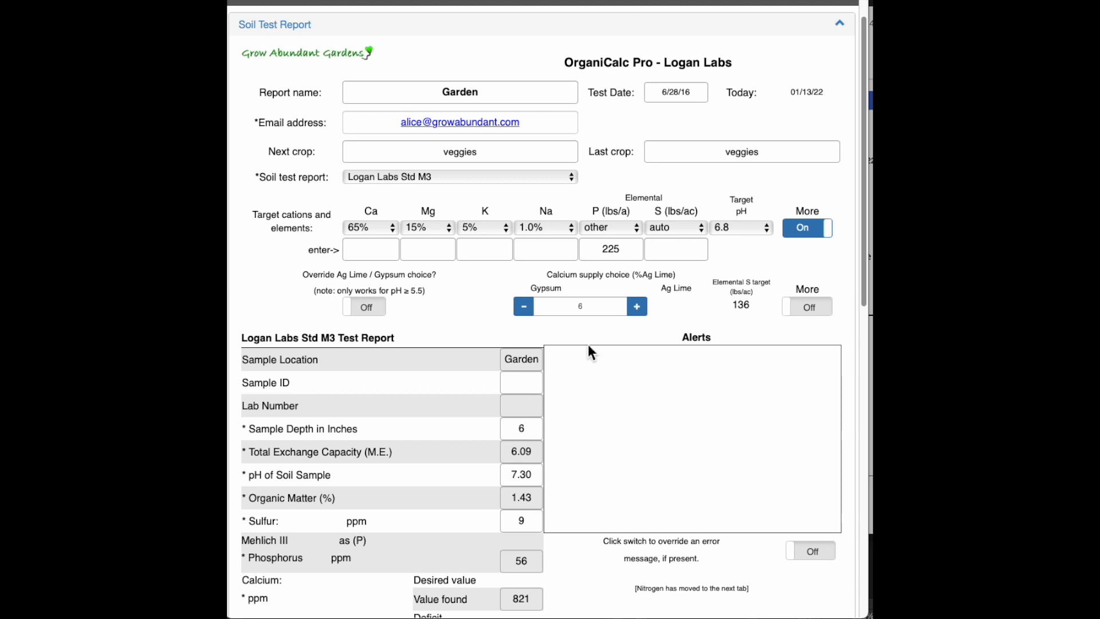
mouse_move(371, 337)
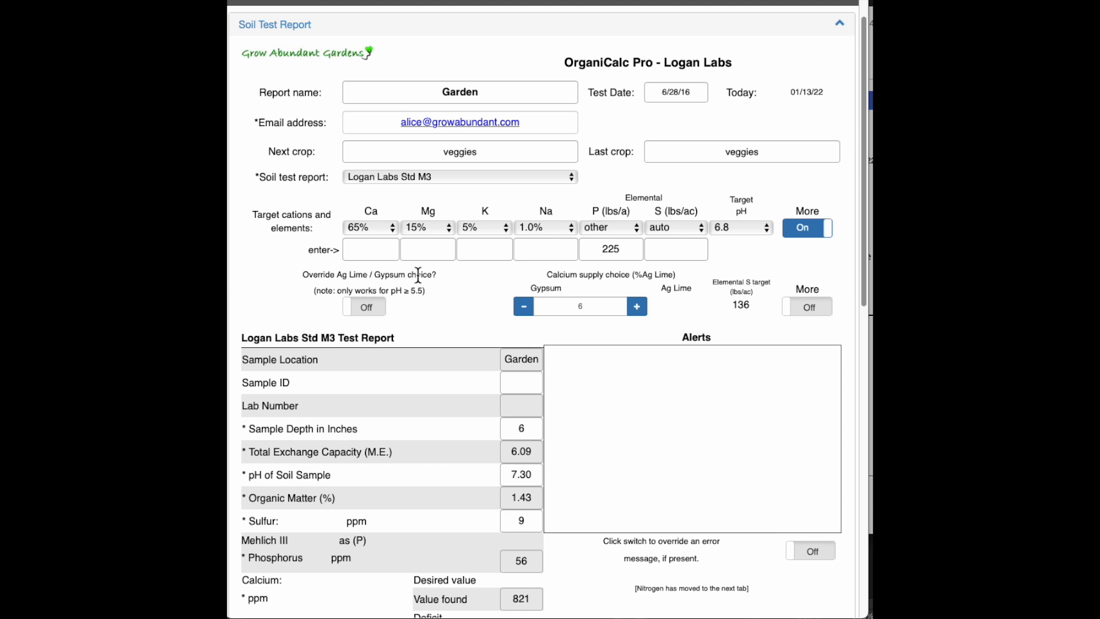
mouse_move(409, 334)
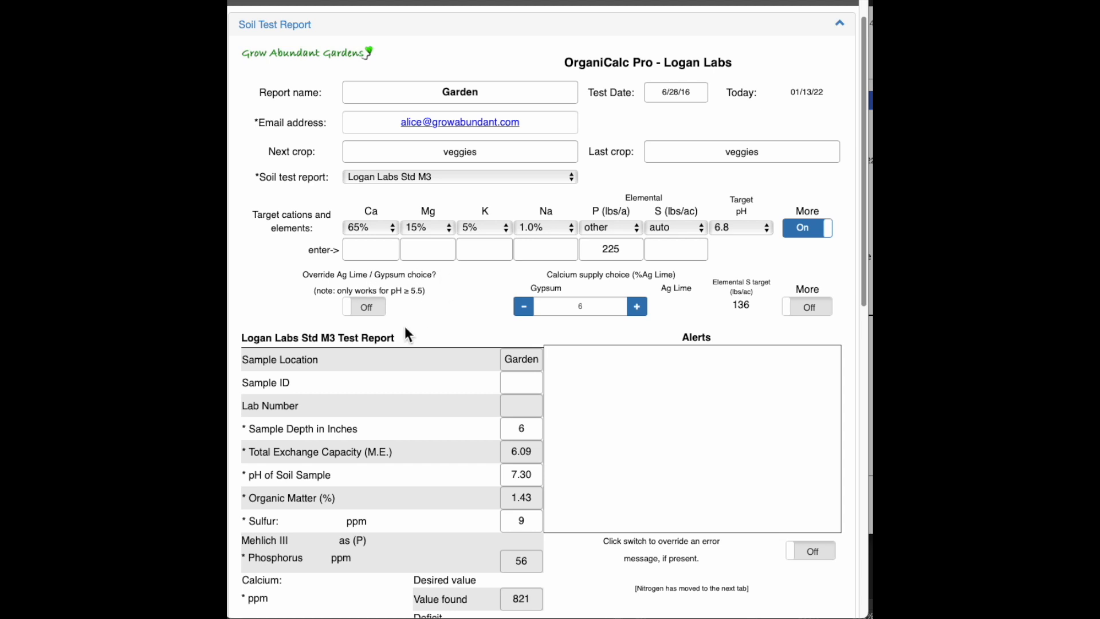
left_click(364, 306)
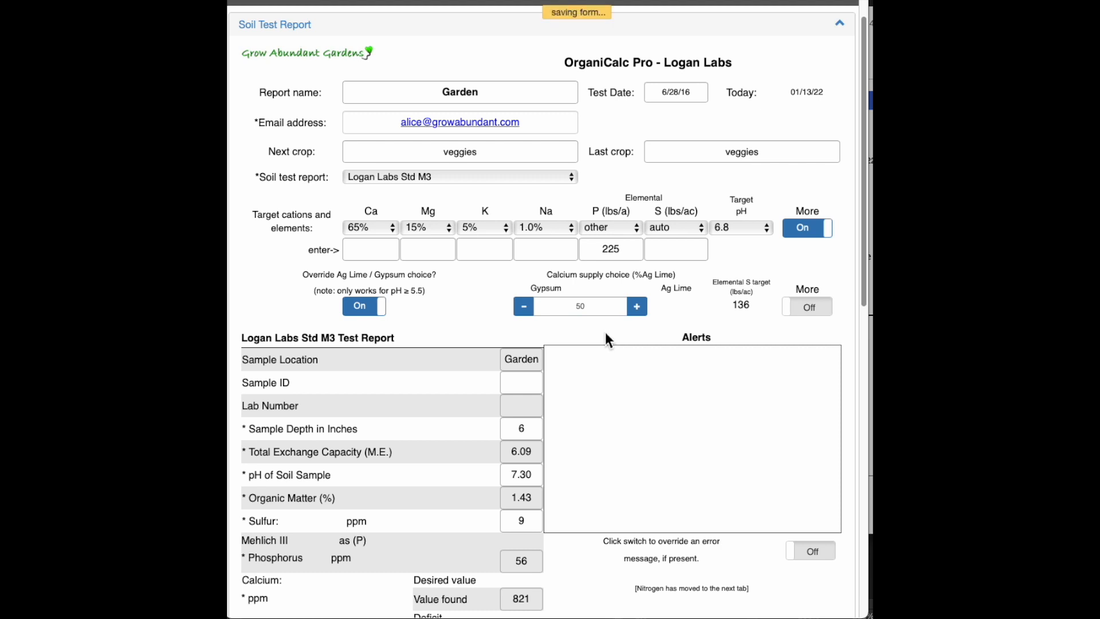
left_click(580, 306)
type("20")
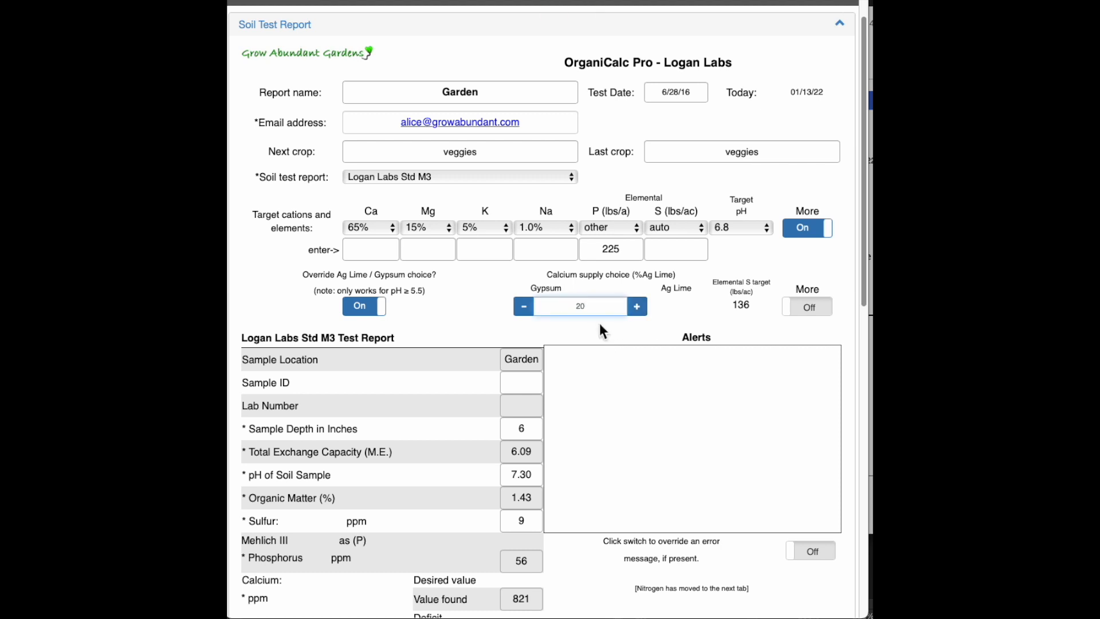
left_click(636, 306)
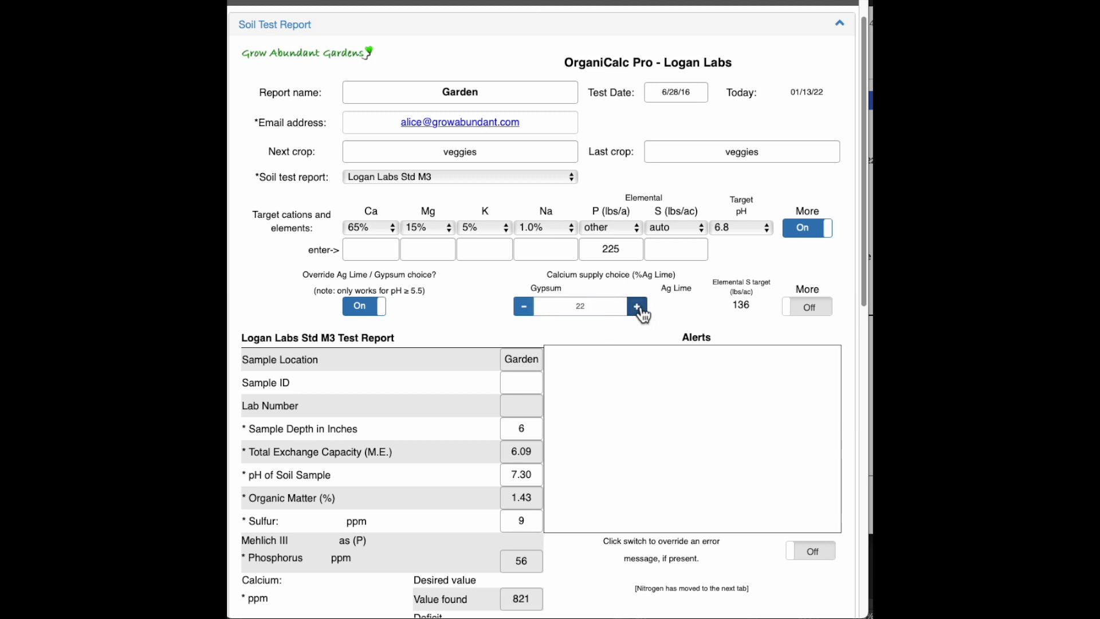
left_click(523, 305)
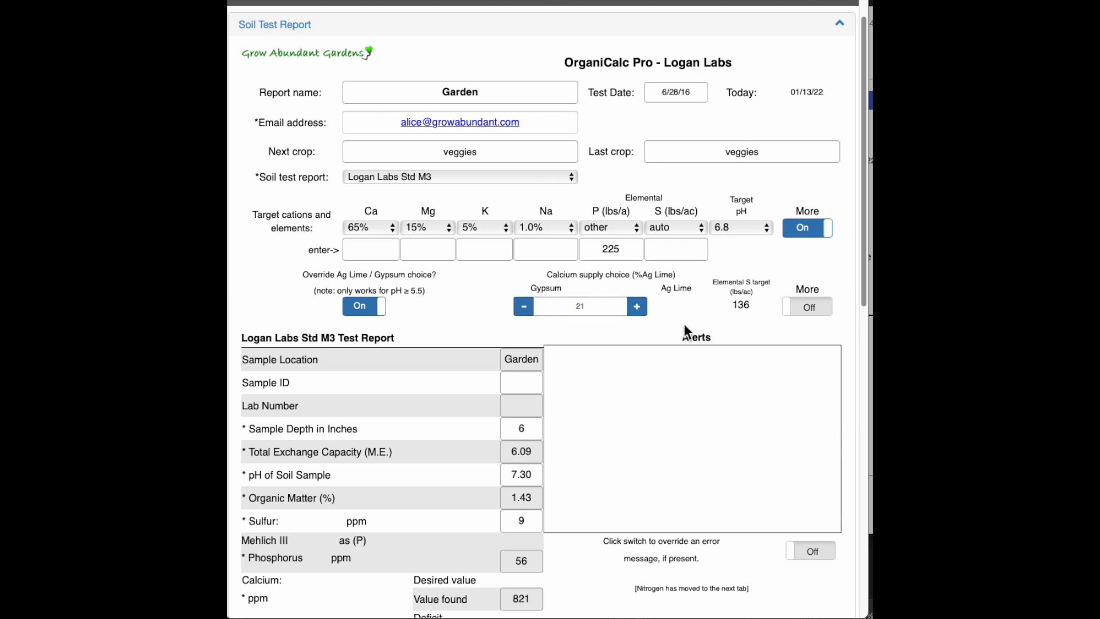
mouse_move(729, 305)
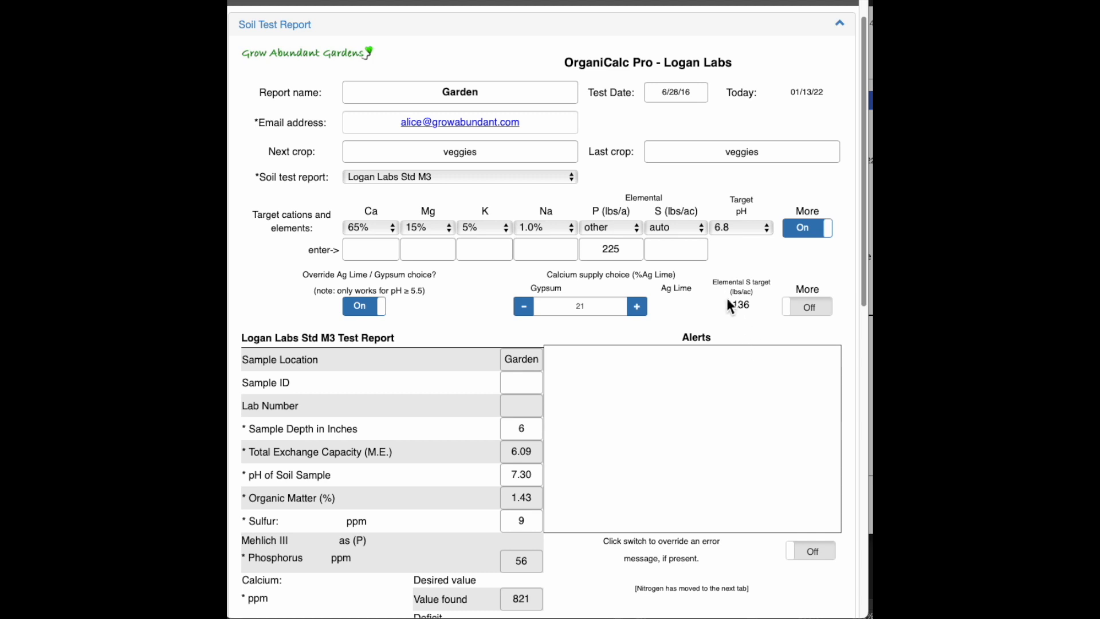
mouse_move(733, 286)
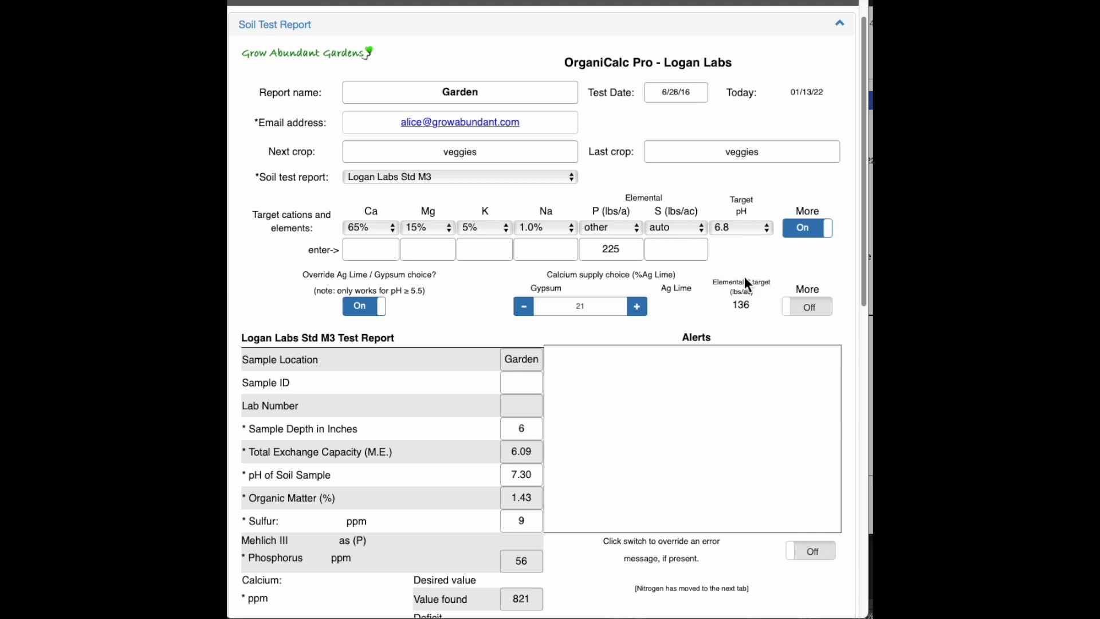
mouse_move(802, 341)
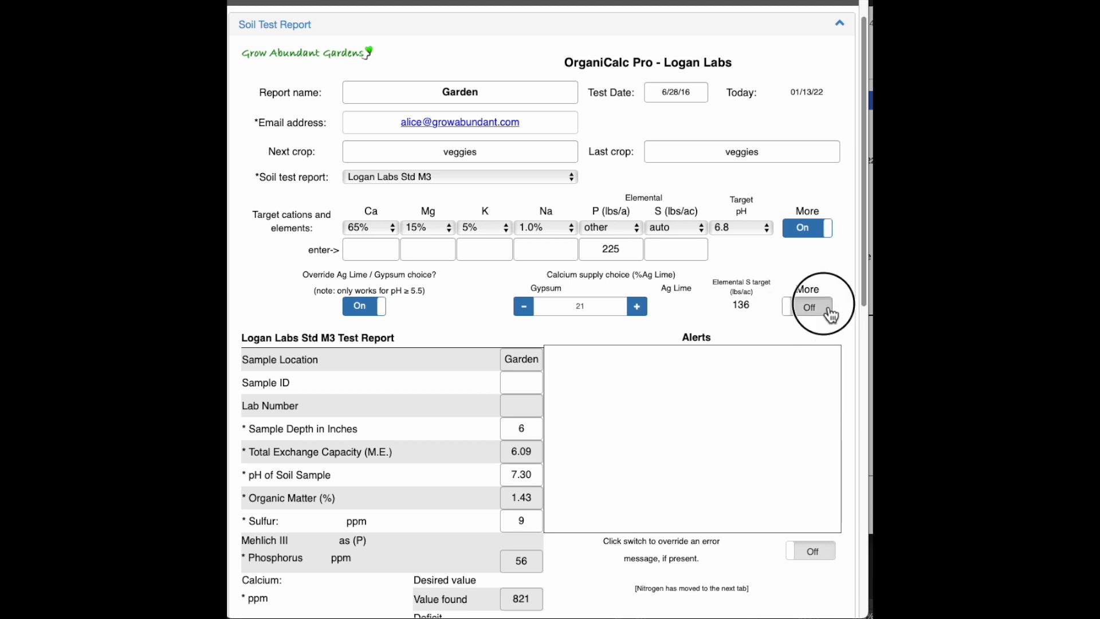
Turn the second More toggle On and enter a boron target of 1.
left_click(805, 307)
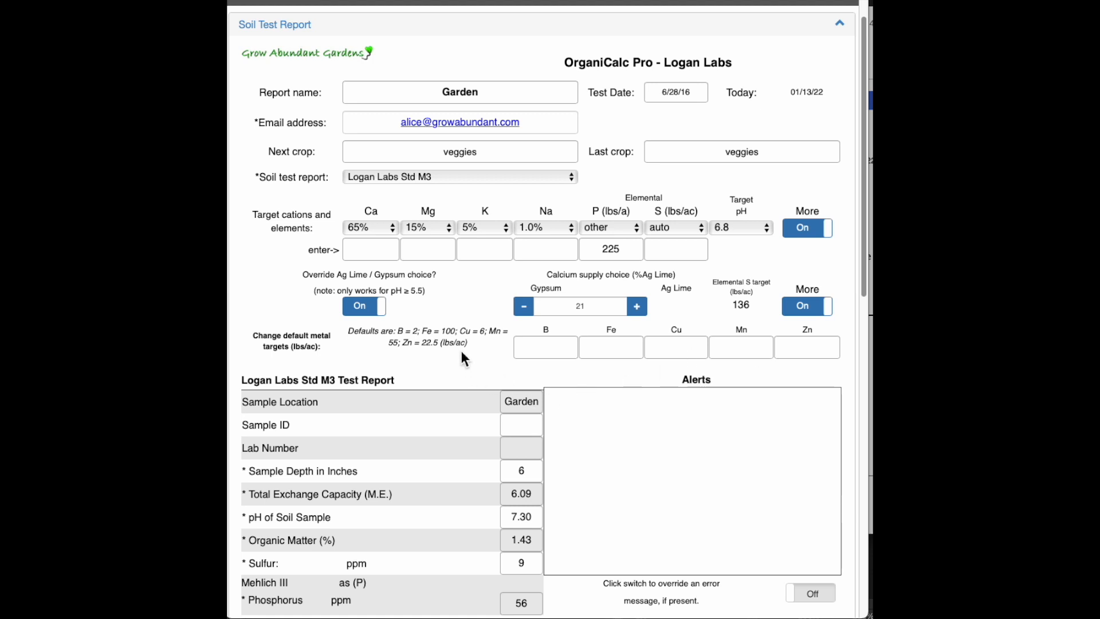
mouse_move(546, 348)
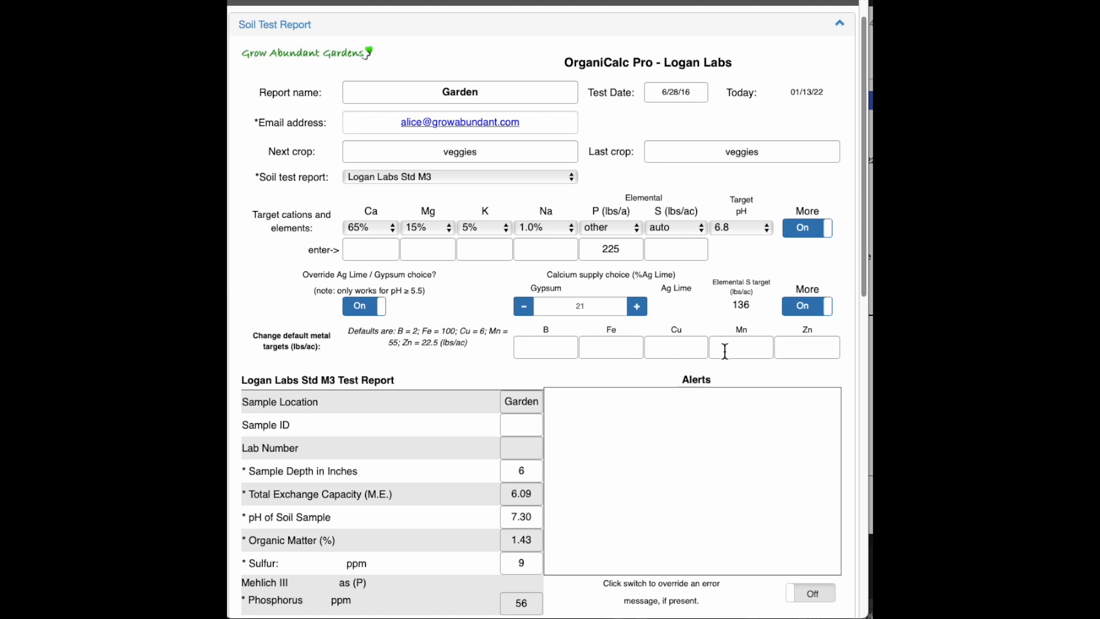
mouse_move(748, 374)
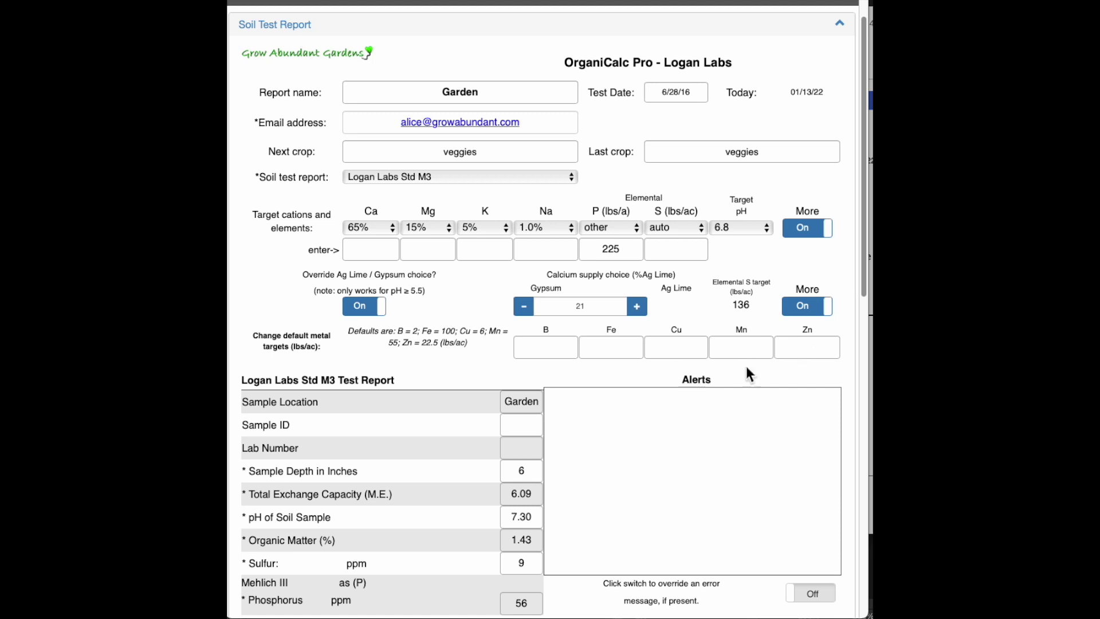
mouse_move(500, 333)
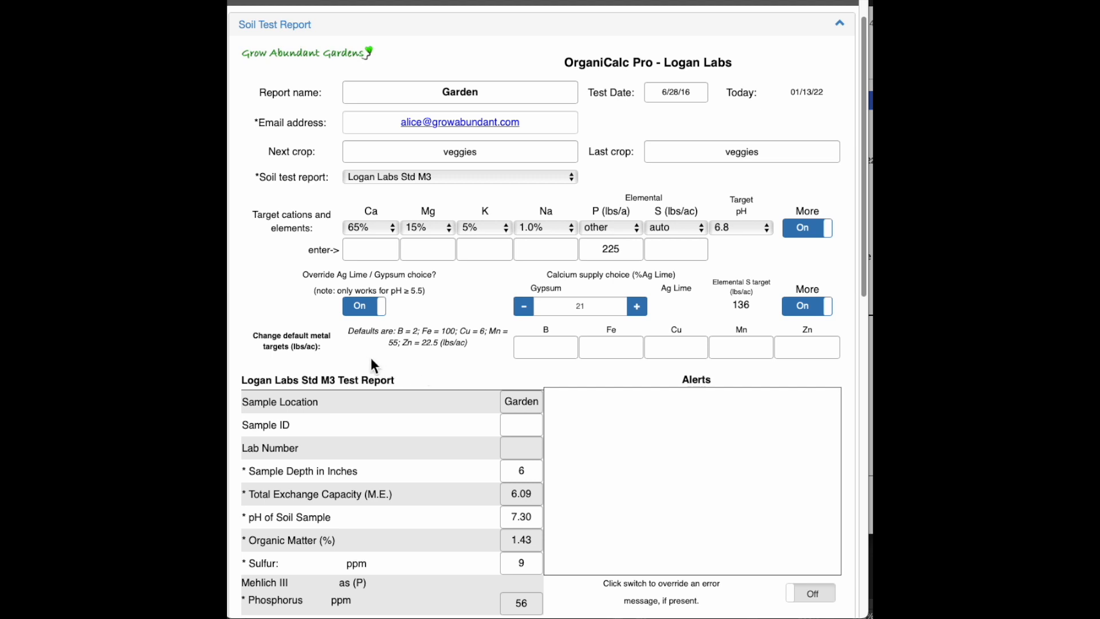
left_click(546, 347)
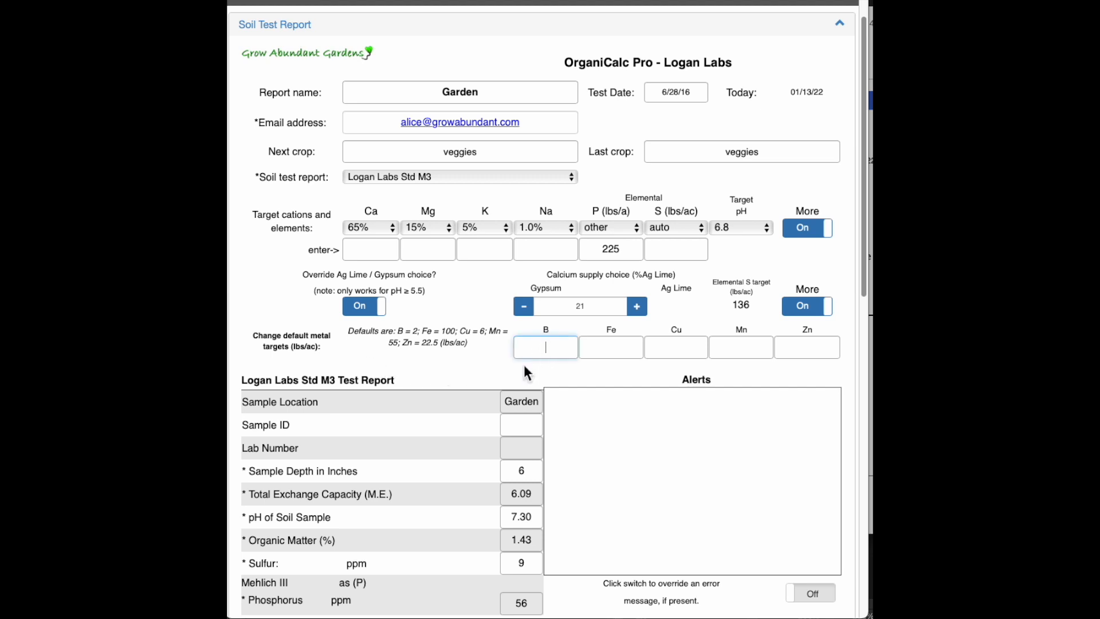
mouse_move(469, 371)
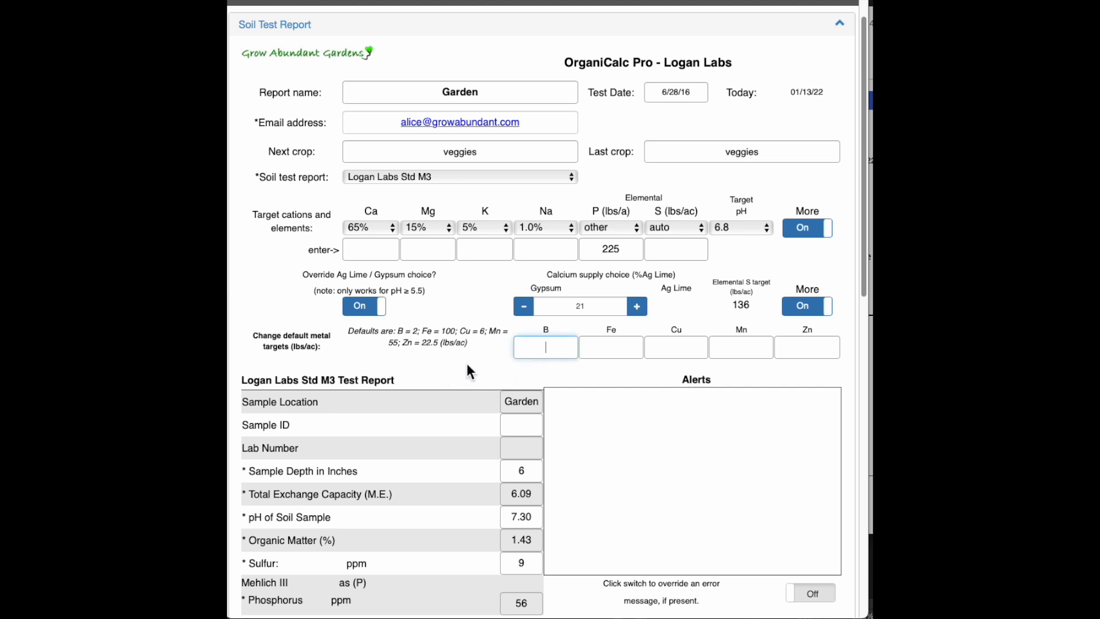
type("1")
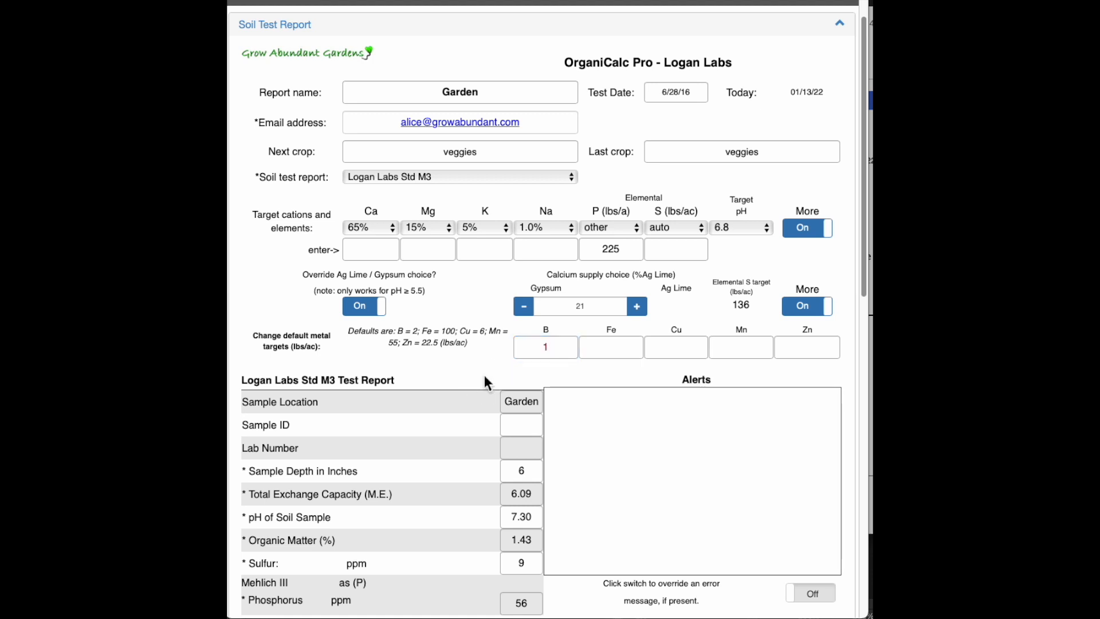
mouse_move(461, 385)
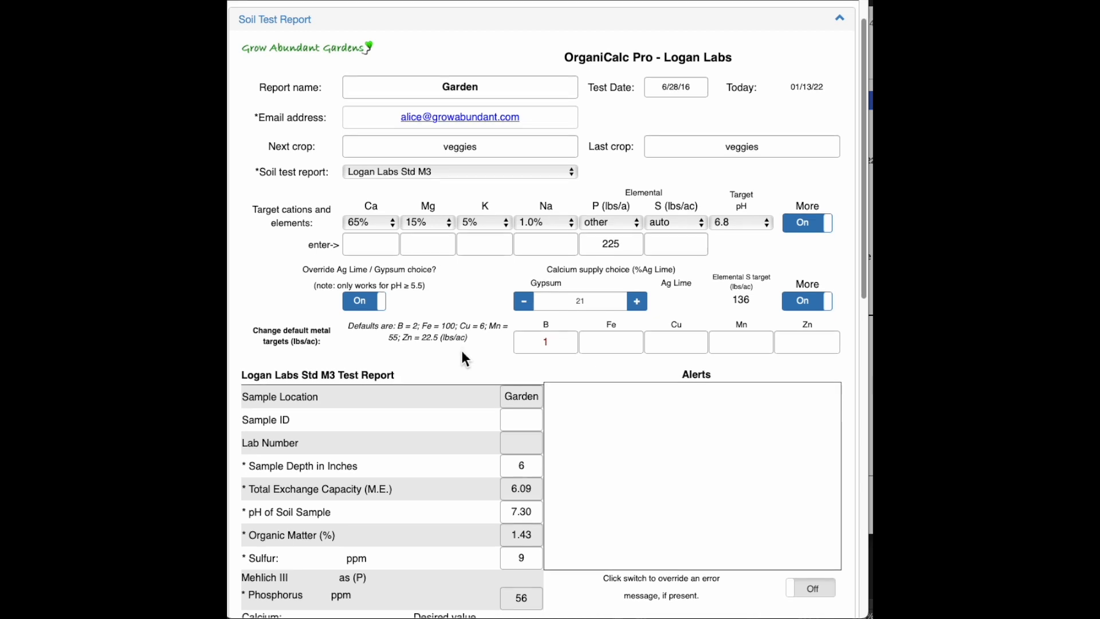
scroll("down", 3)
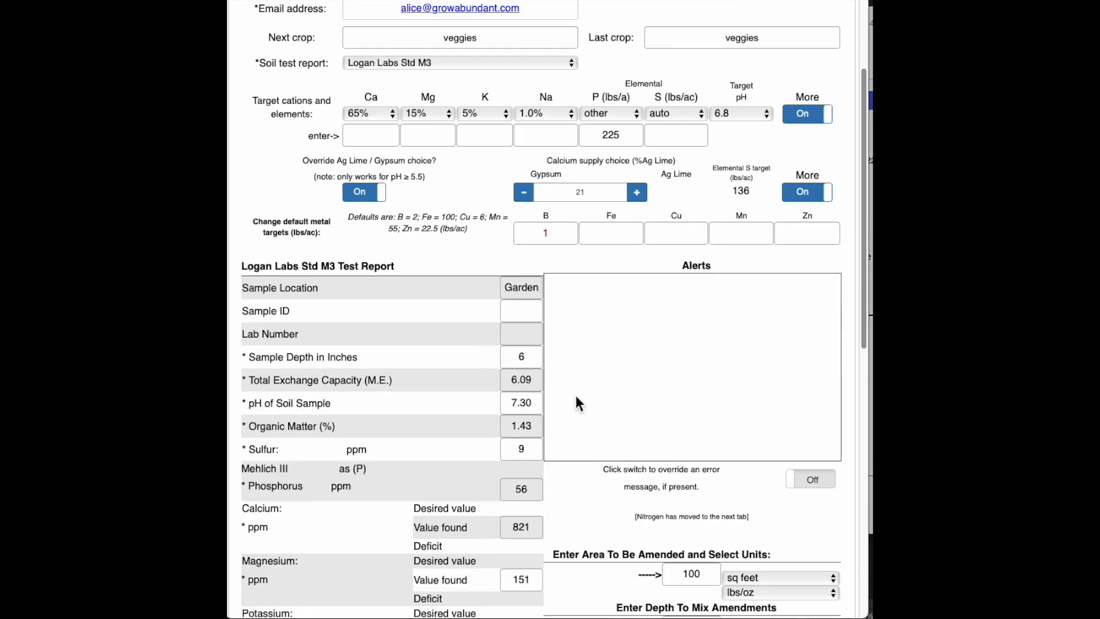
scroll("down", 3)
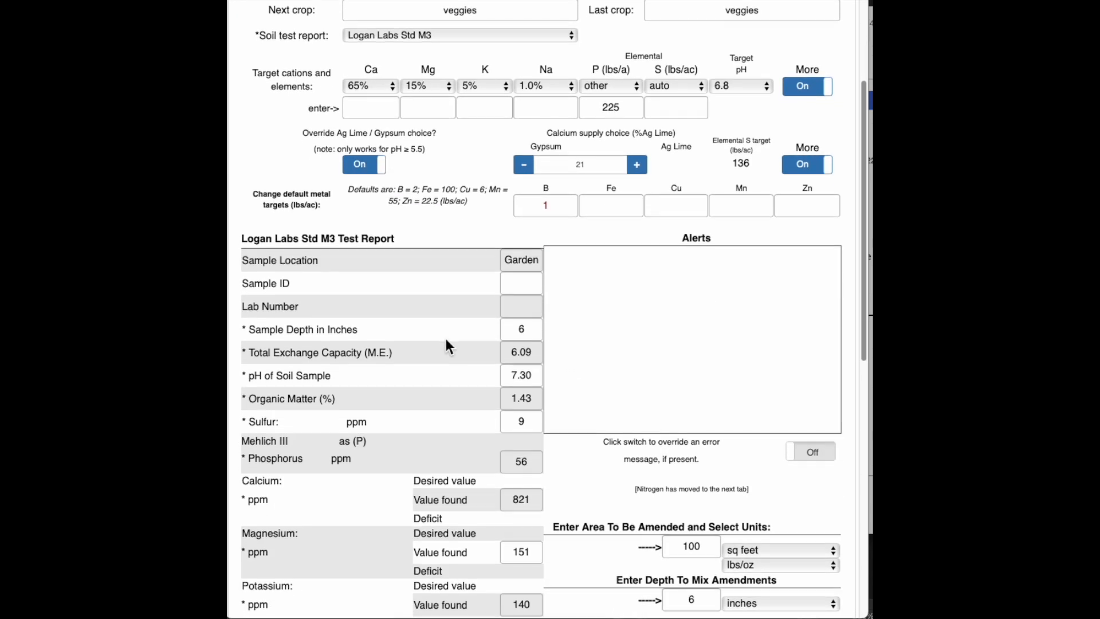
scroll("down", 3)
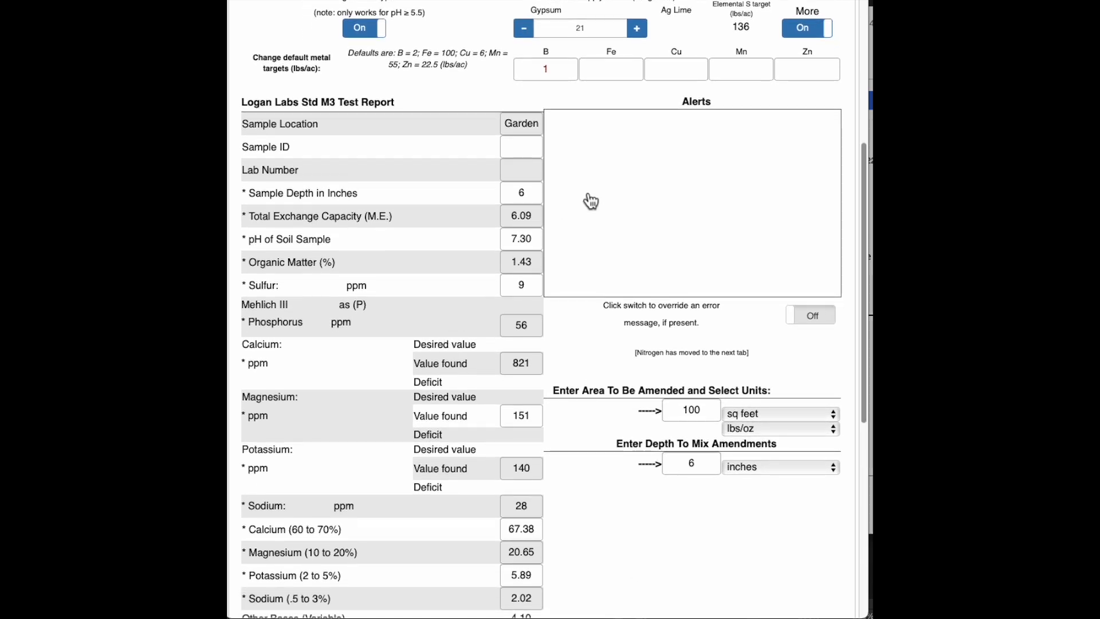
mouse_move(709, 280)
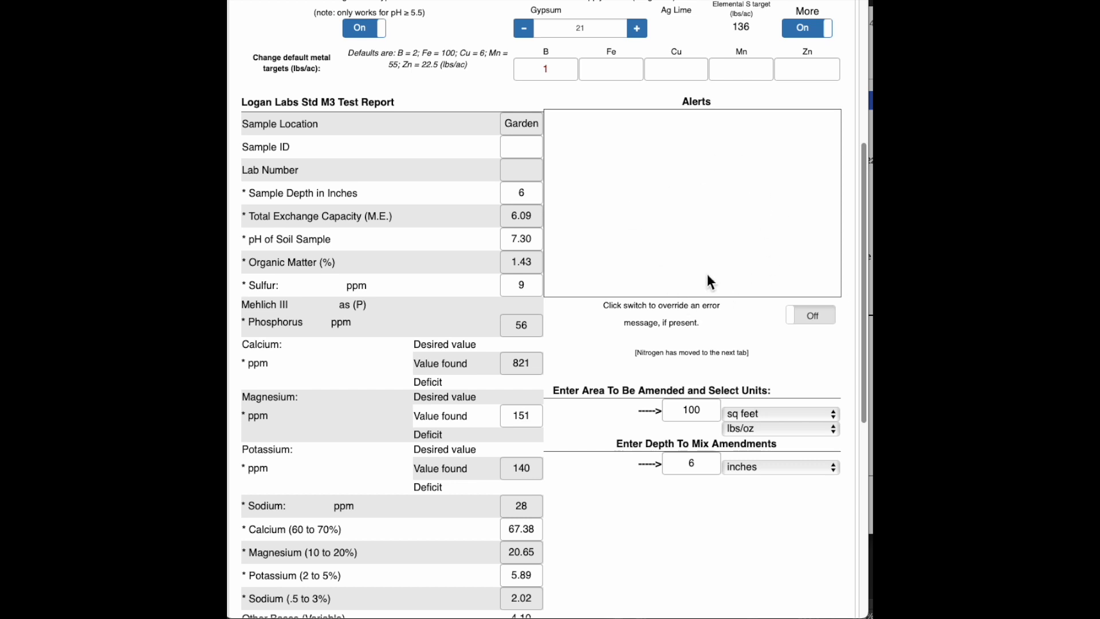
mouse_move(759, 256)
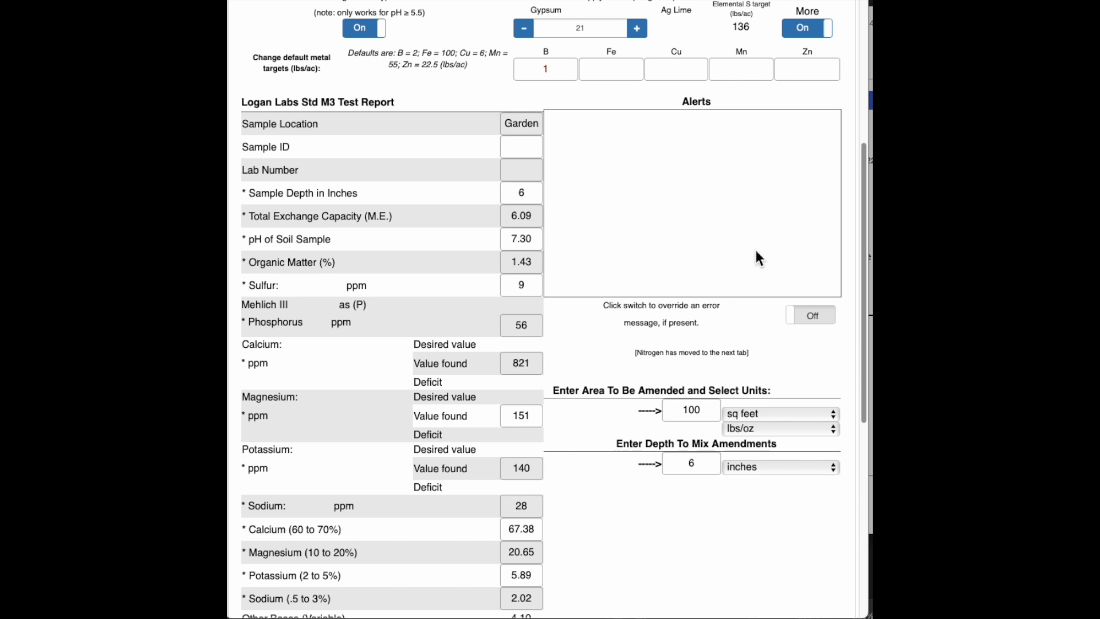
mouse_move(623, 162)
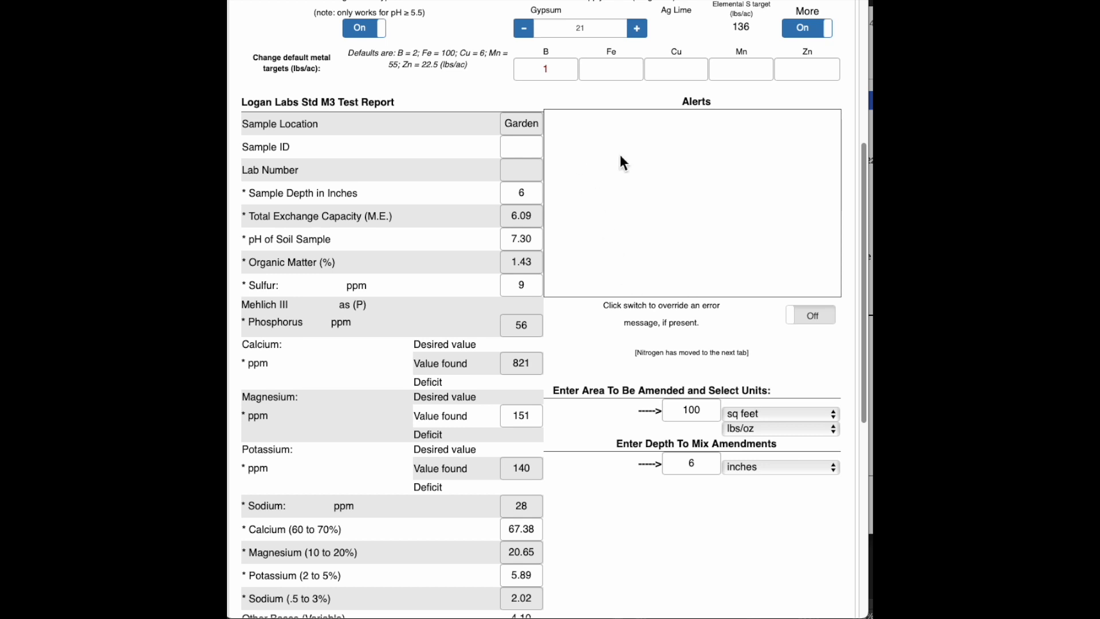
mouse_move(595, 149)
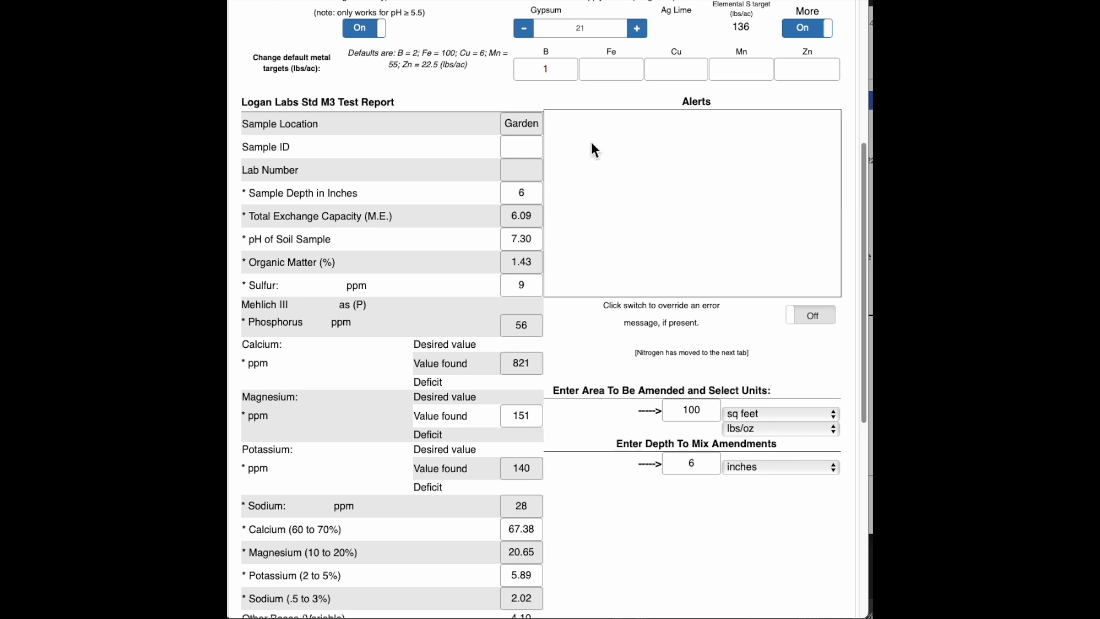
mouse_move(834, 304)
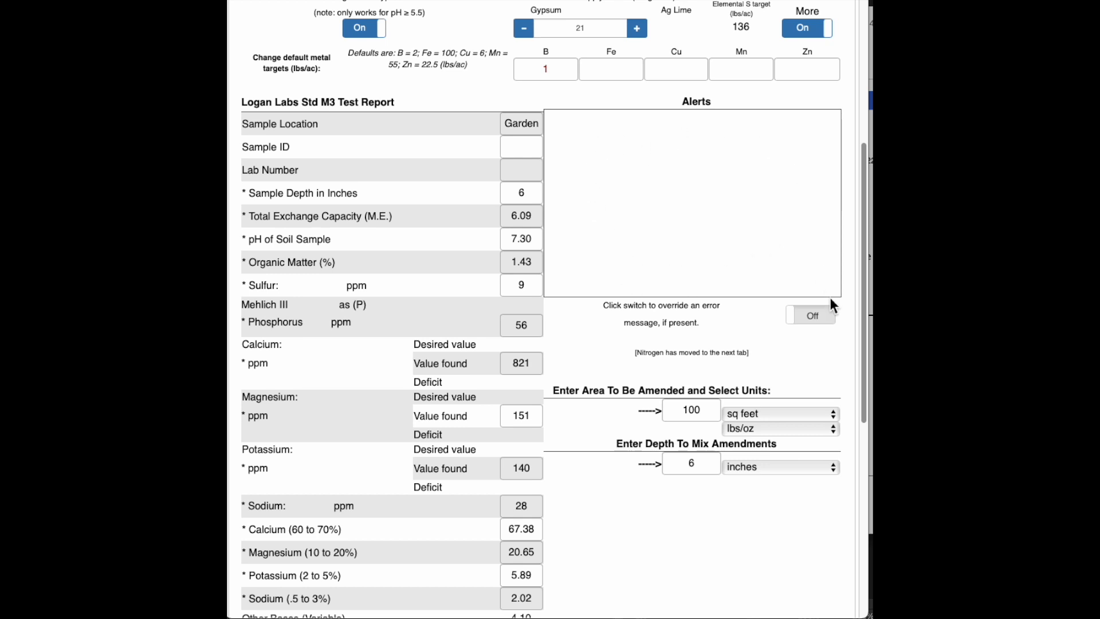
mouse_move(811, 315)
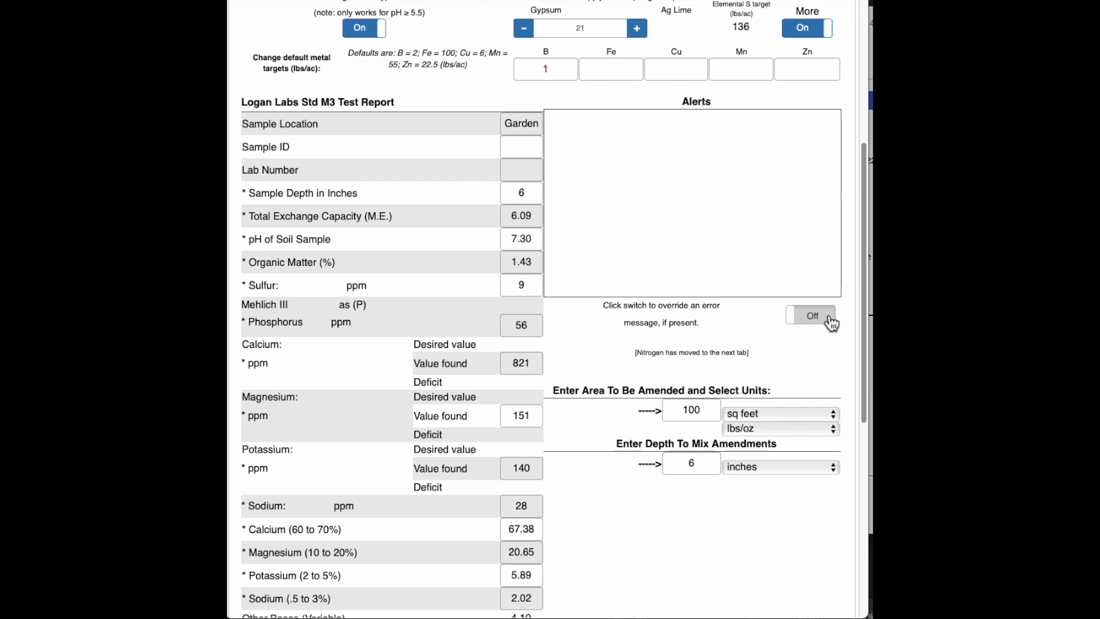
left_click(810, 314)
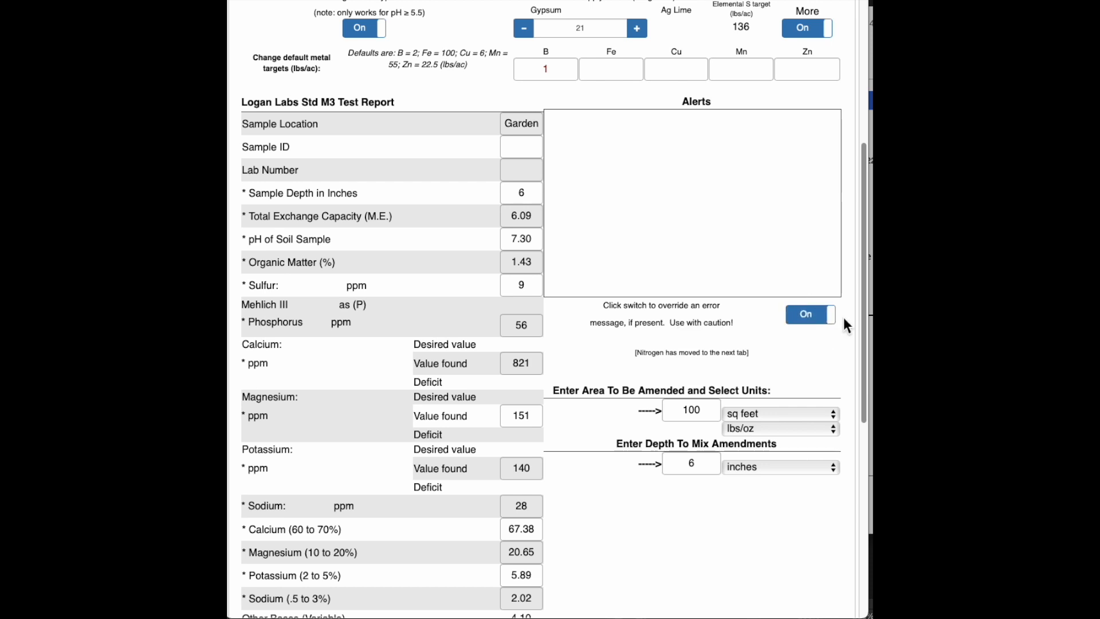
mouse_move(760, 276)
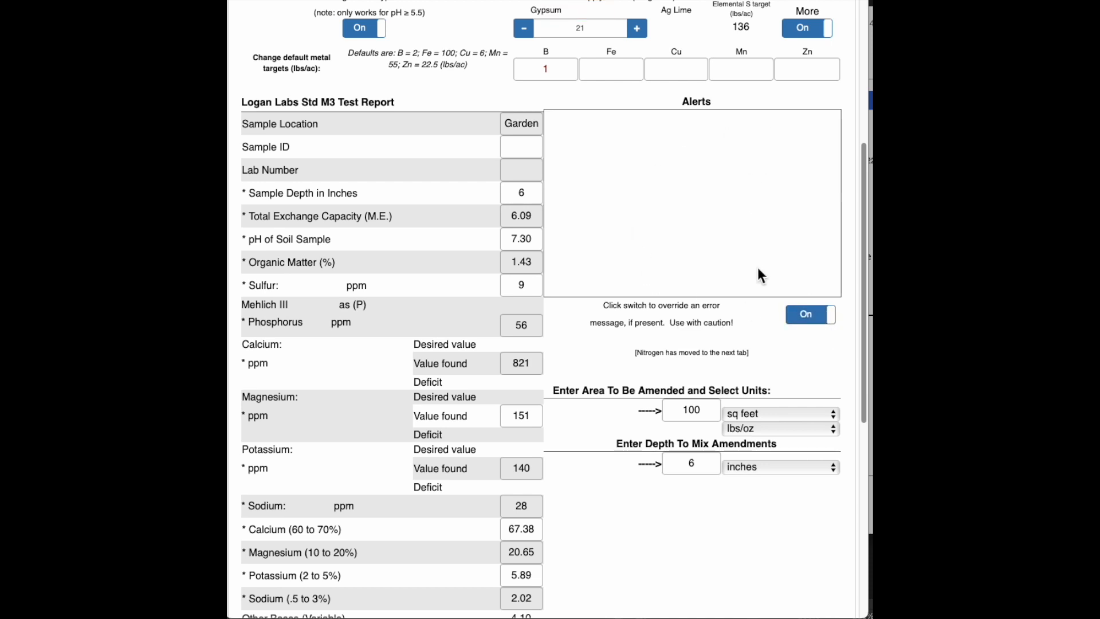
mouse_move(720, 273)
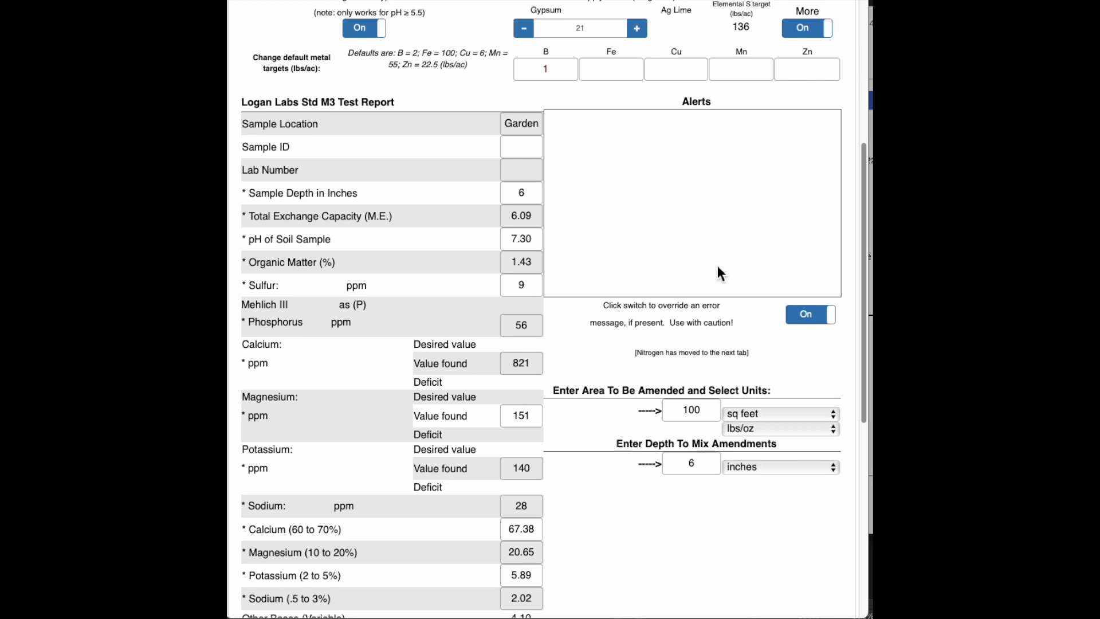
mouse_move(783, 323)
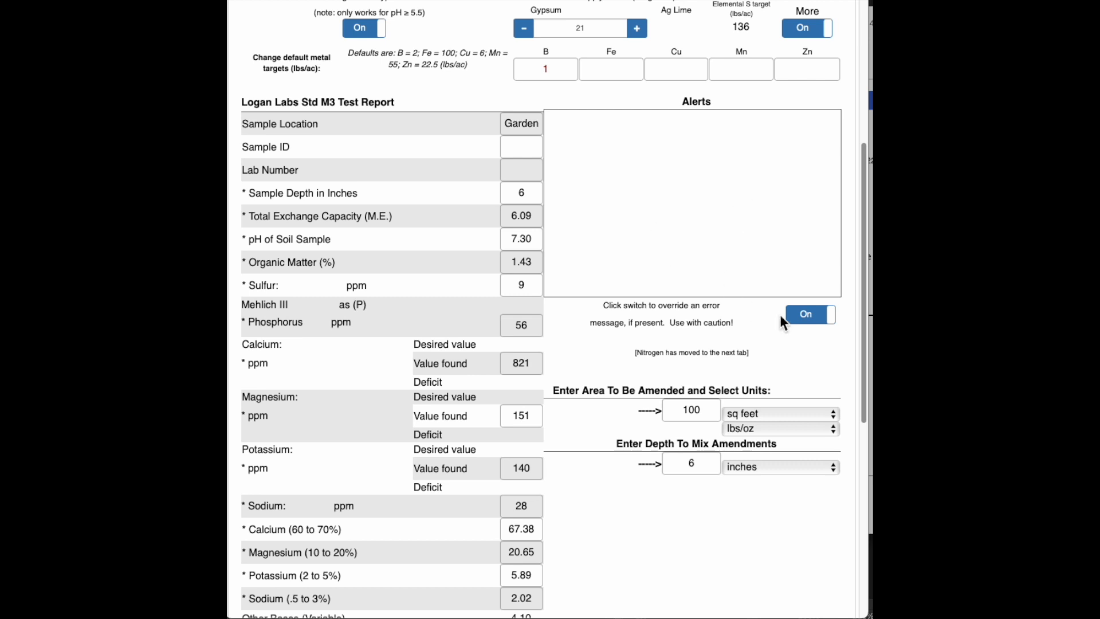
left_click(809, 314)
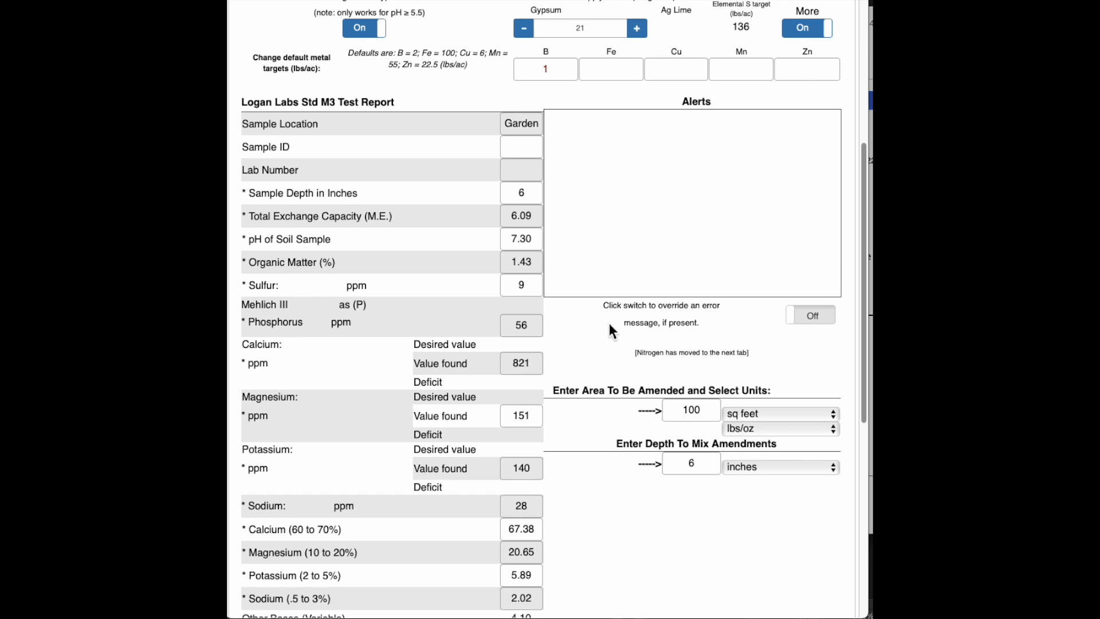
scroll("down", 3)
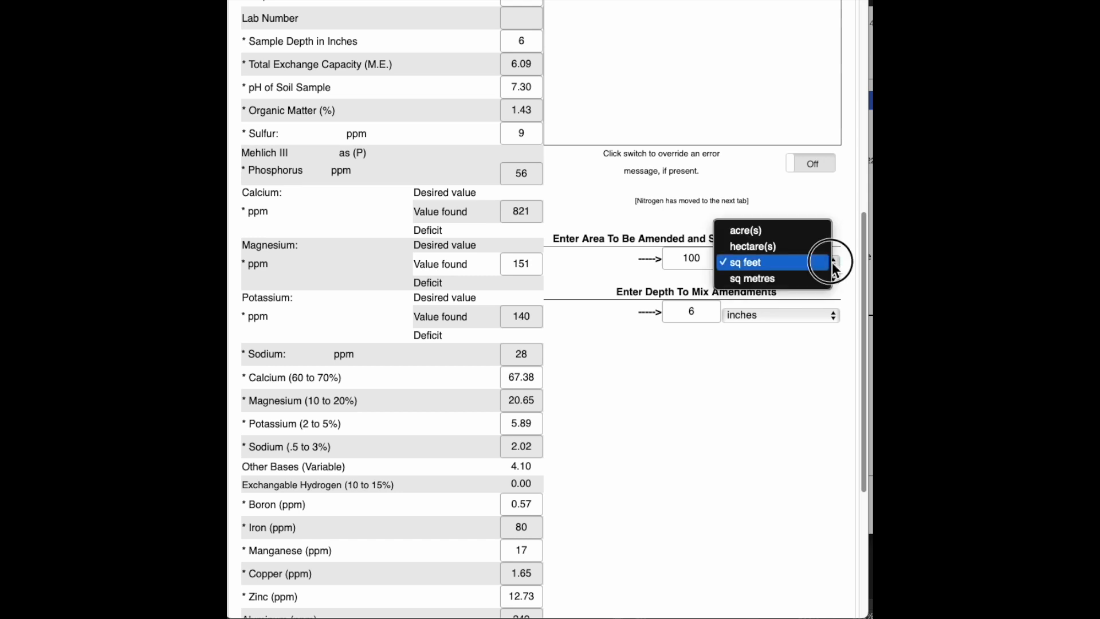
left_click(743, 261)
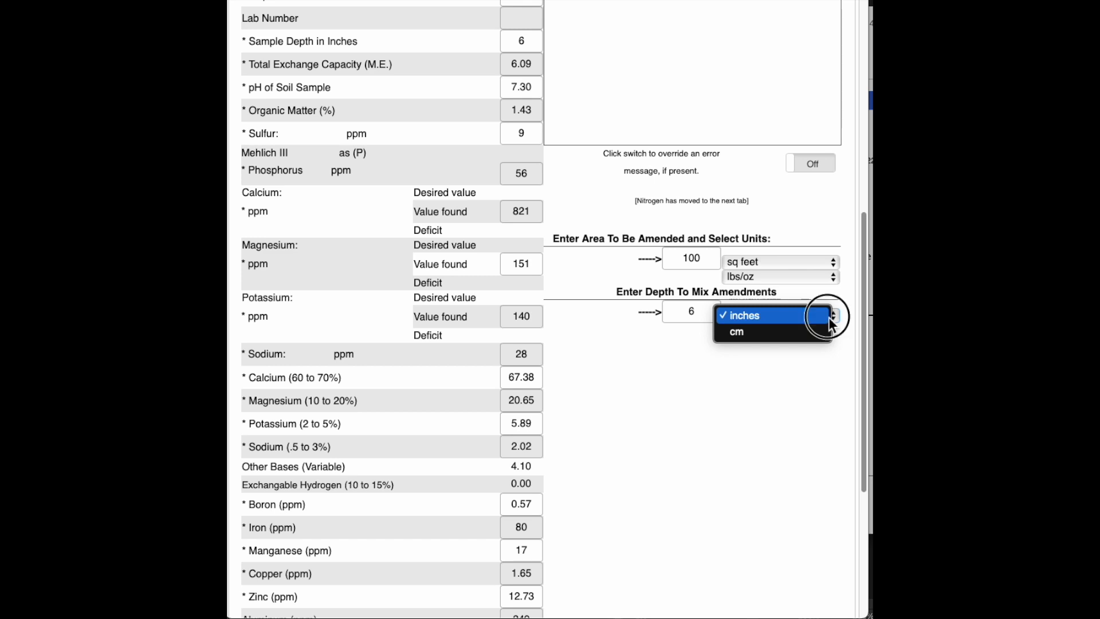
left_click(742, 313)
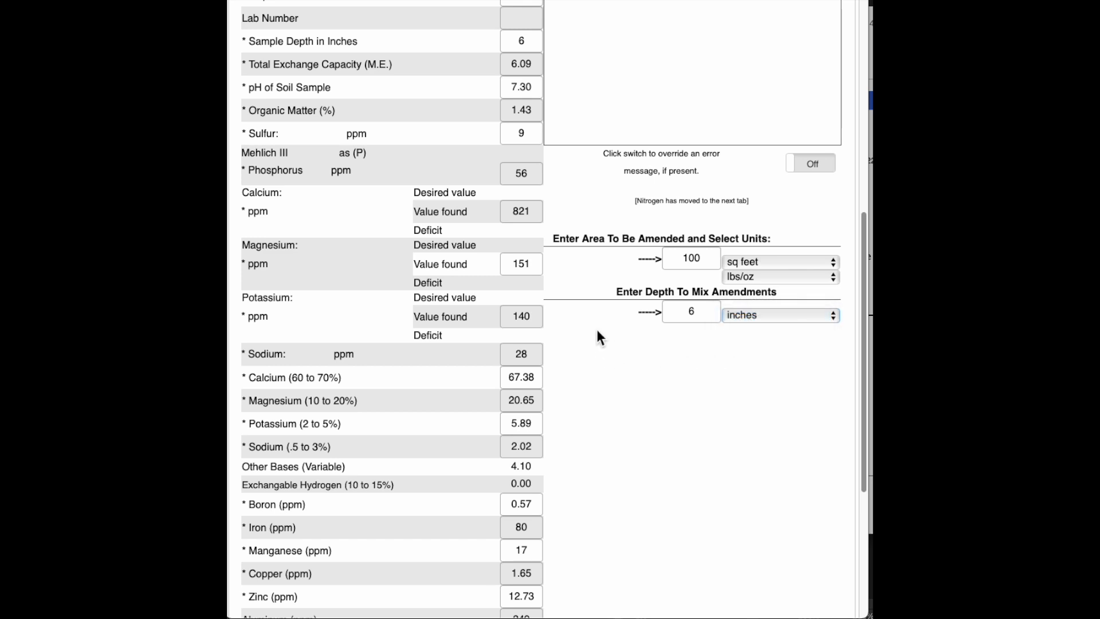
scroll("down", 3)
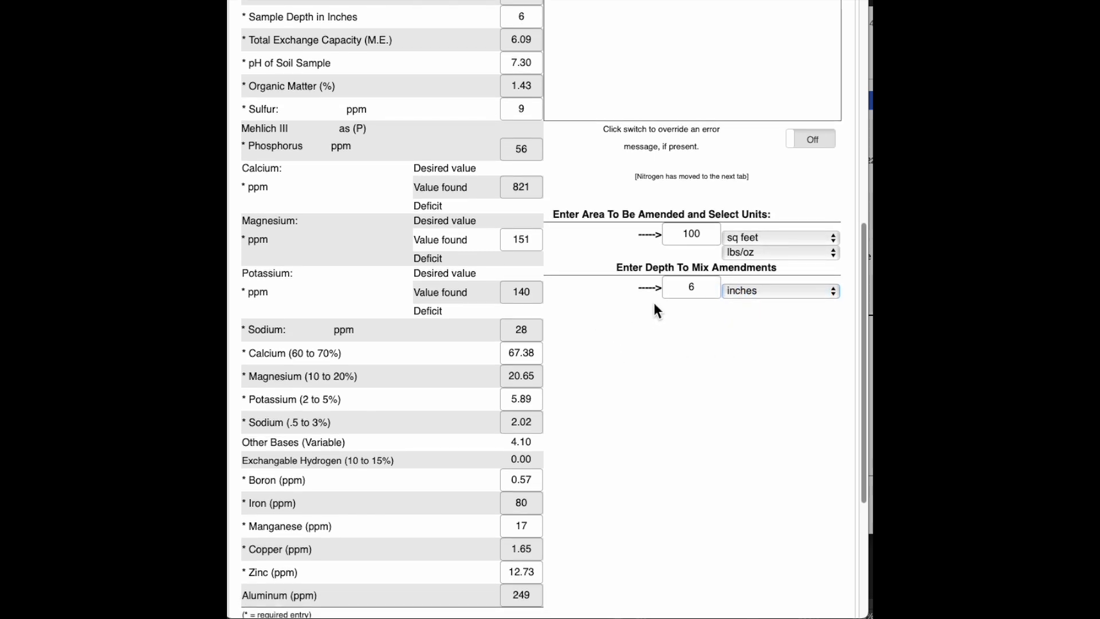
mouse_move(608, 321)
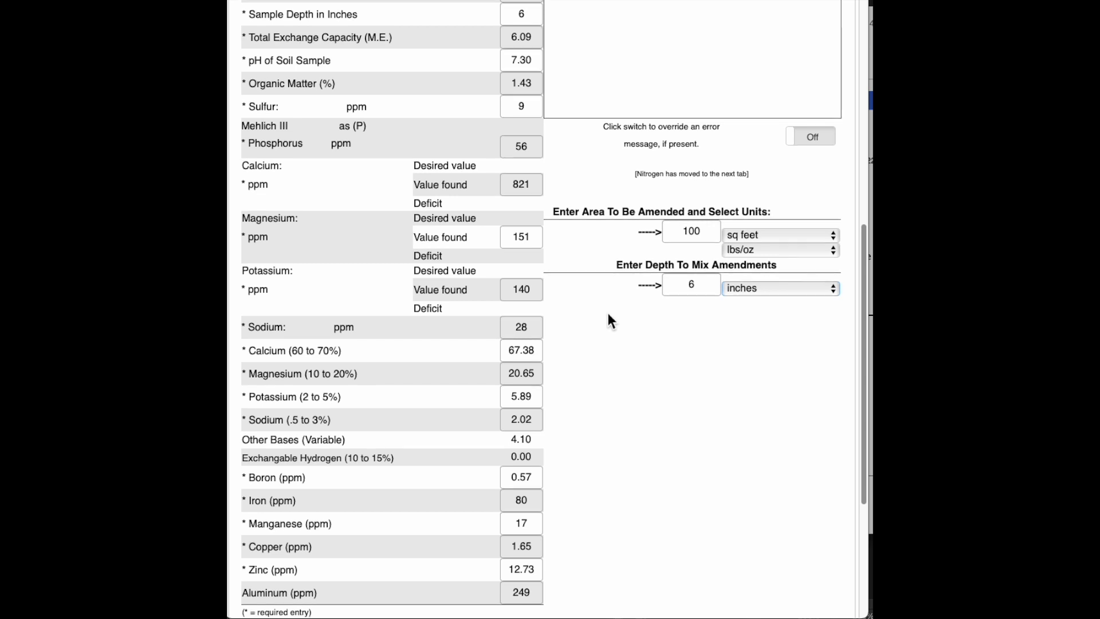
scroll("down", 3)
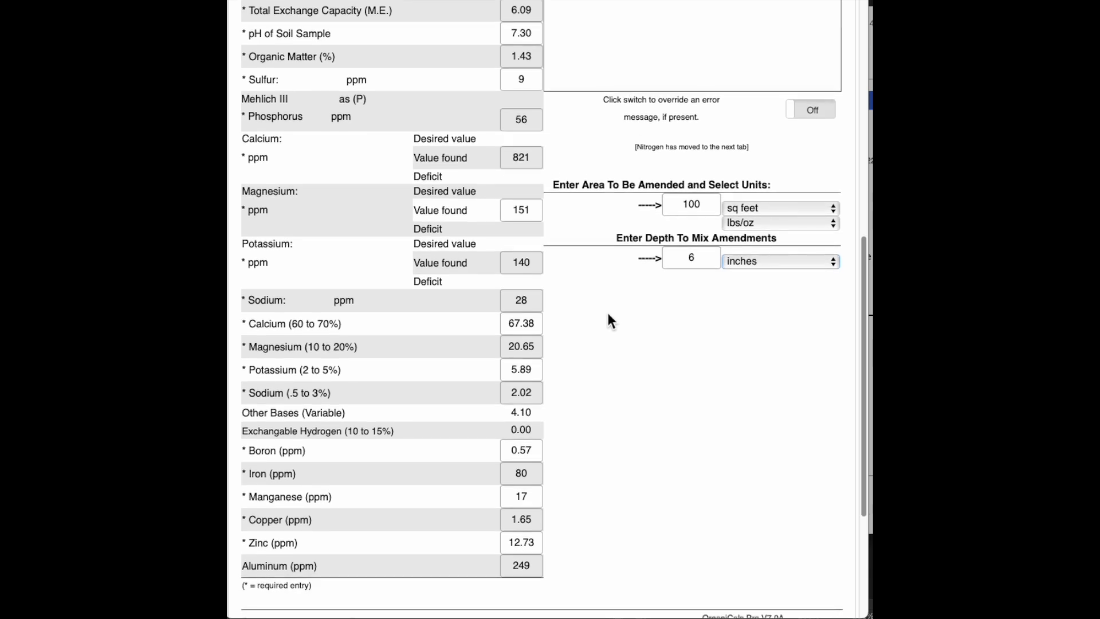
scroll("down", 3)
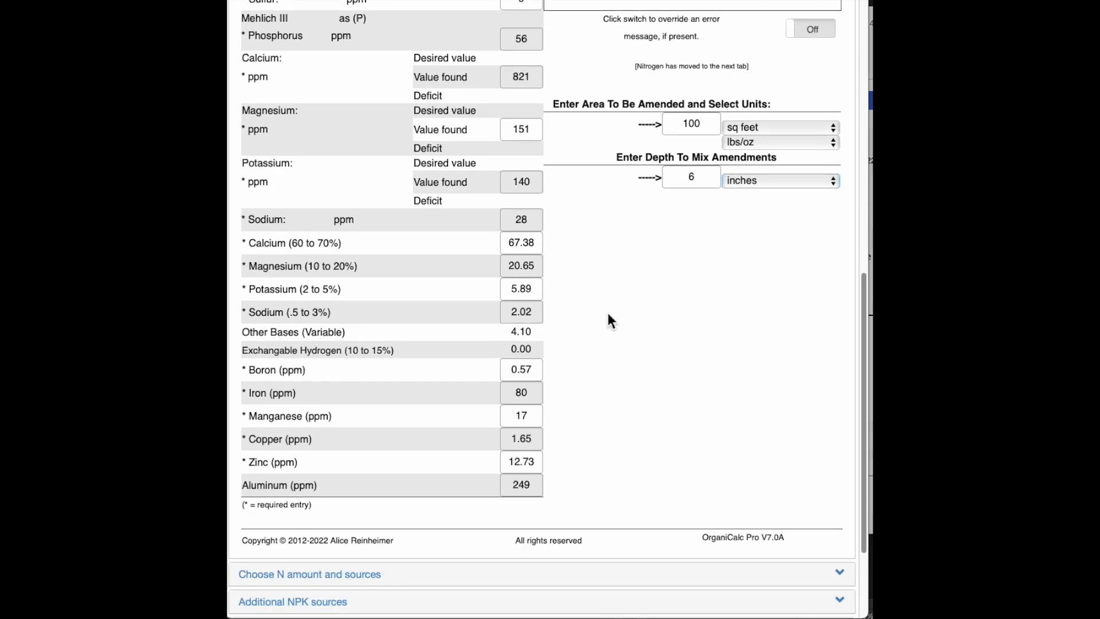
scroll("down", 3)
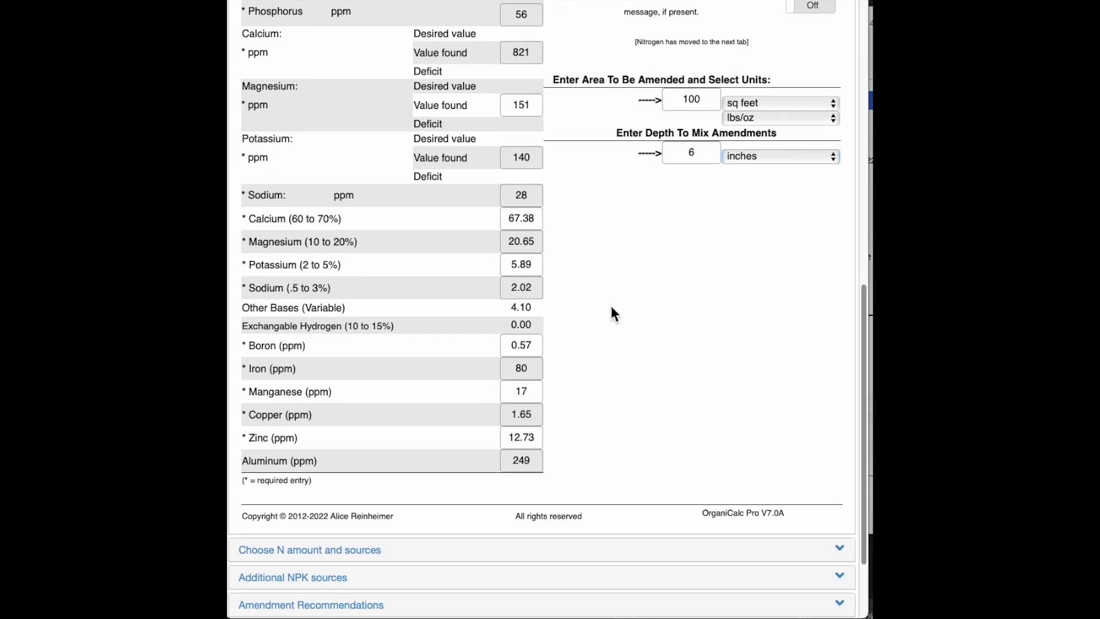
scroll("down", 3)
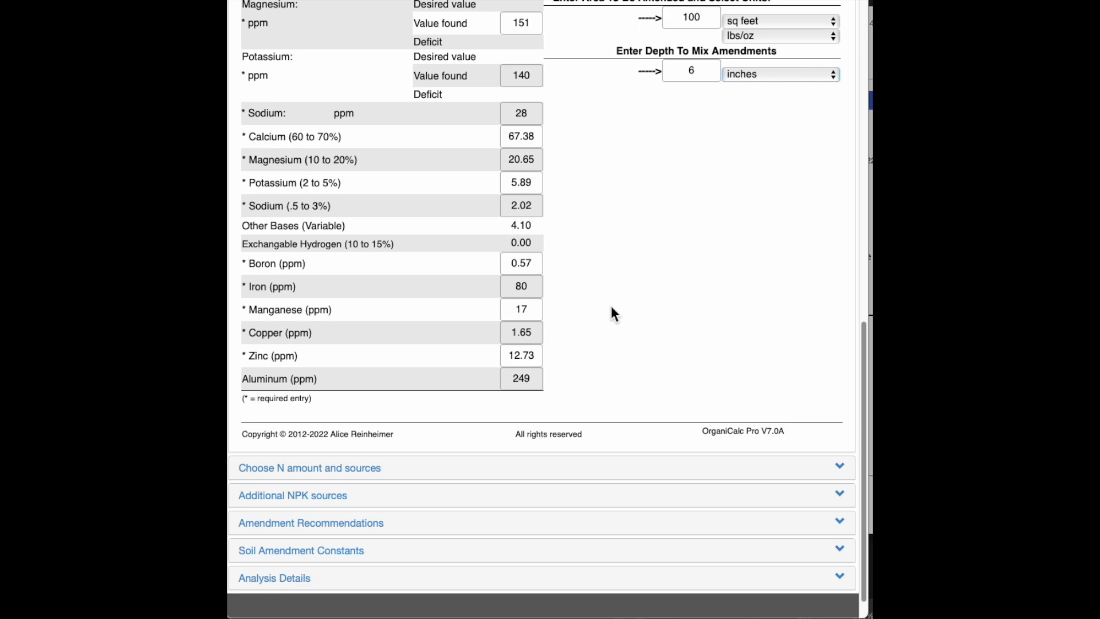
scroll("down", 3)
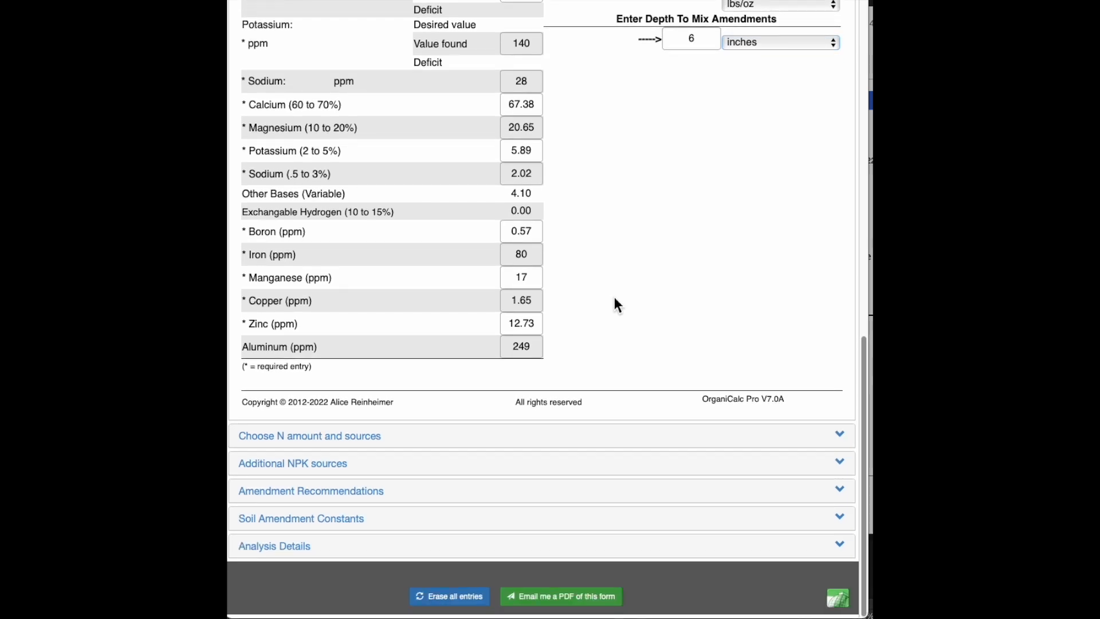
mouse_move(848, 443)
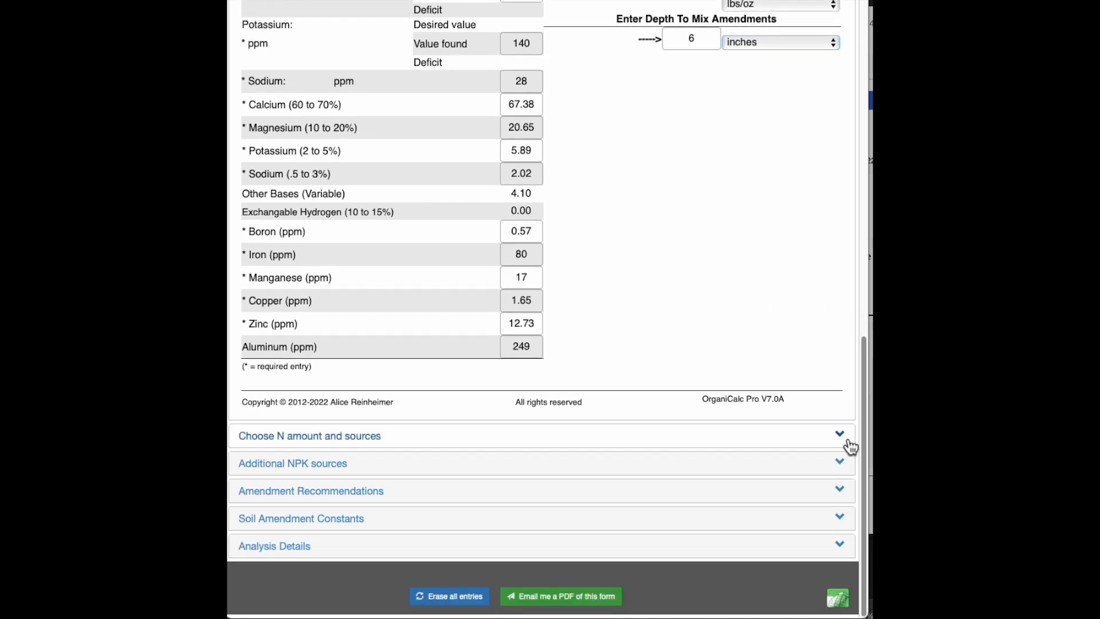
Expand 'Choose N amount and sources' and review the preset target nitrogen amounts.
left_click(310, 436)
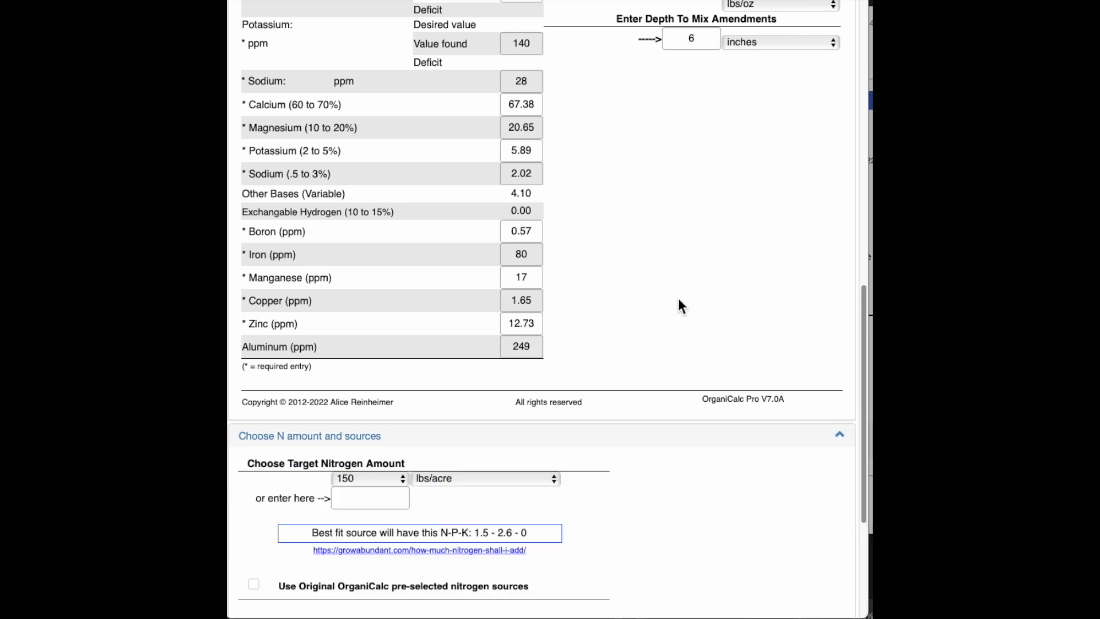
scroll("down", 3)
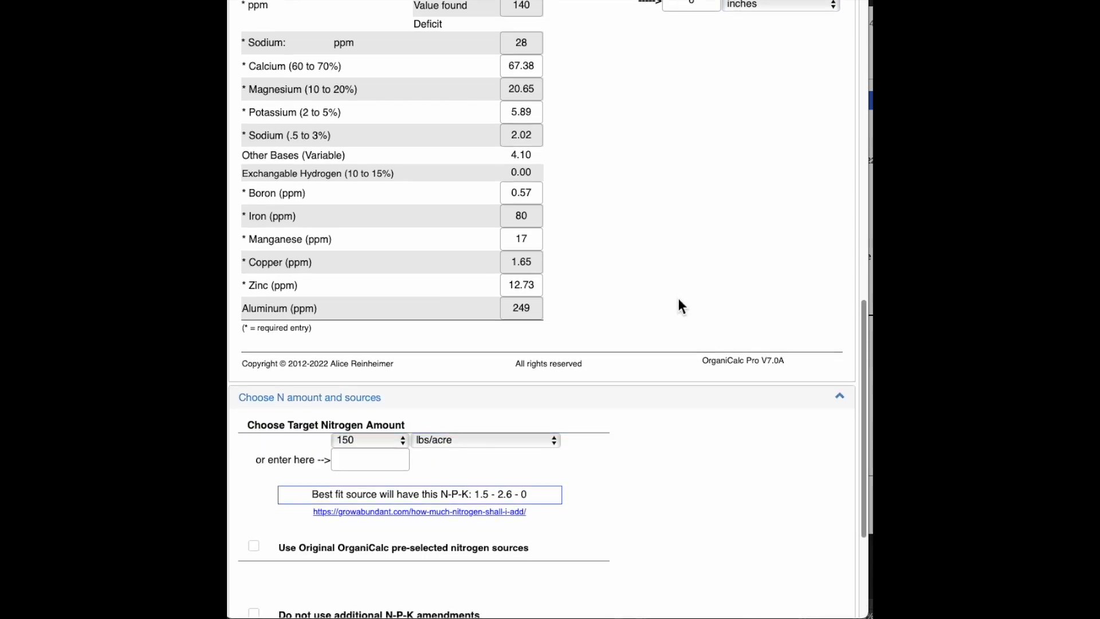
scroll("down", 3)
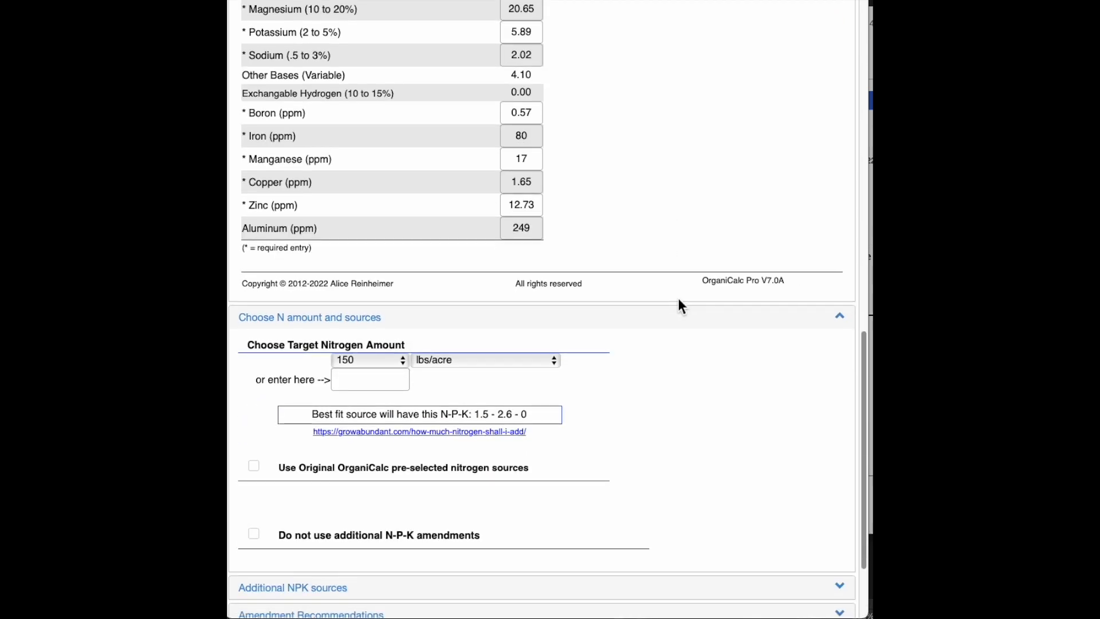
scroll("down", 3)
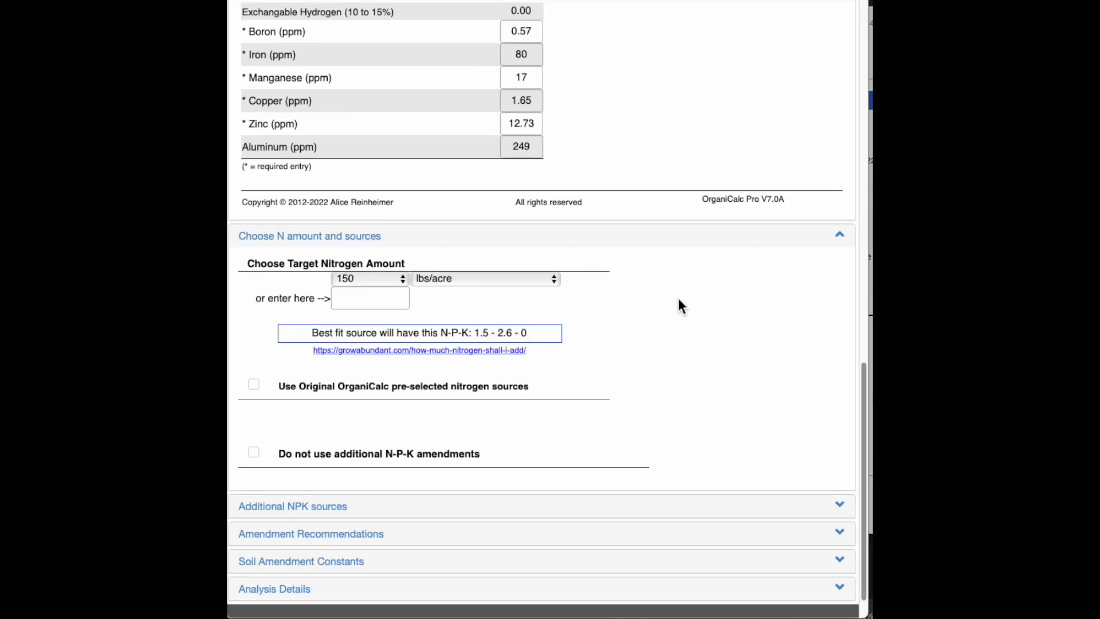
left_click(368, 279)
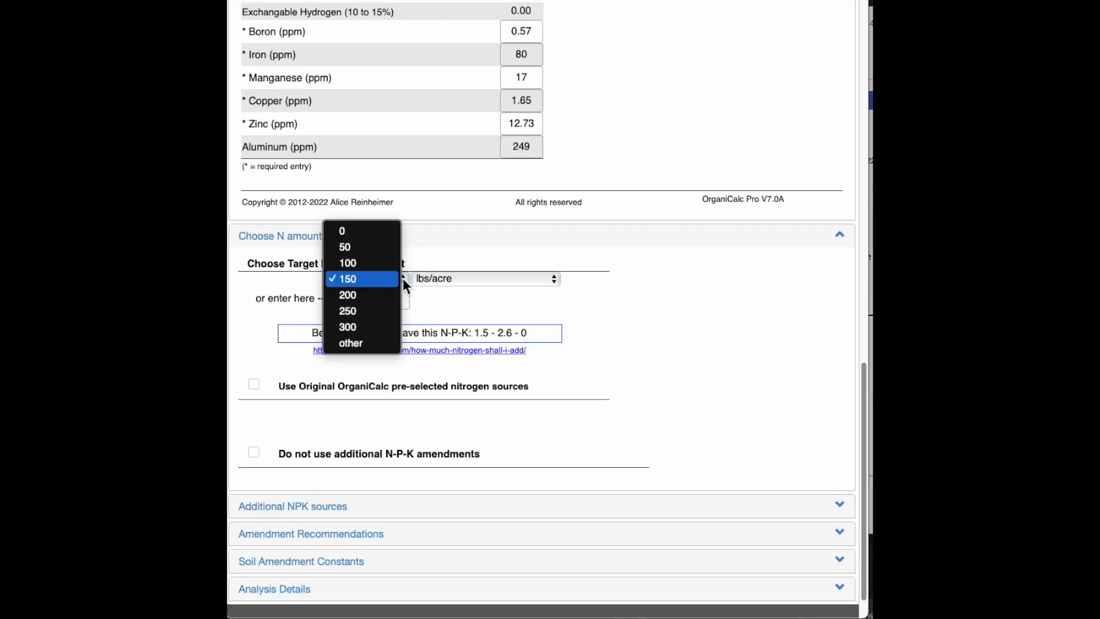
left_click(368, 278)
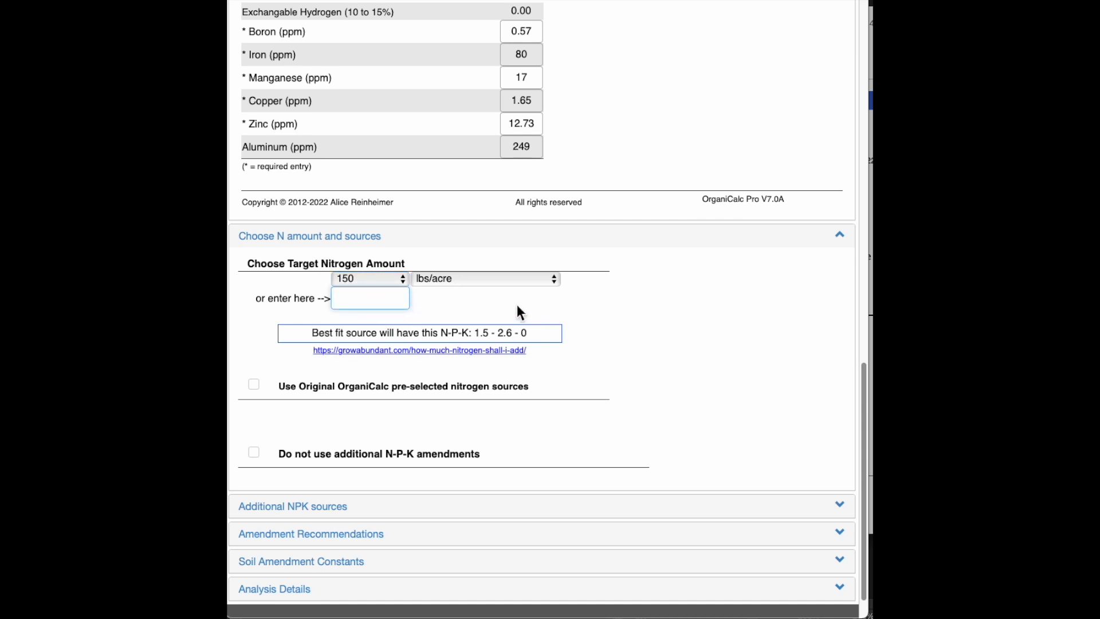
Enter 160 as the custom target nitrogen amount in the 'or enter here' box.
type("16")
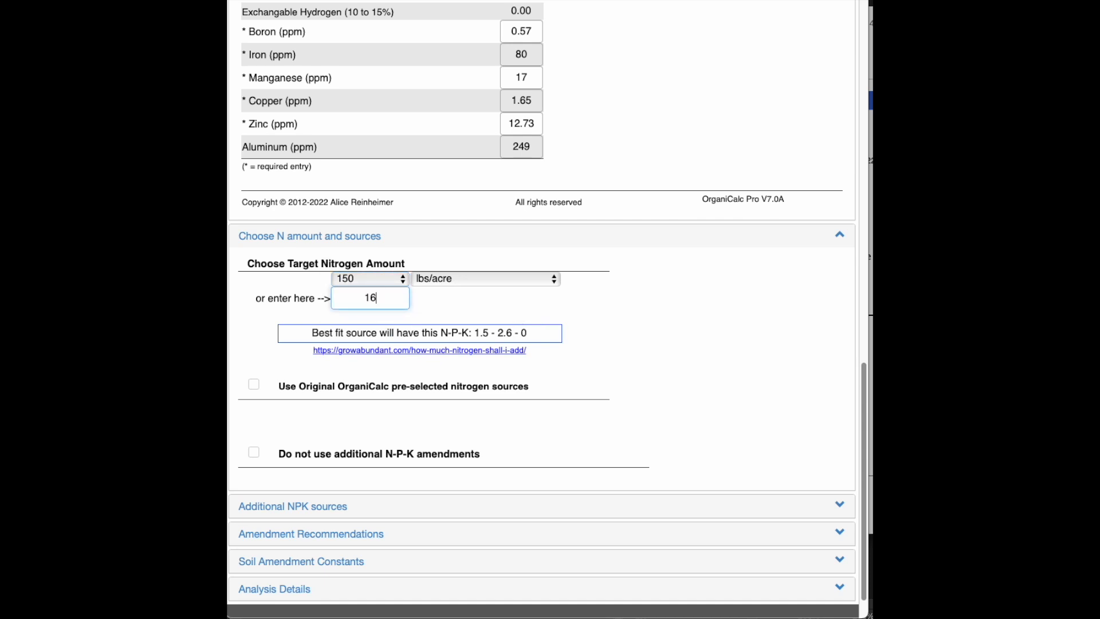
type("0")
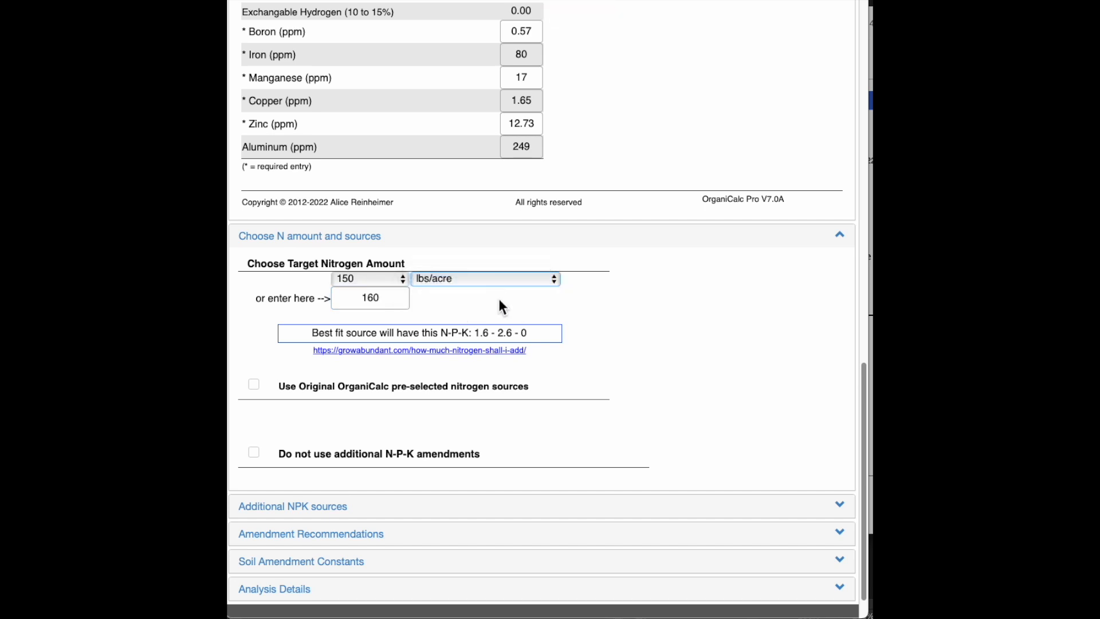
mouse_move(594, 344)
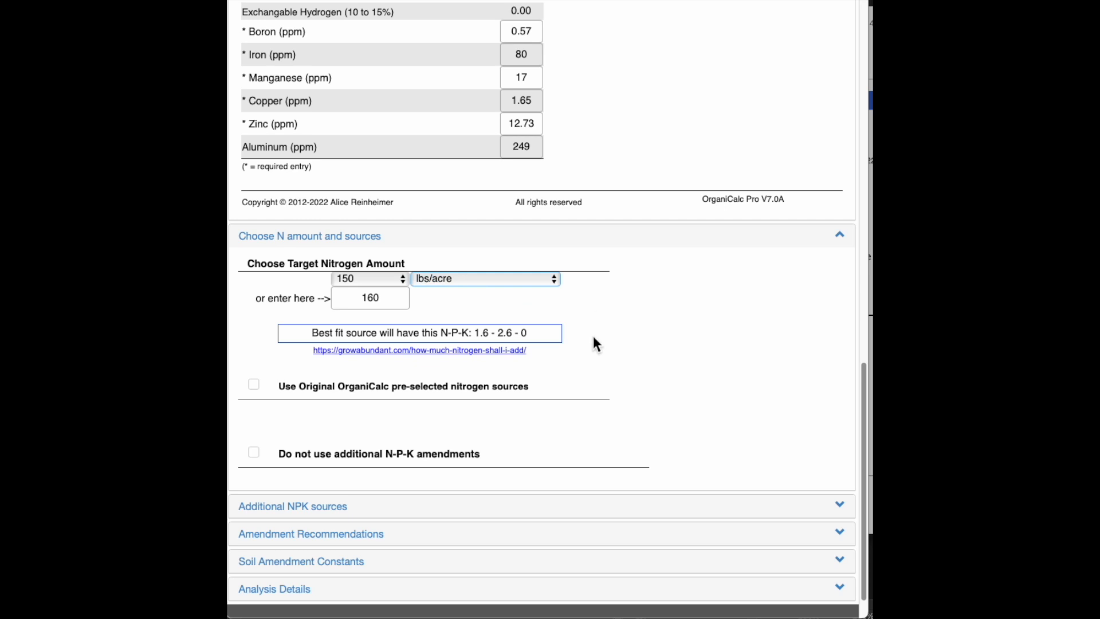
mouse_move(353, 284)
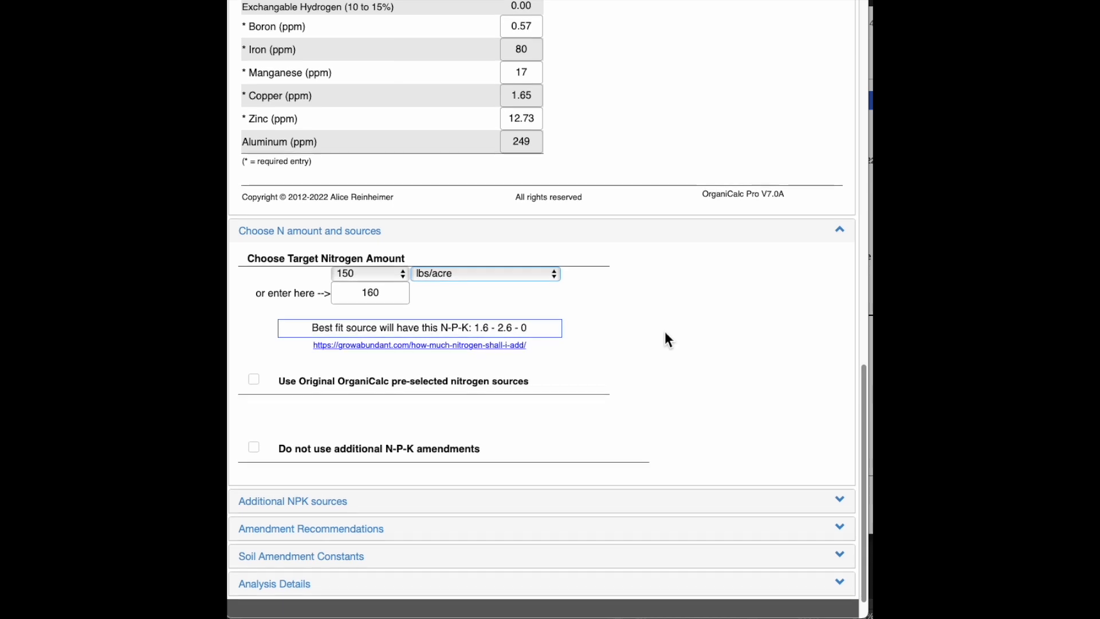
scroll("down", 3)
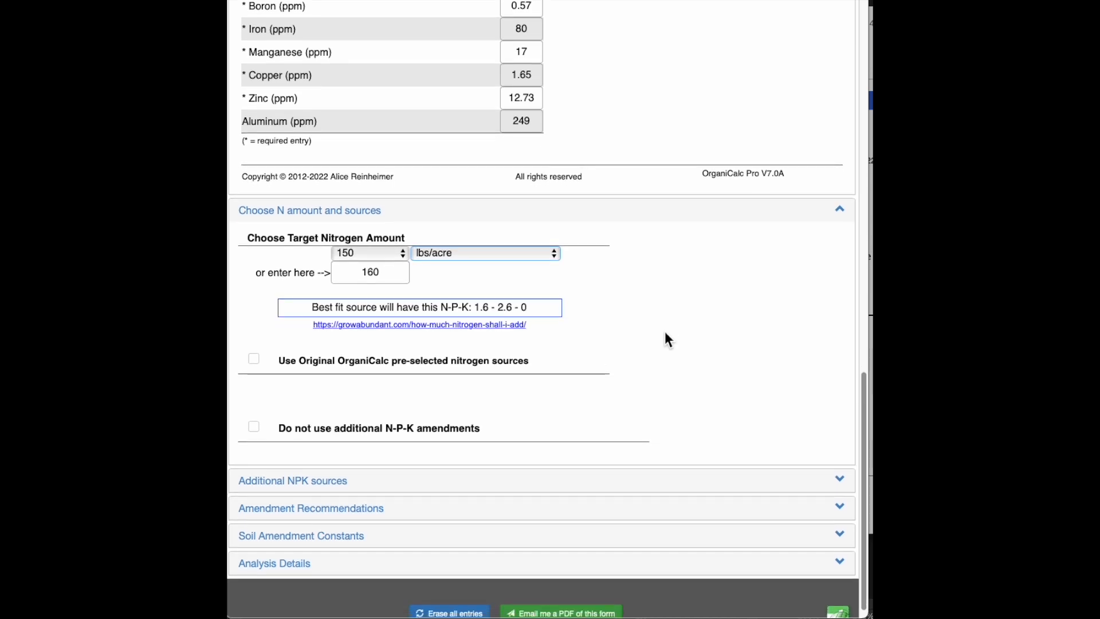
scroll("down", 3)
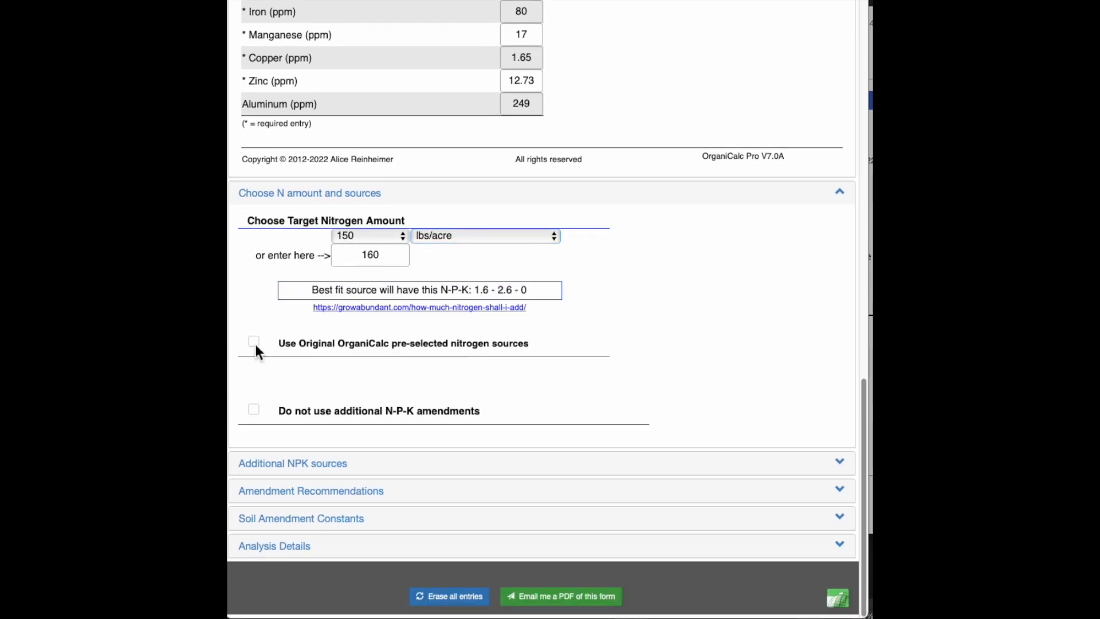
Enable the original pre-selected nitrogen sources and set the first to Composted Chicken Manure (3-2-2).
left_click(253, 342)
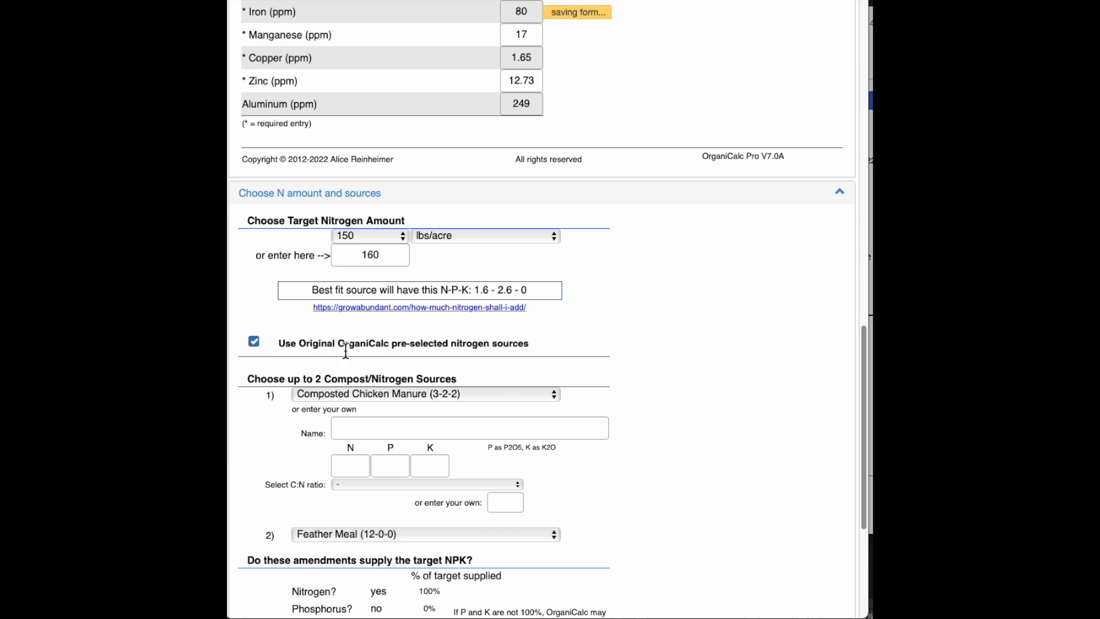
scroll("down", 3)
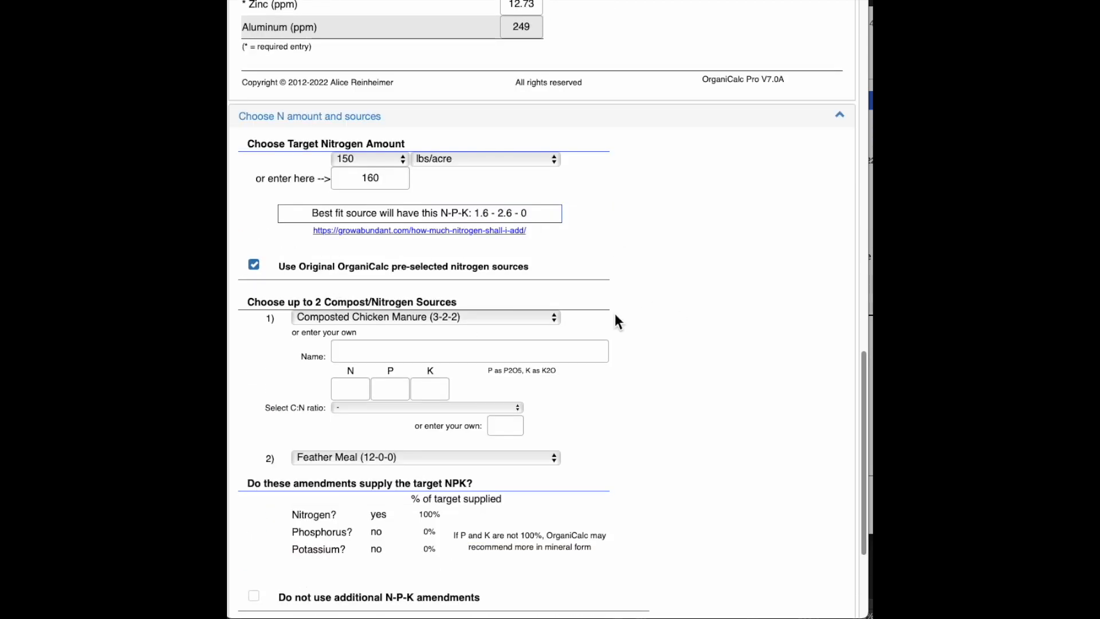
scroll("down", 3)
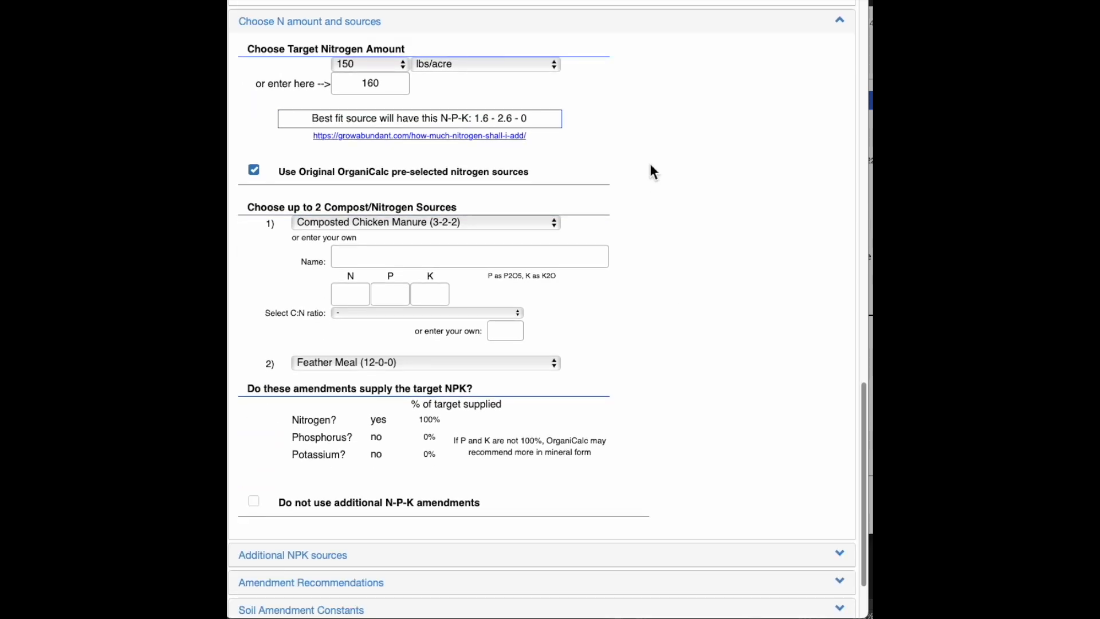
mouse_move(554, 232)
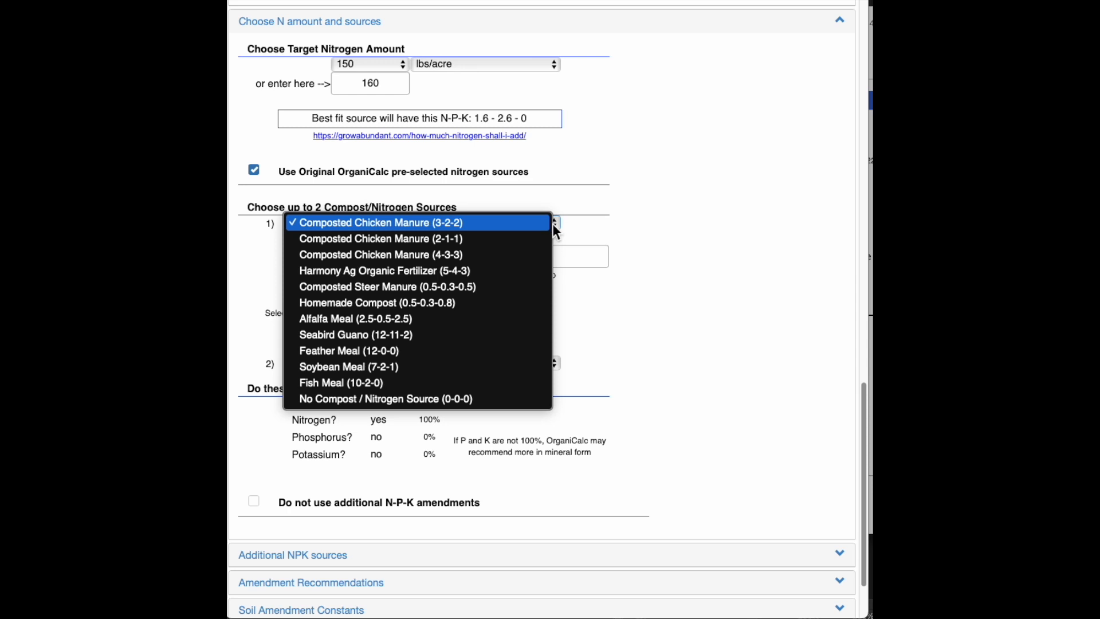
mouse_move(492, 351)
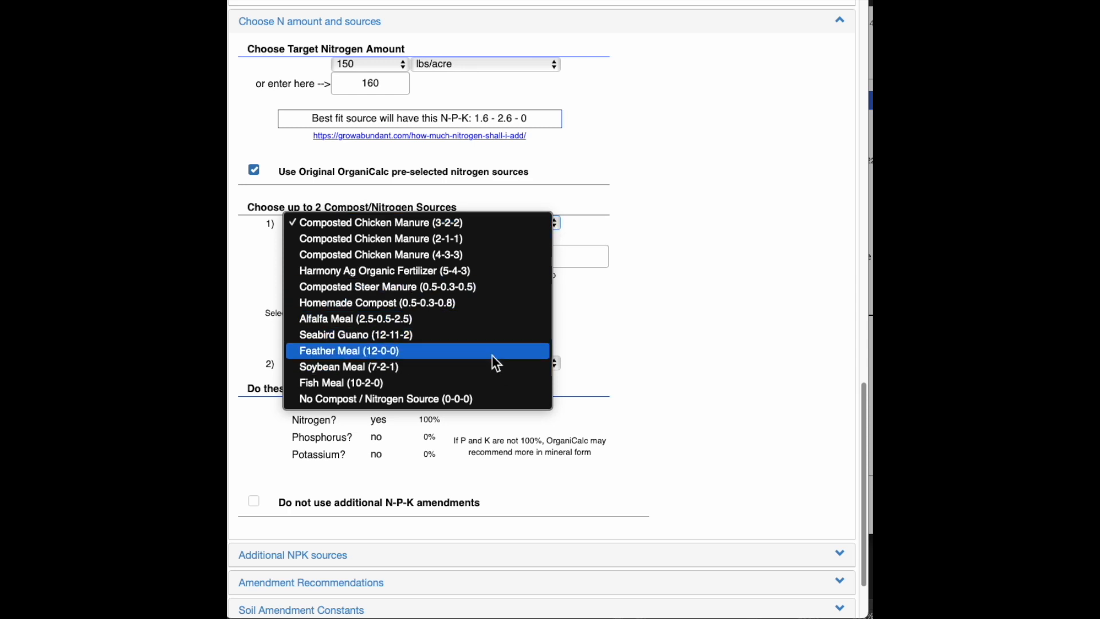
left_click(382, 270)
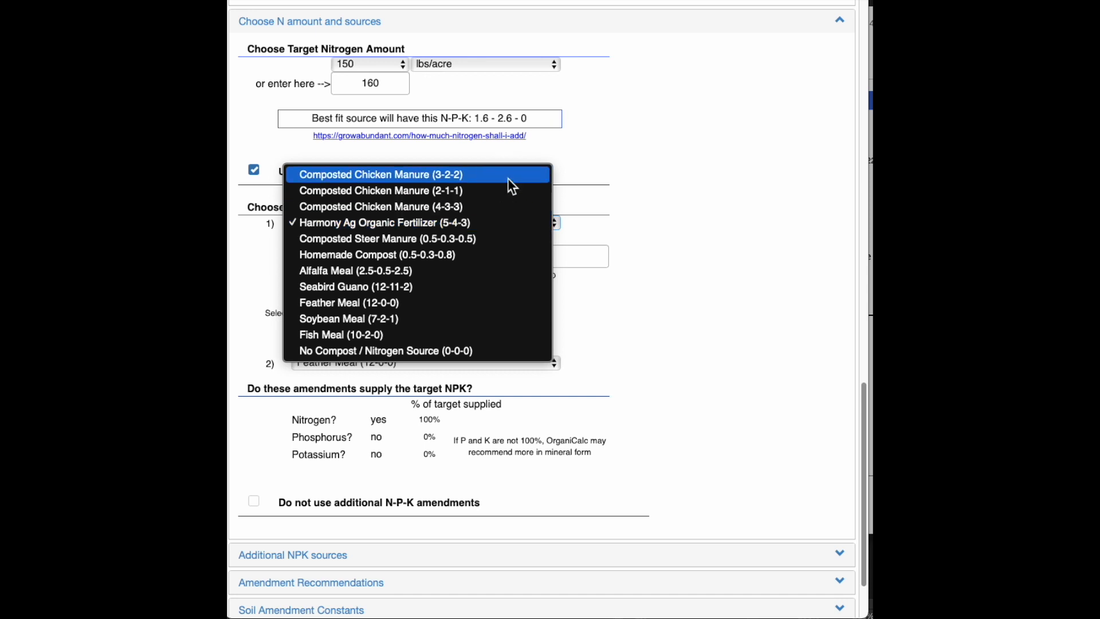
left_click(373, 174)
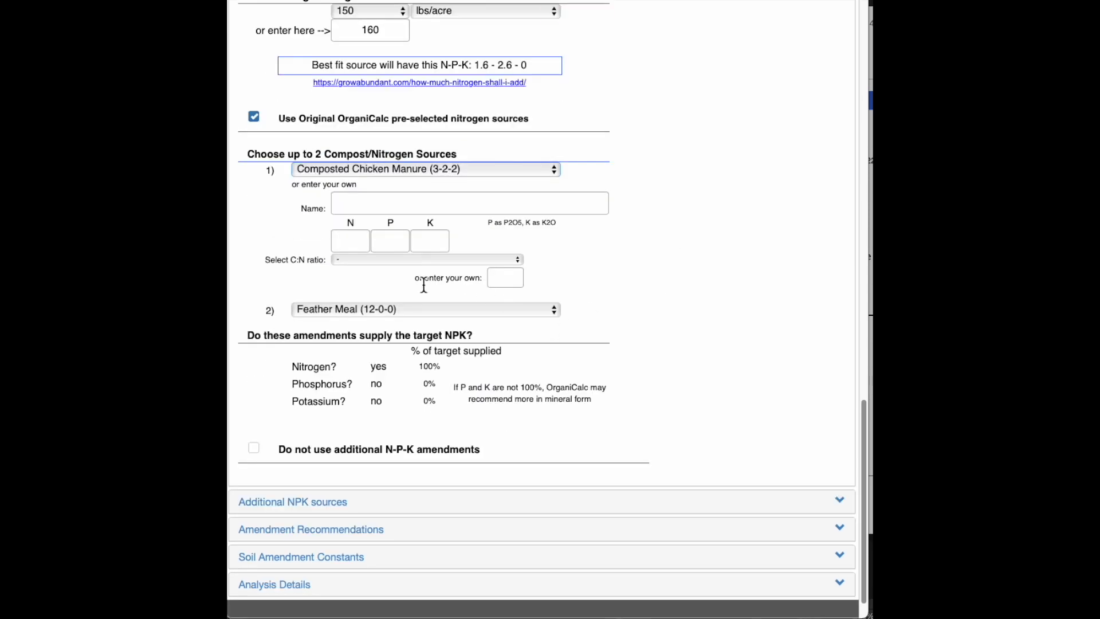
left_click(468, 203)
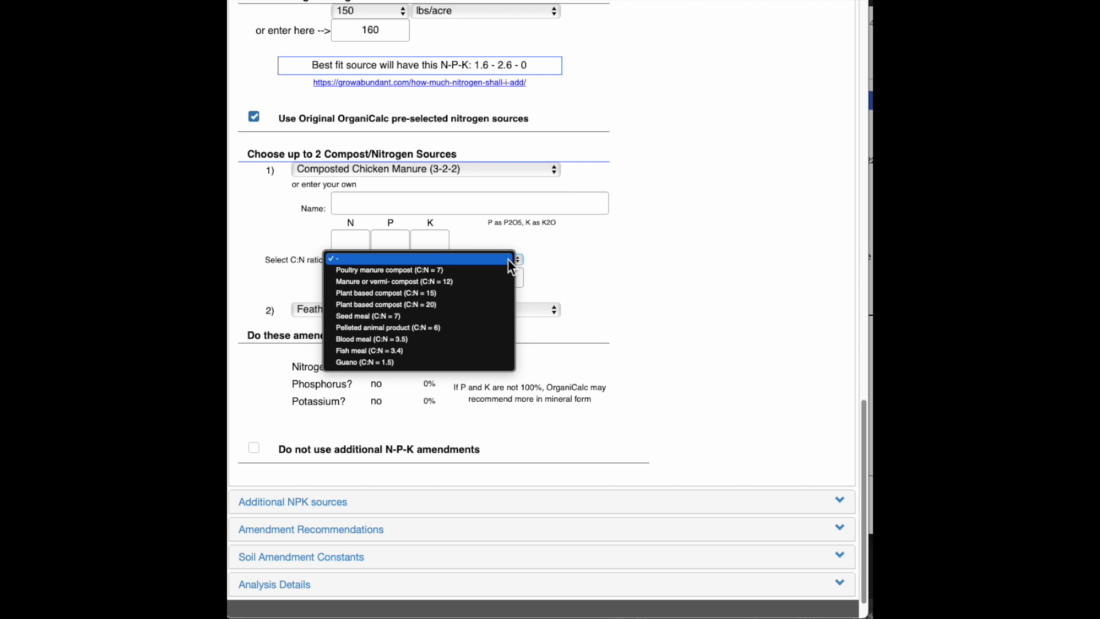
mouse_move(504, 273)
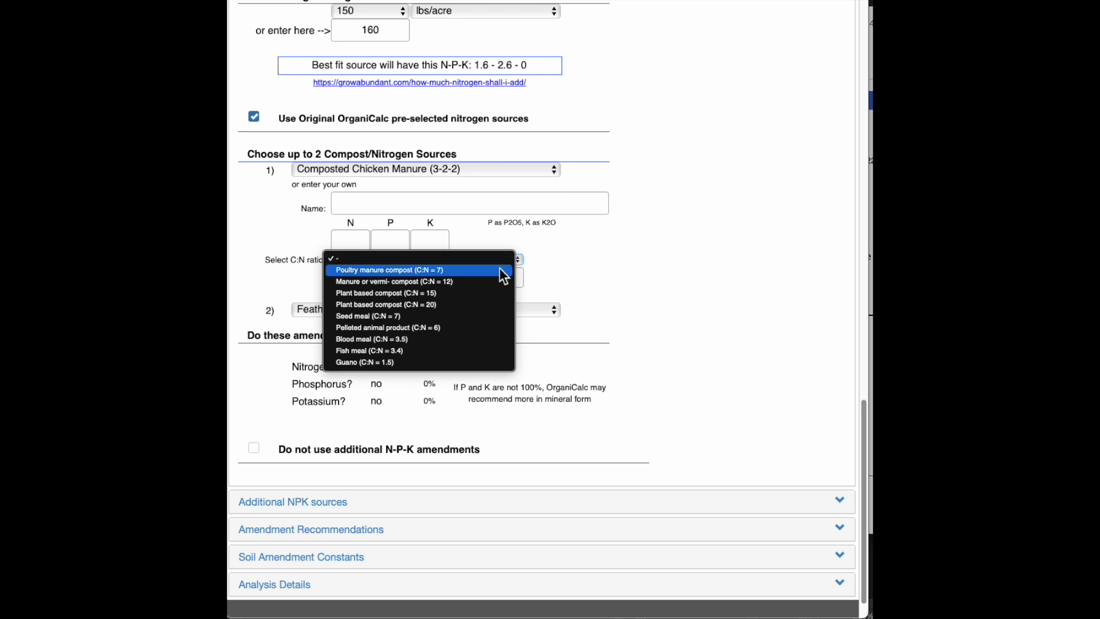
mouse_move(495, 294)
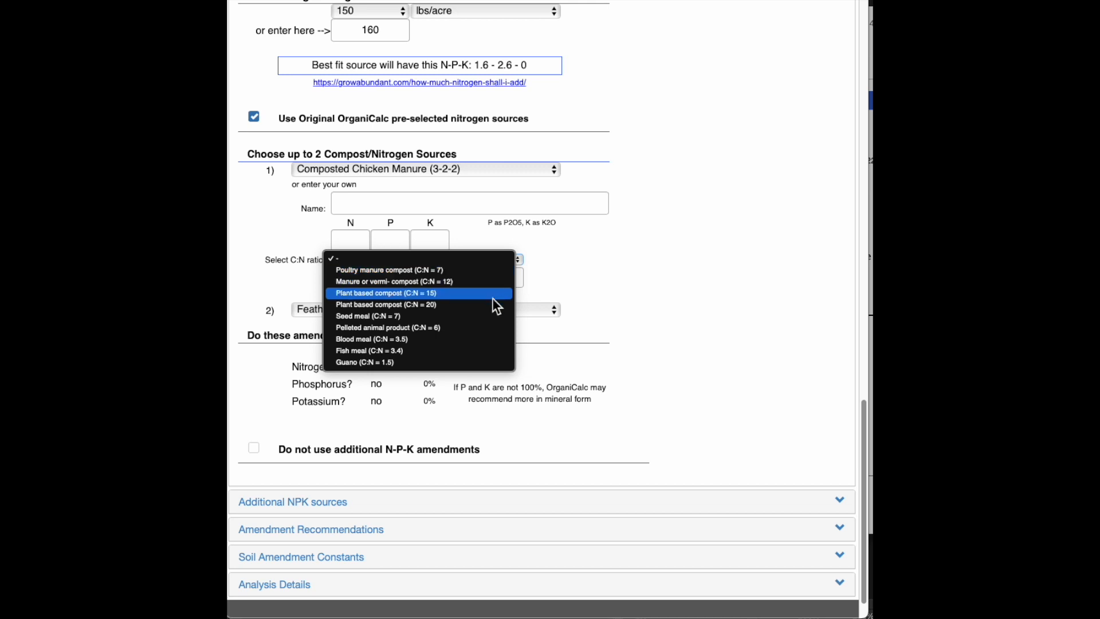
mouse_move(495, 350)
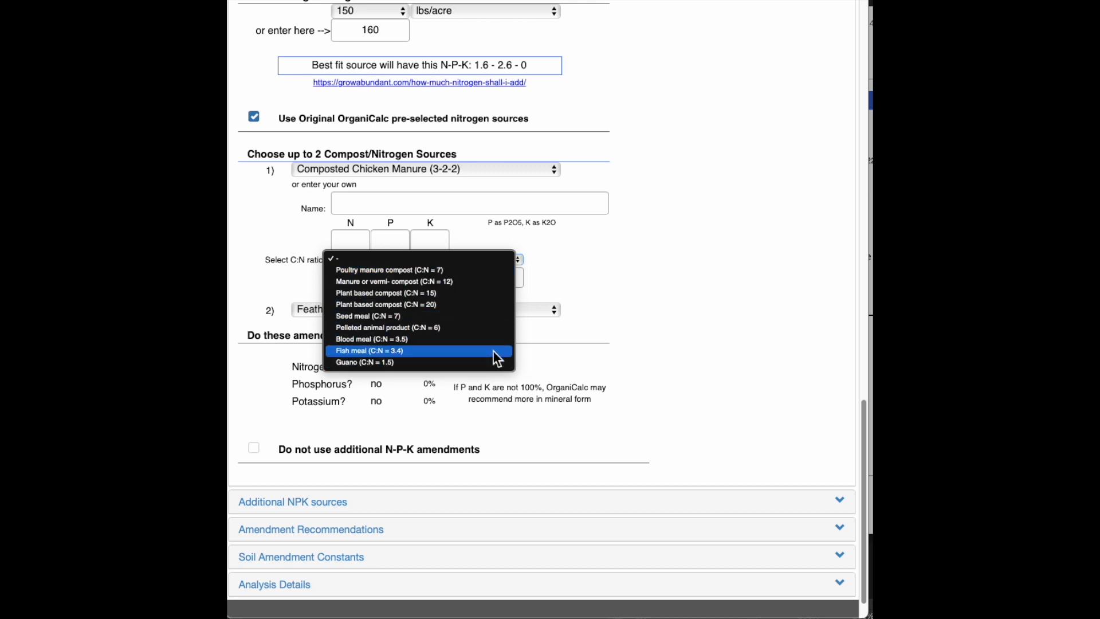
mouse_move(491, 273)
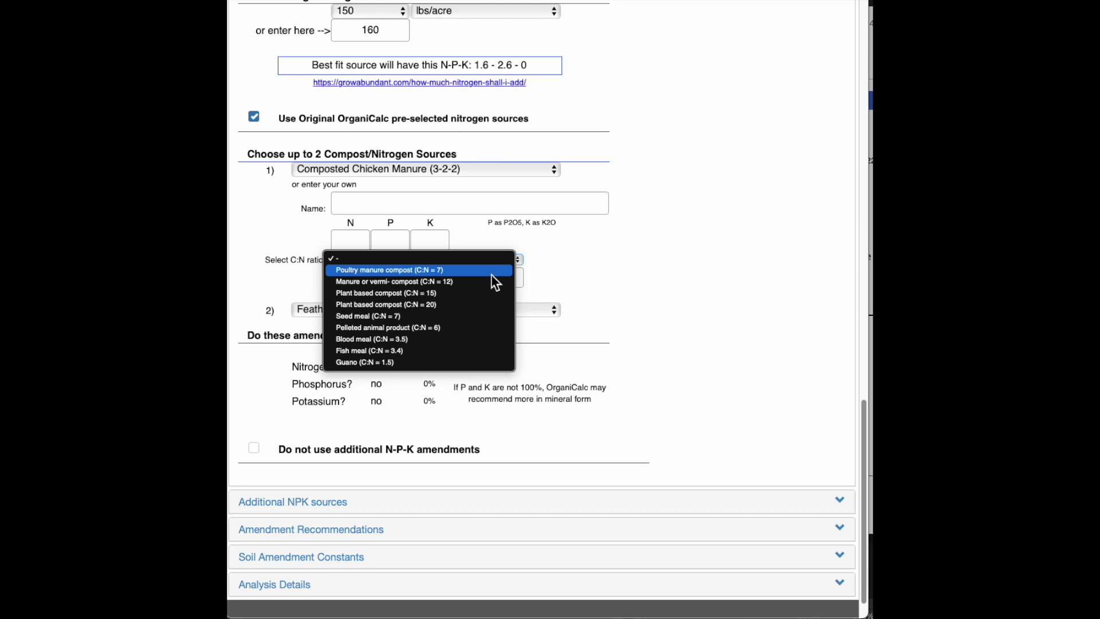
mouse_move(468, 274)
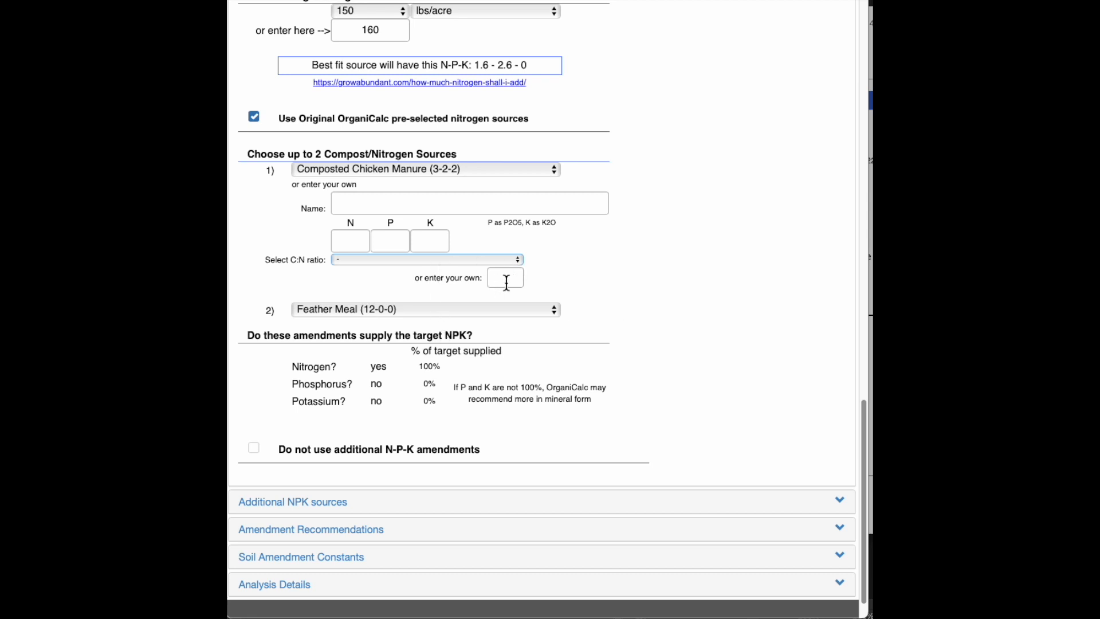
mouse_move(238, 125)
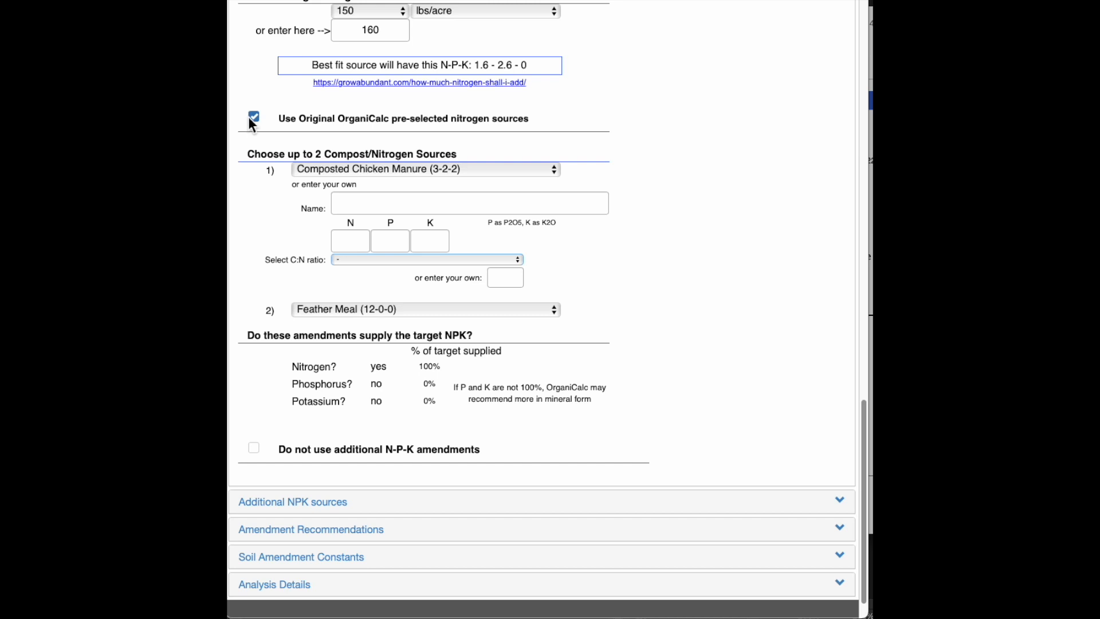
mouse_move(254, 124)
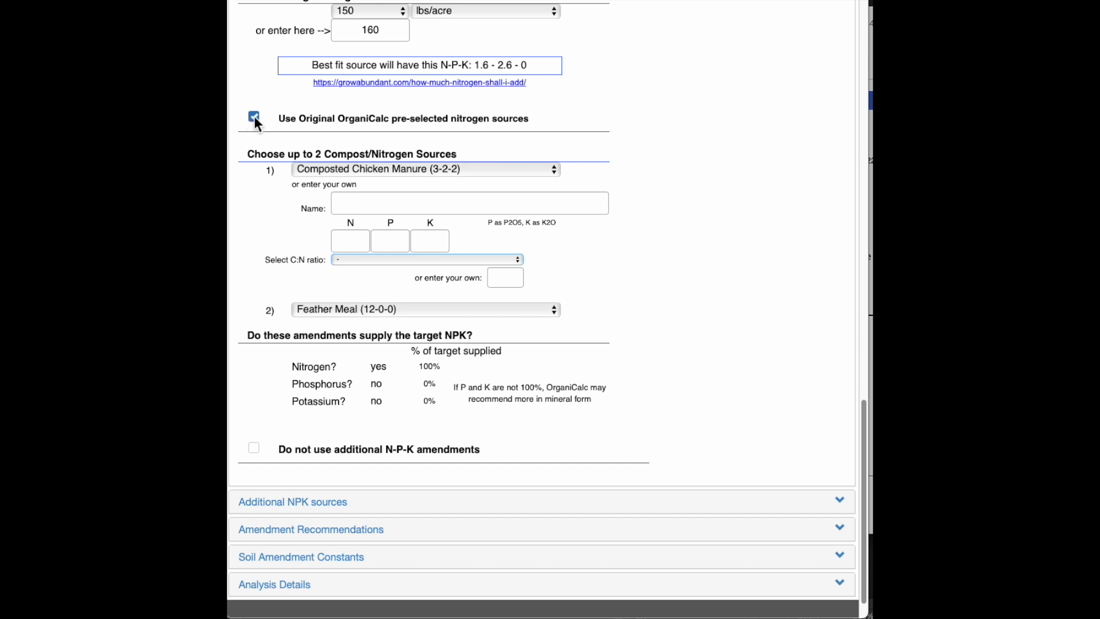
Uncheck 'Use Original OrganiCalc pre-selected nitrogen sources' to hide the source choices.
left_click(253, 117)
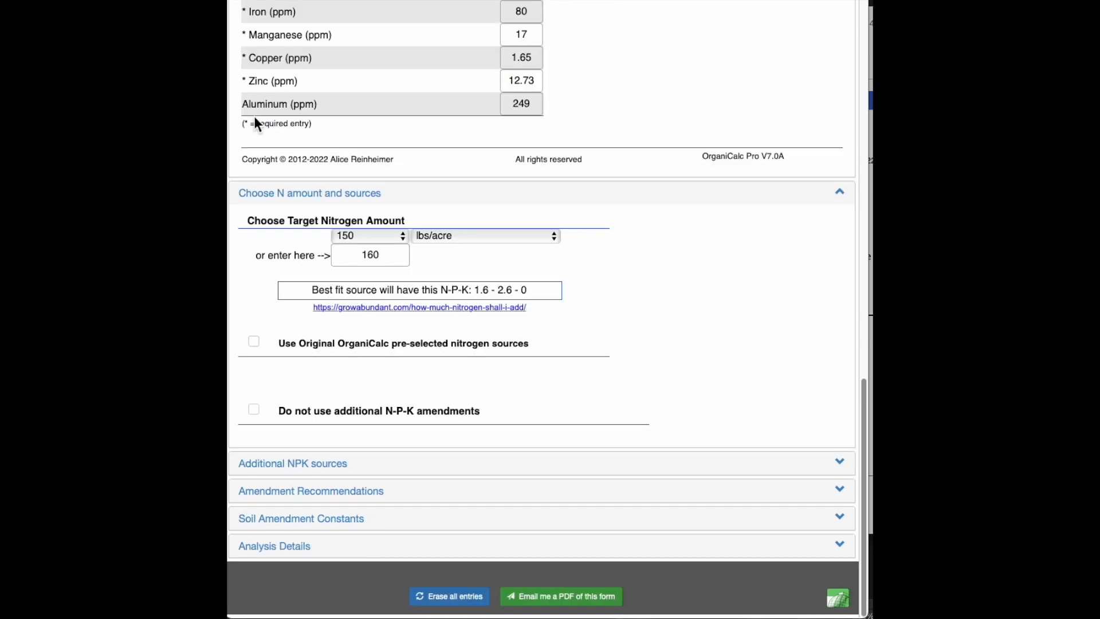
mouse_move(716, 282)
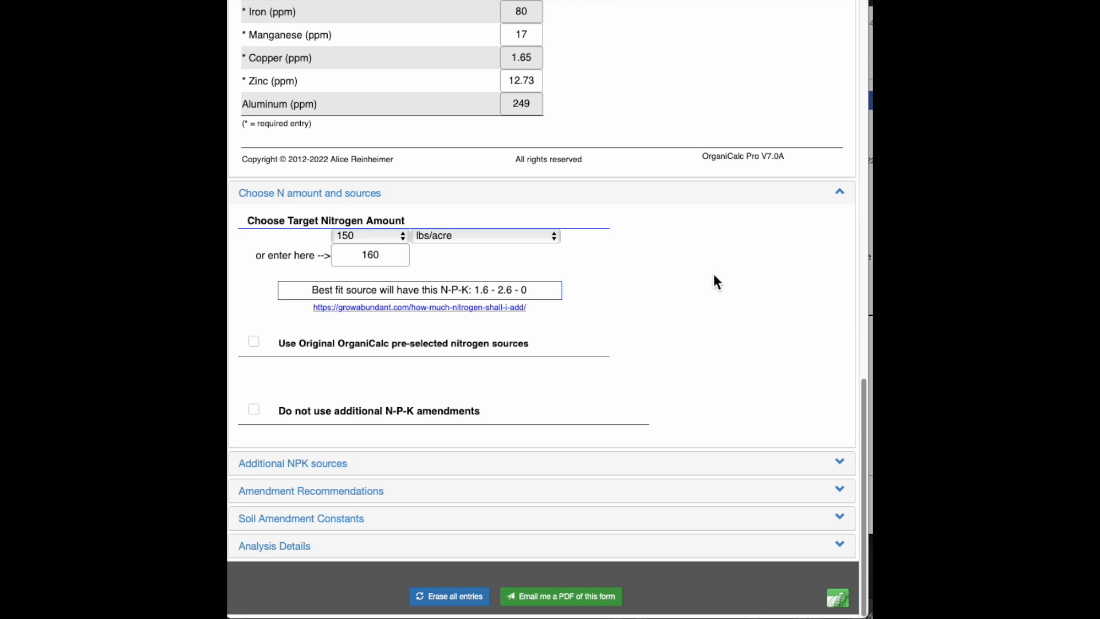
mouse_move(763, 420)
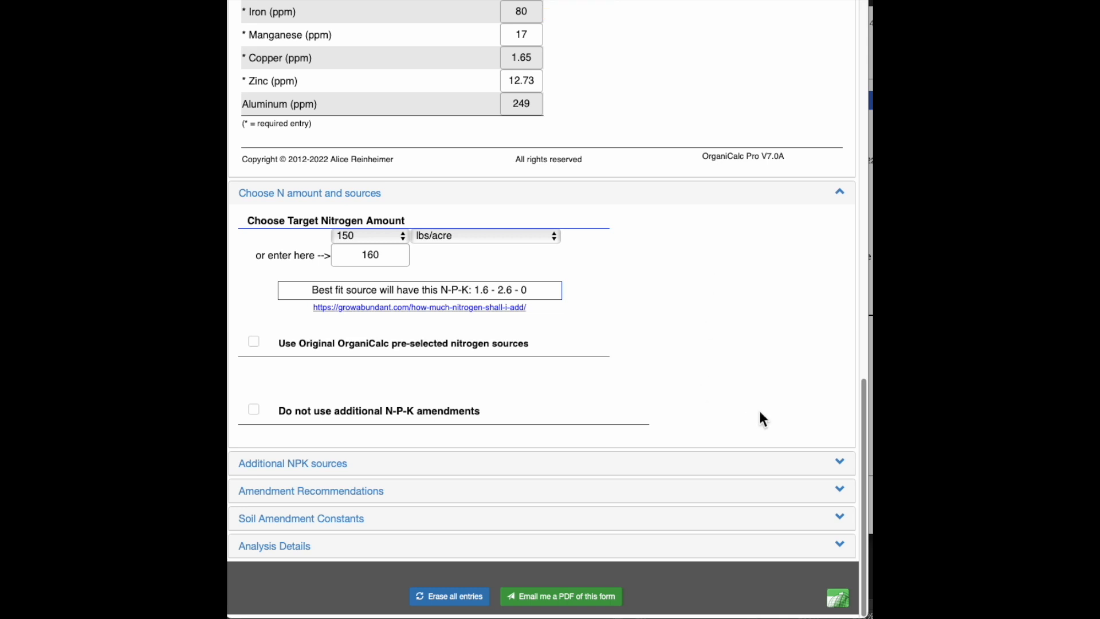
Expand the Additional NPK sources section down to the six empty amendment slots.
left_click(292, 462)
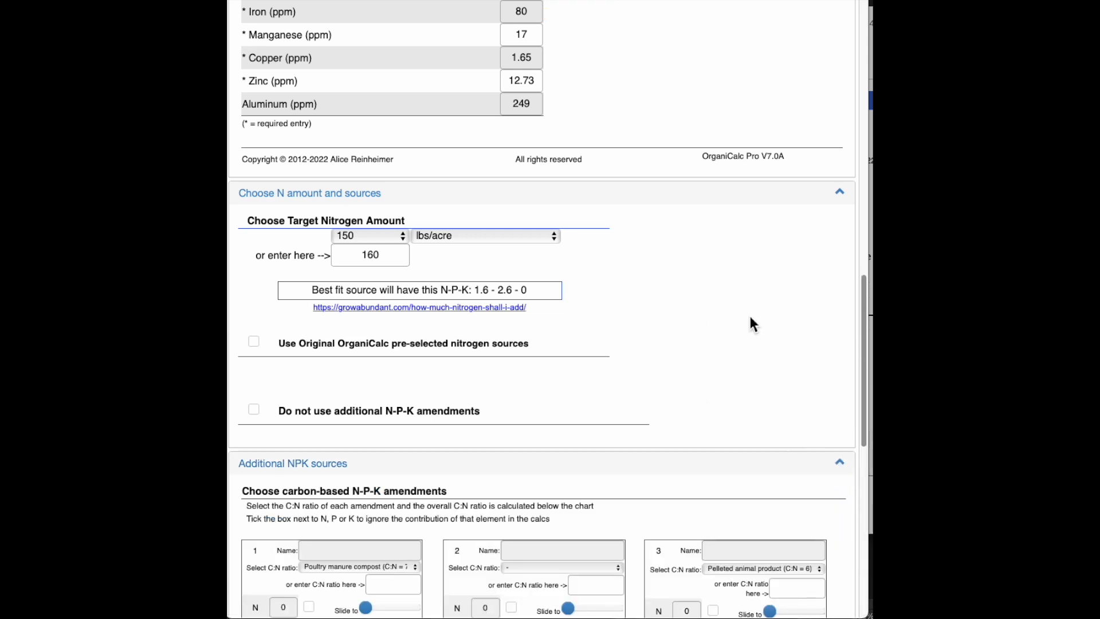
scroll("down", 3)
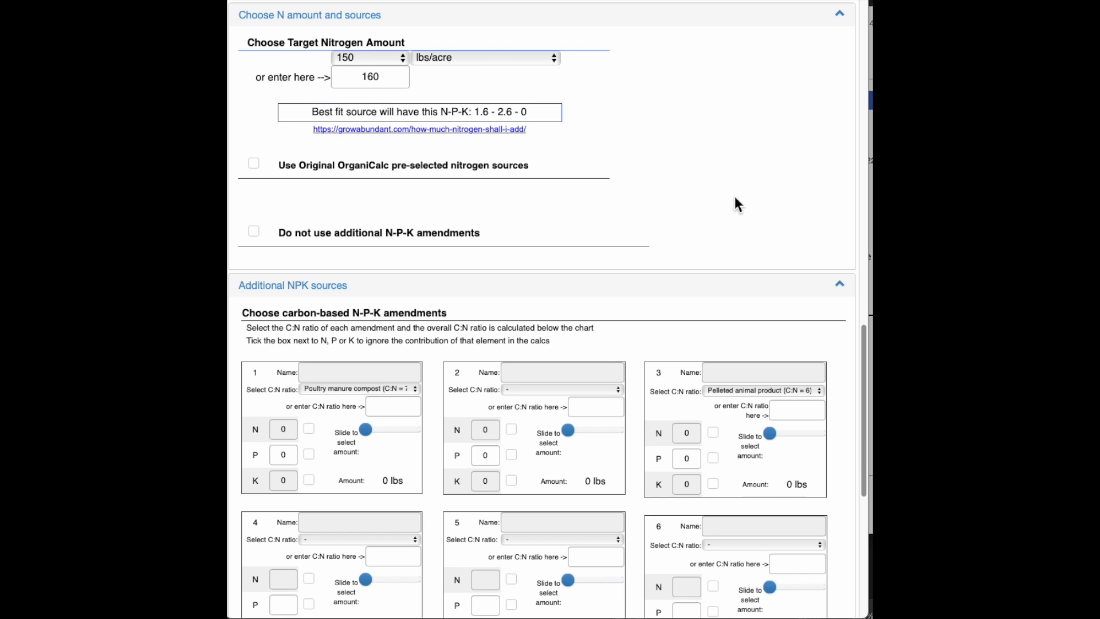
scroll("down", 3)
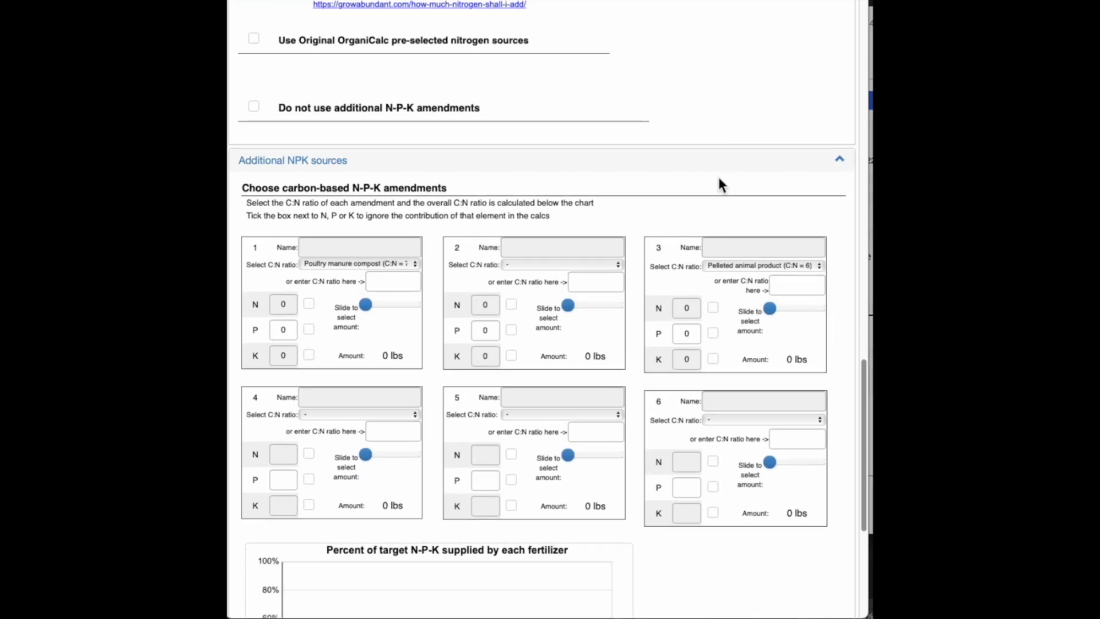
scroll("down", 3)
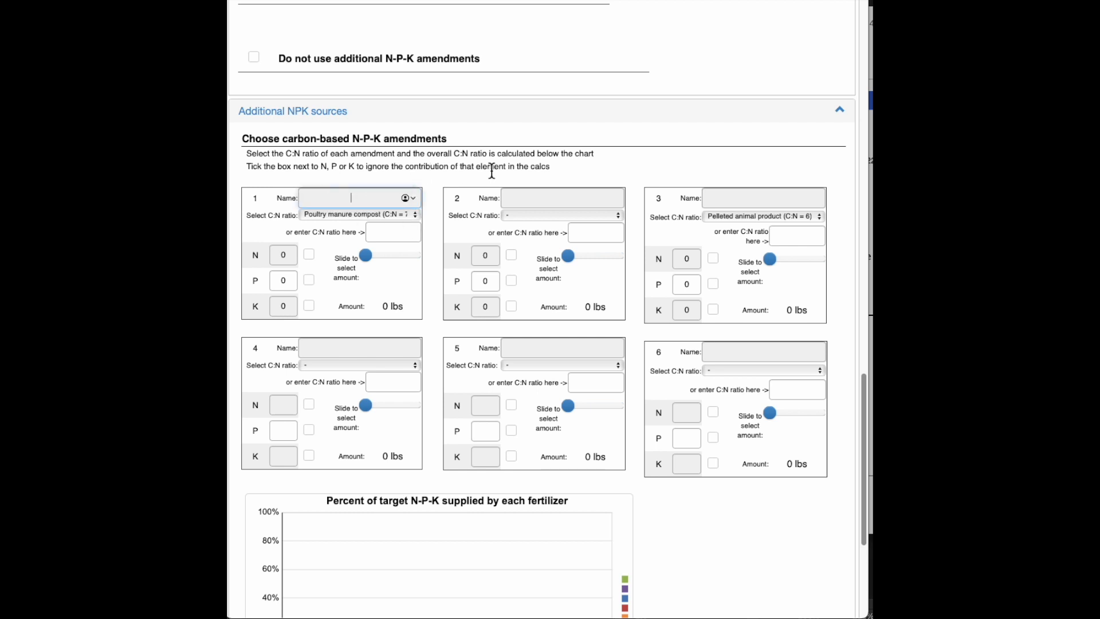
mouse_move(662, 178)
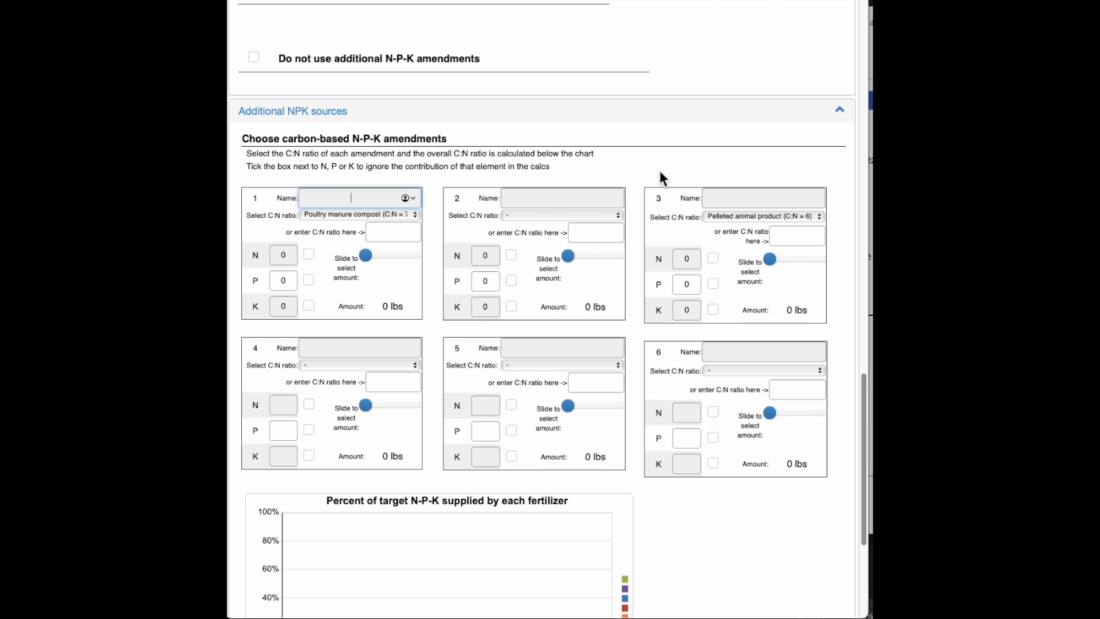
Name amendment 1 'Chicken manure comp' with Poultry manure compost (C:N = 7) ratio.
type("Chicken manure compost")
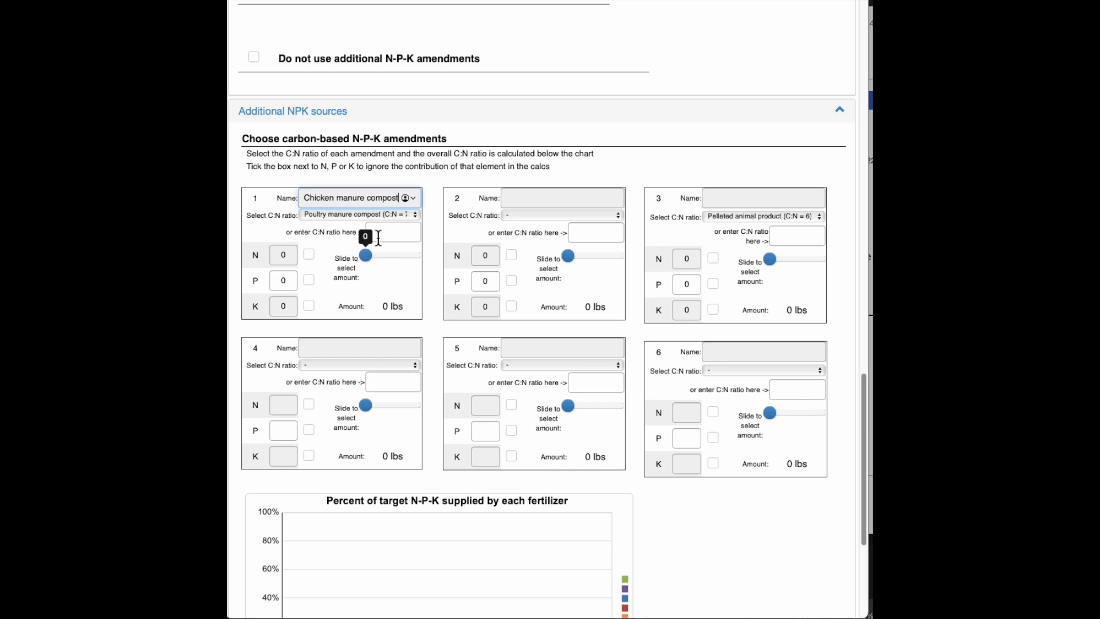
left_click(359, 214)
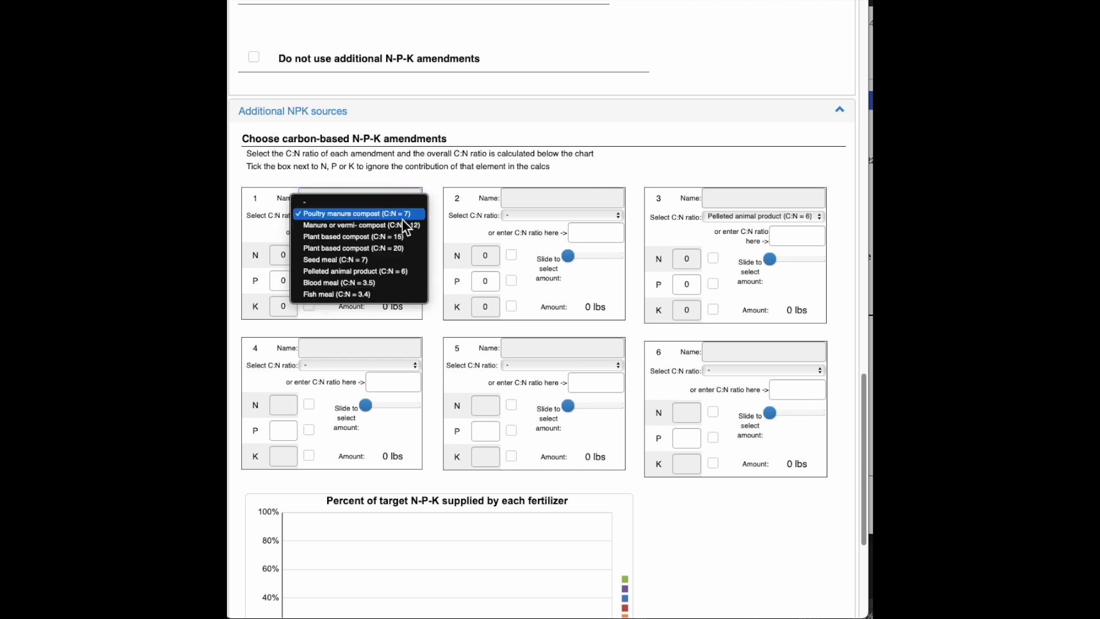
left_click(355, 213)
type("c")
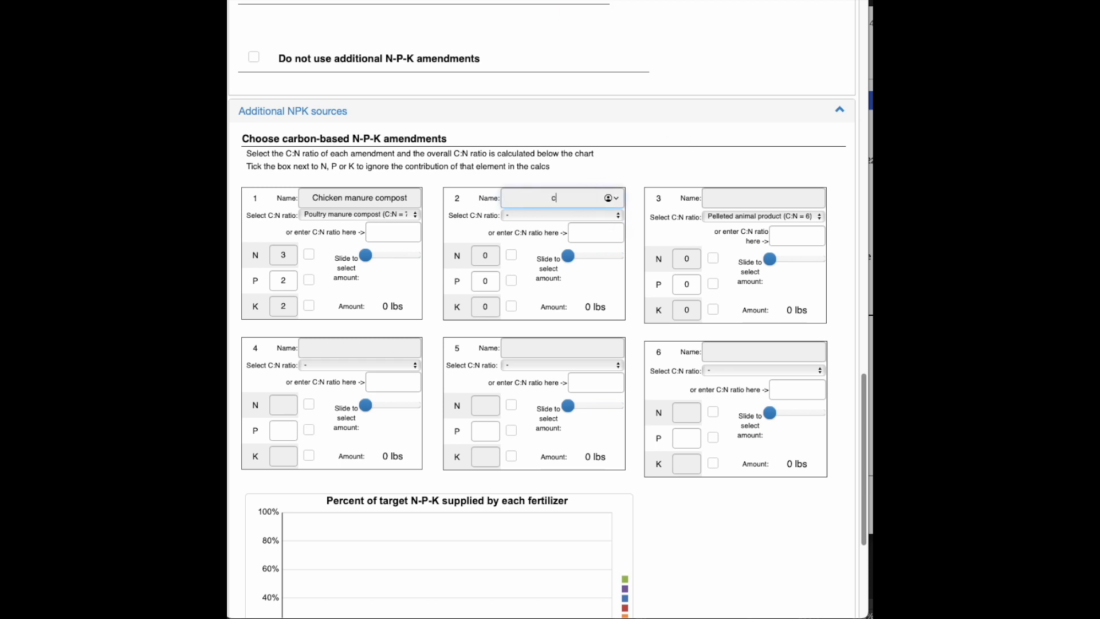
Name amendment 2 'compost' with Plant based compost (C:N = 15), giving N-P-K 0.5-0.2-0.3.
type("ompost")
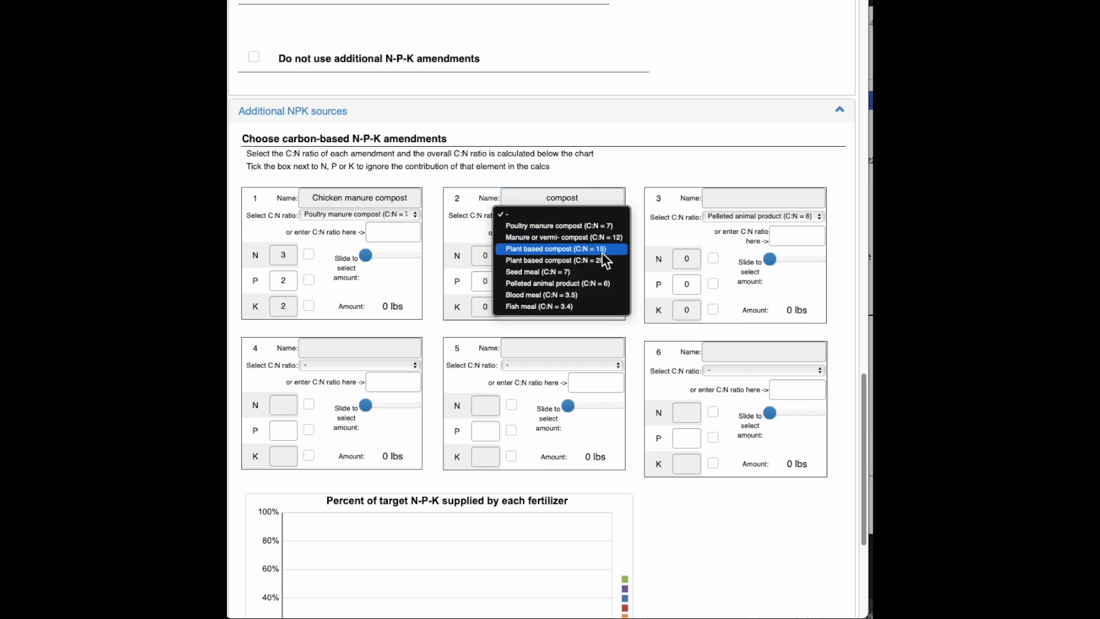
mouse_move(612, 258)
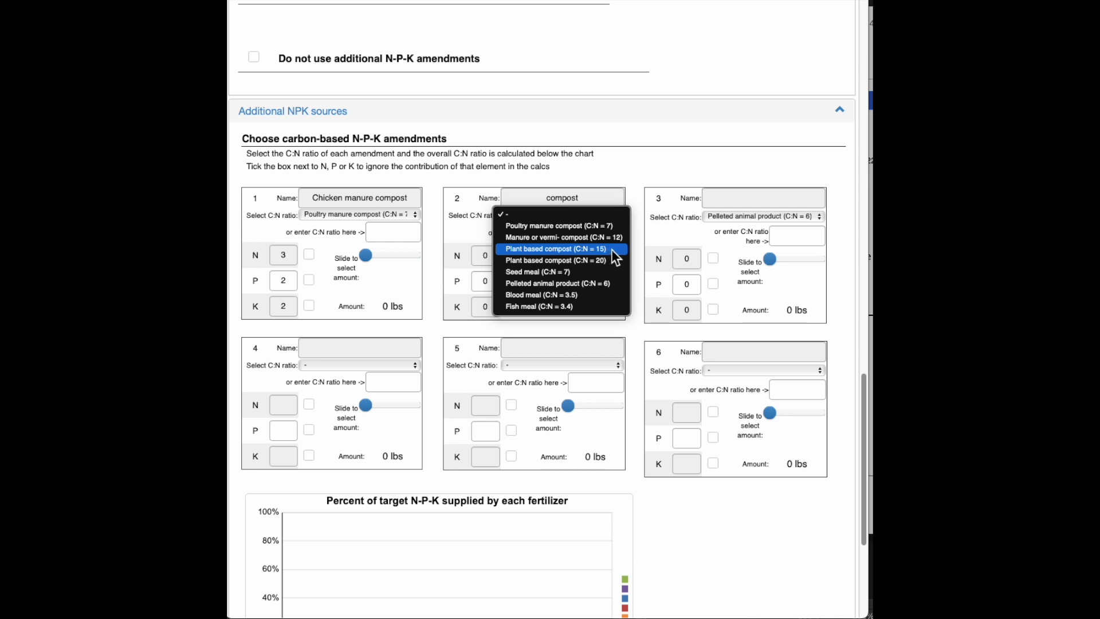
left_click(554, 248)
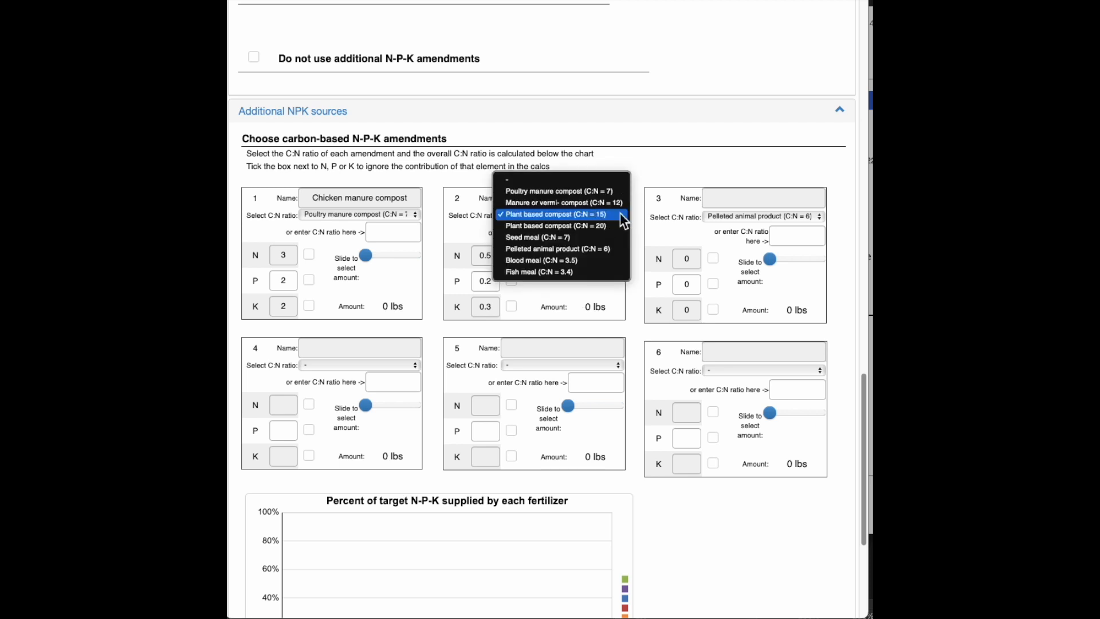
left_click(553, 214)
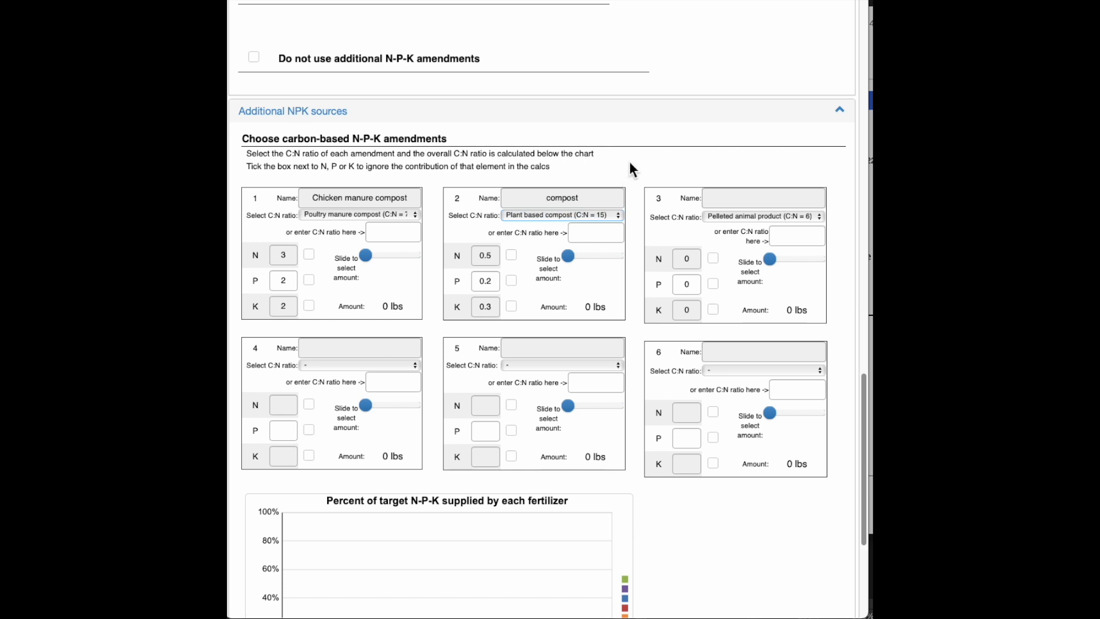
mouse_move(542, 292)
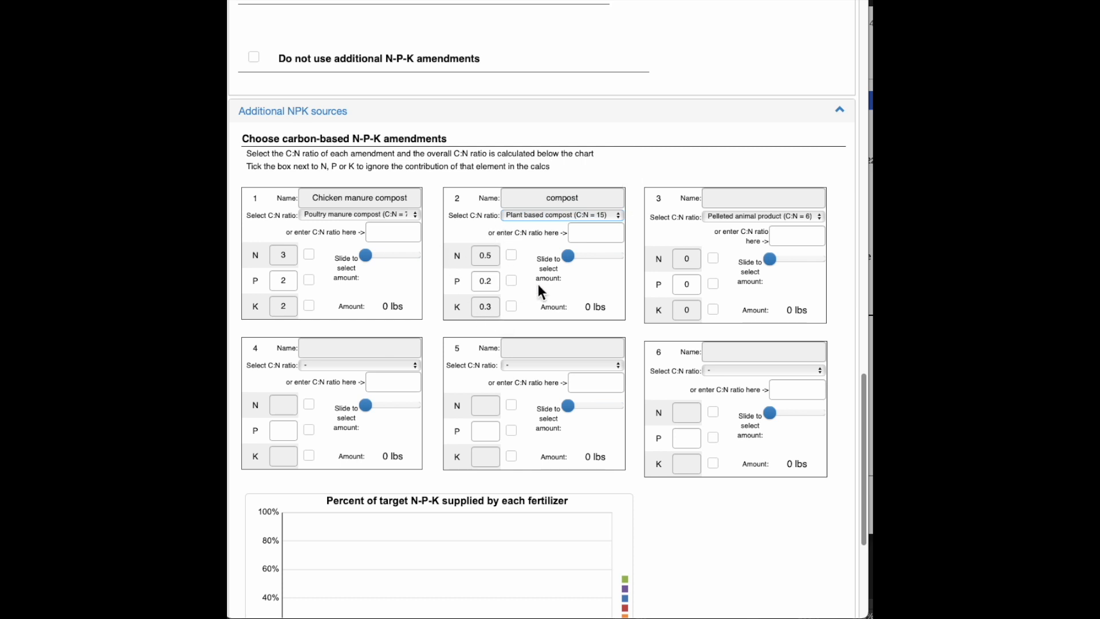
mouse_move(527, 303)
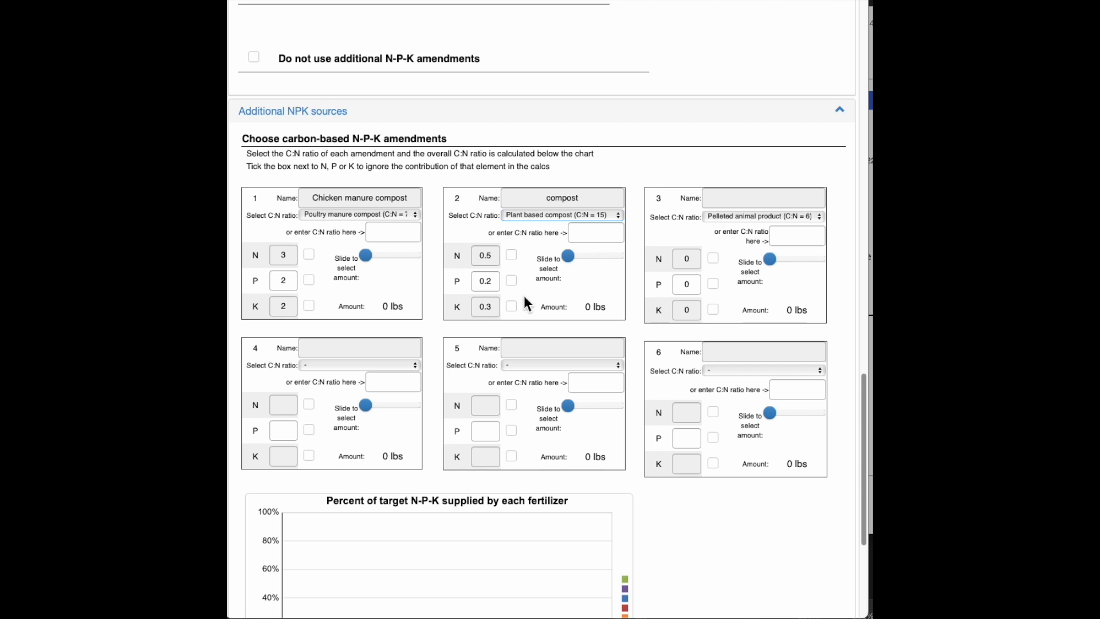
left_click(763, 197)
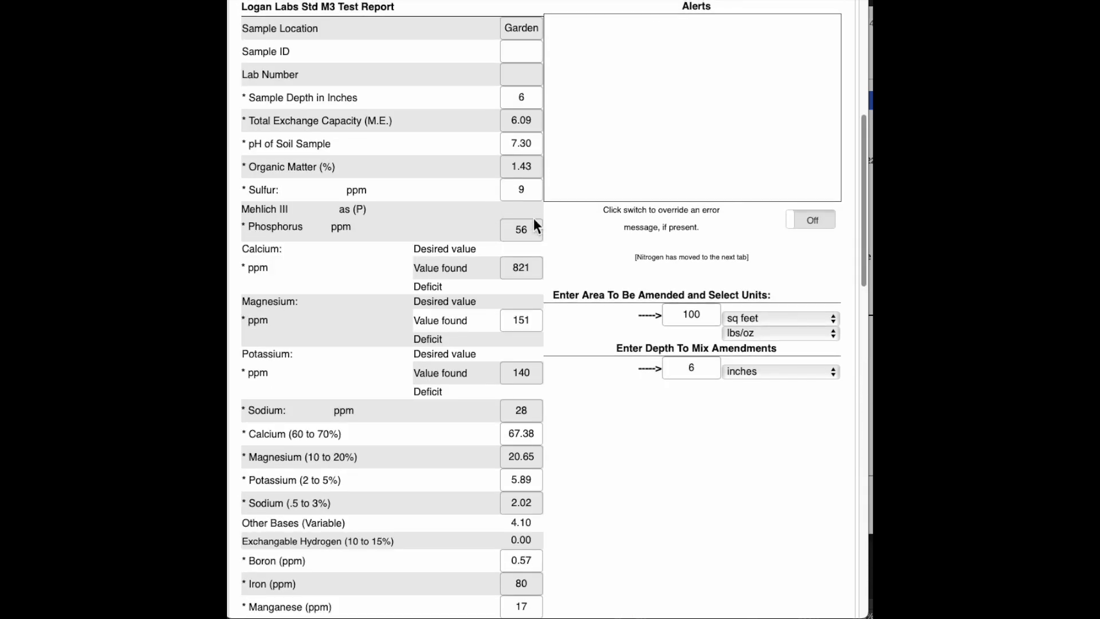
mouse_move(467, 217)
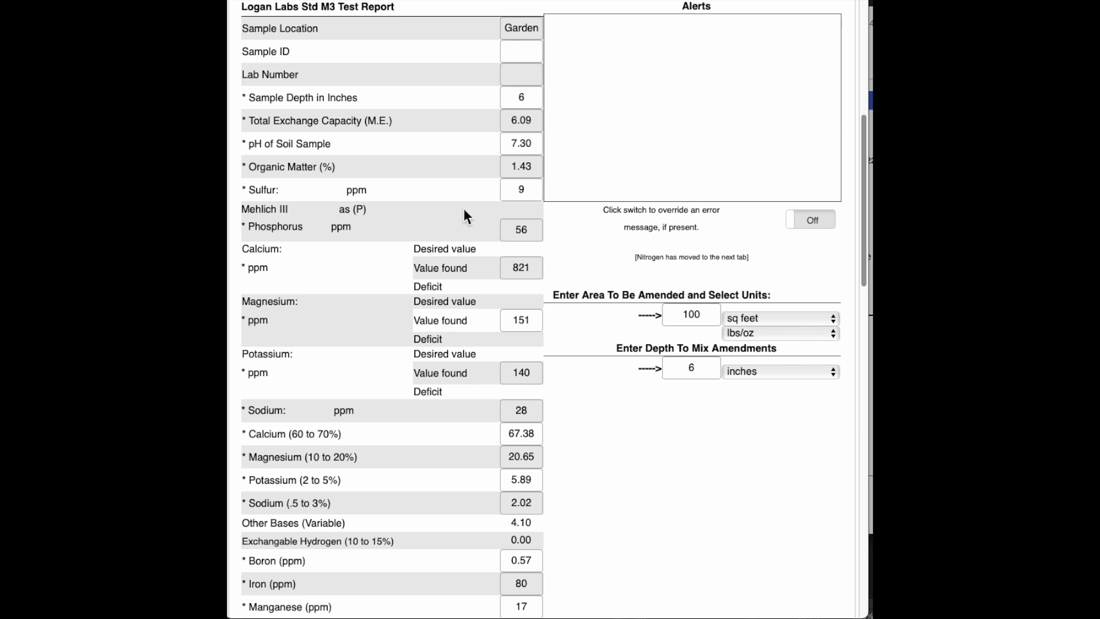
mouse_move(419, 238)
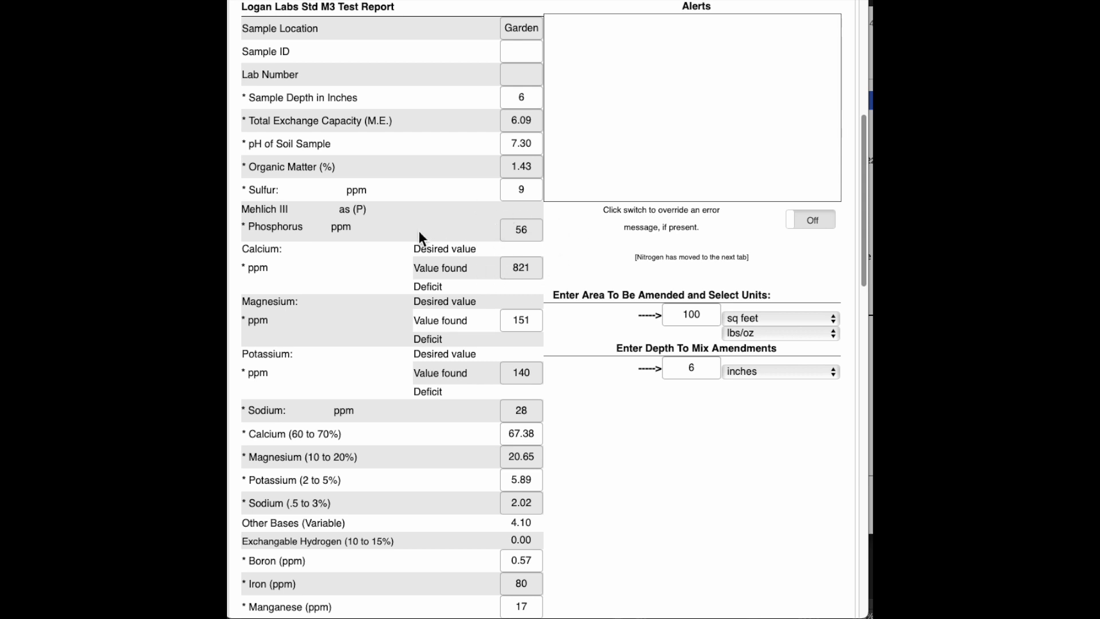
mouse_move(424, 227)
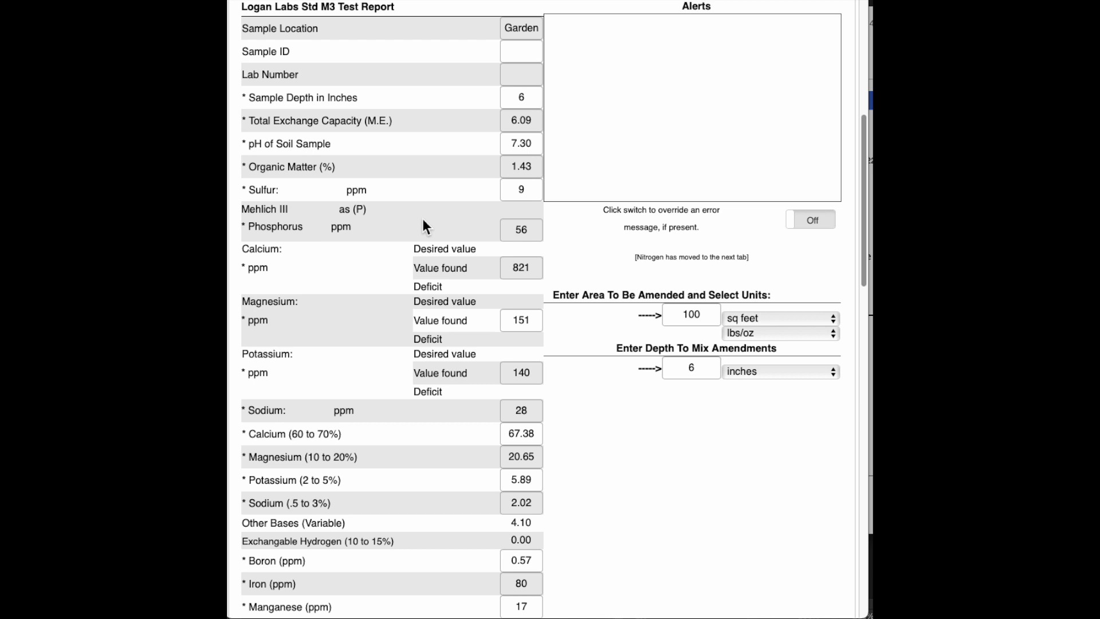
Name amendment 3 'DTE seabird guano' and clear its C:N ratio to '-'.
scroll("down", 3)
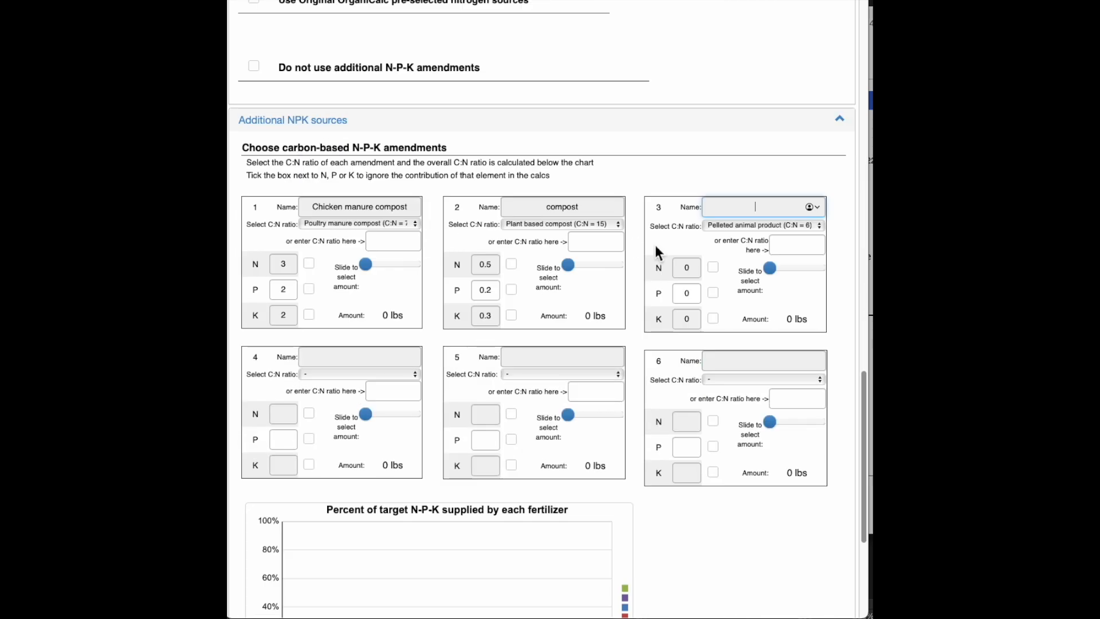
mouse_move(840, 202)
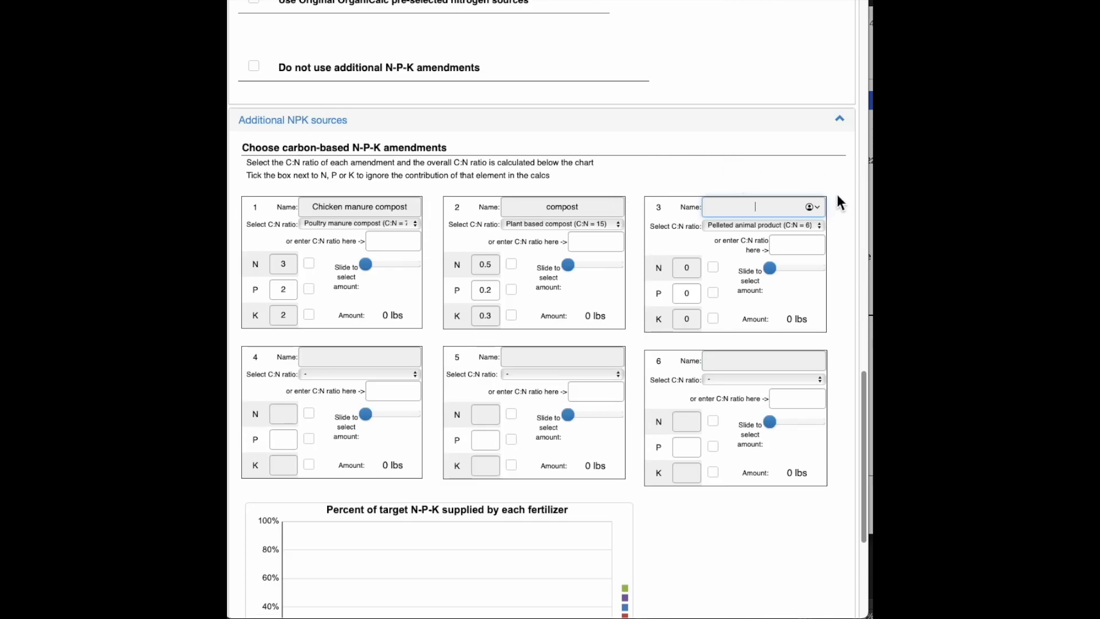
type("D")
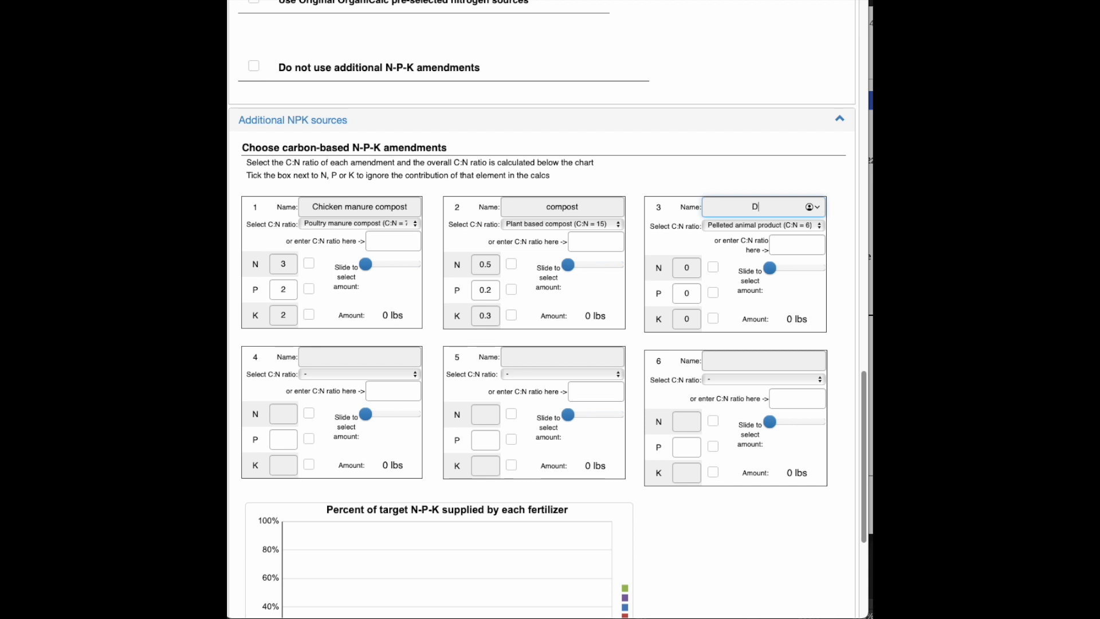
type("TE seabird")
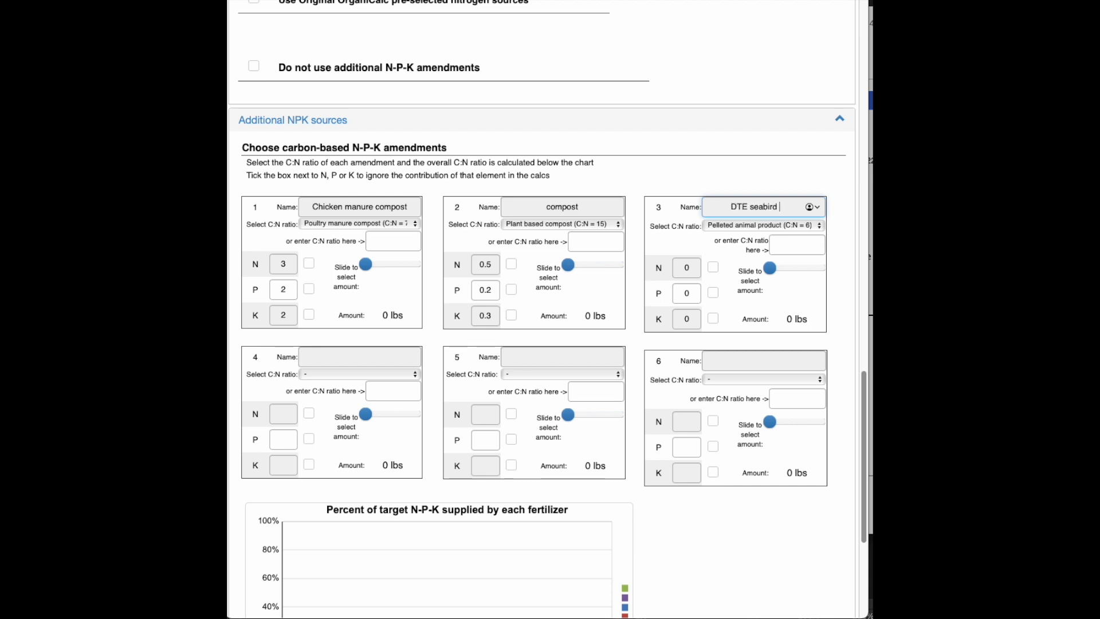
type("guano")
left_click(686, 293)
type("11")
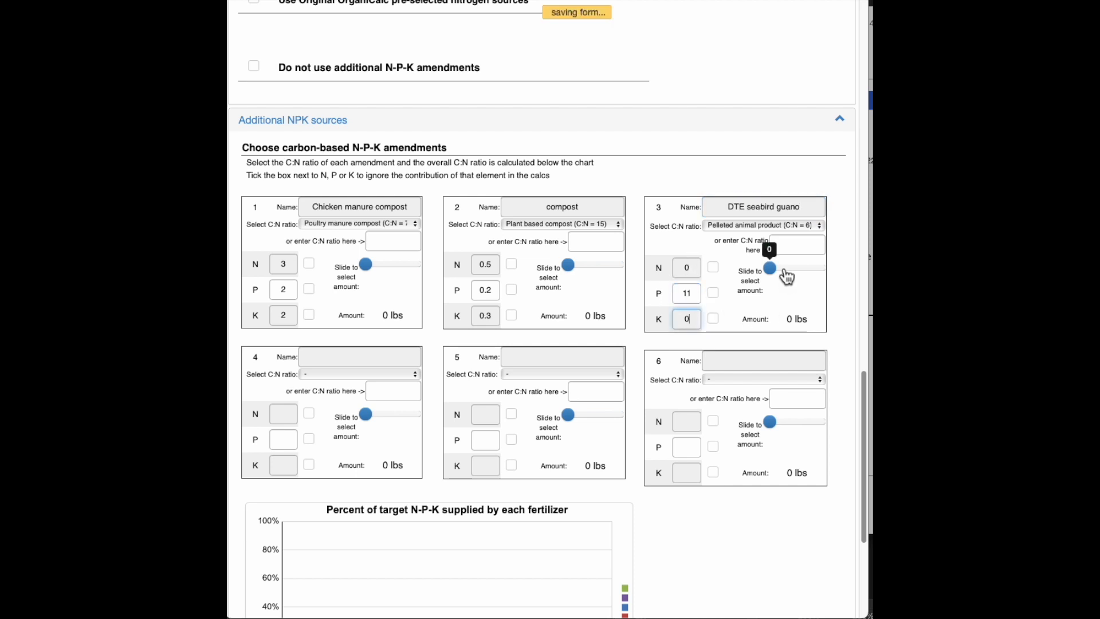
mouse_move(826, 230)
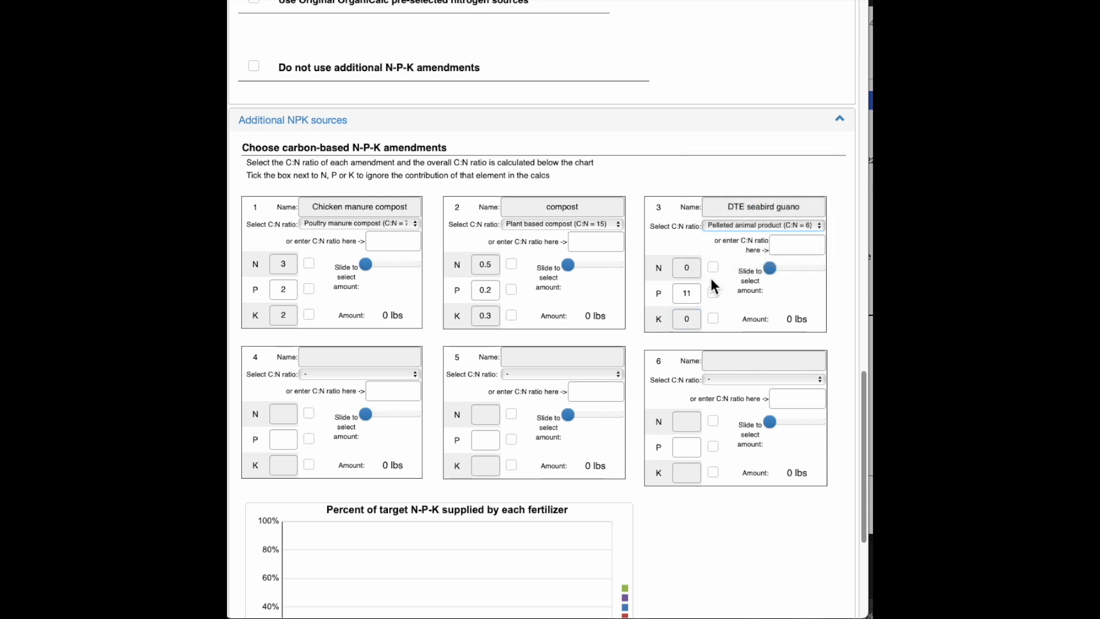
left_click(763, 225)
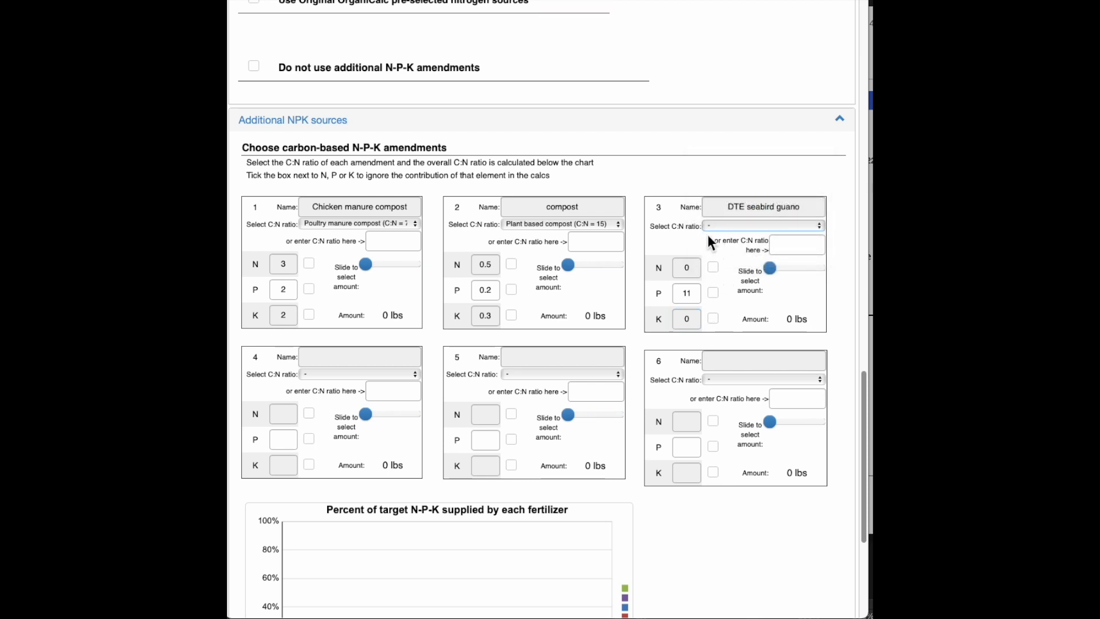
scroll("up", 3)
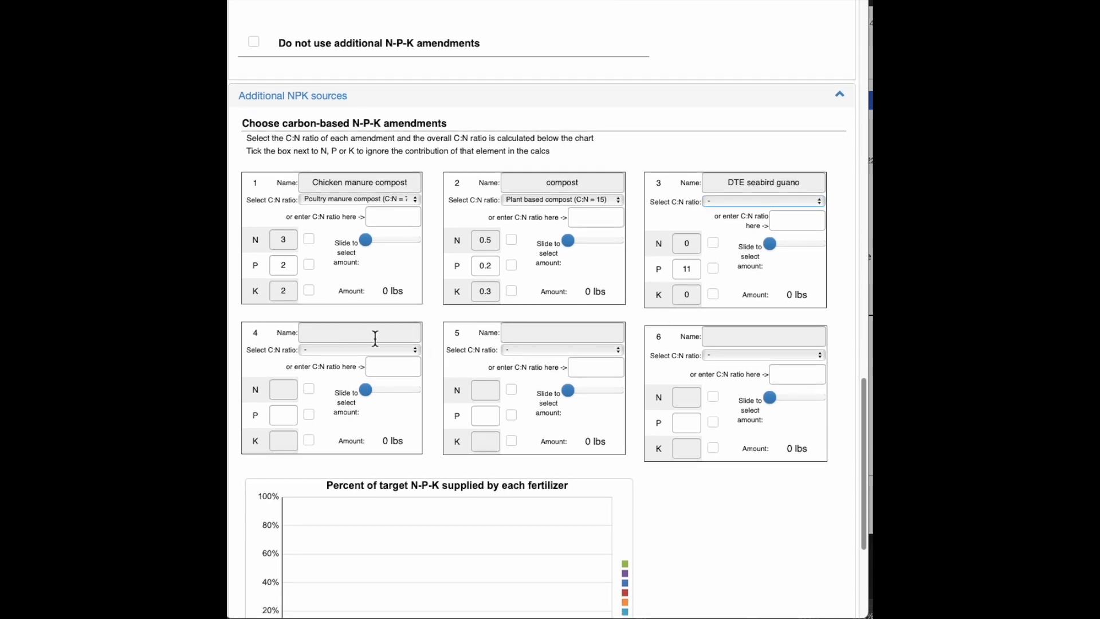
Name amendment 4 'feather meal' and enter its N-P-K as 12-0-3.
type("fea")
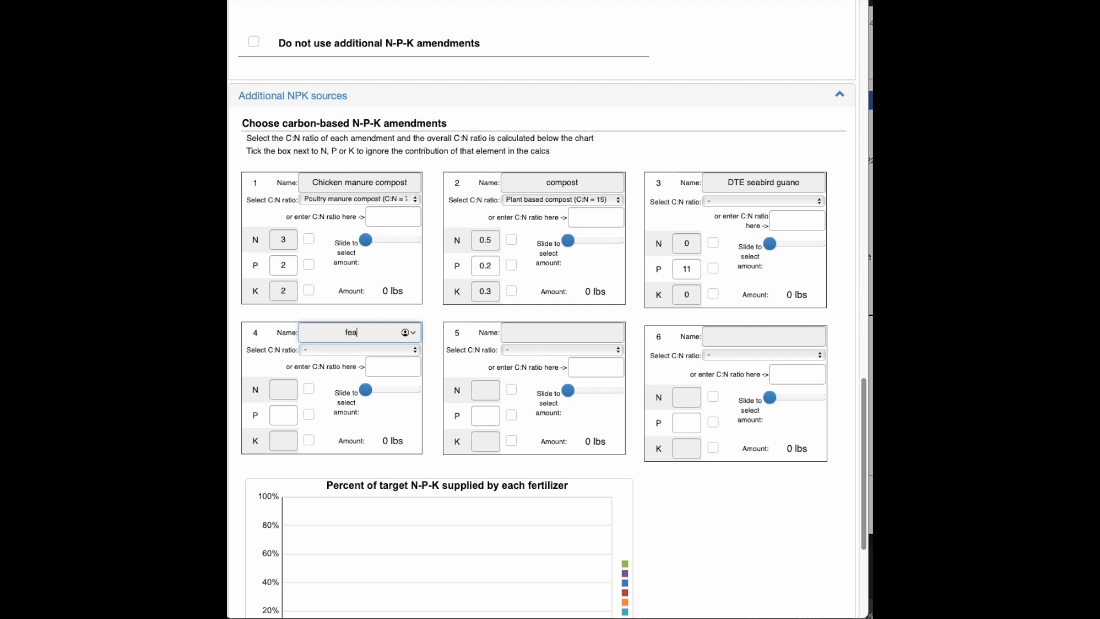
type("ther meal")
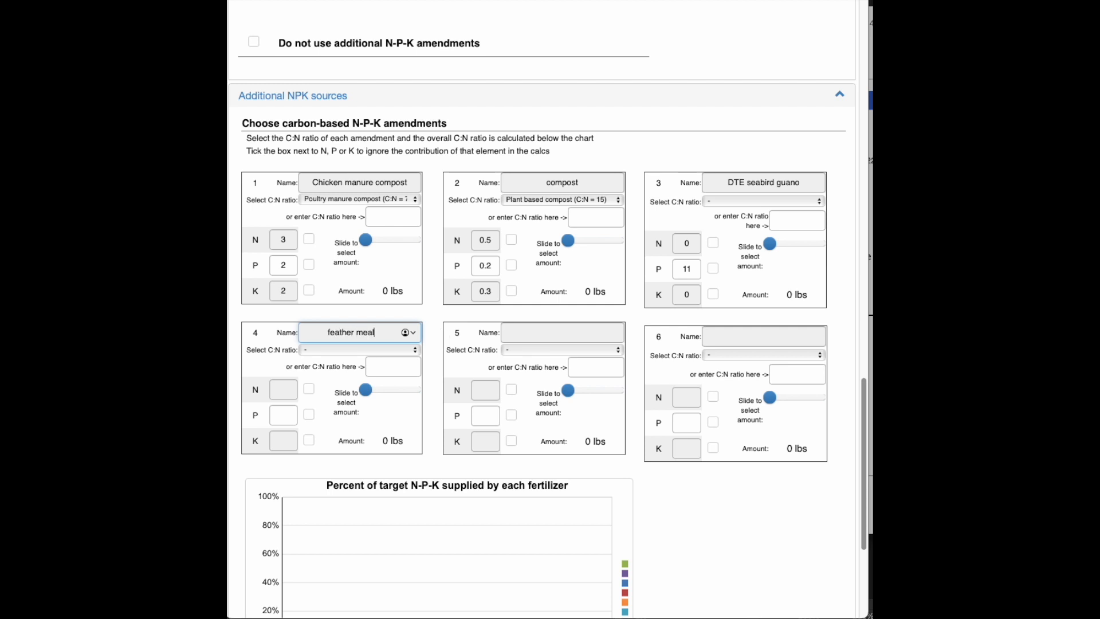
mouse_move(395, 423)
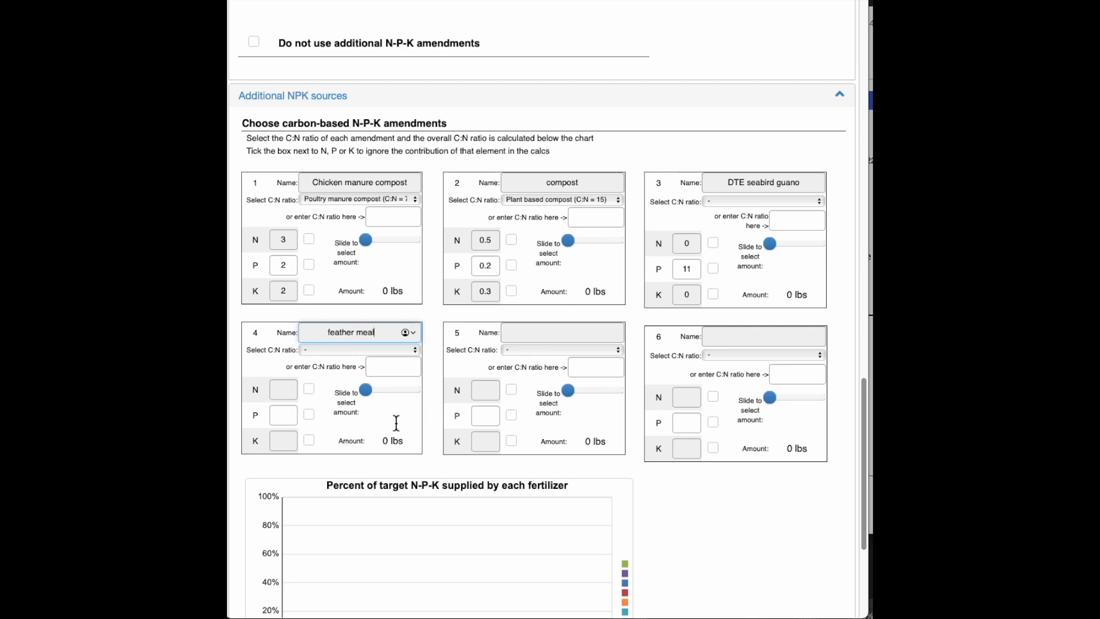
left_click(283, 389)
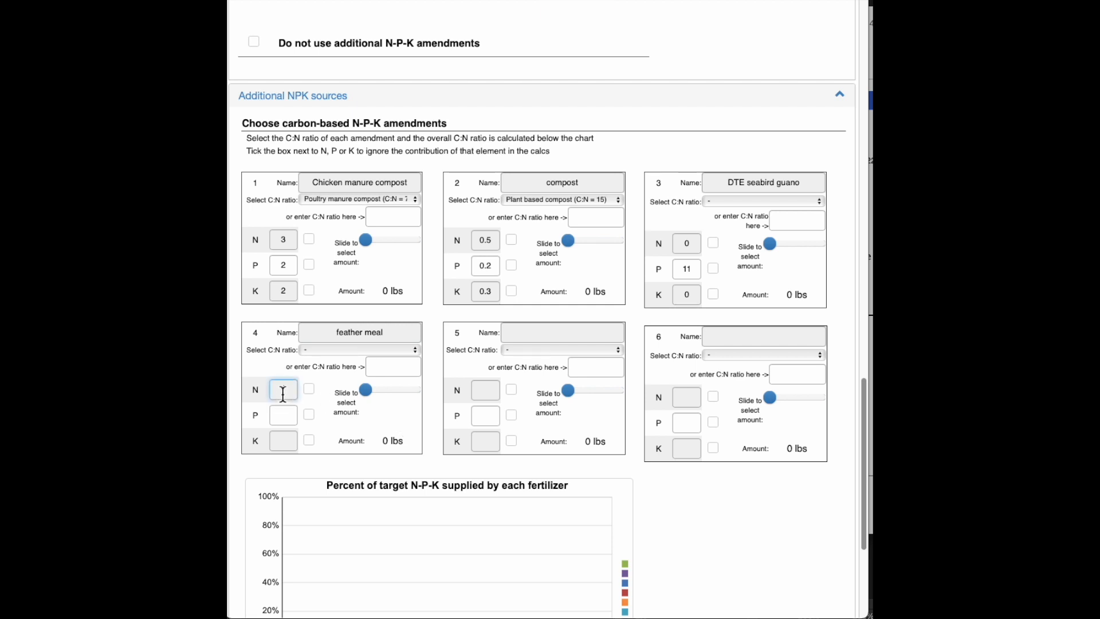
type("12")
left_click(285, 415)
type("0")
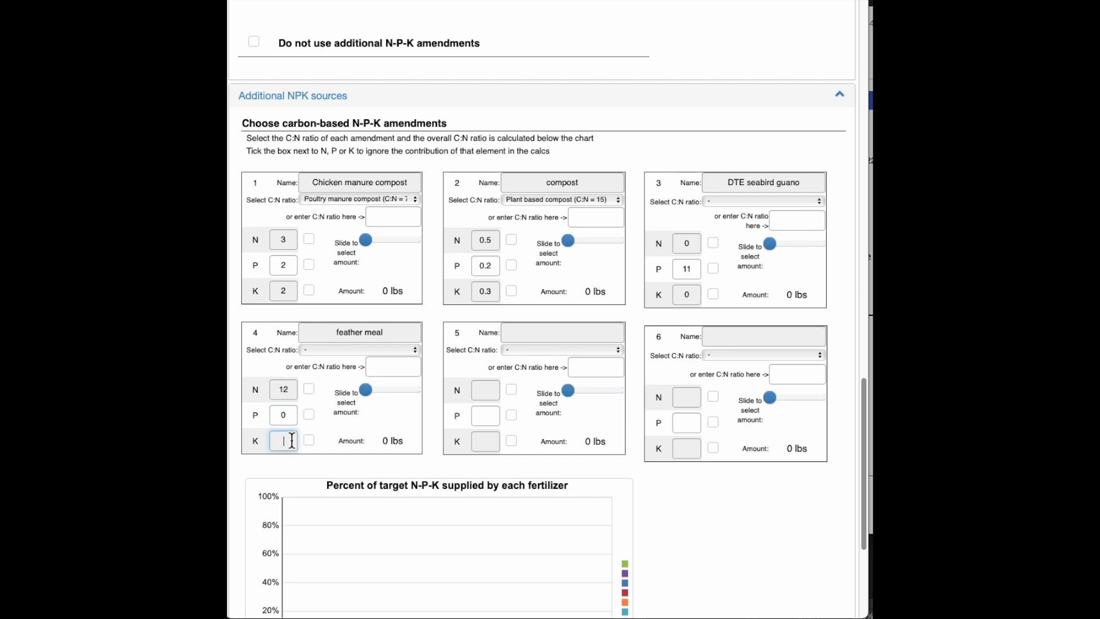
type("3")
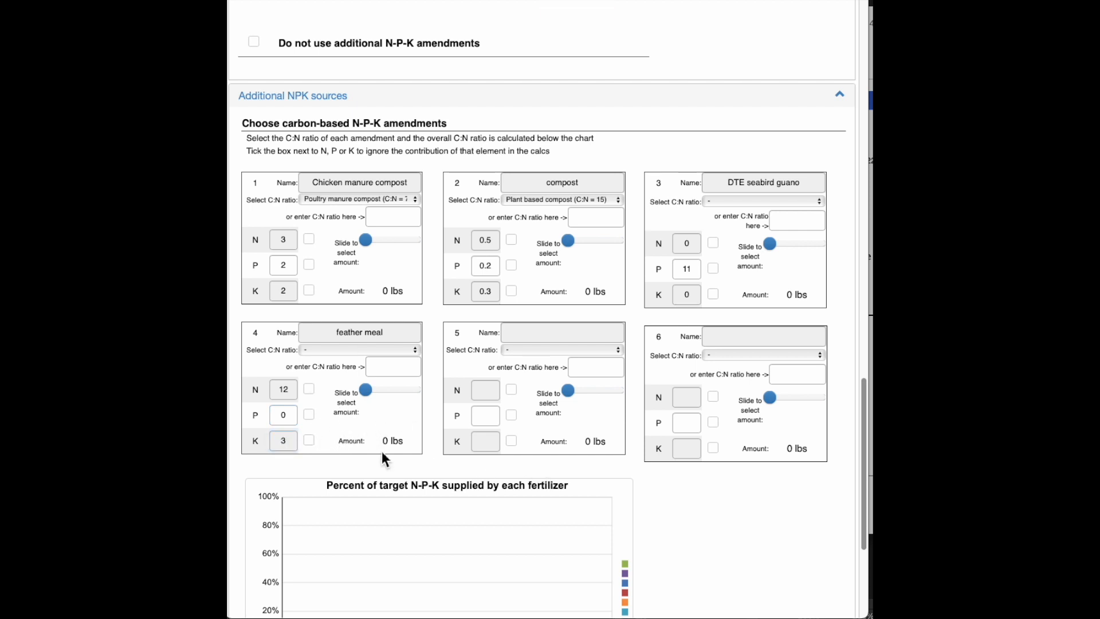
mouse_move(500, 212)
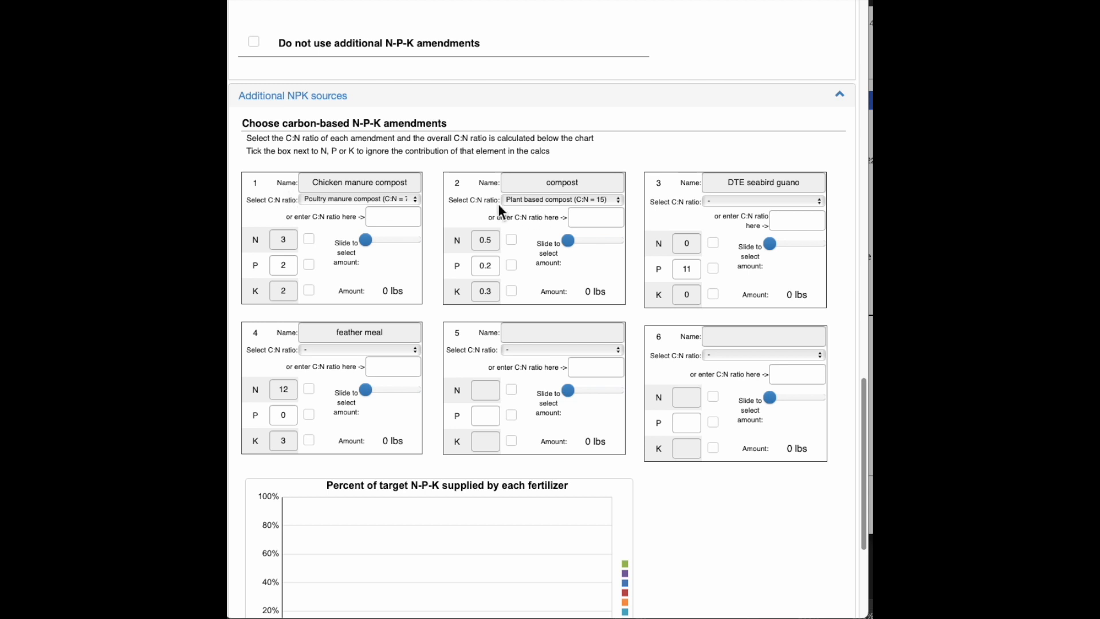
mouse_move(664, 205)
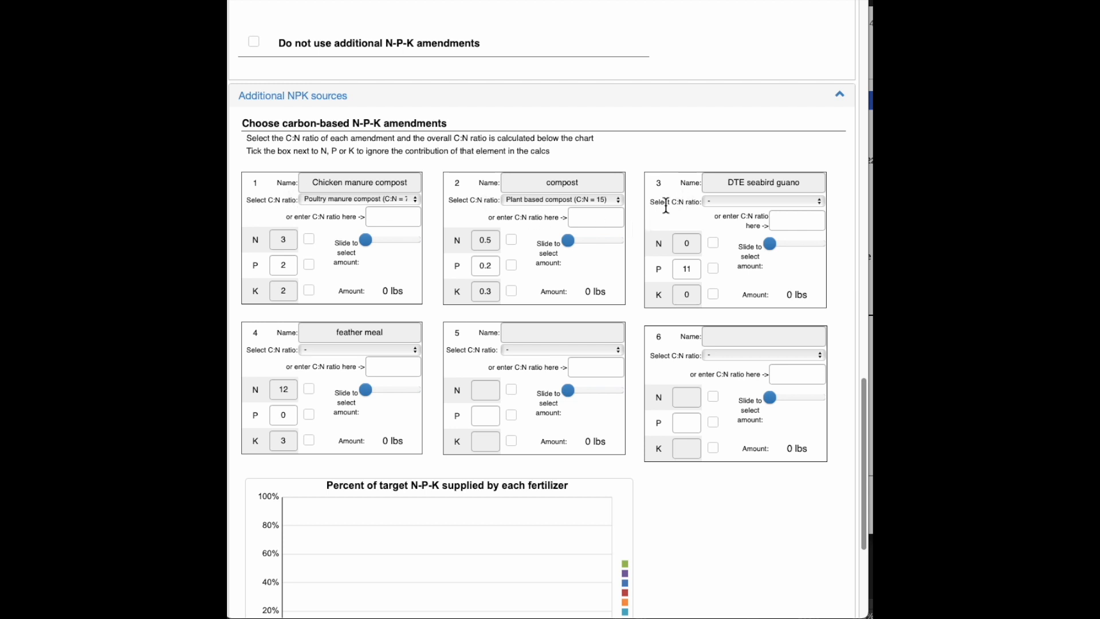
mouse_move(324, 273)
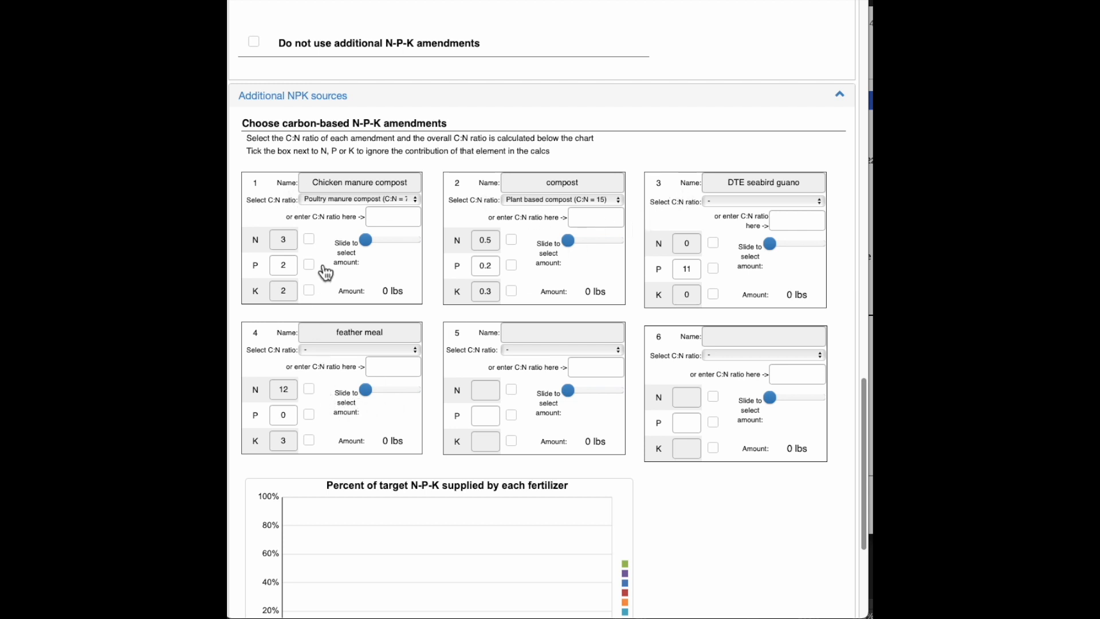
mouse_move(314, 220)
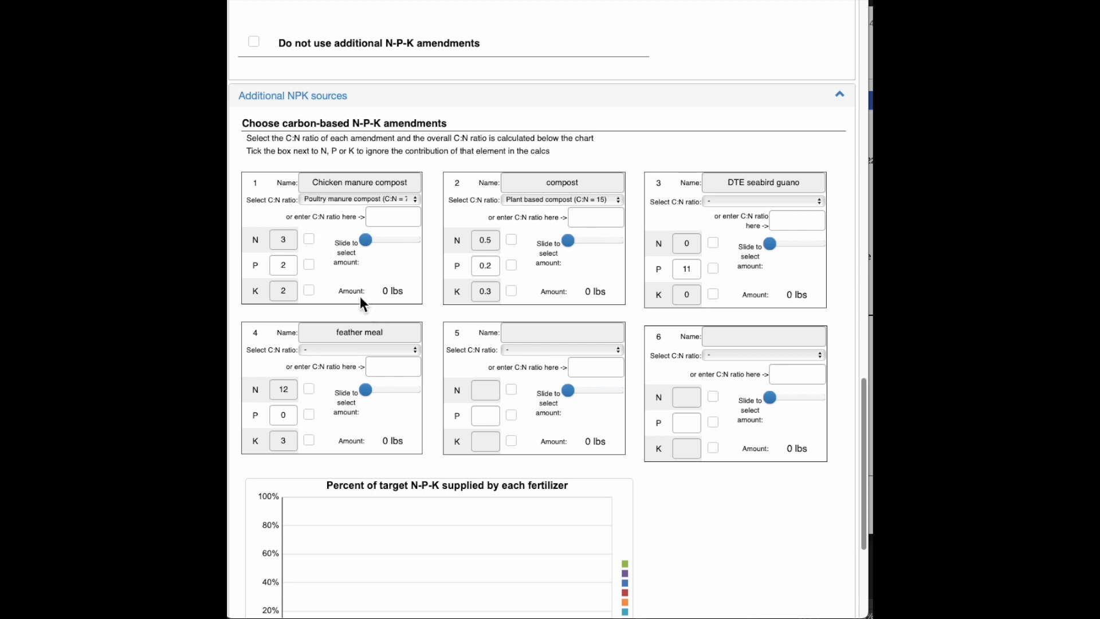
mouse_move(503, 320)
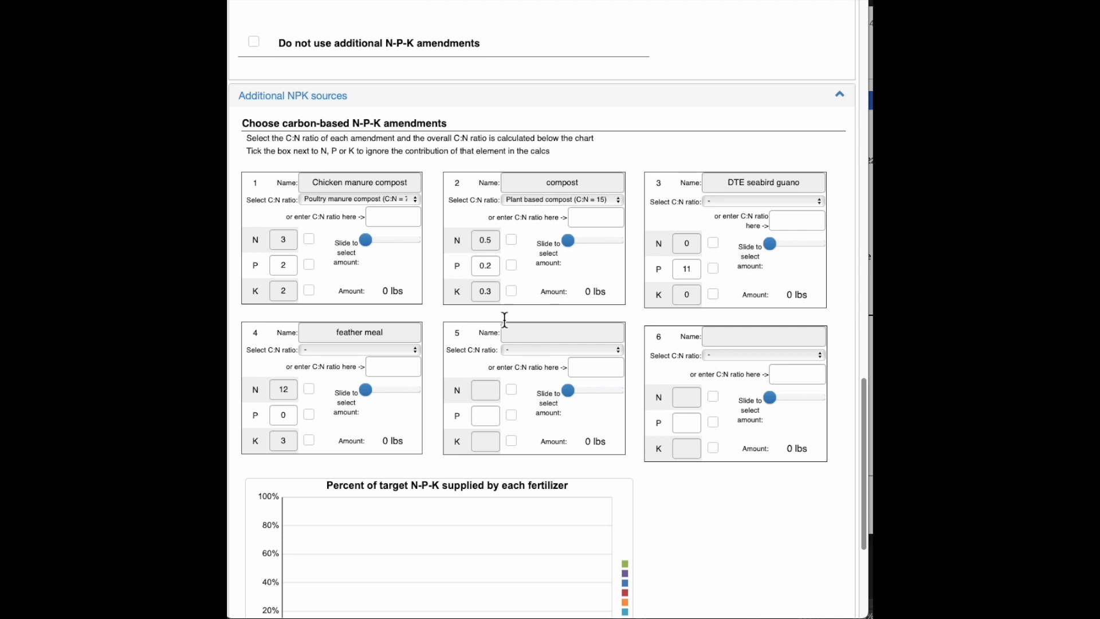
mouse_move(680, 377)
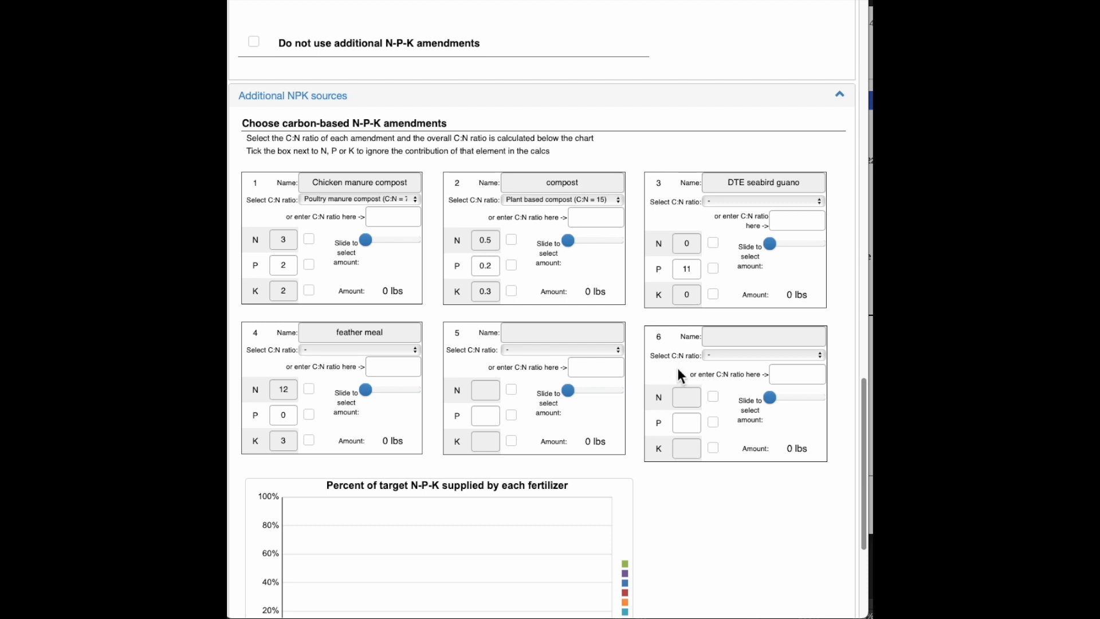
mouse_move(352, 245)
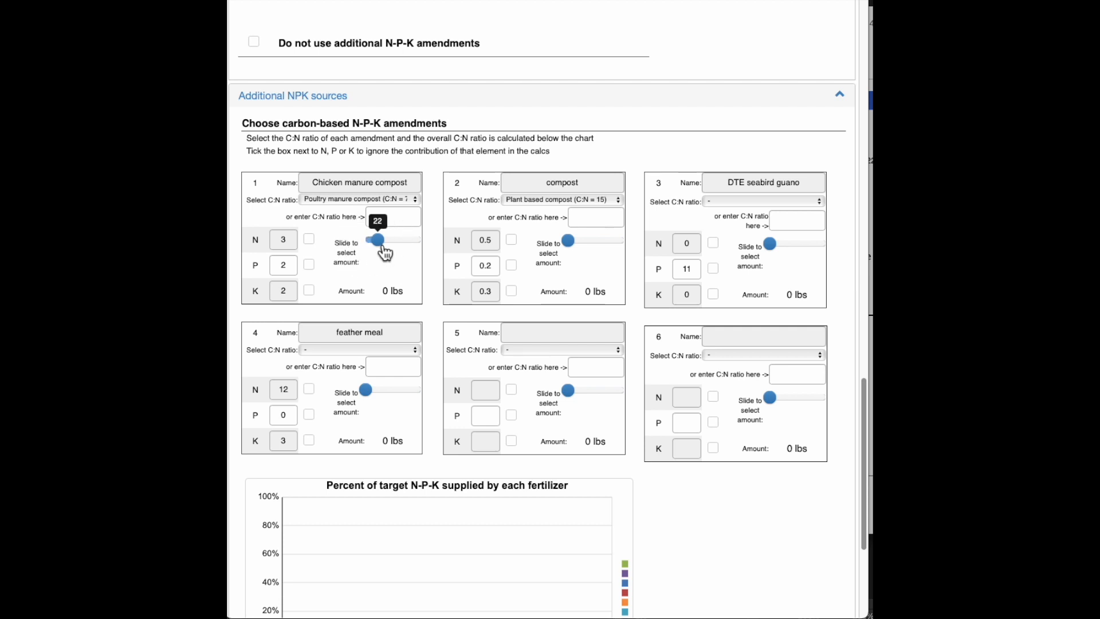
Raise the Chicken manure compost amount slider to about 44.
left_click_drag(376, 241, 392, 240)
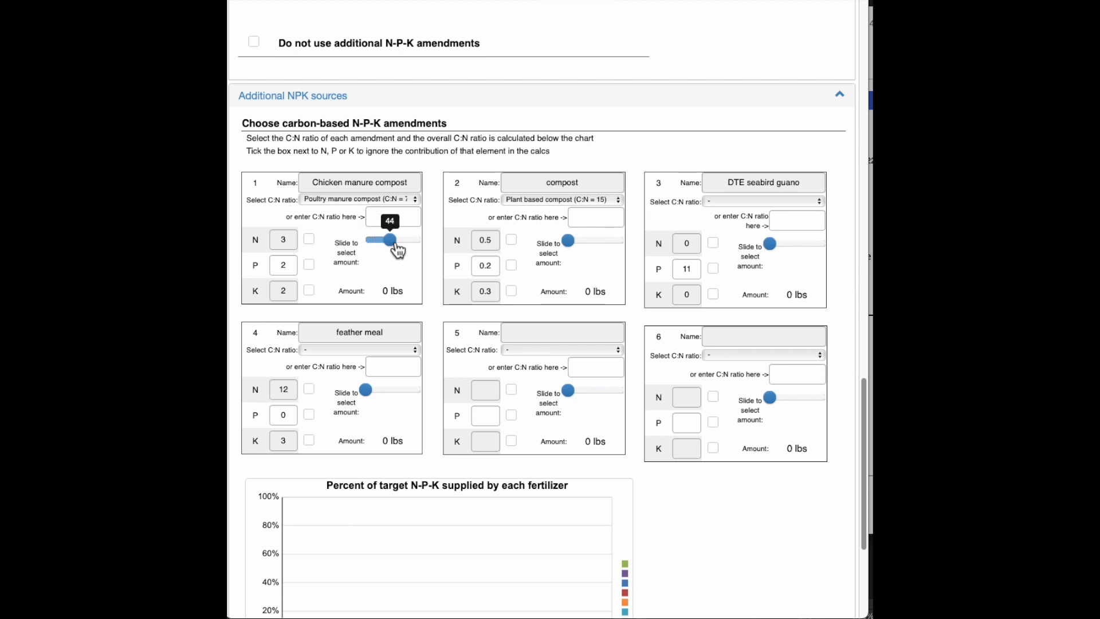
mouse_move(368, 330)
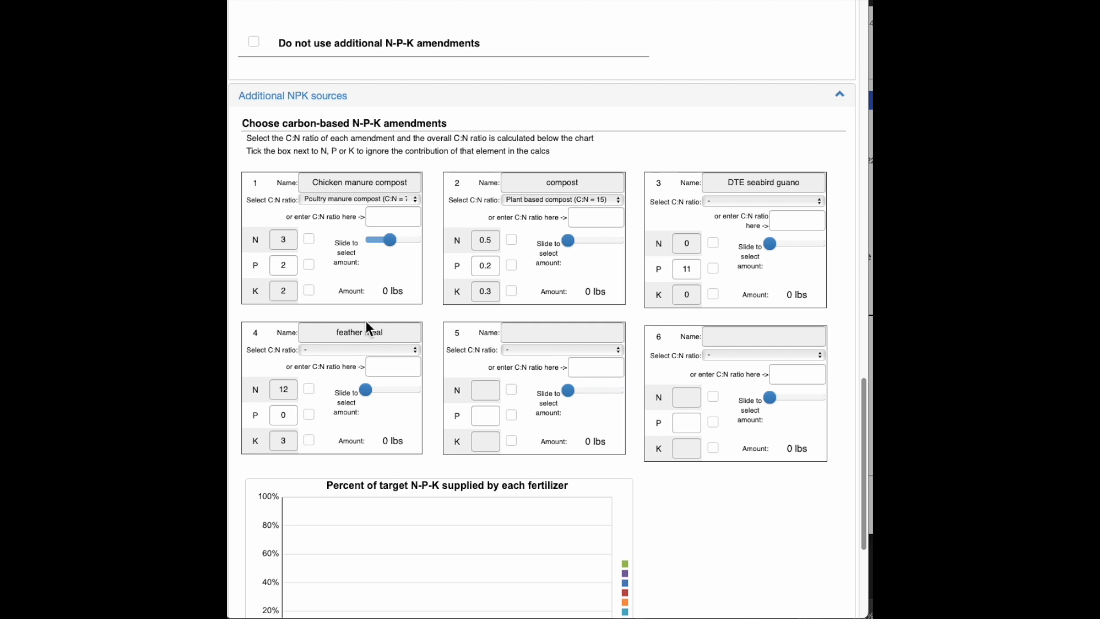
mouse_move(405, 307)
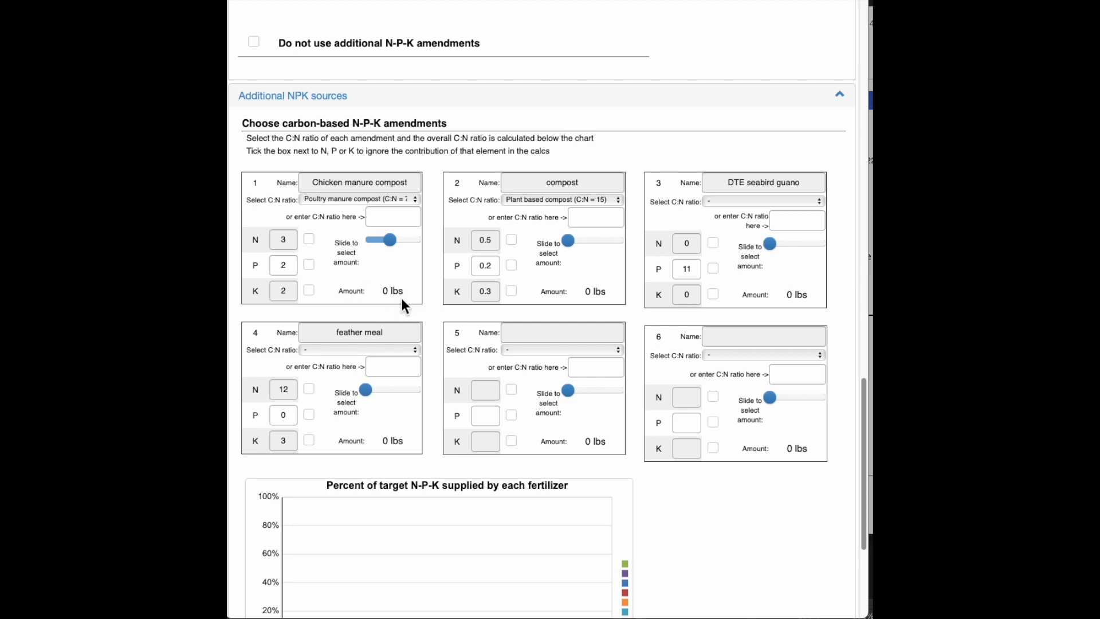
mouse_move(320, 310)
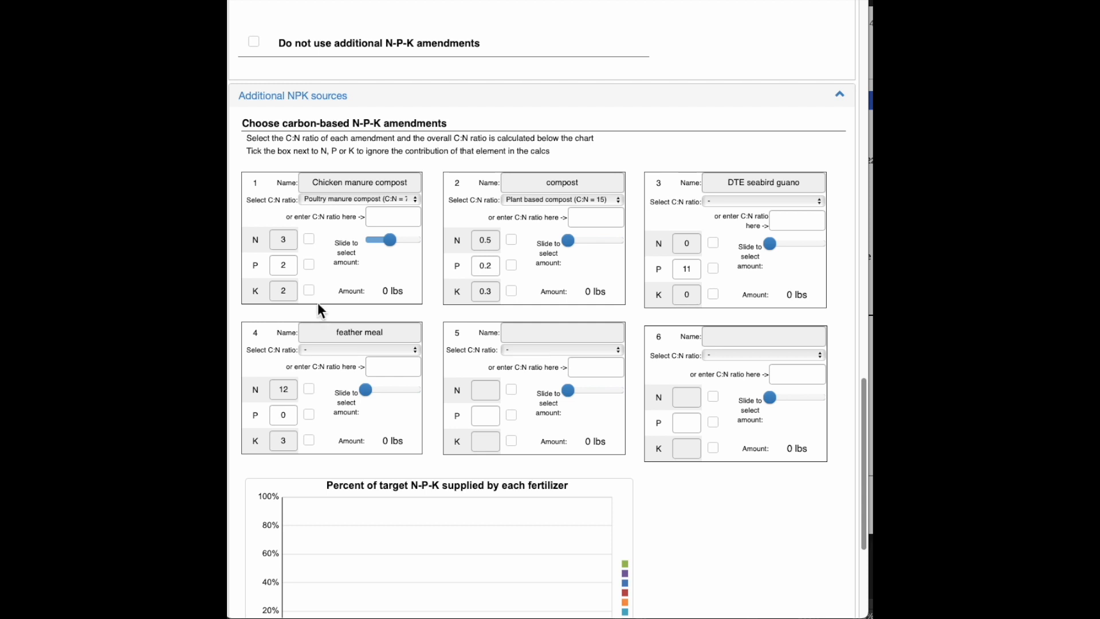
Switch the target-cation More toggle Off, hiding the Ag Lime/Gypsum override and metal targets.
scroll("up", 3)
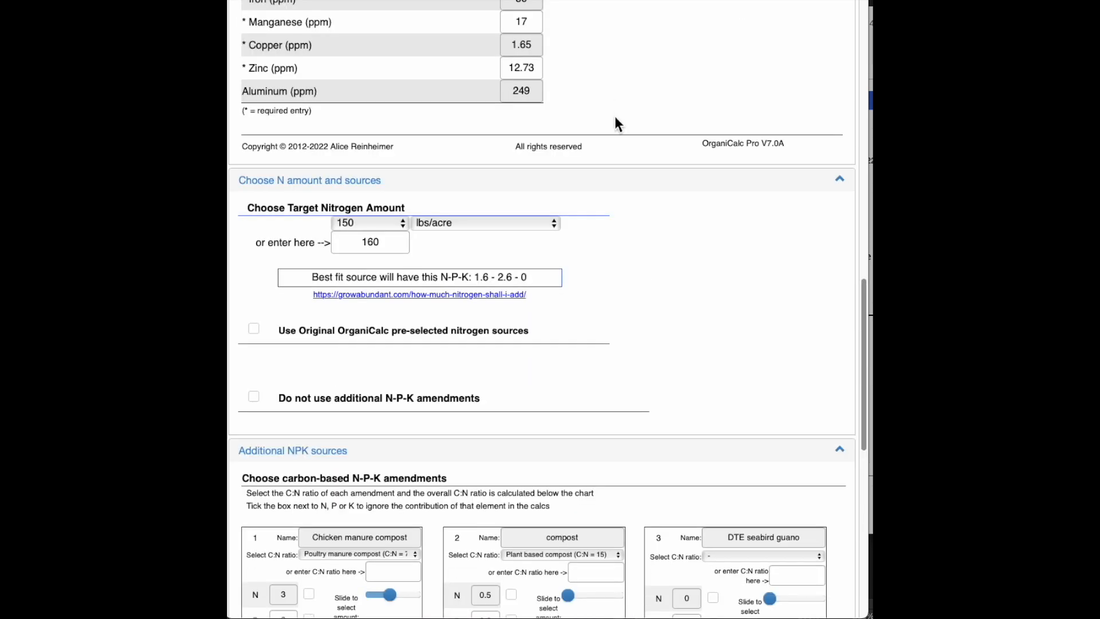
scroll("up", 3)
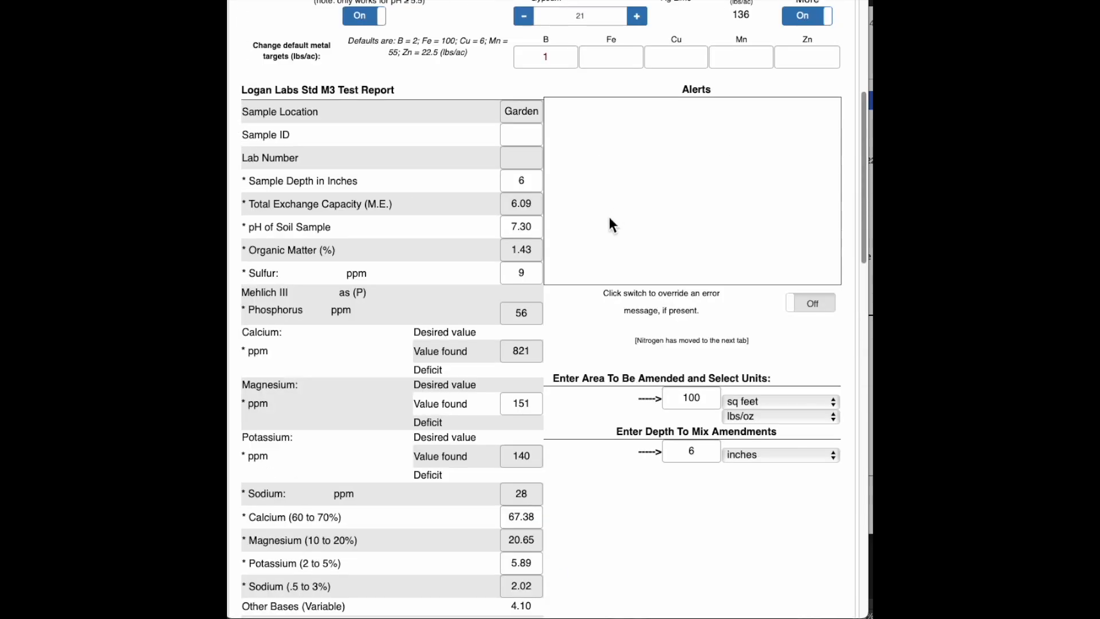
scroll("up", 3)
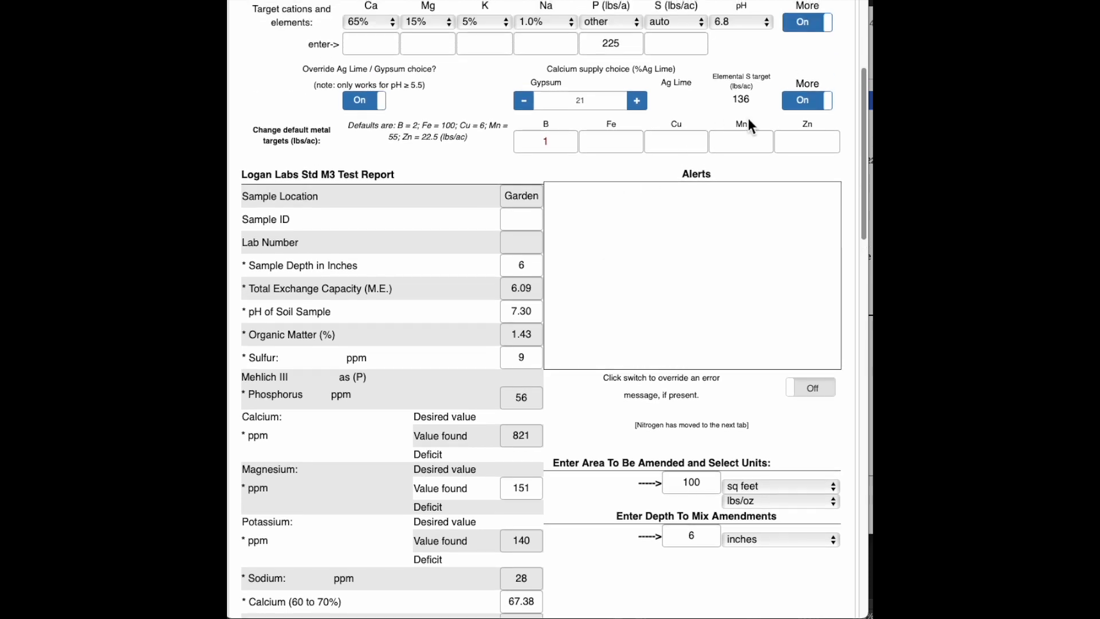
left_click(805, 101)
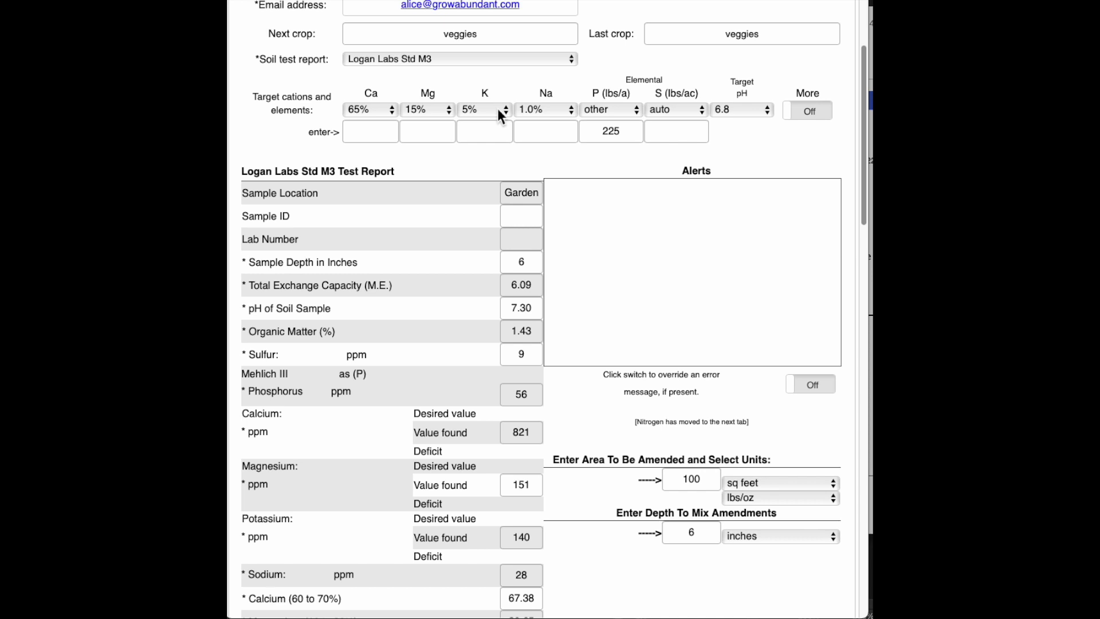
left_click(483, 109)
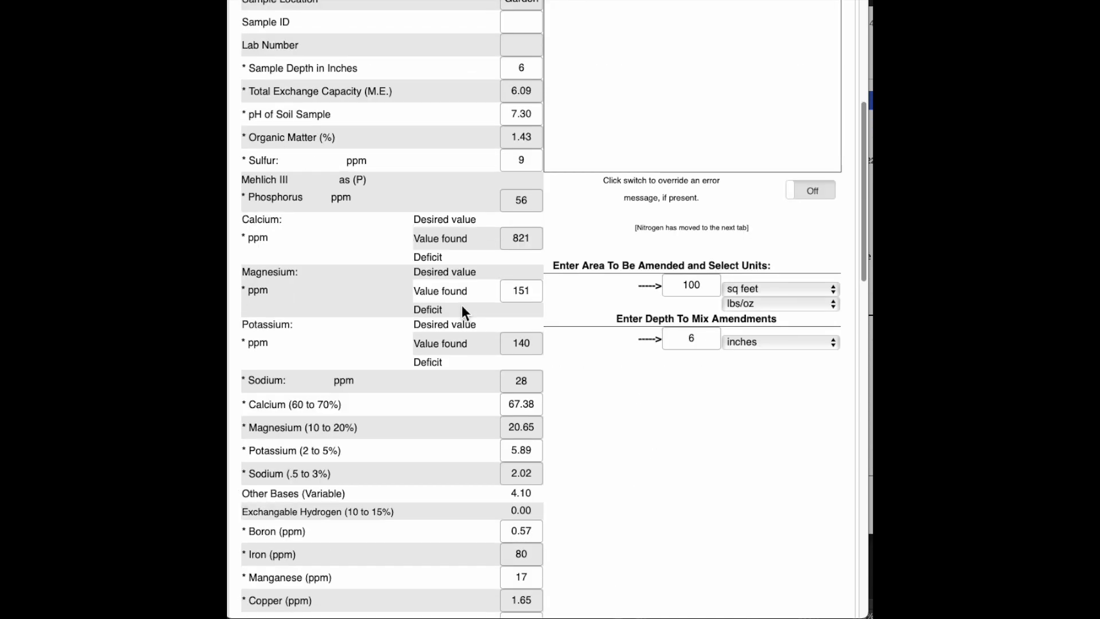
mouse_move(549, 471)
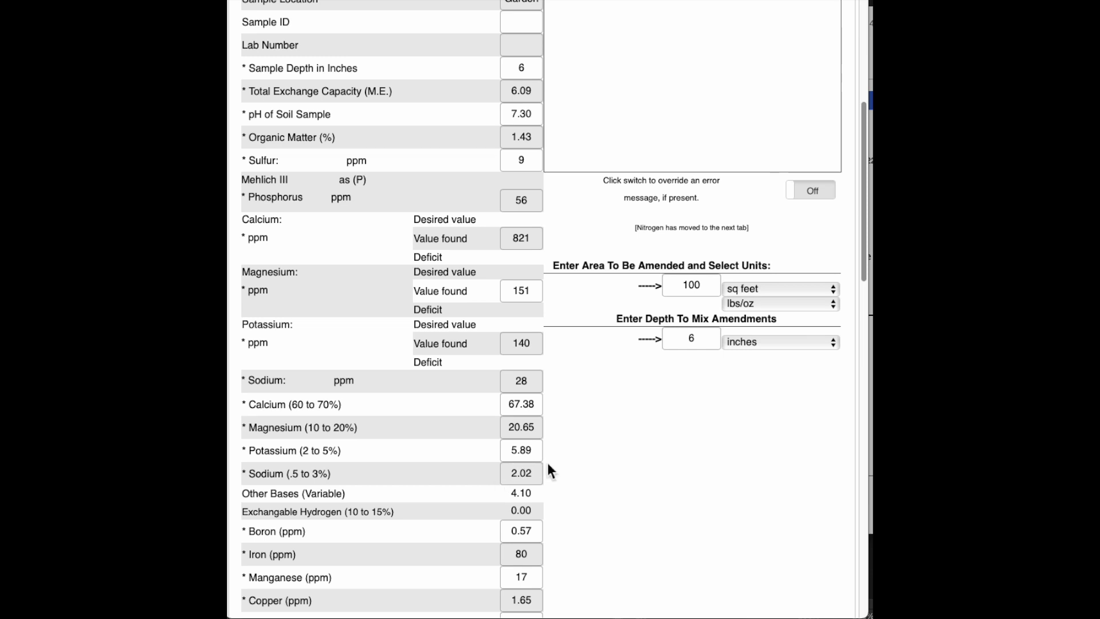
mouse_move(567, 433)
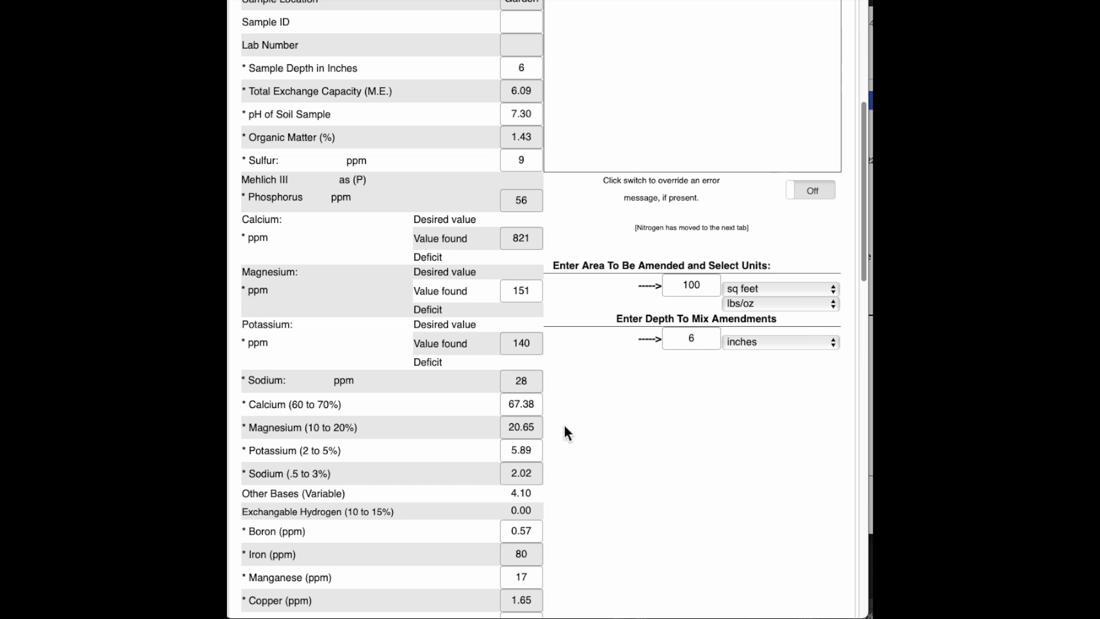
Return down to the Additional NPK sources showing the four amendment slots at 0 lbs.
scroll("down", 3)
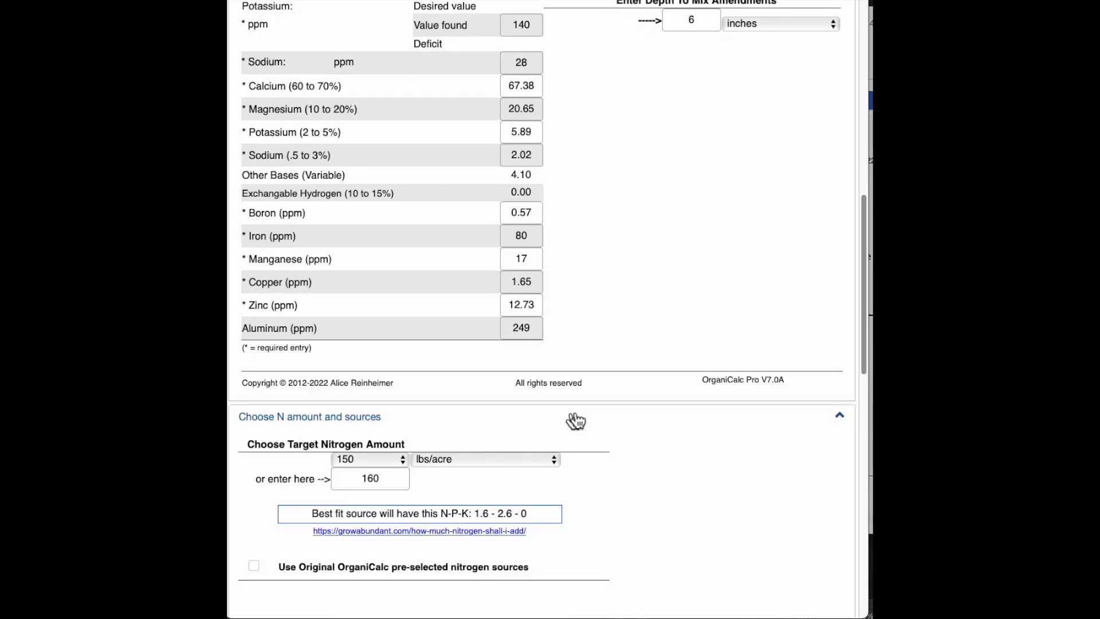
scroll("down", 3)
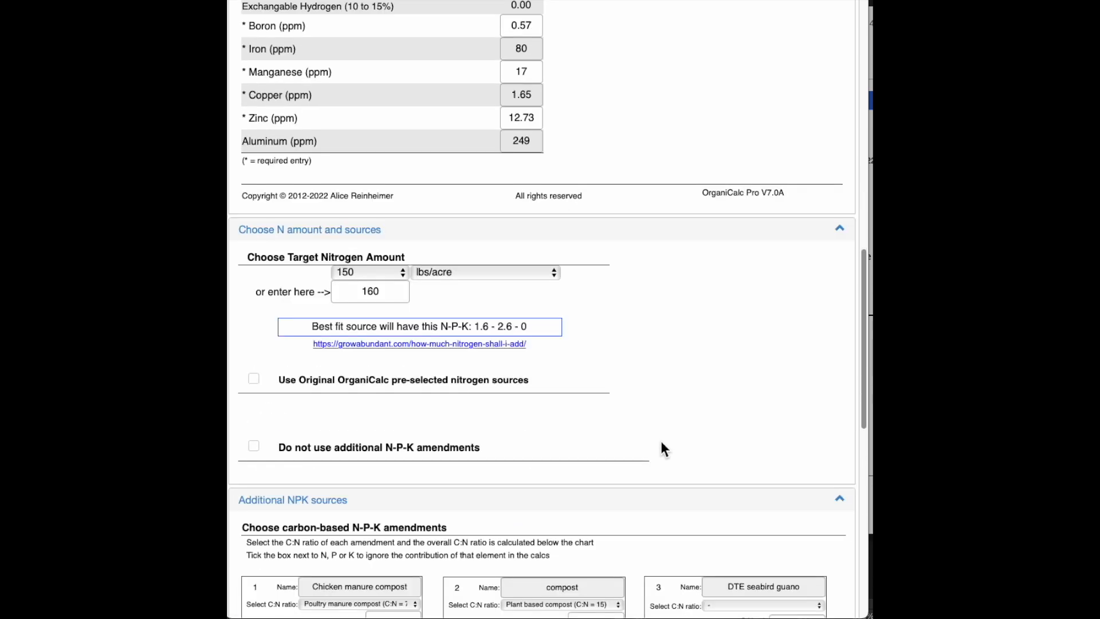
scroll("down", 3)
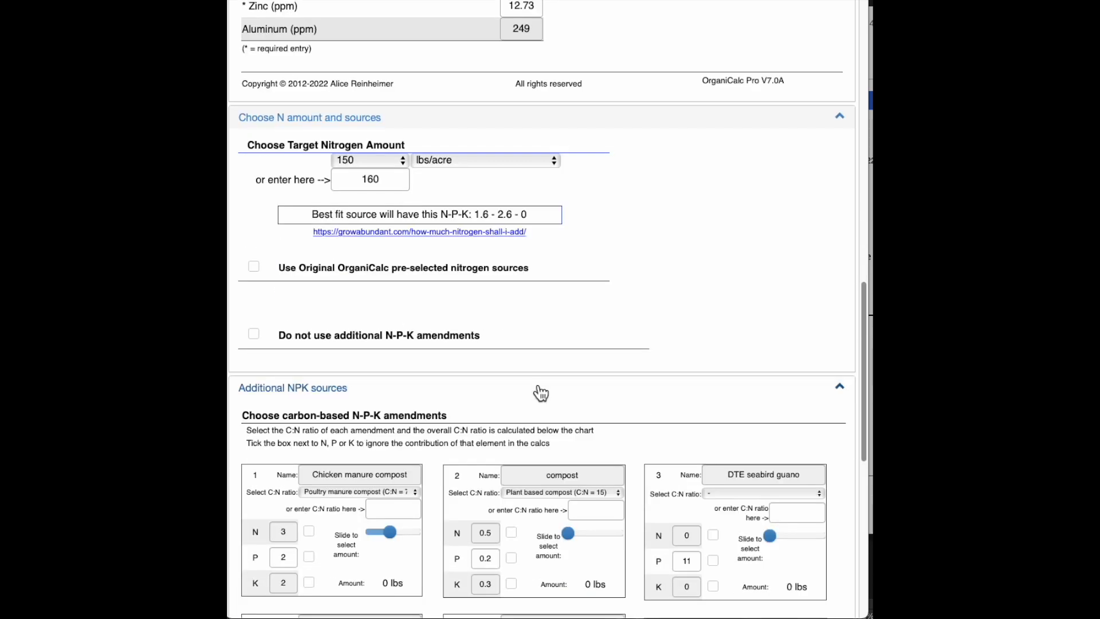
scroll("down", 3)
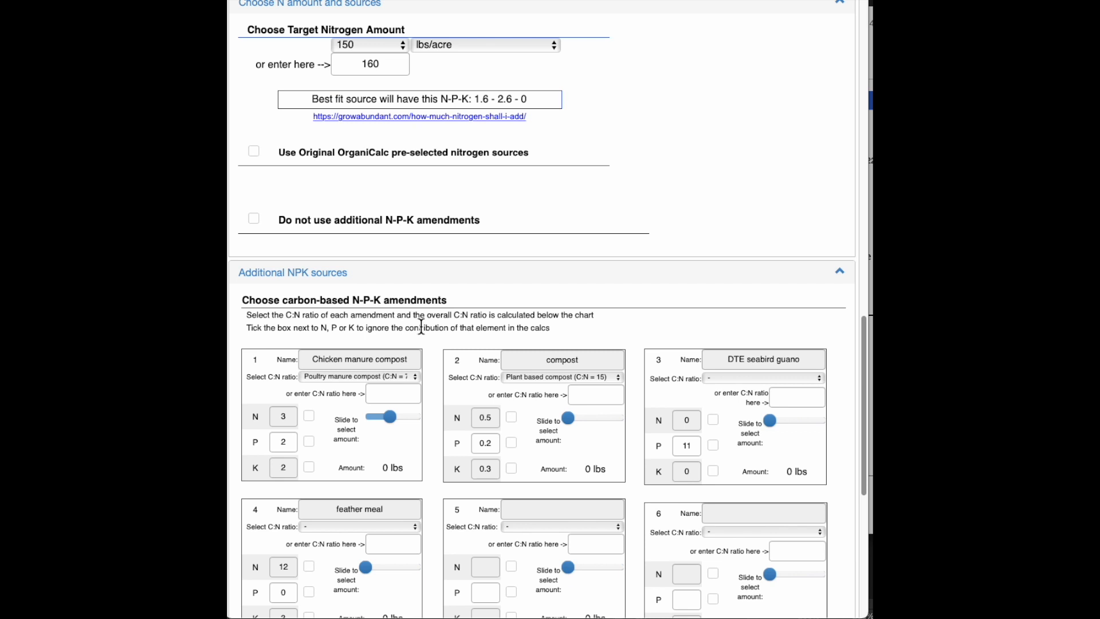
scroll("down", 3)
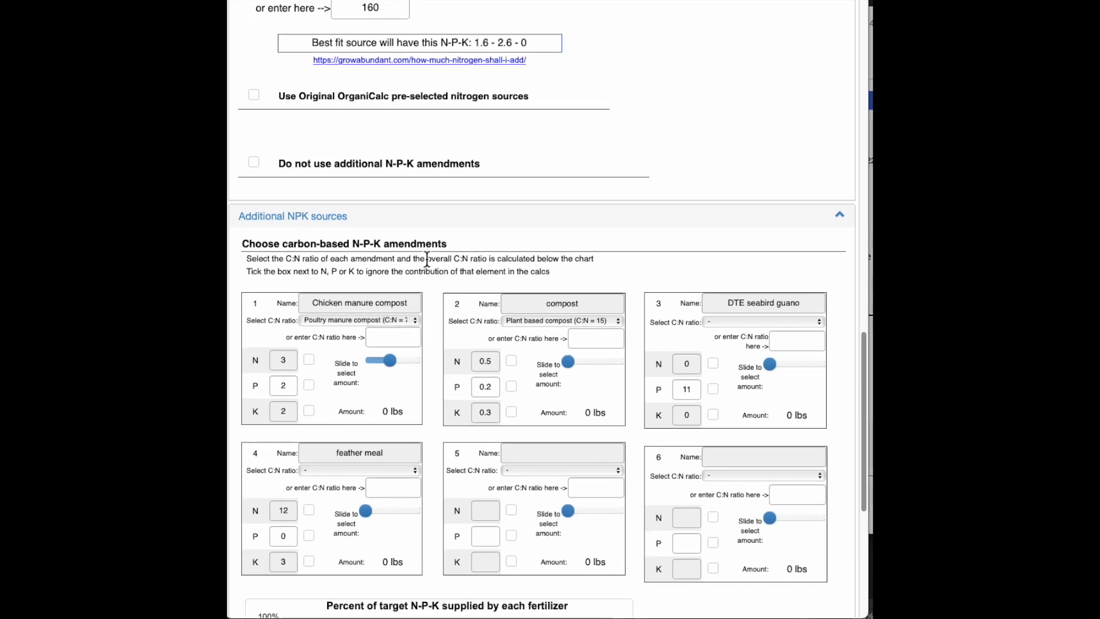
scroll("up", 3)
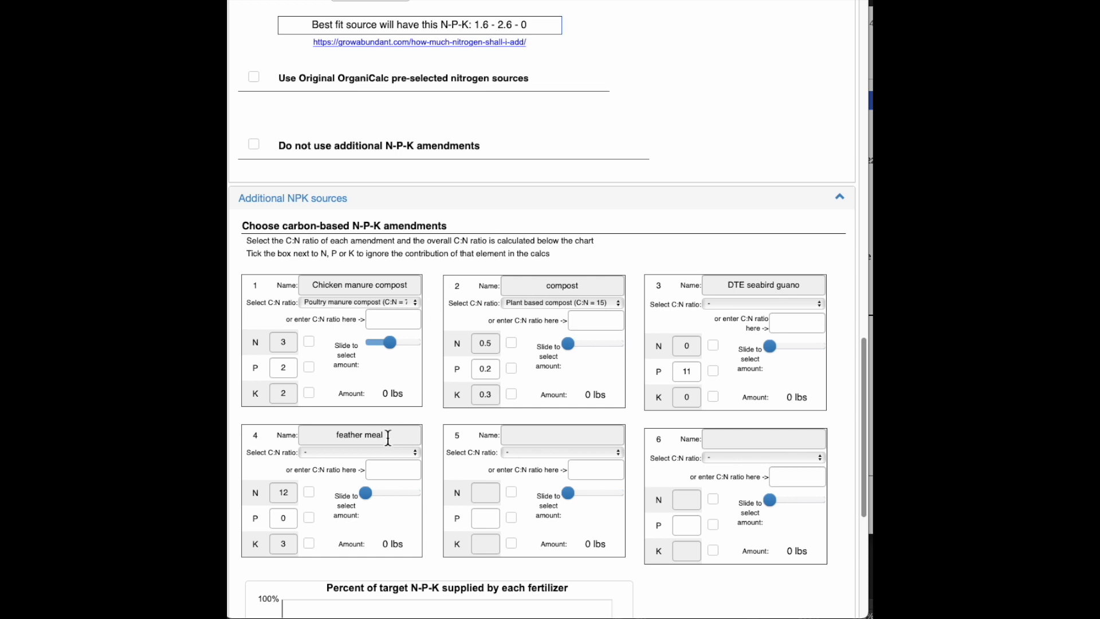
mouse_move(310, 410)
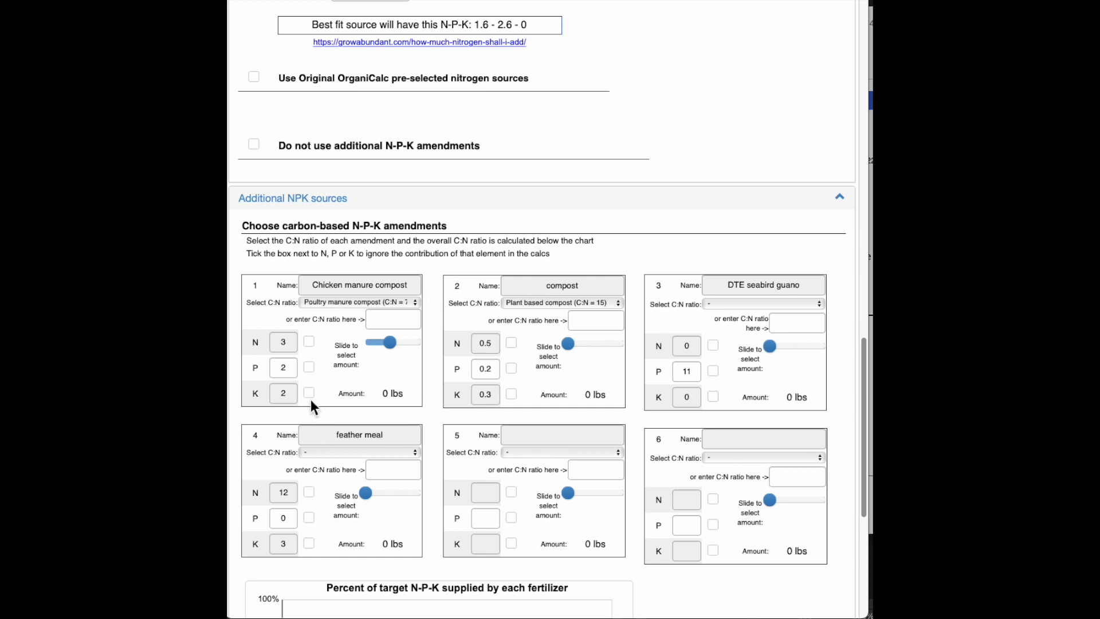
left_click(308, 393)
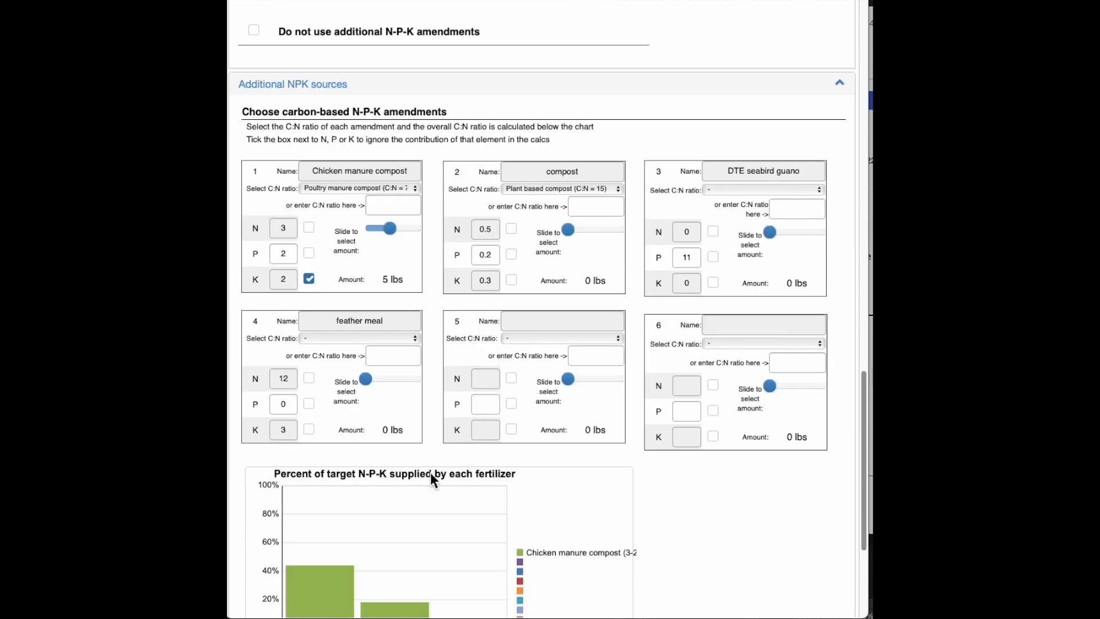
scroll("down", 3)
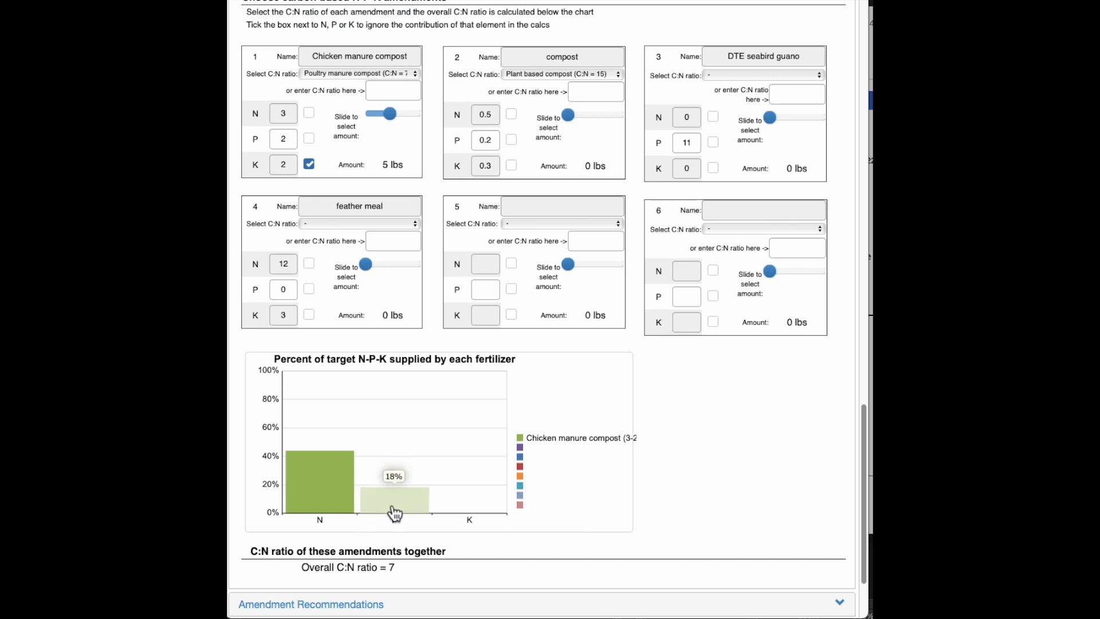
mouse_move(676, 471)
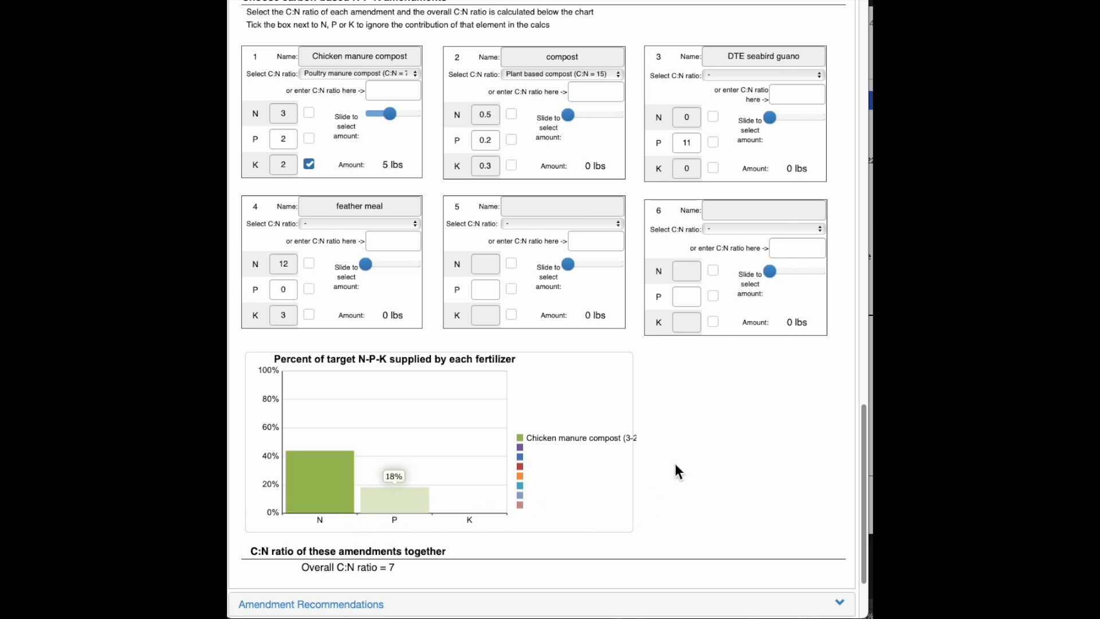
scroll("up", 3)
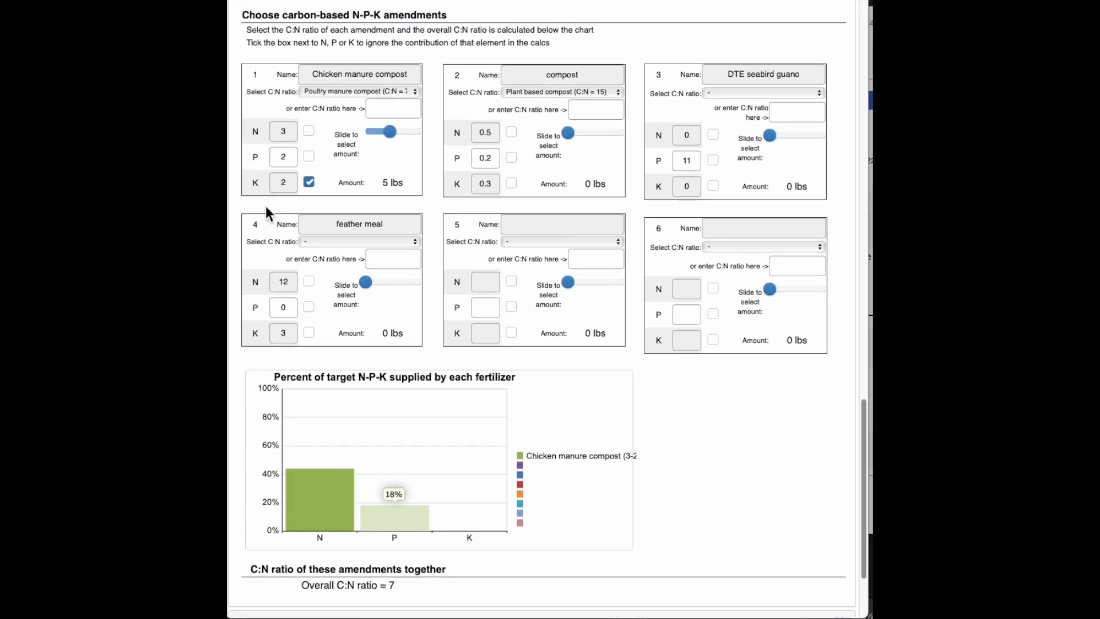
mouse_move(344, 209)
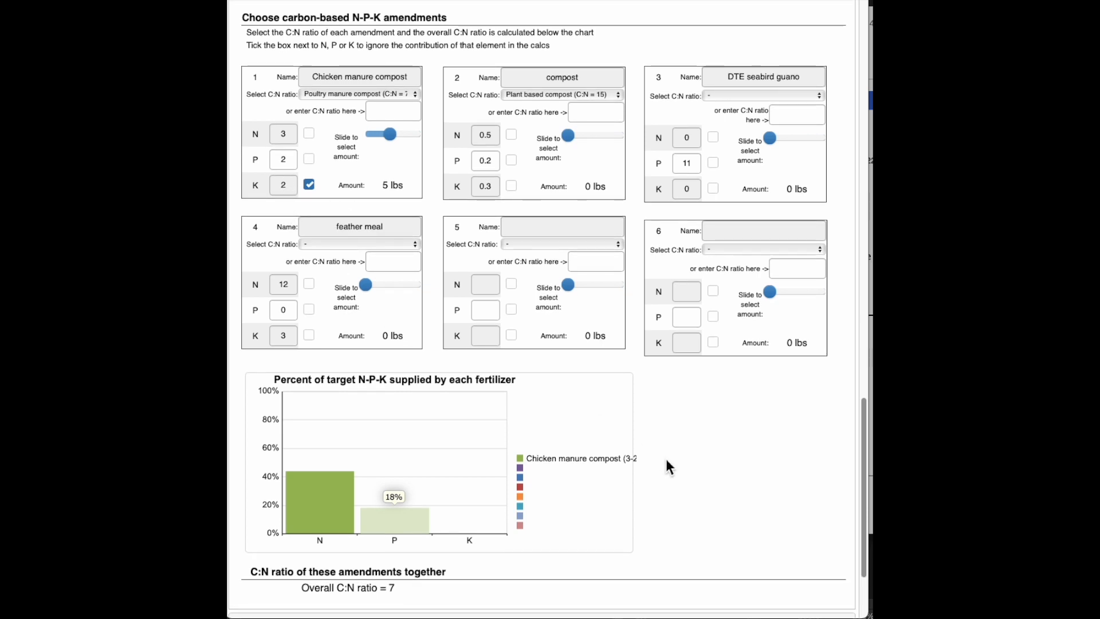
mouse_move(489, 521)
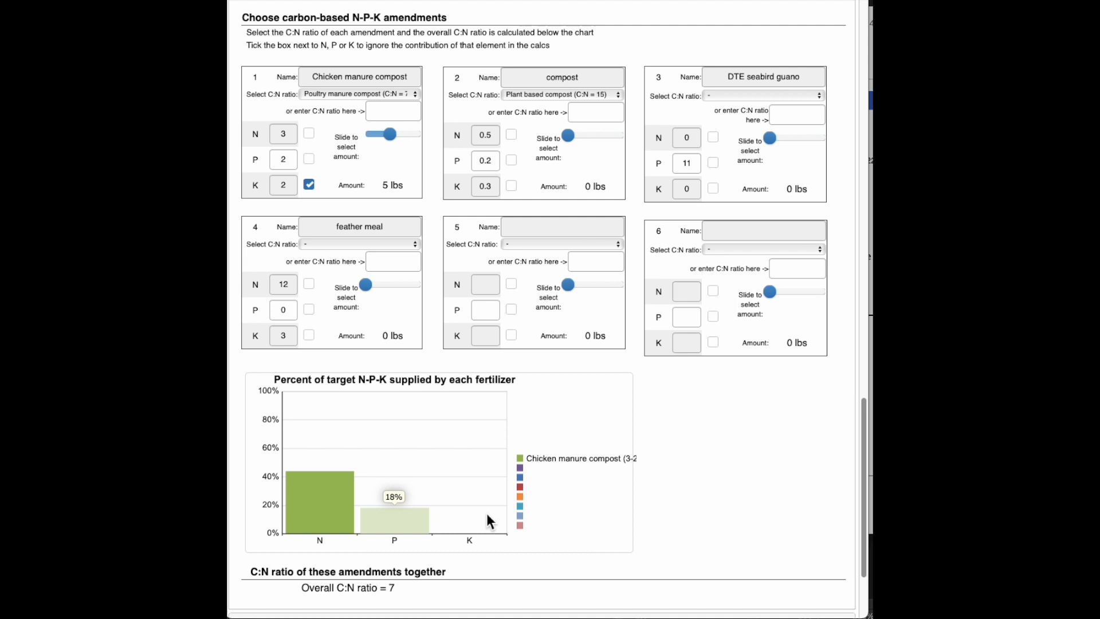
mouse_move(474, 553)
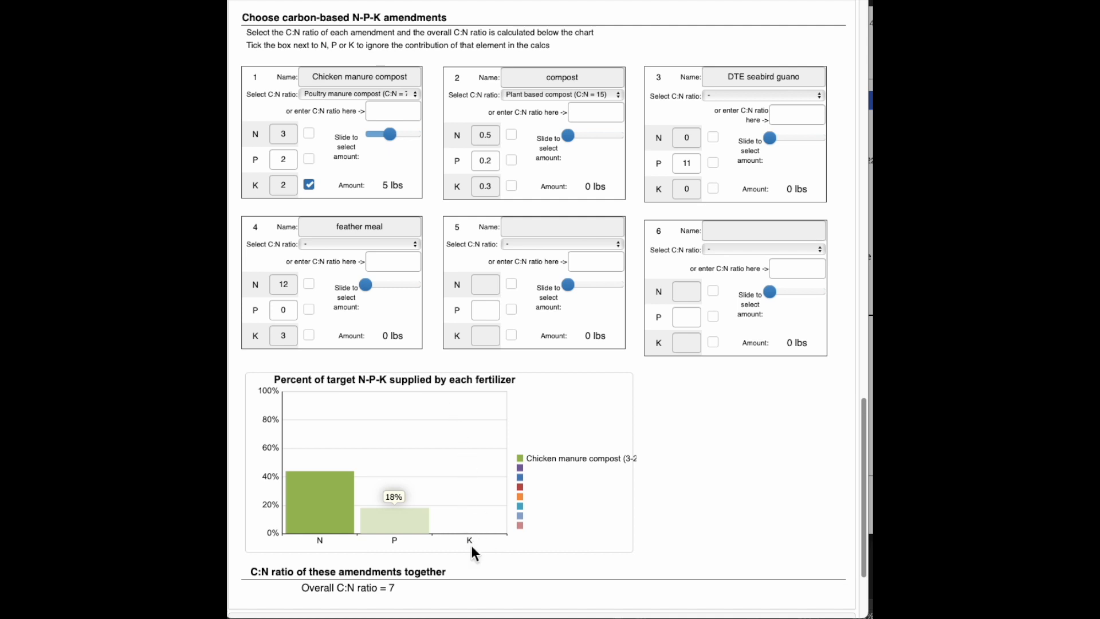
mouse_move(525, 381)
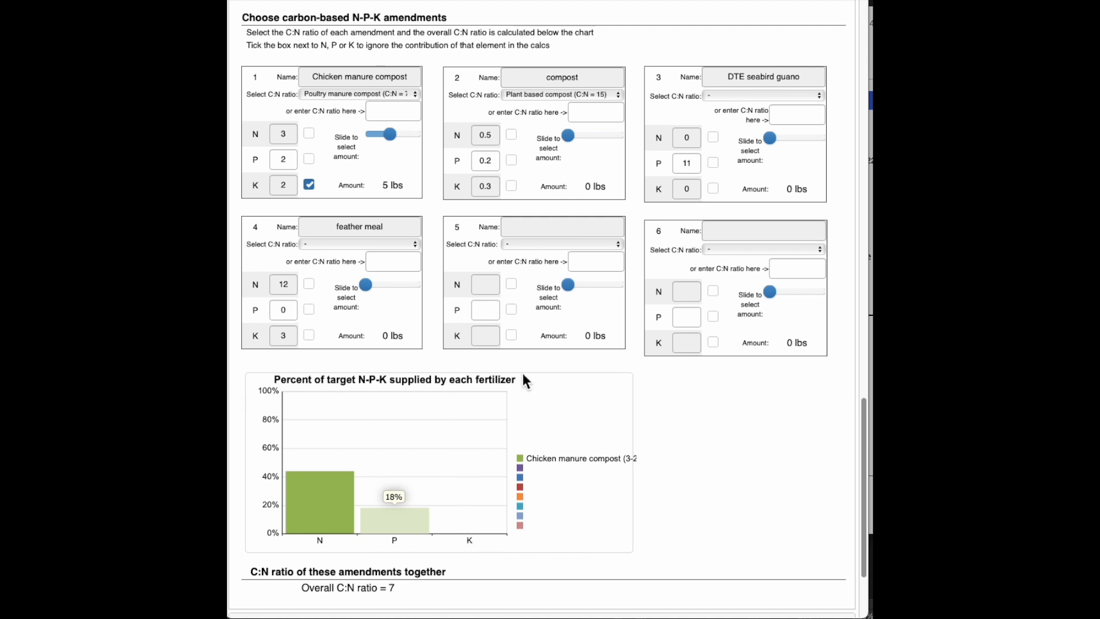
mouse_move(488, 554)
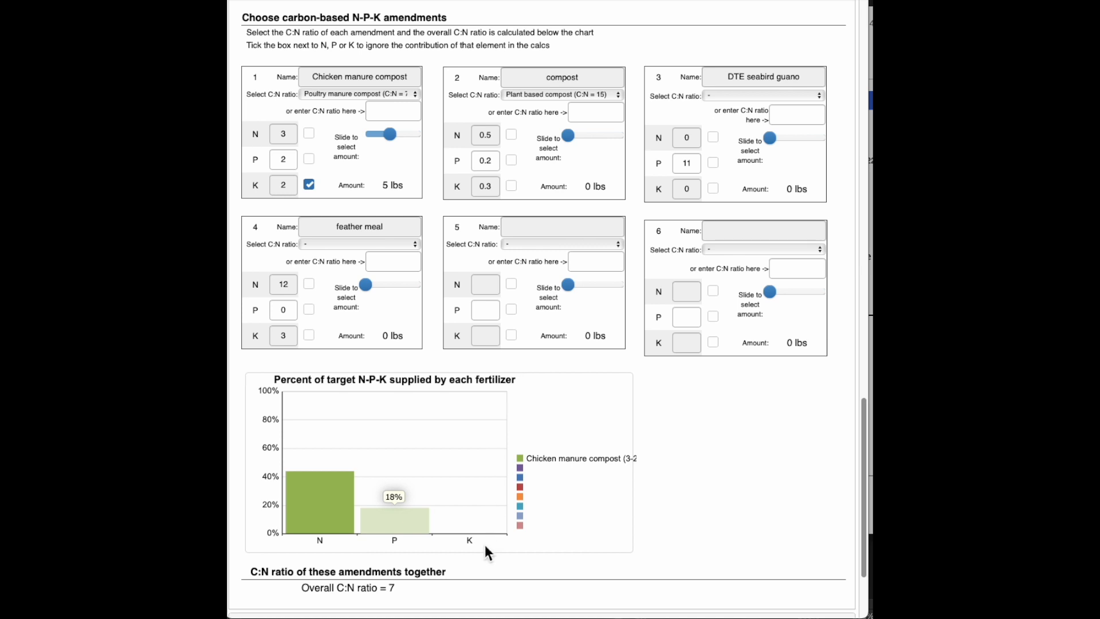
mouse_move(480, 407)
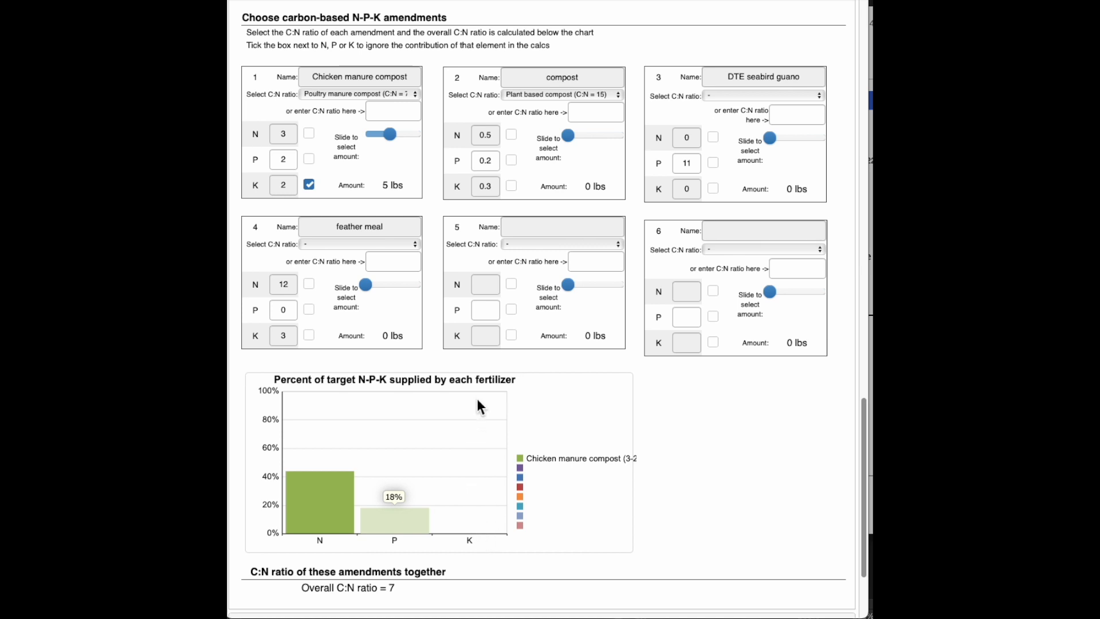
mouse_move(398, 298)
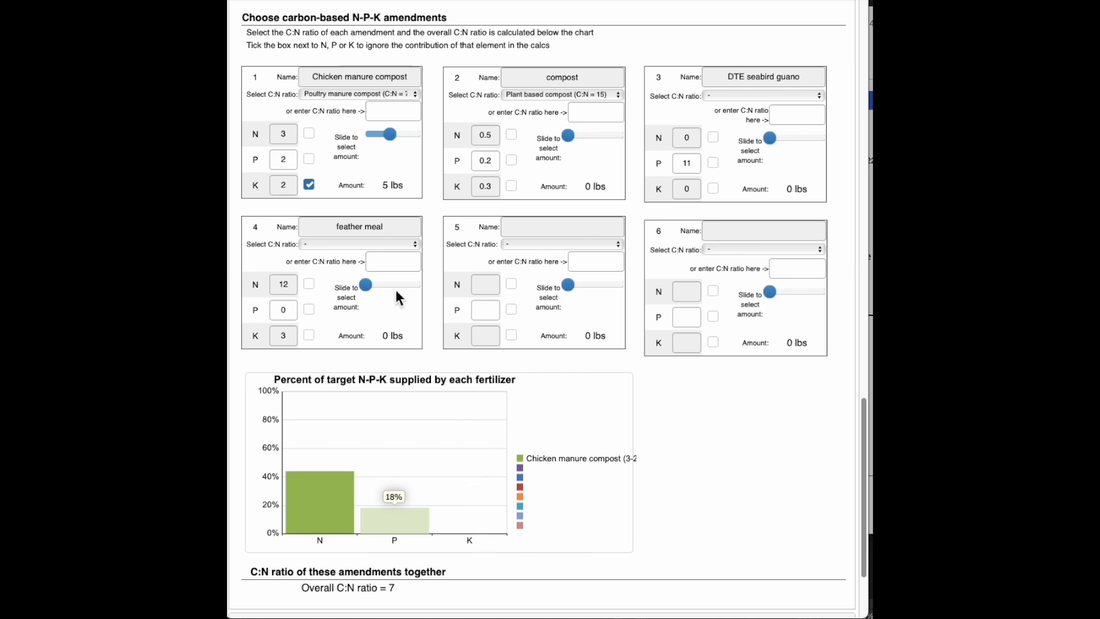
mouse_move(255, 185)
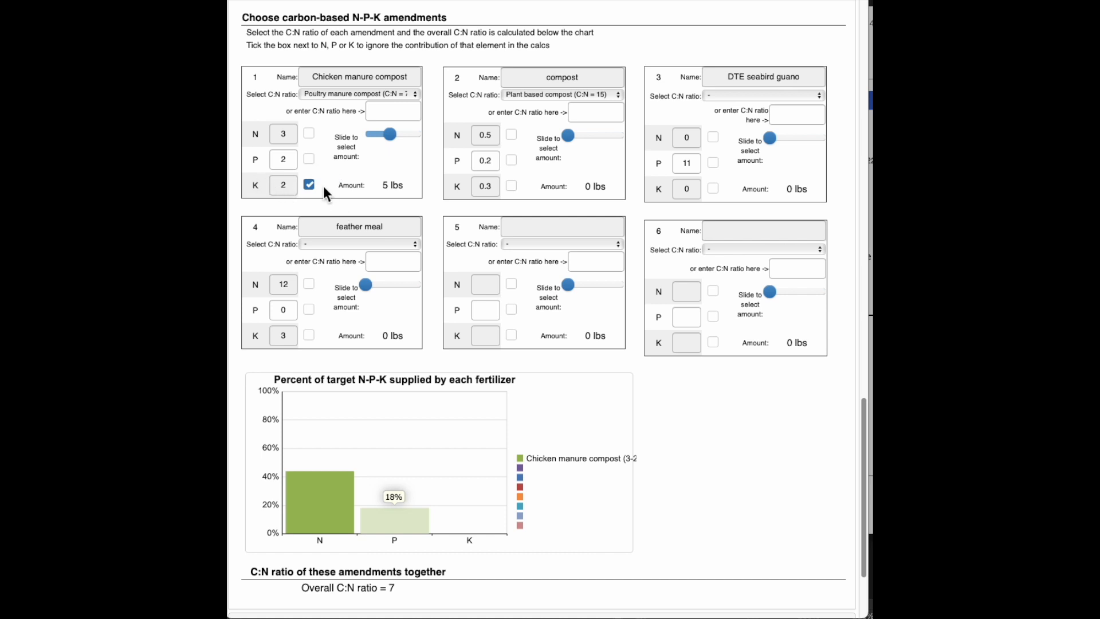
mouse_move(345, 80)
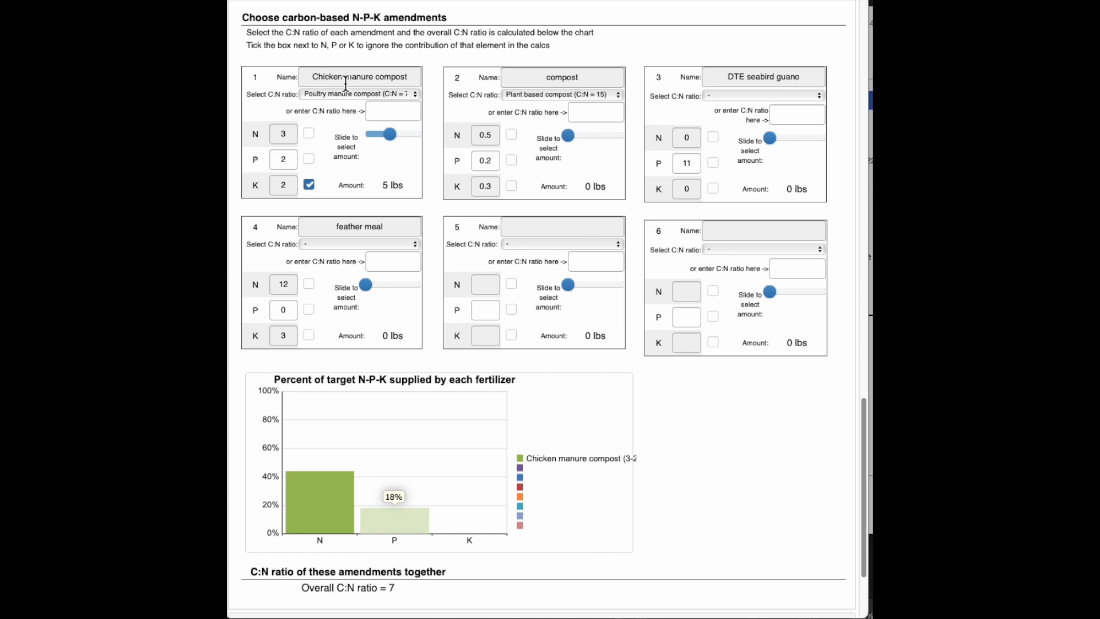
mouse_move(342, 198)
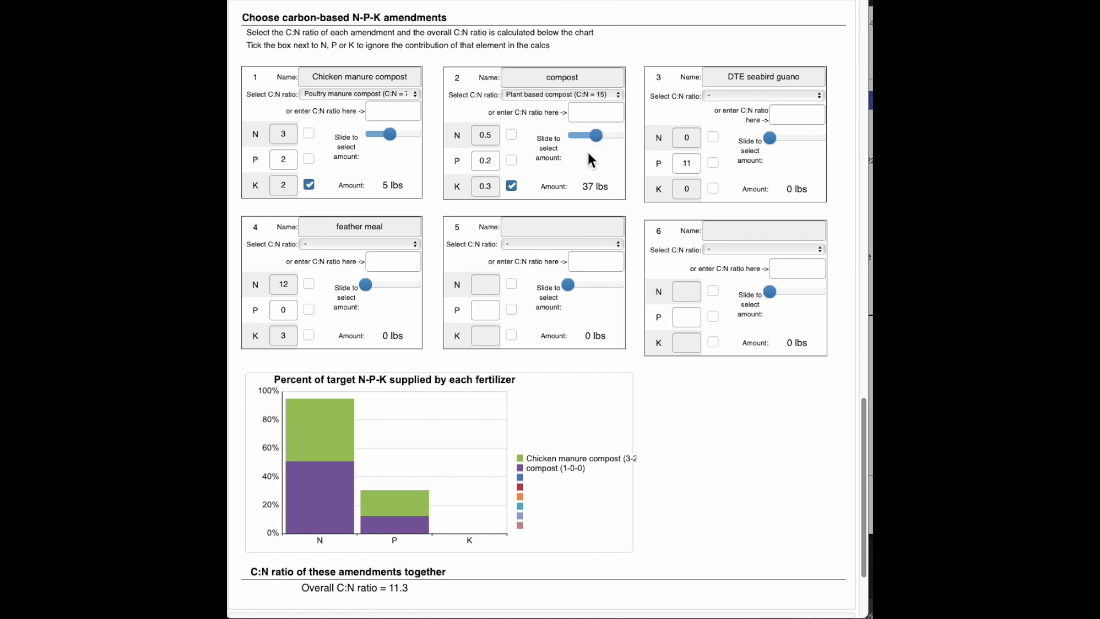
mouse_move(565, 402)
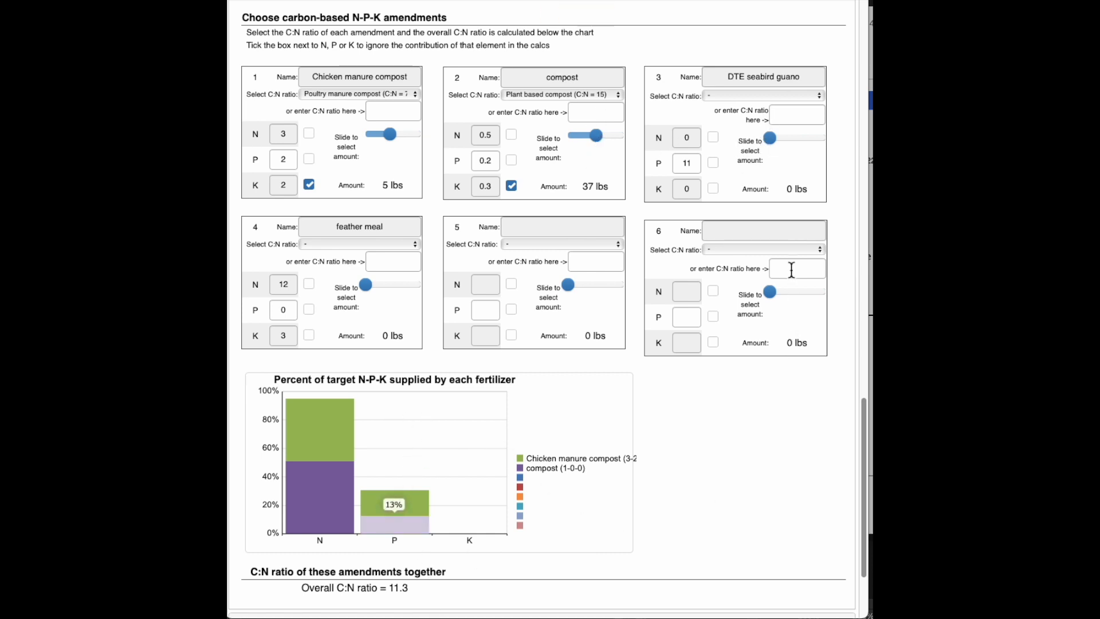
mouse_move(769, 137)
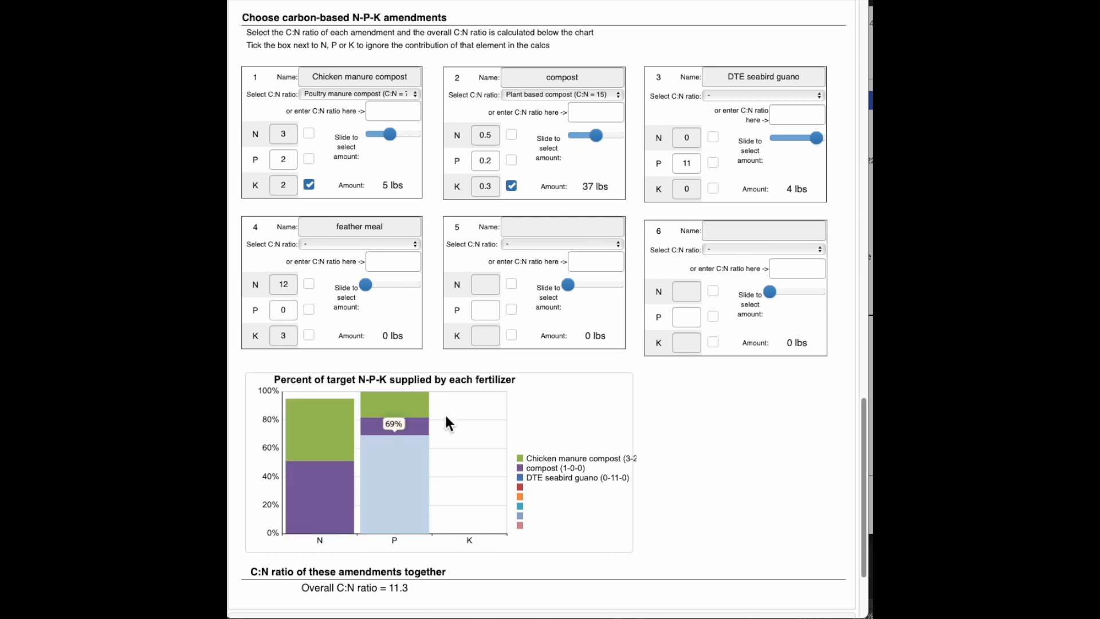
mouse_move(681, 459)
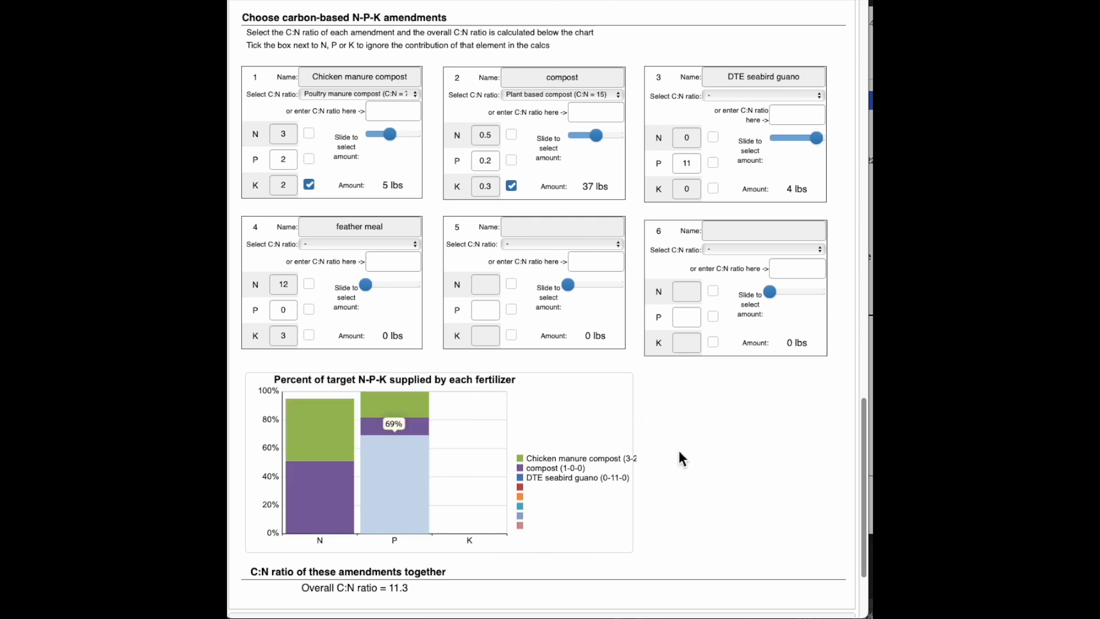
mouse_move(732, 100)
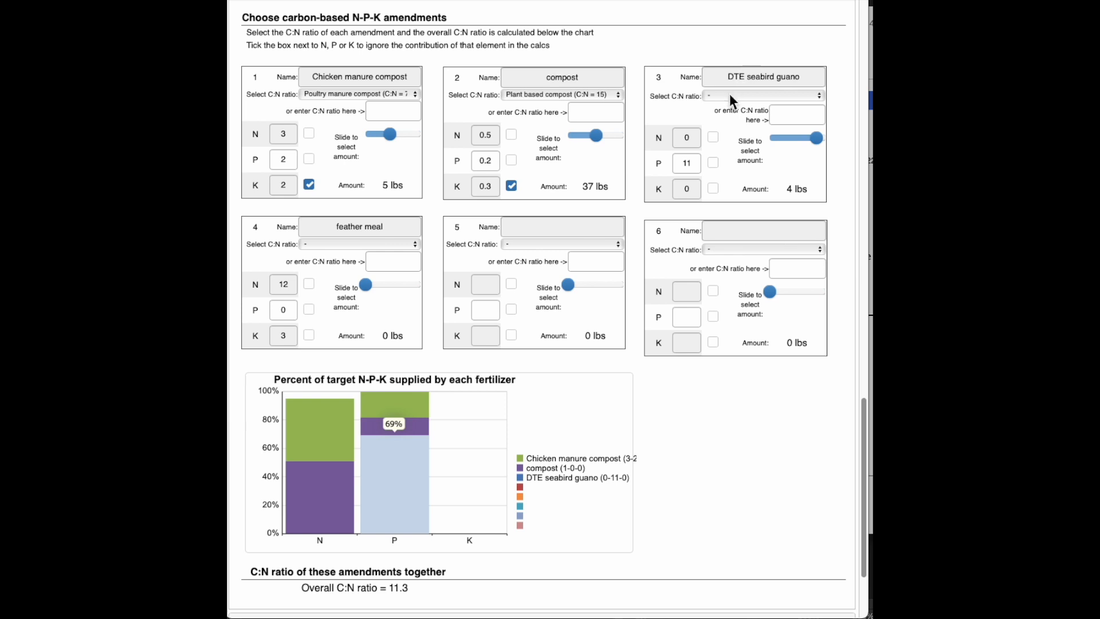
mouse_move(697, 446)
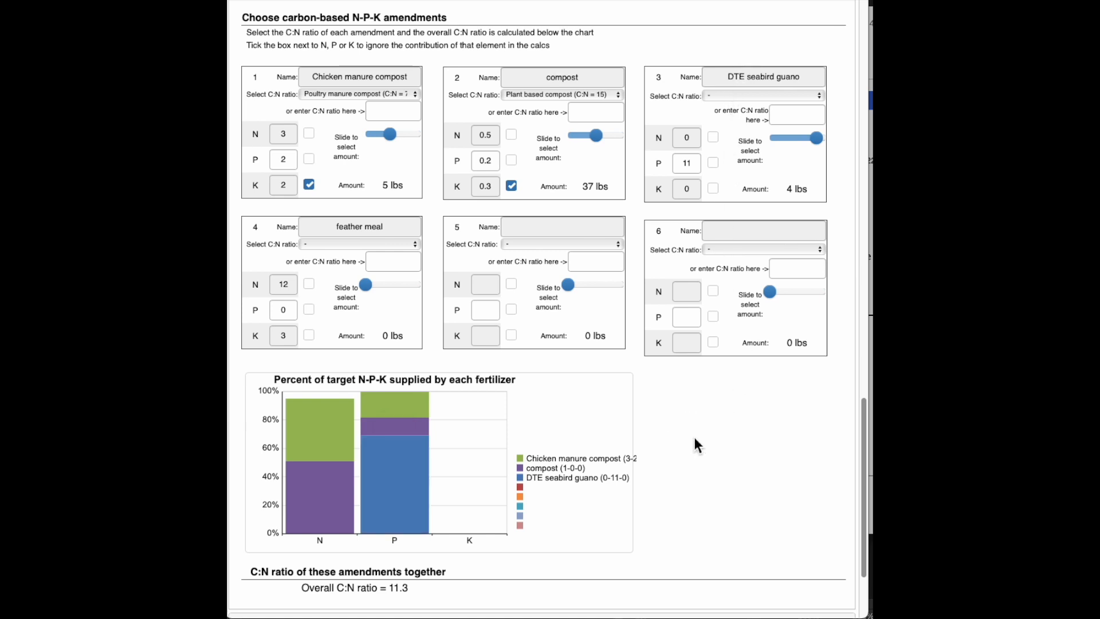
mouse_move(625, 387)
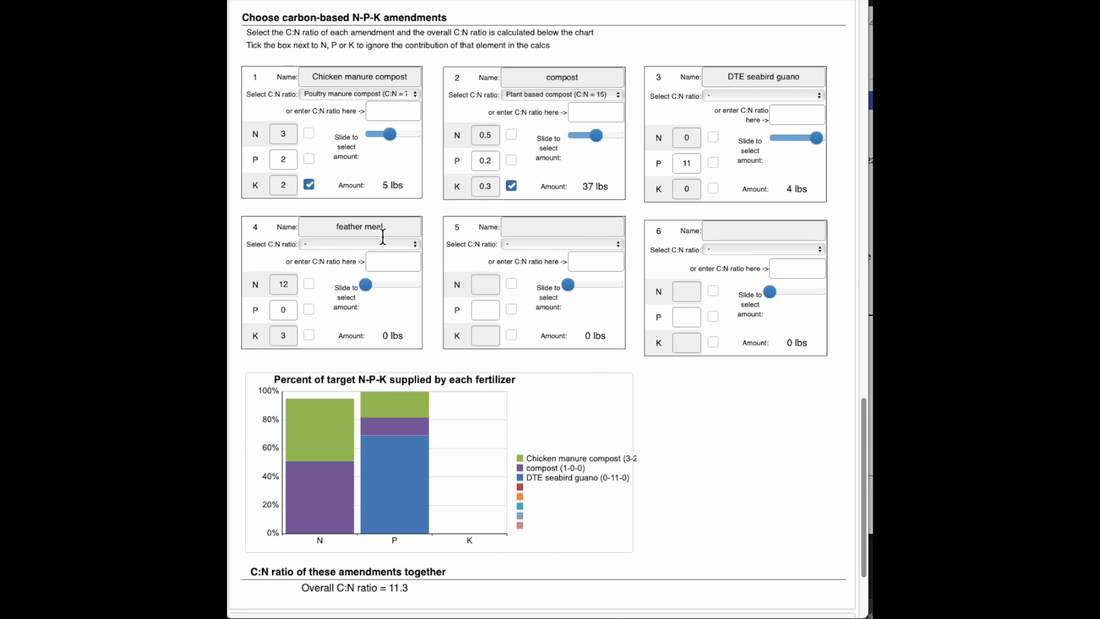
Give feather meal the 'Pelleted animal product (C:N = 6)' ratio and set its amount to about 29.
left_click(358, 242)
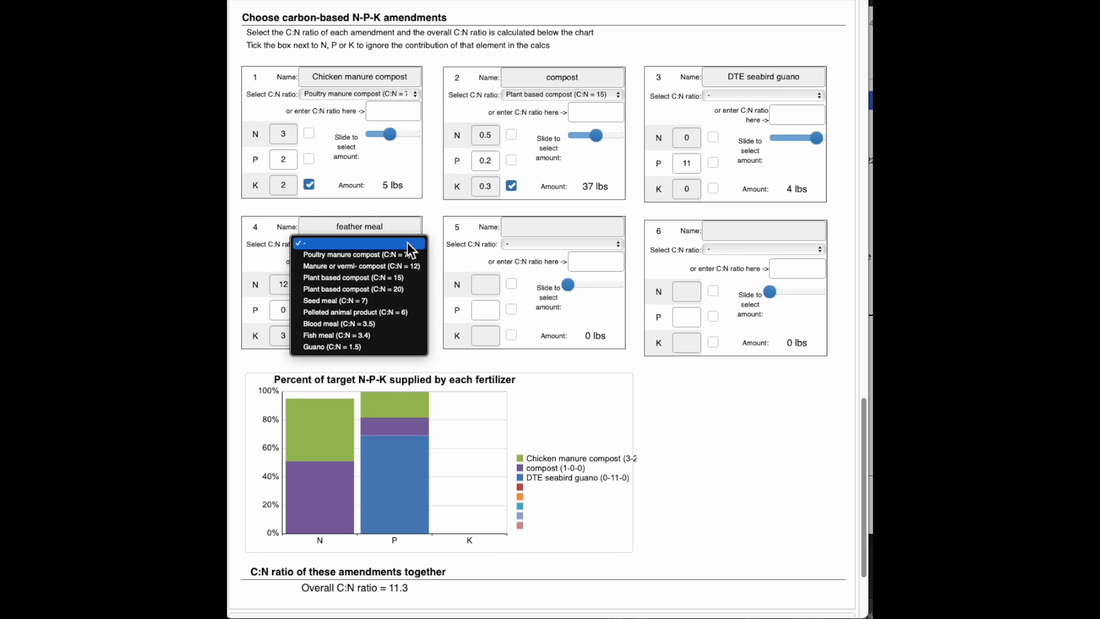
mouse_move(334, 300)
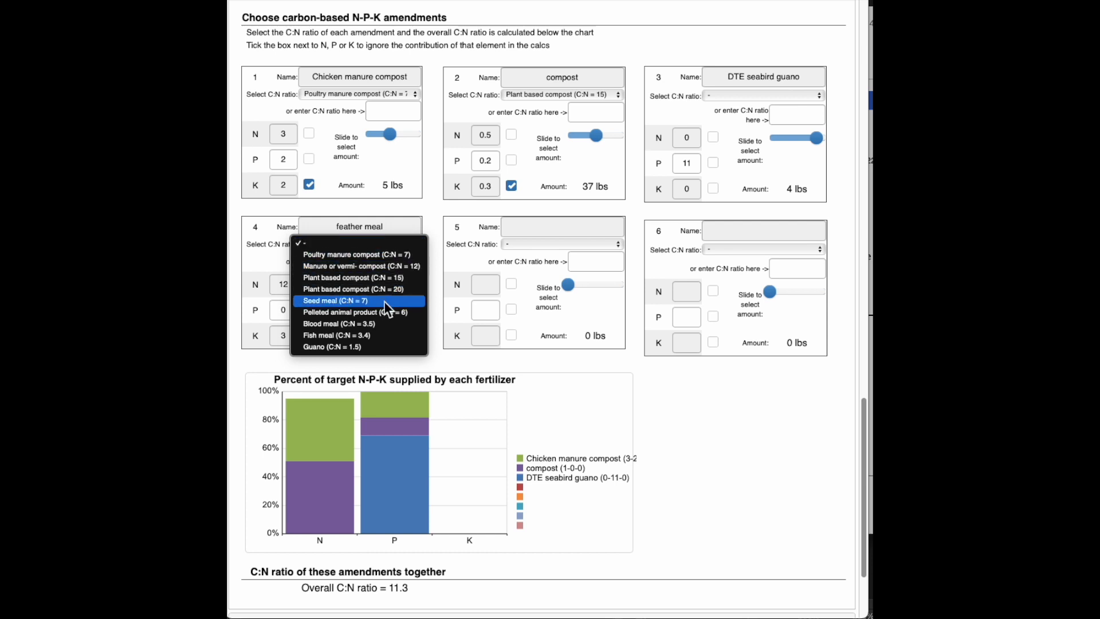
mouse_move(358, 312)
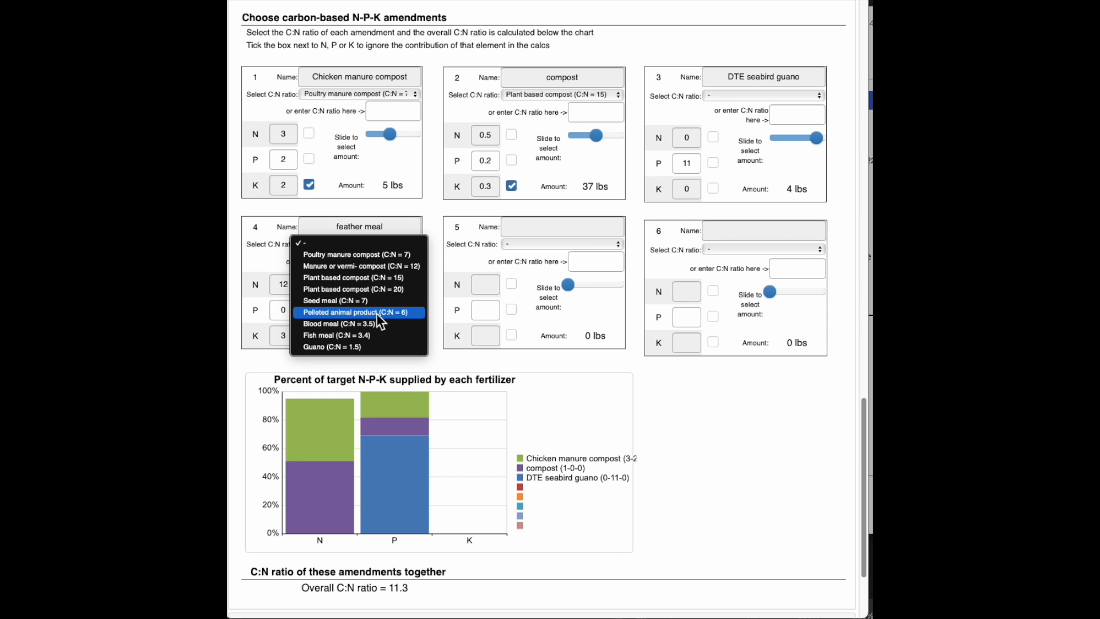
mouse_move(379, 323)
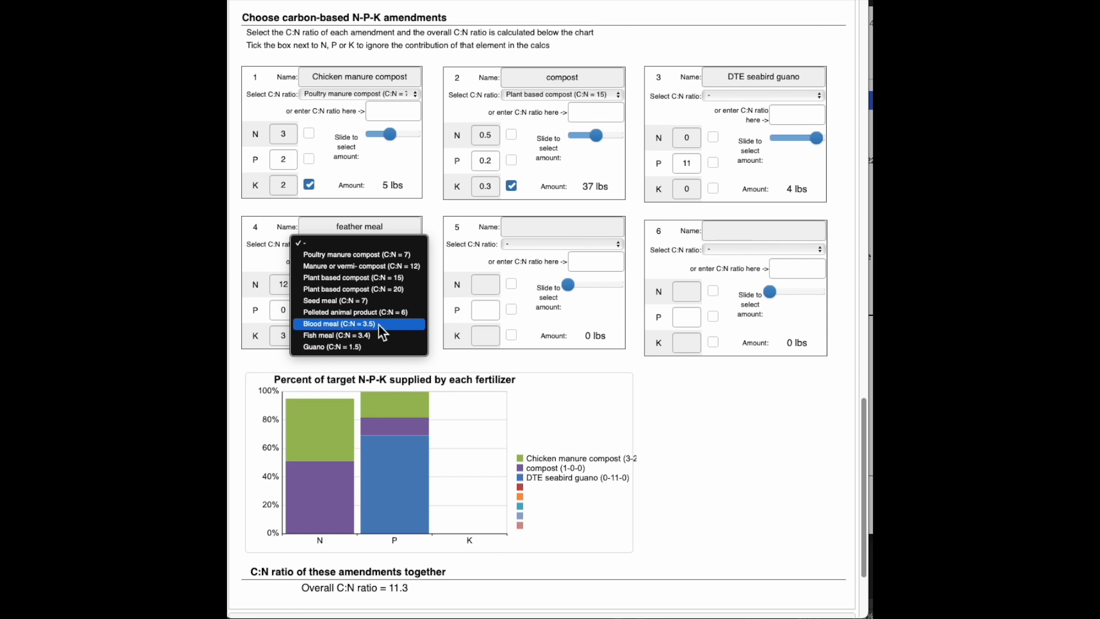
mouse_move(357, 312)
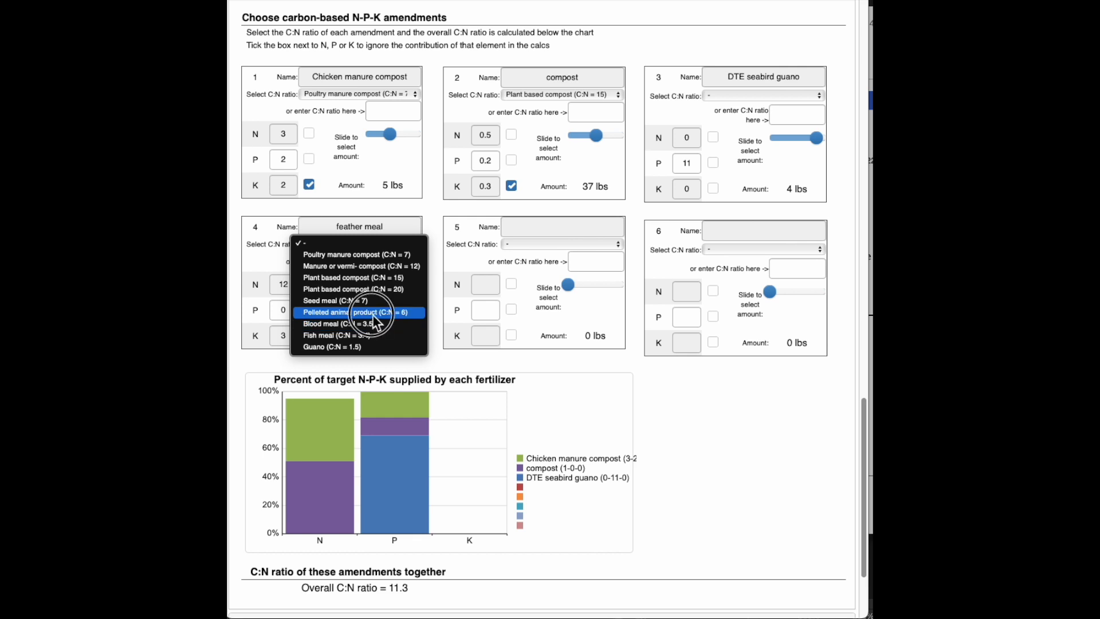
left_click(359, 311)
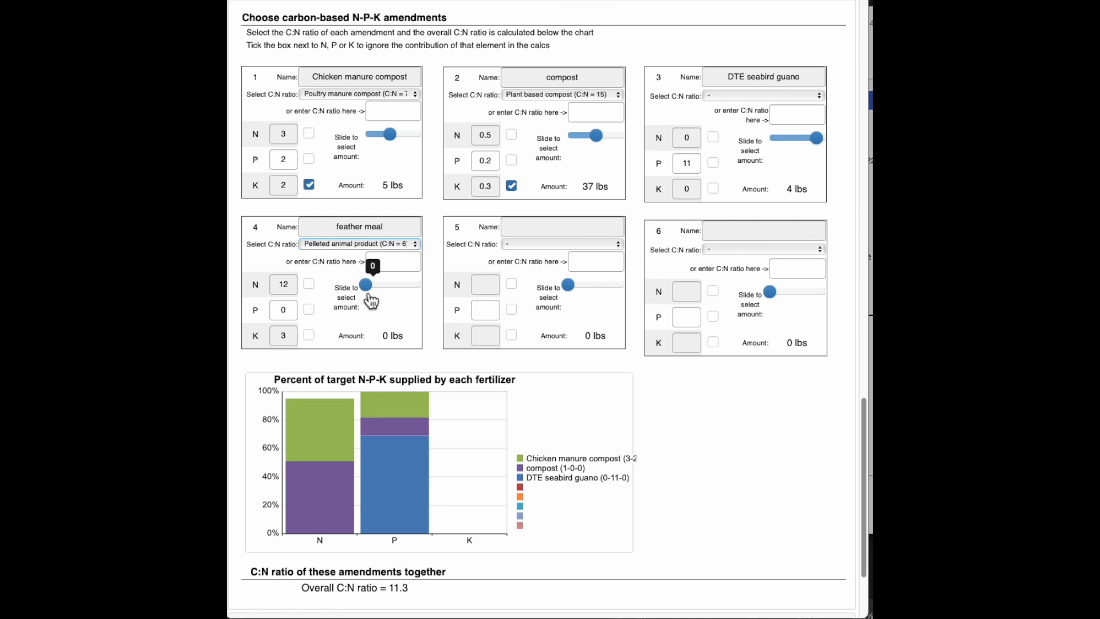
mouse_move(314, 343)
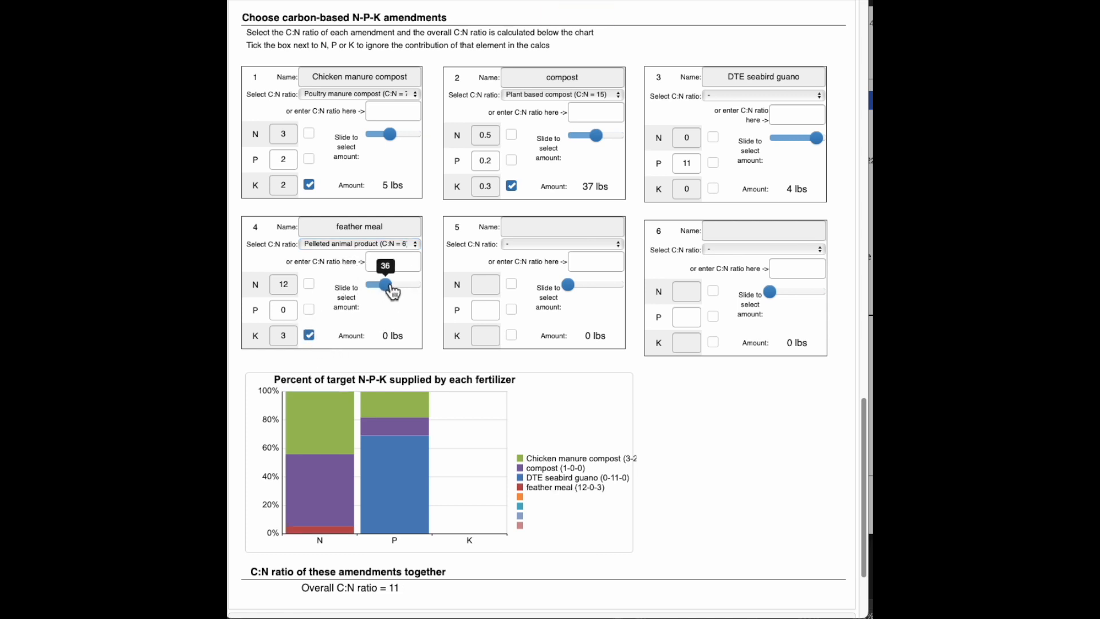
left_click_drag(385, 284, 383, 284)
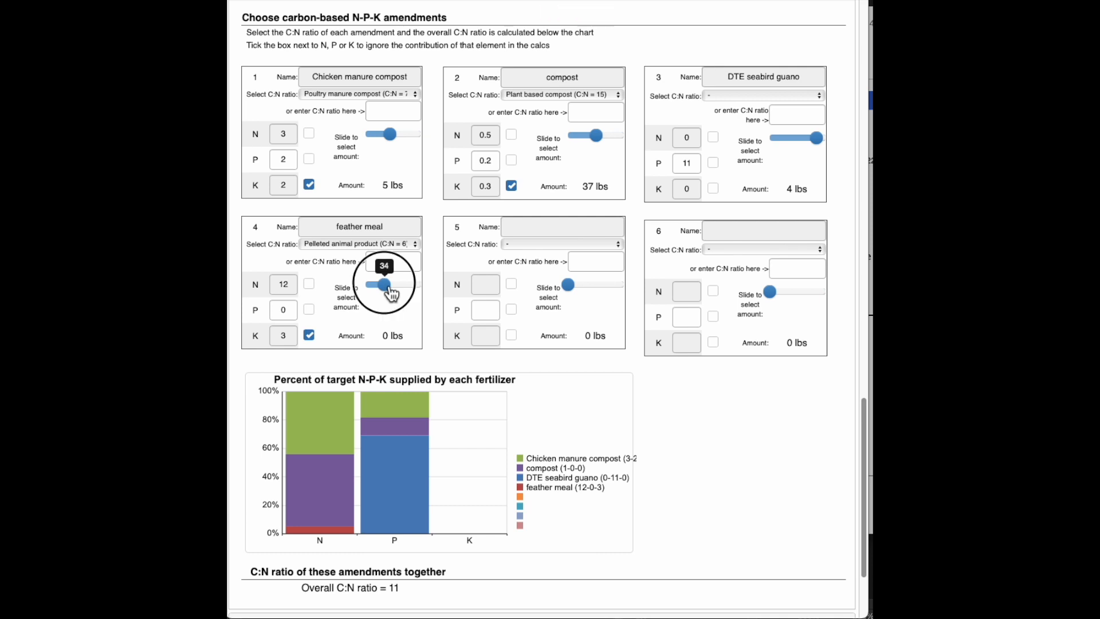
left_click_drag(383, 284, 380, 284)
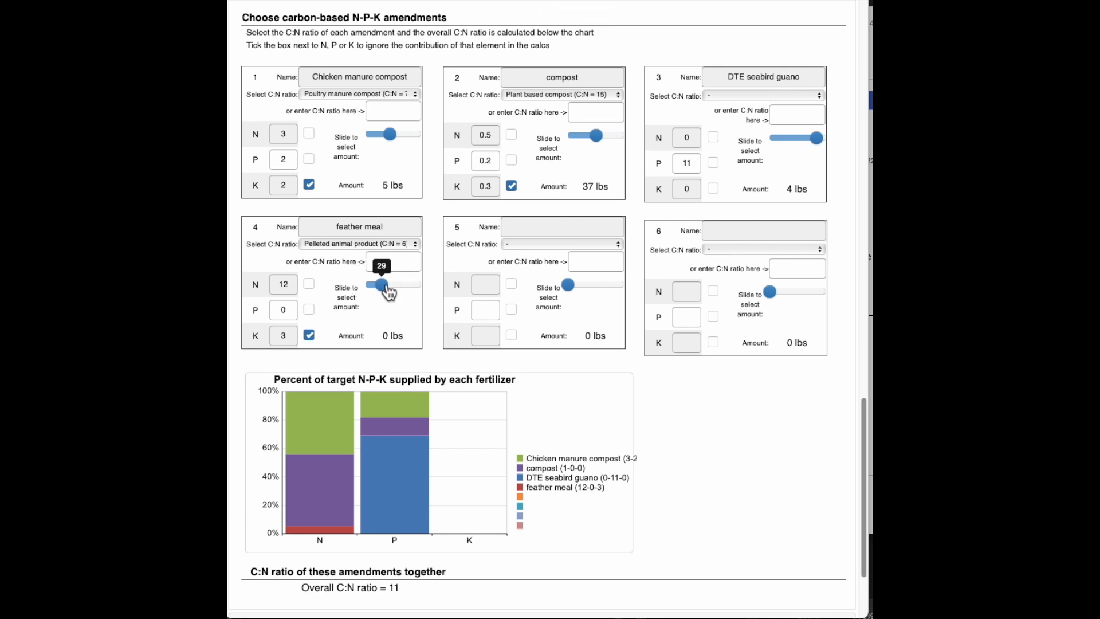
left_click_drag(380, 285, 364, 286)
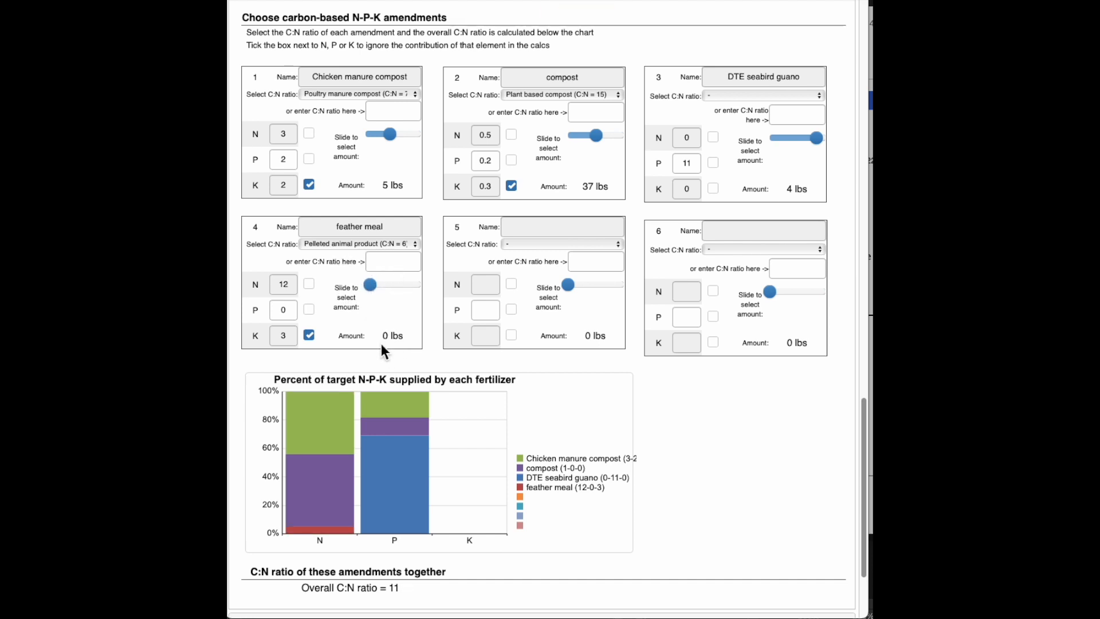
mouse_move(719, 418)
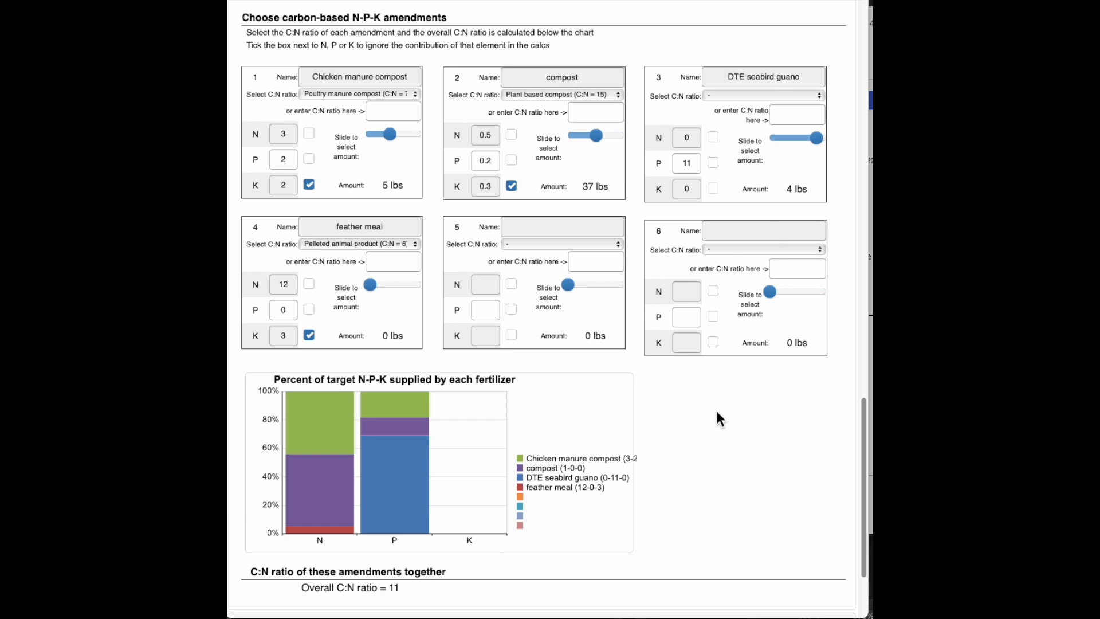
mouse_move(701, 424)
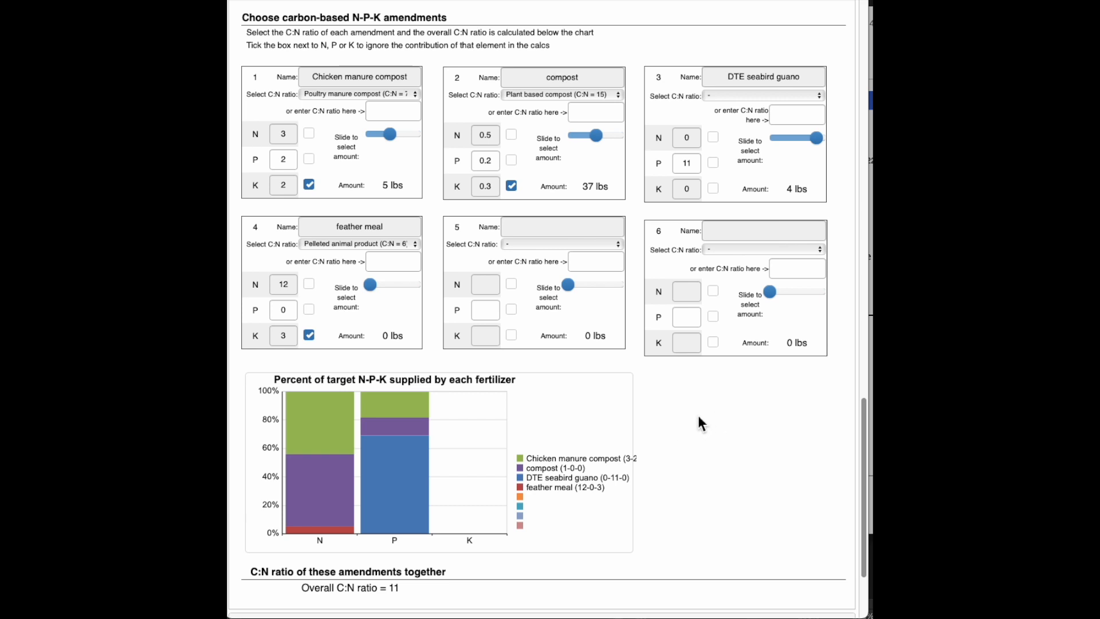
scroll("up", 3)
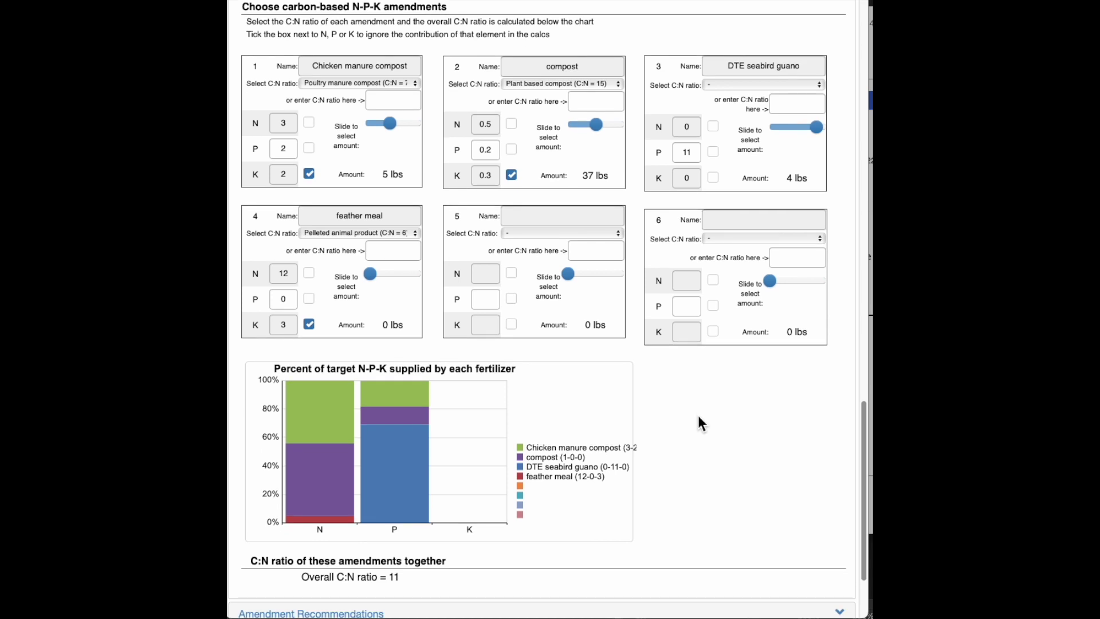
scroll("down", 3)
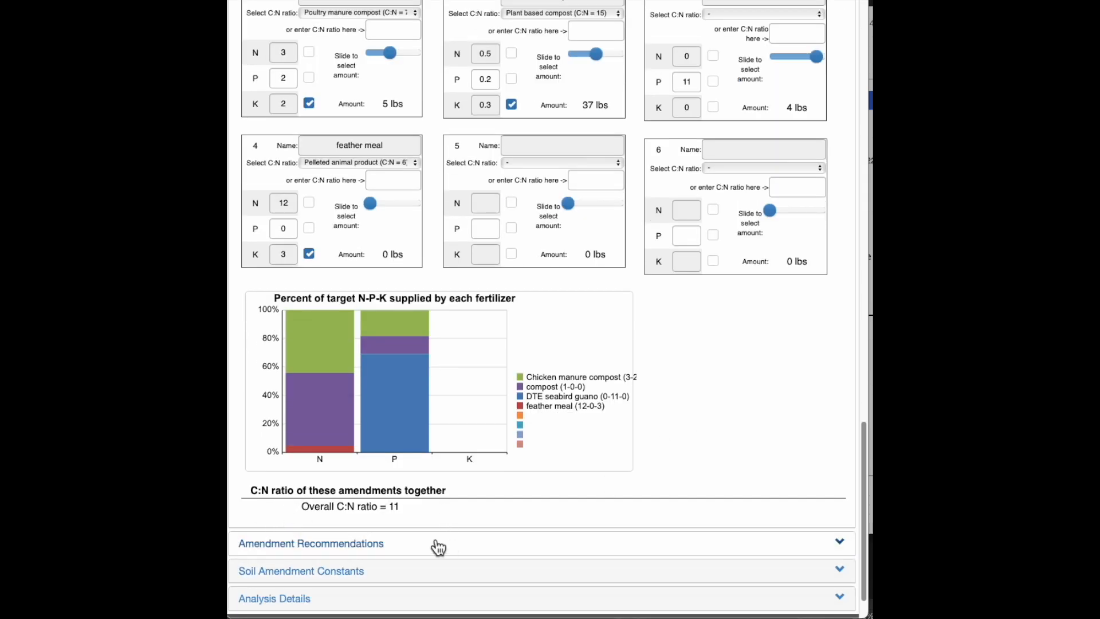
mouse_move(414, 527)
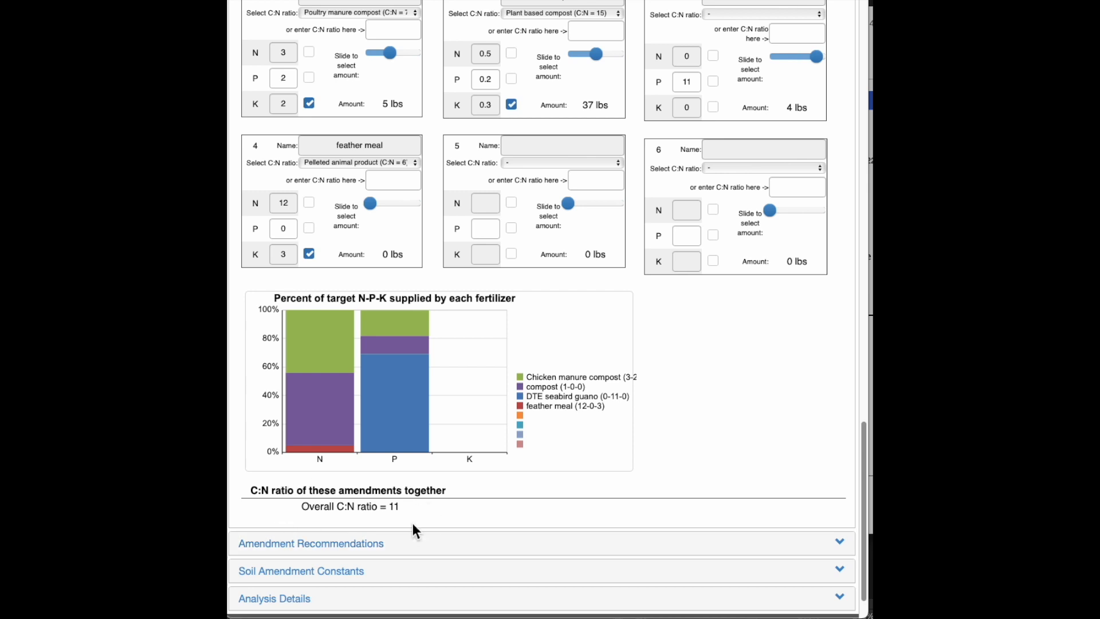
mouse_move(410, 523)
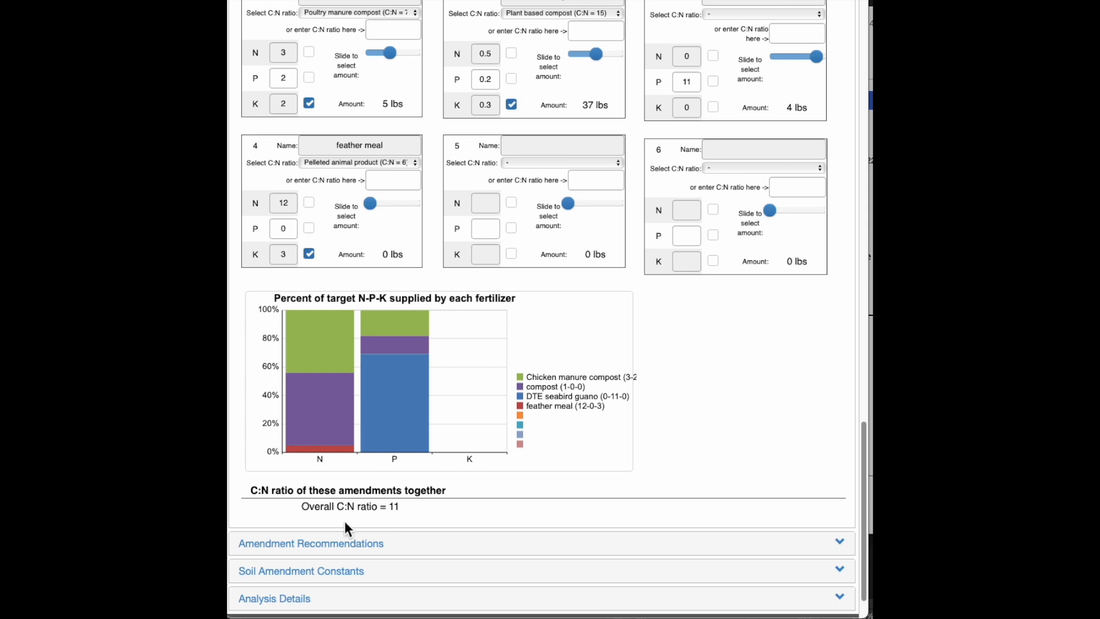
mouse_move(430, 520)
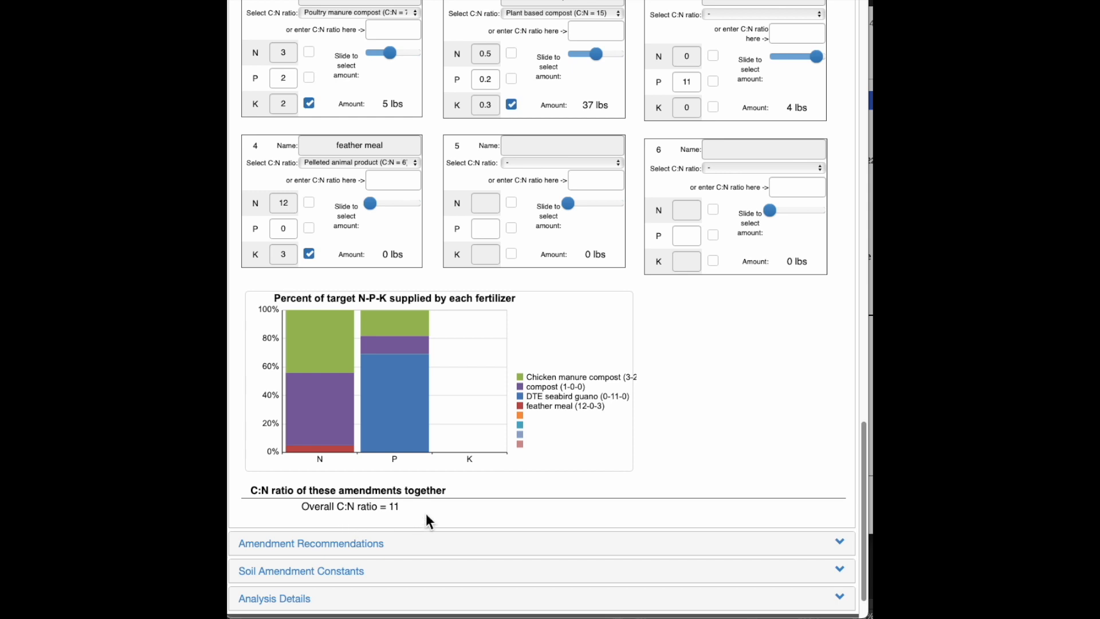
mouse_move(429, 512)
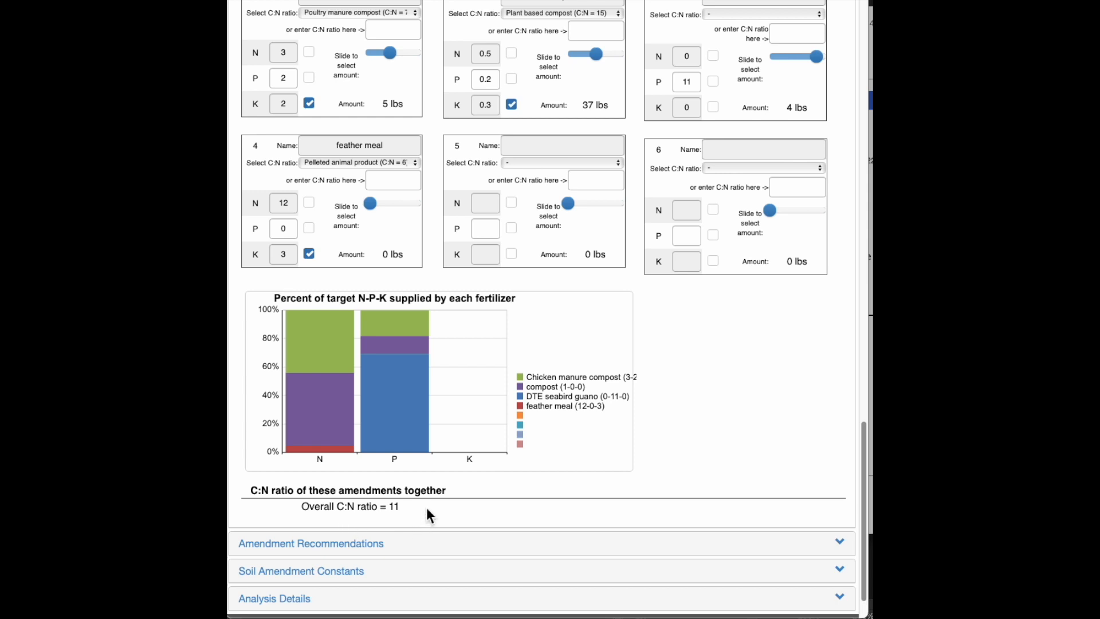
mouse_move(413, 539)
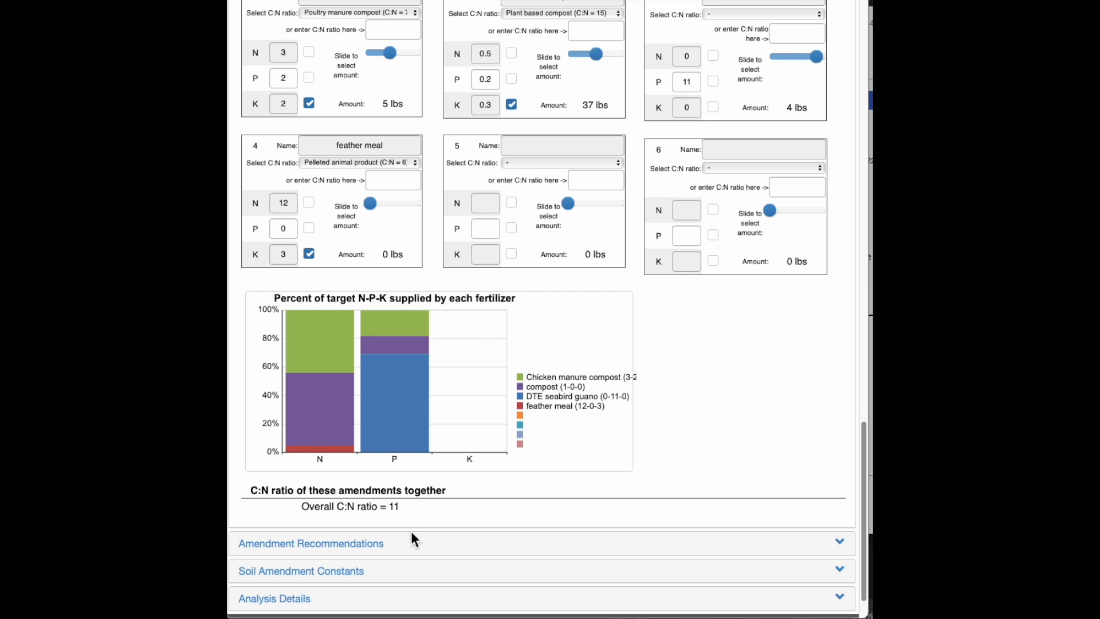
mouse_move(279, 518)
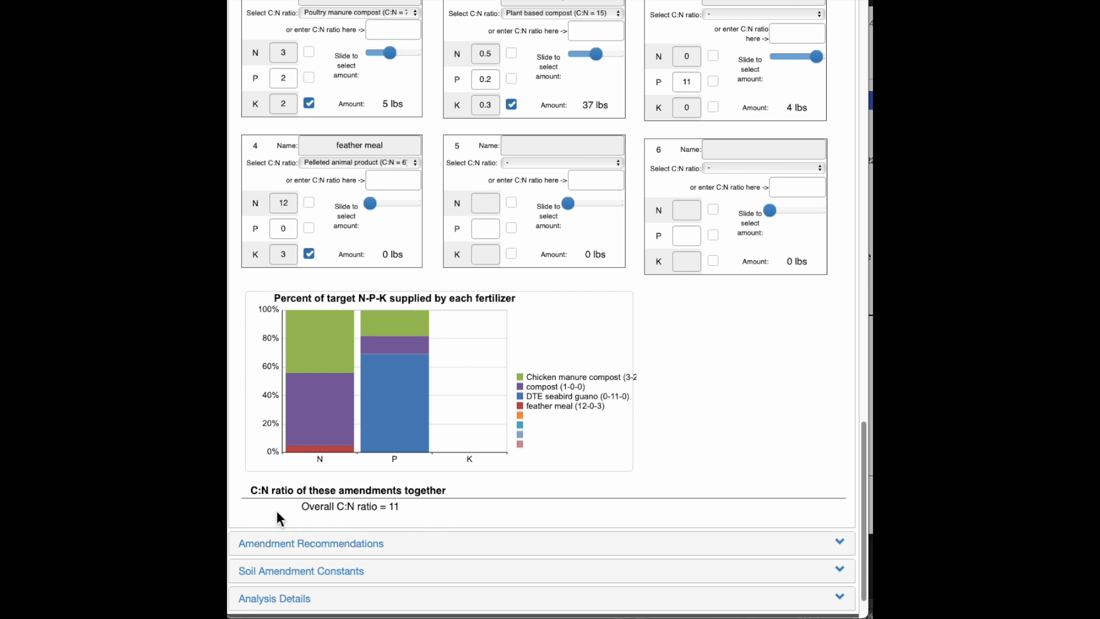
mouse_move(492, 523)
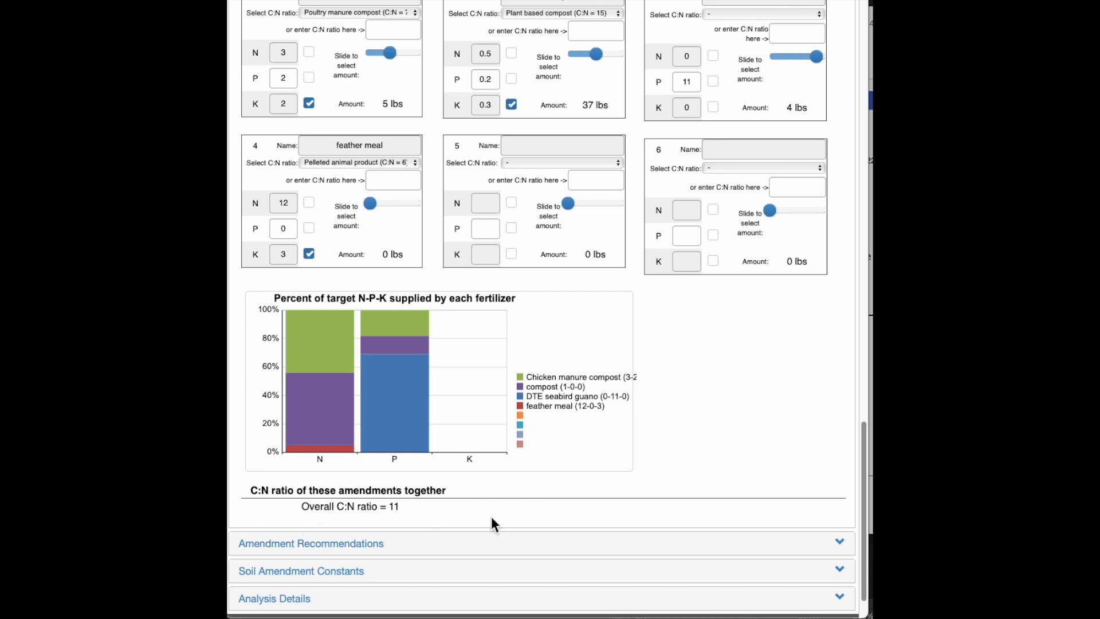
mouse_move(740, 379)
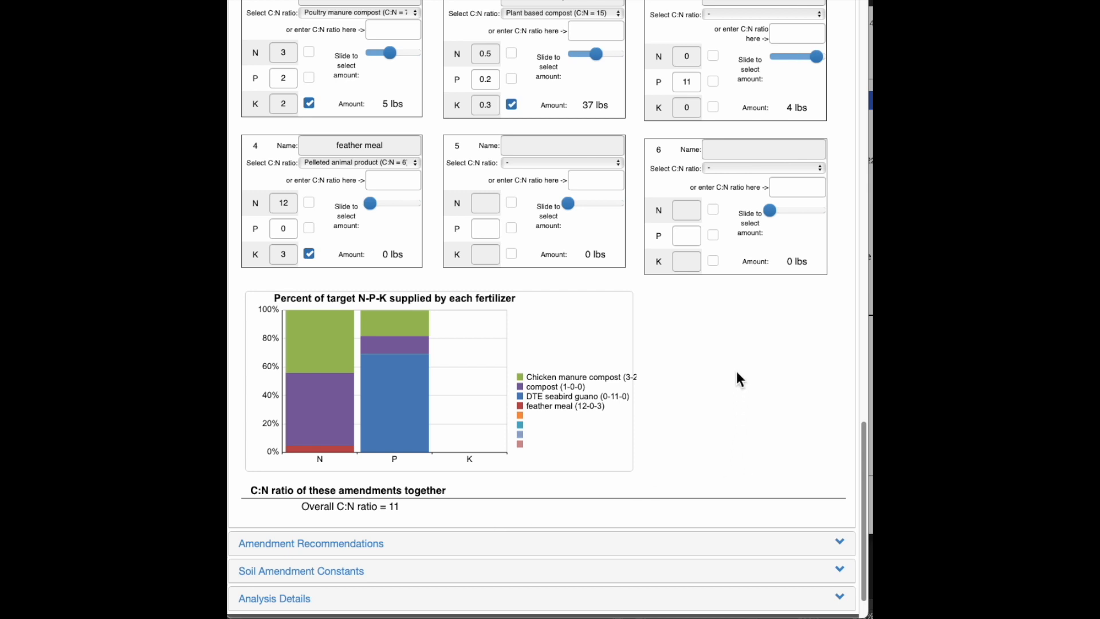
scroll("down", 3)
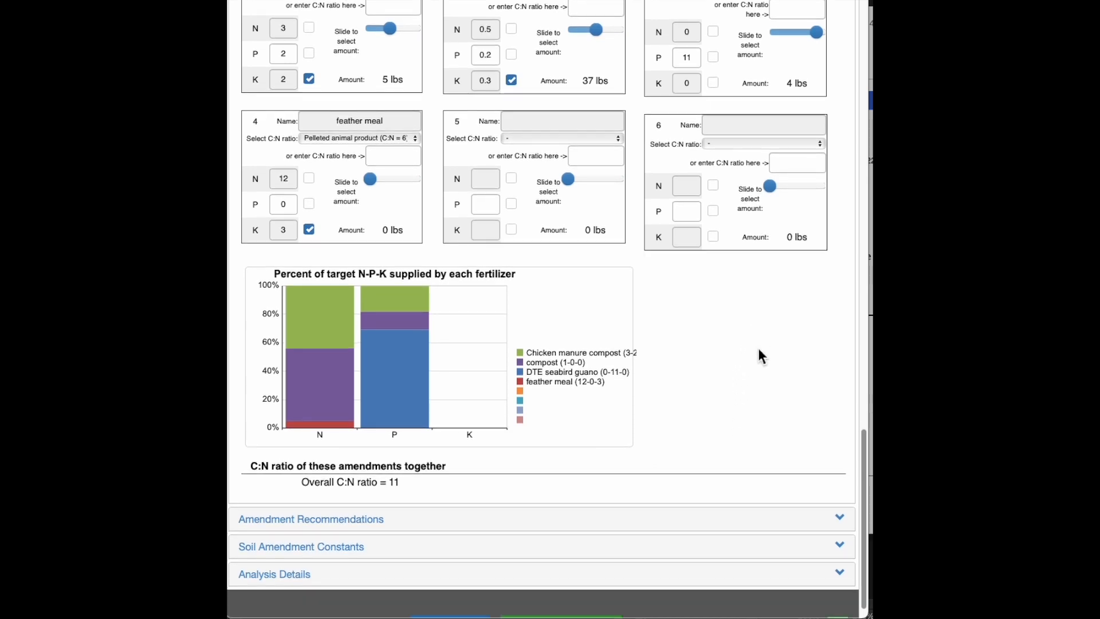
scroll("down", 3)
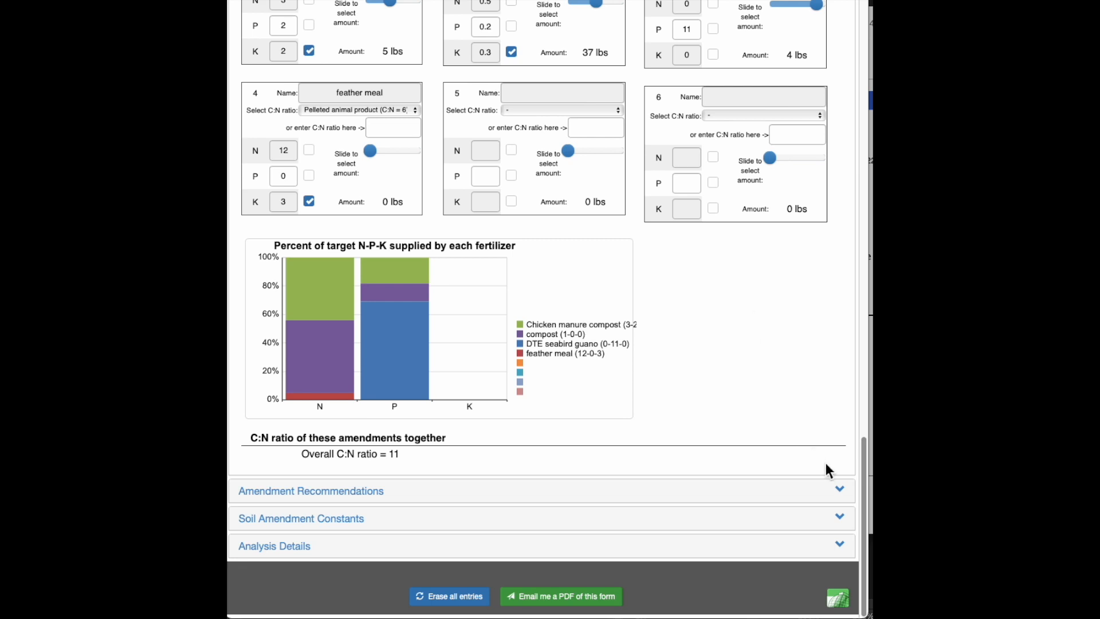
Show the Garden amendment recommendations table listing nine amendments totaling 49.
left_click(311, 490)
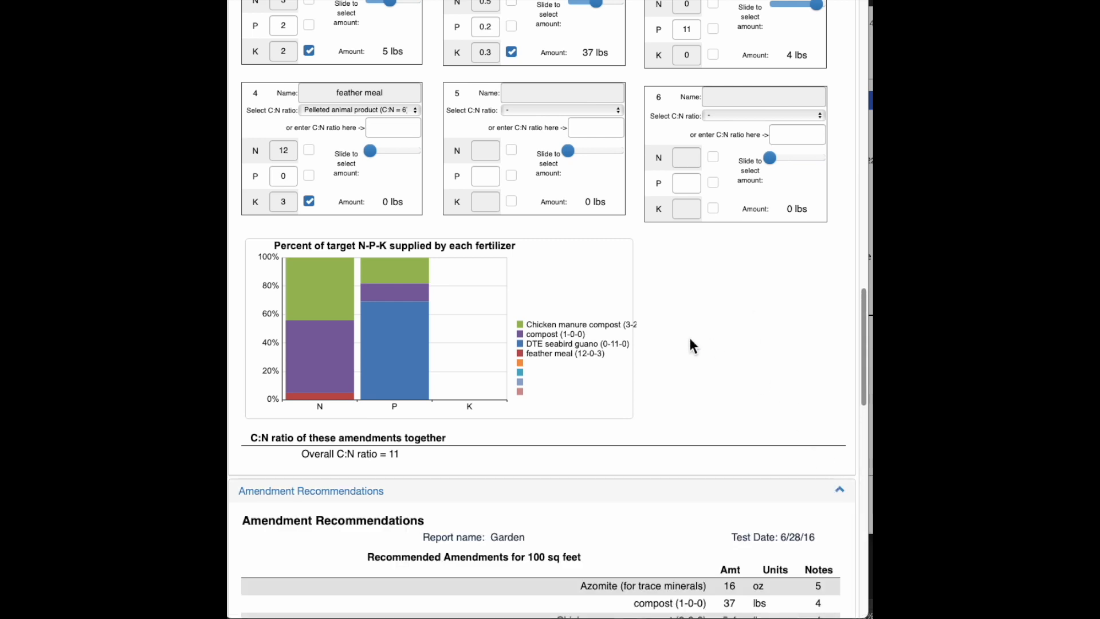
mouse_move(478, 444)
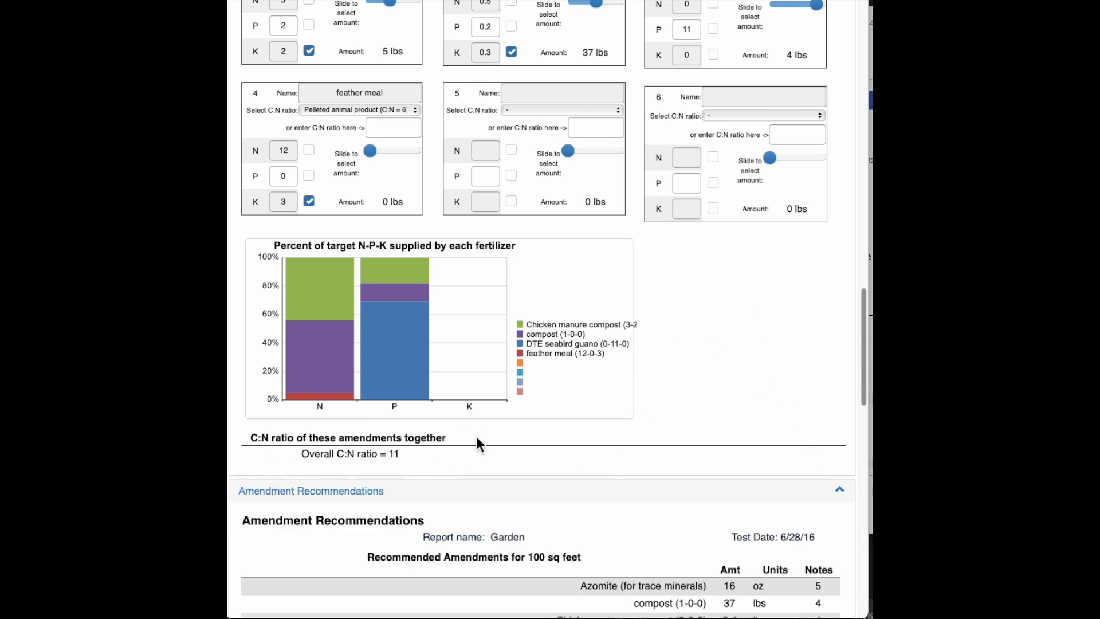
mouse_move(241, 413)
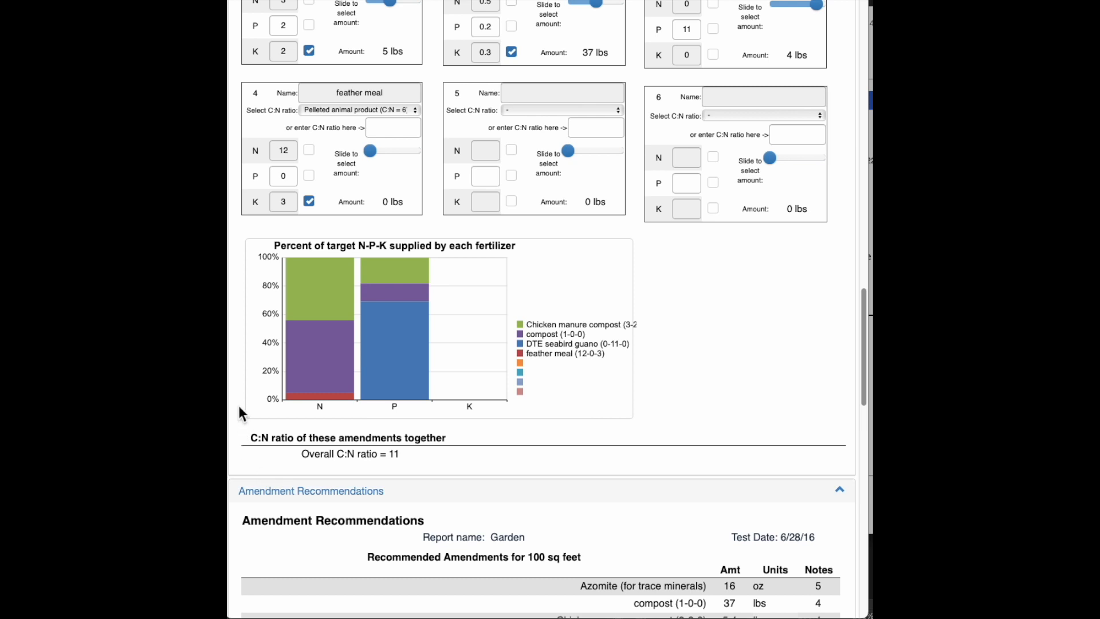
scroll("down", 3)
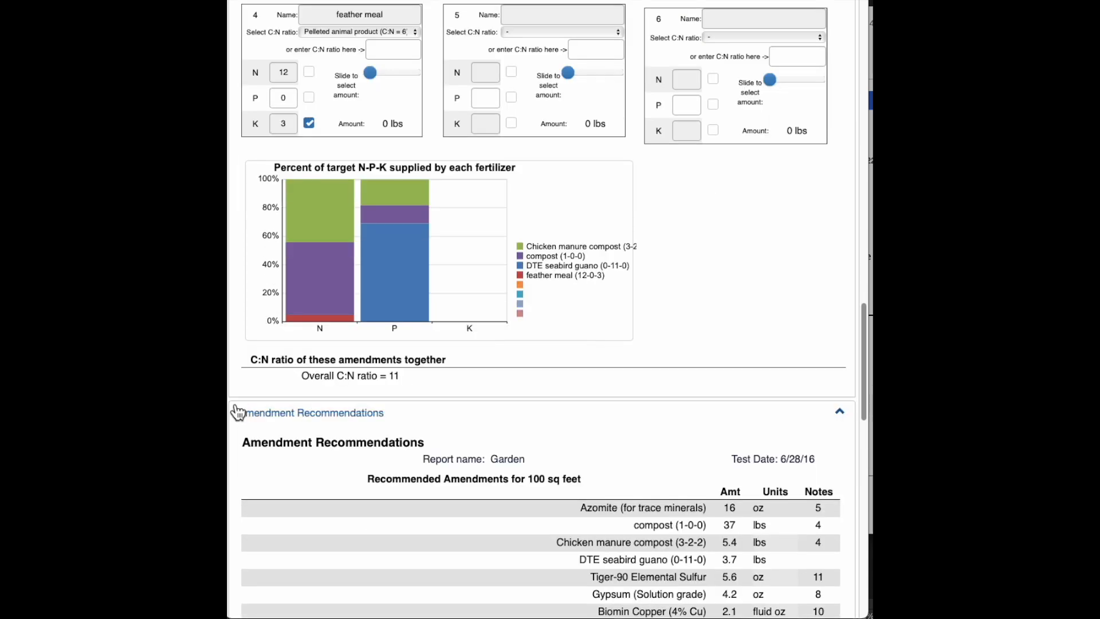
scroll("down", 3)
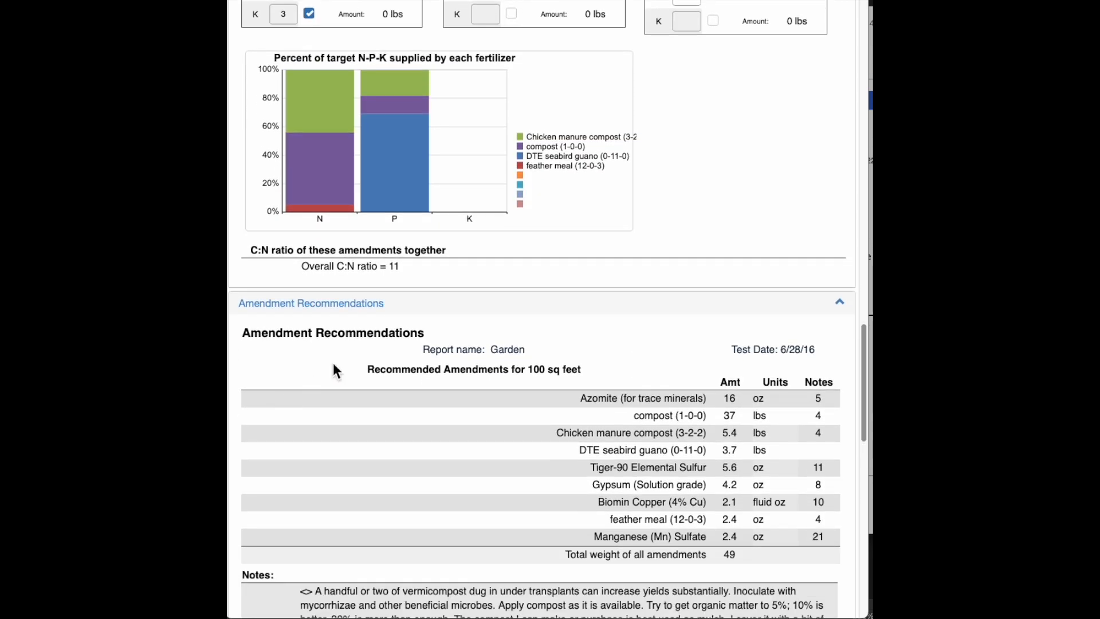
scroll("down", 3)
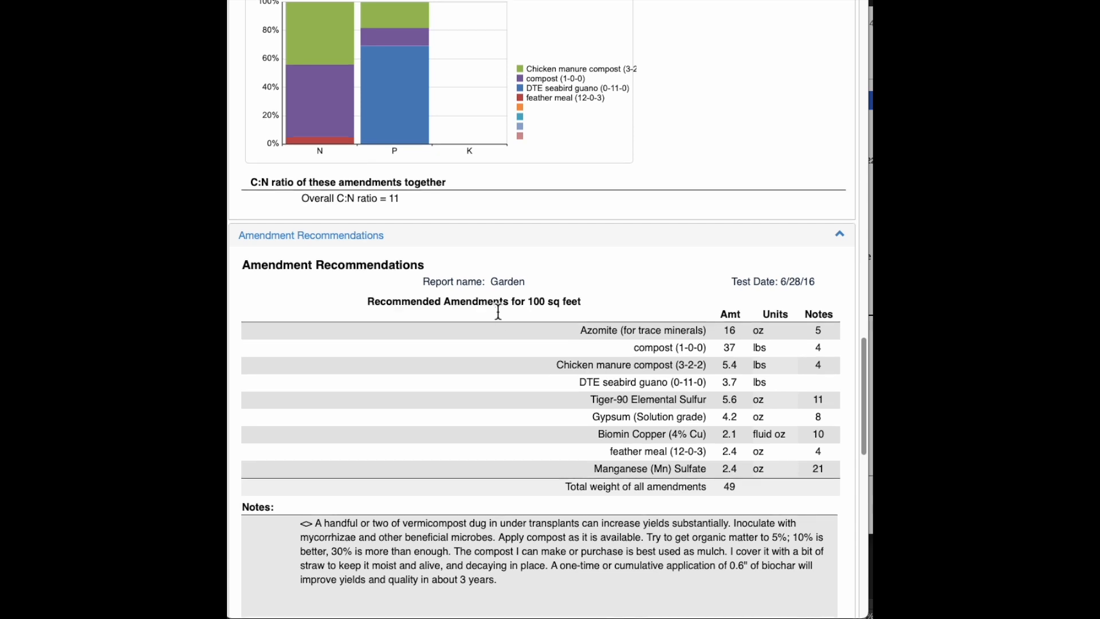
mouse_move(491, 334)
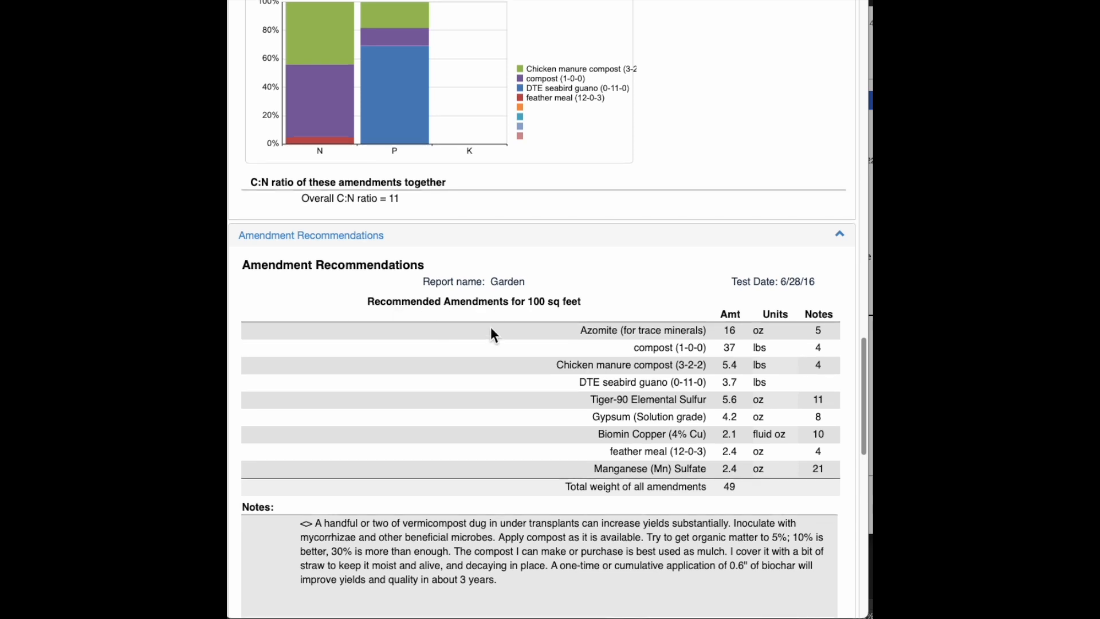
scroll("down", 3)
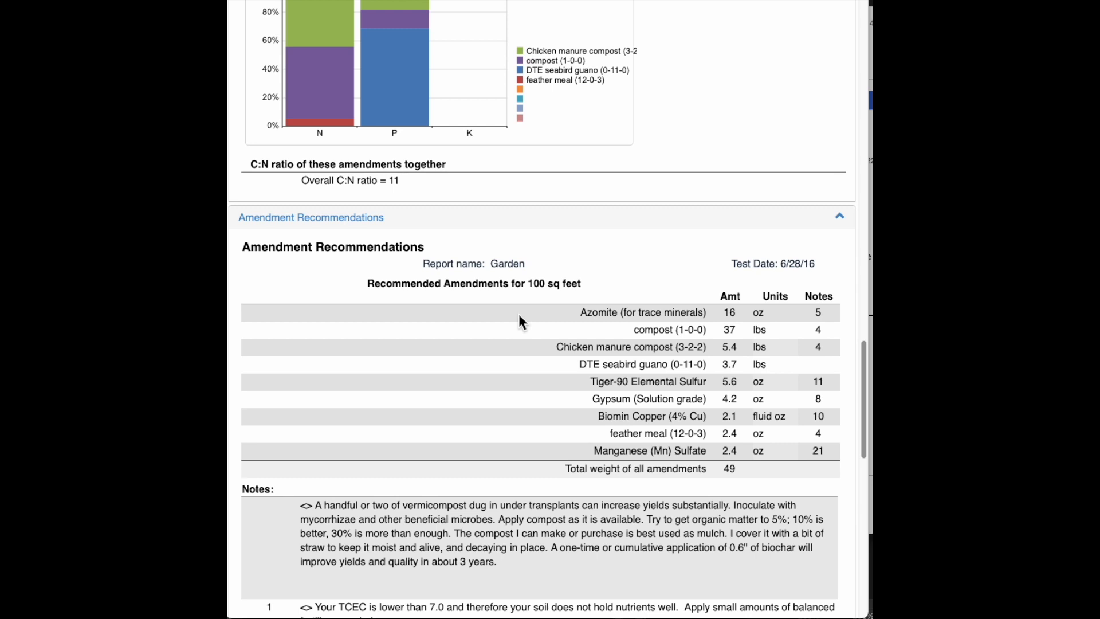
mouse_move(565, 329)
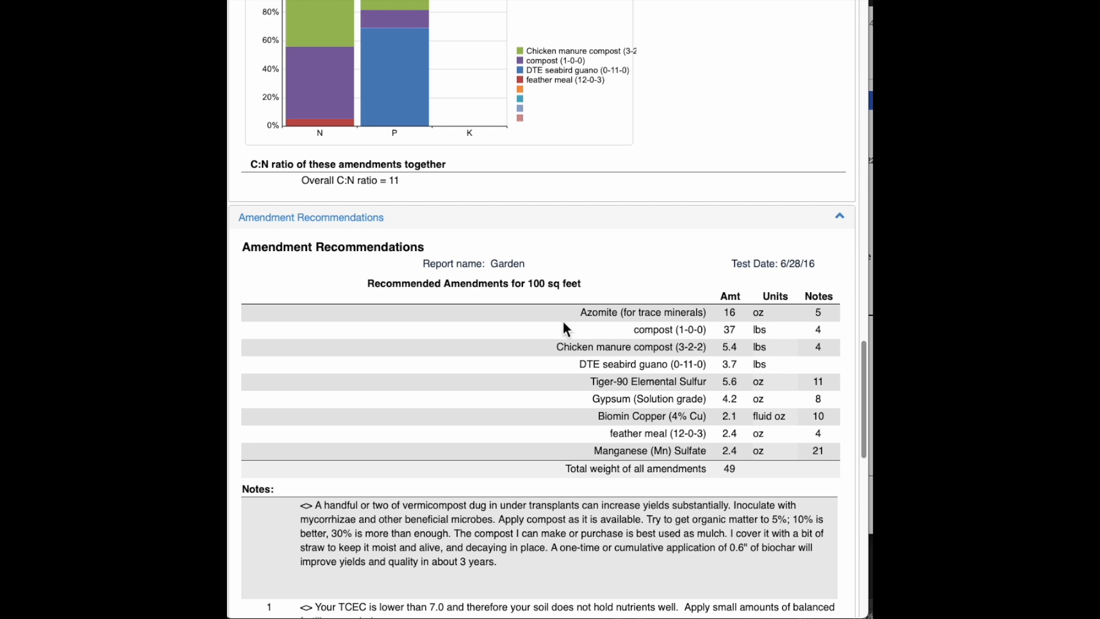
mouse_move(595, 321)
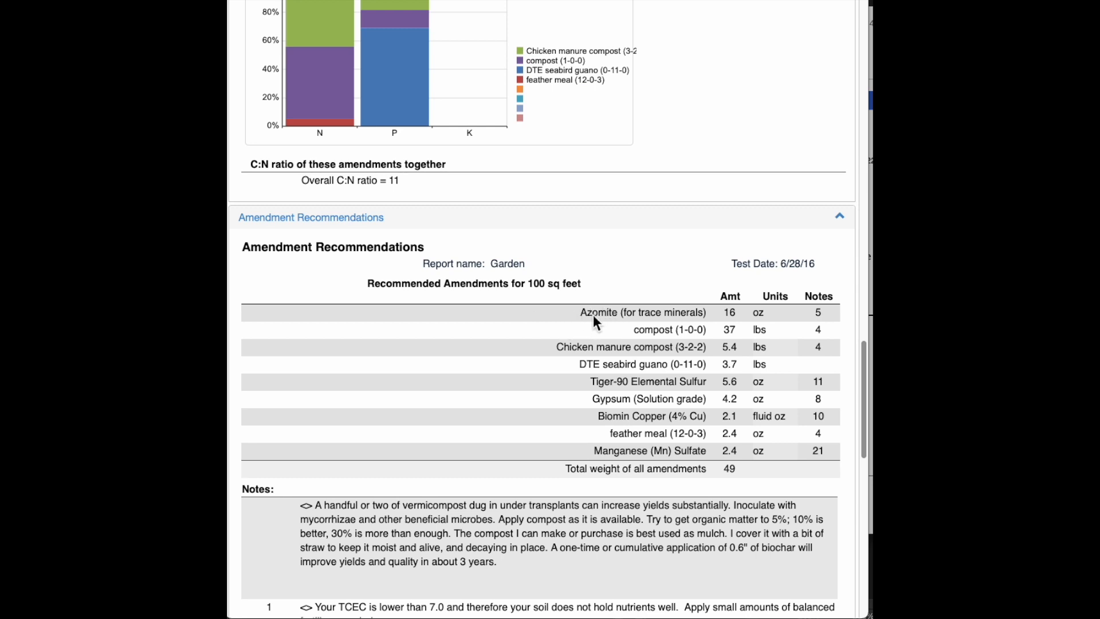
mouse_move(586, 317)
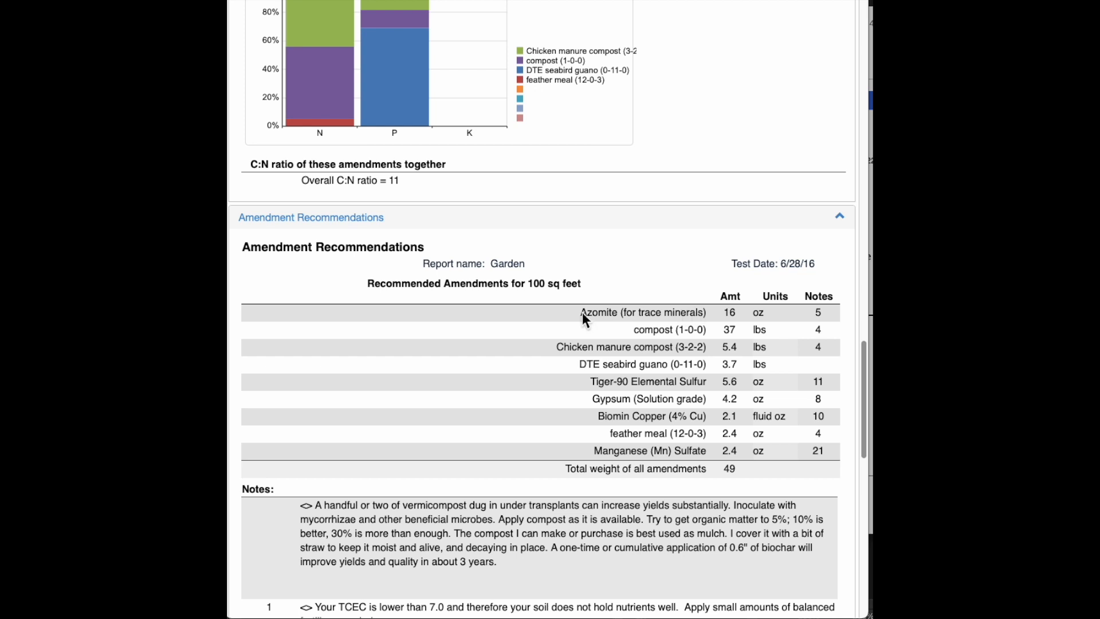
mouse_move(509, 323)
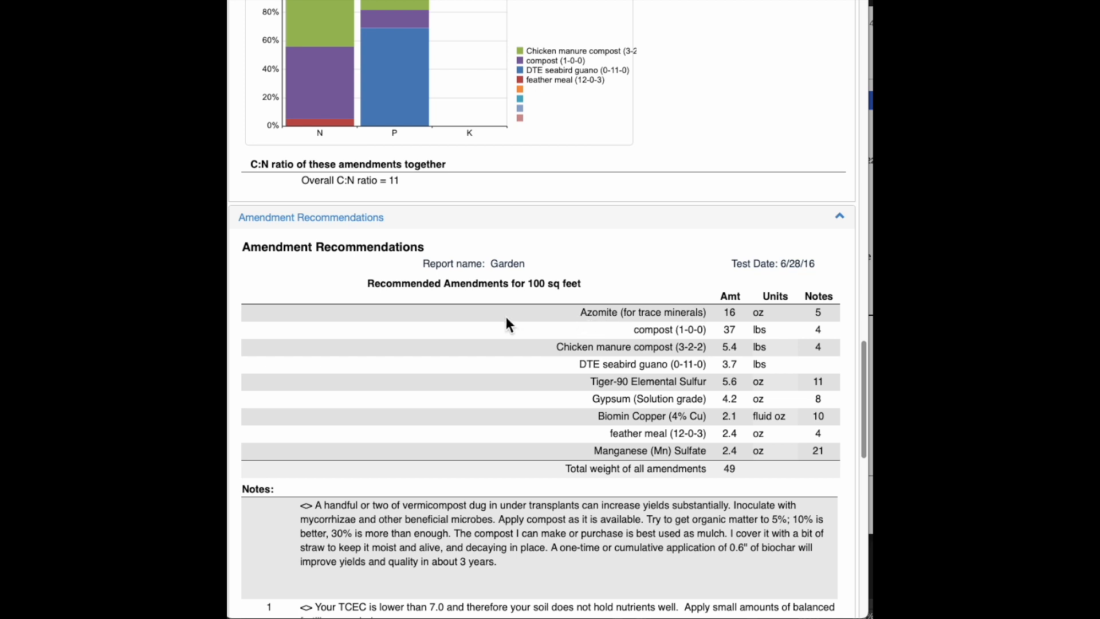
mouse_move(554, 332)
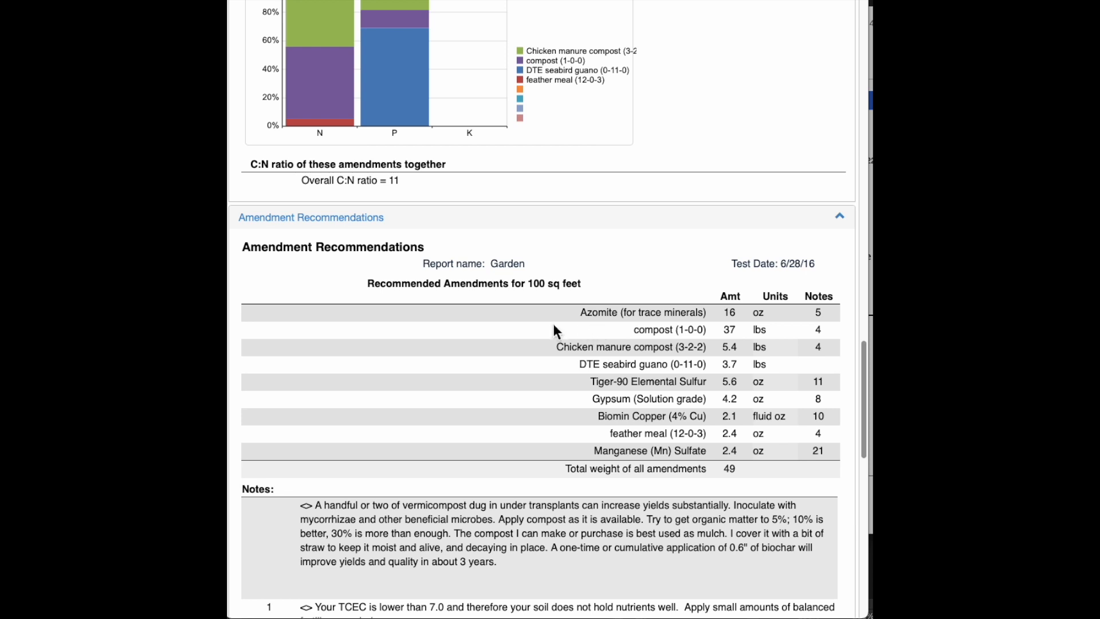
mouse_move(602, 324)
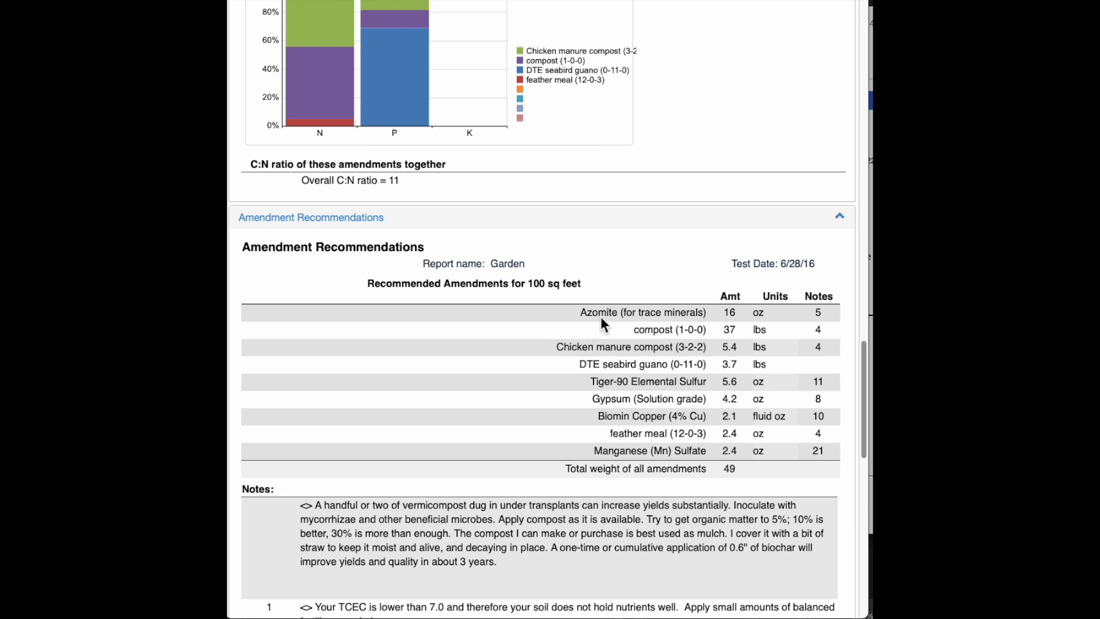
mouse_move(482, 321)
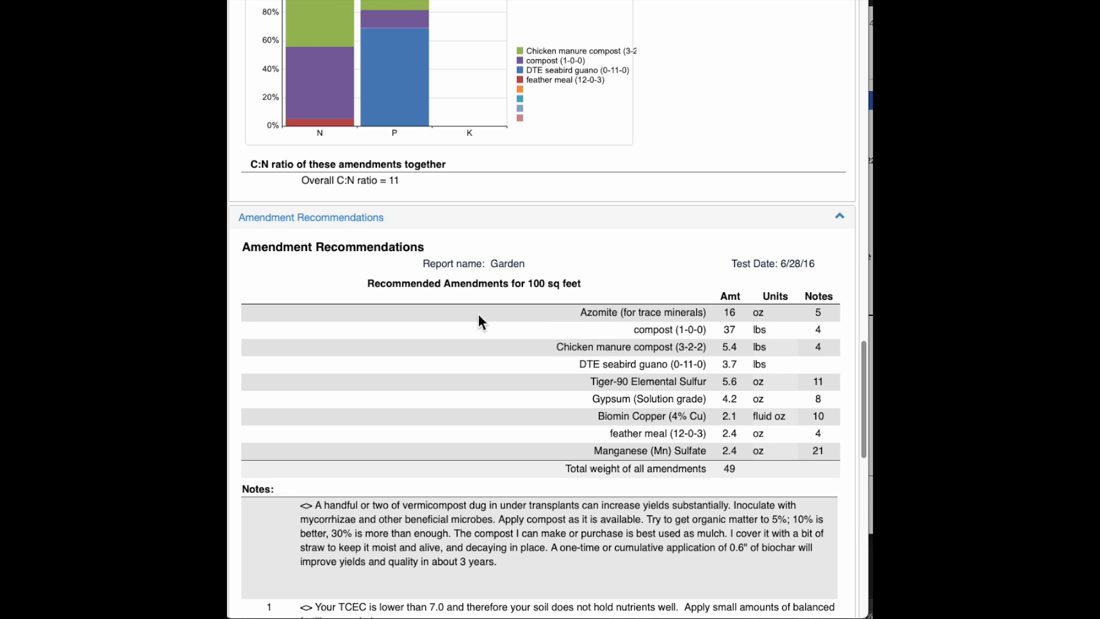
scroll("down", 3)
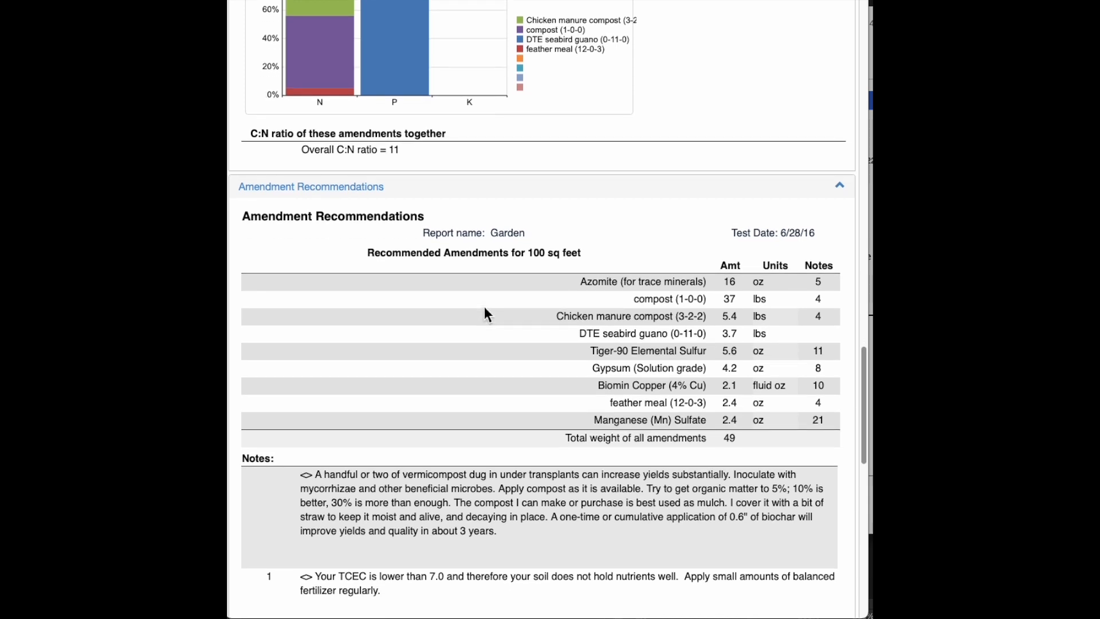
mouse_move(576, 334)
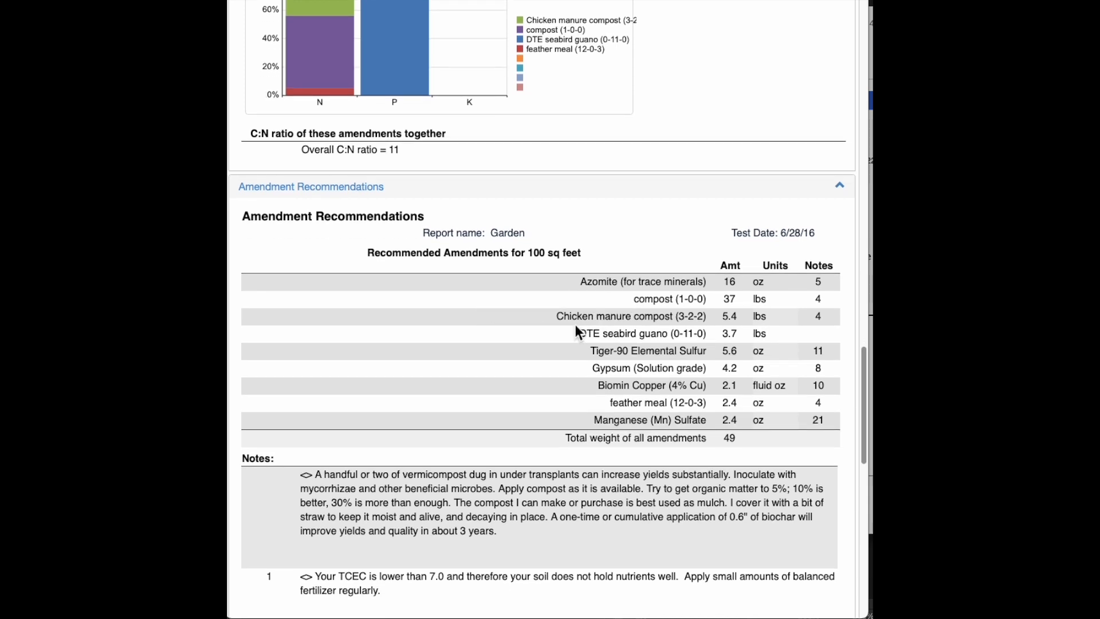
mouse_move(576, 352)
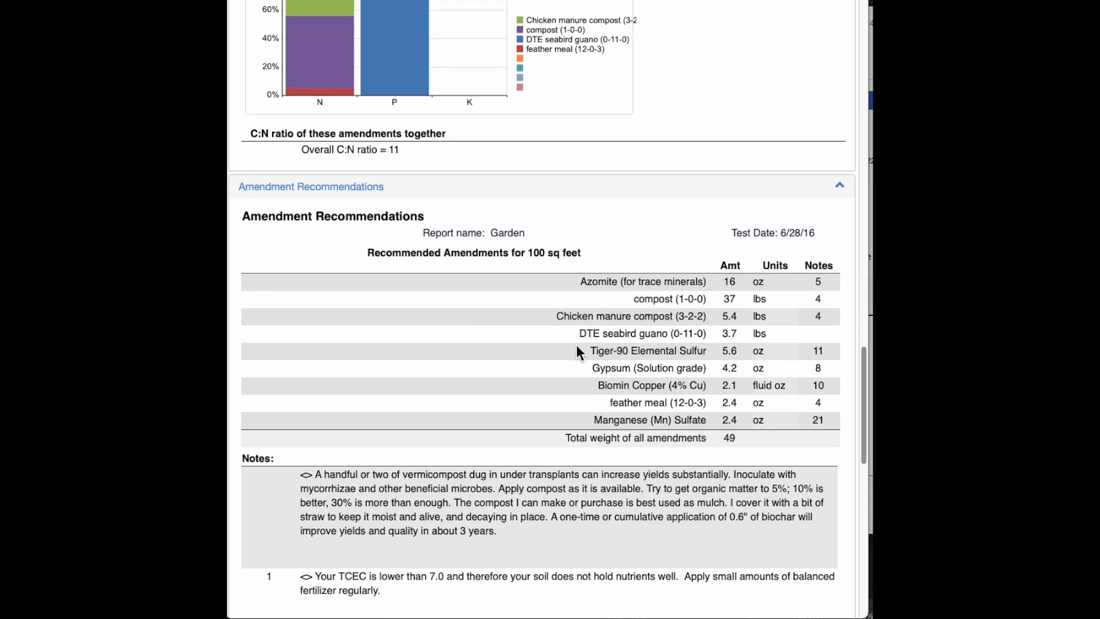
mouse_move(561, 363)
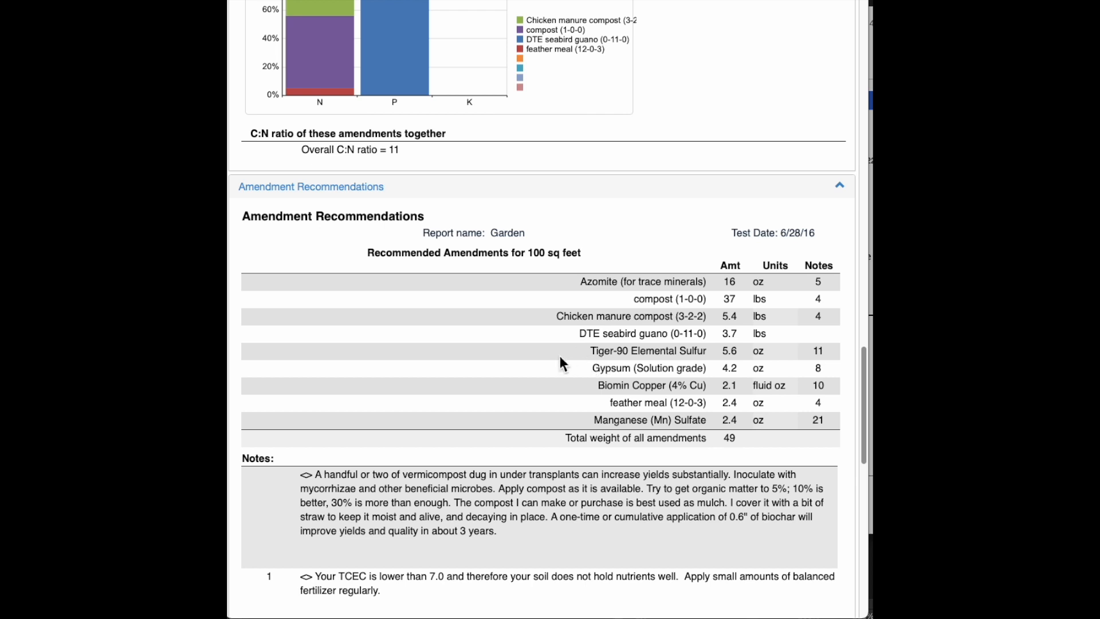
Read through the numbered notes down to the End of Amendment Report line.
scroll("down", 3)
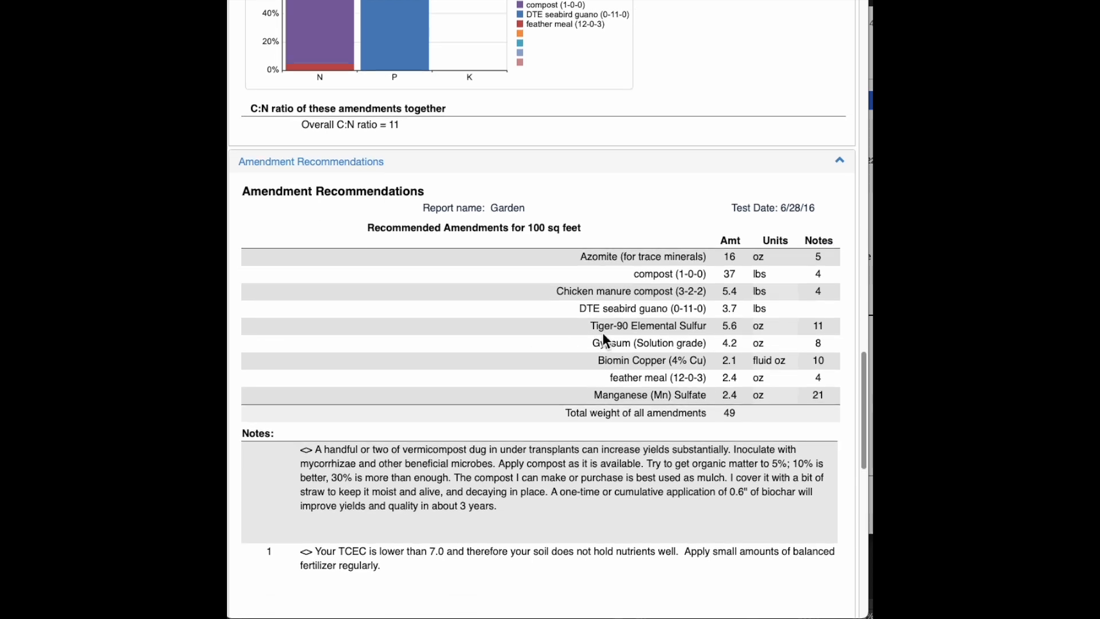
mouse_move(568, 350)
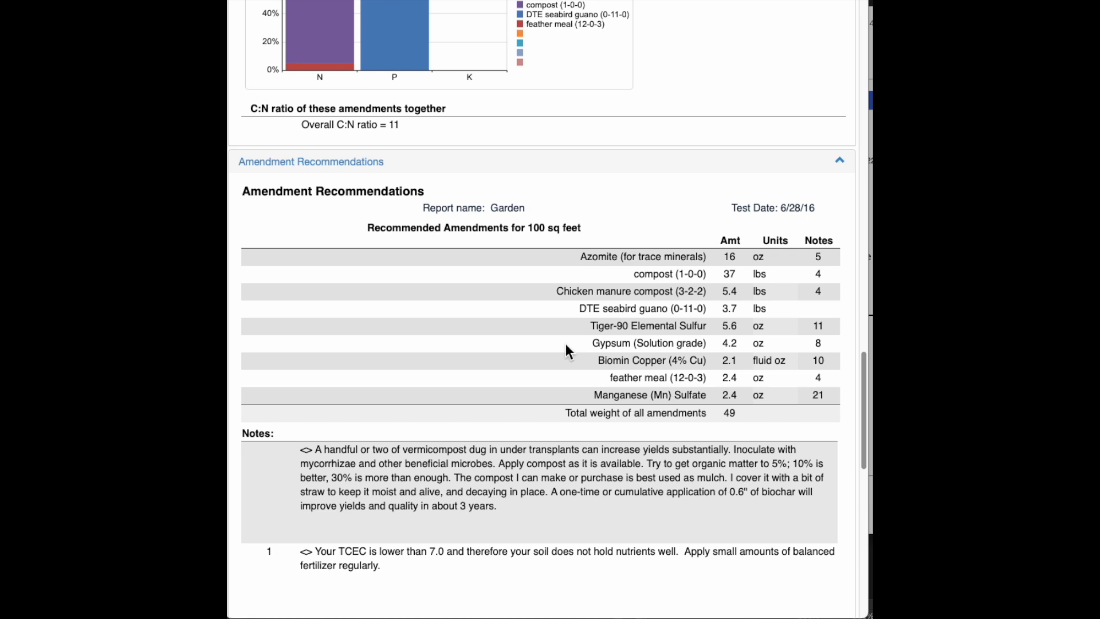
scroll("down", 3)
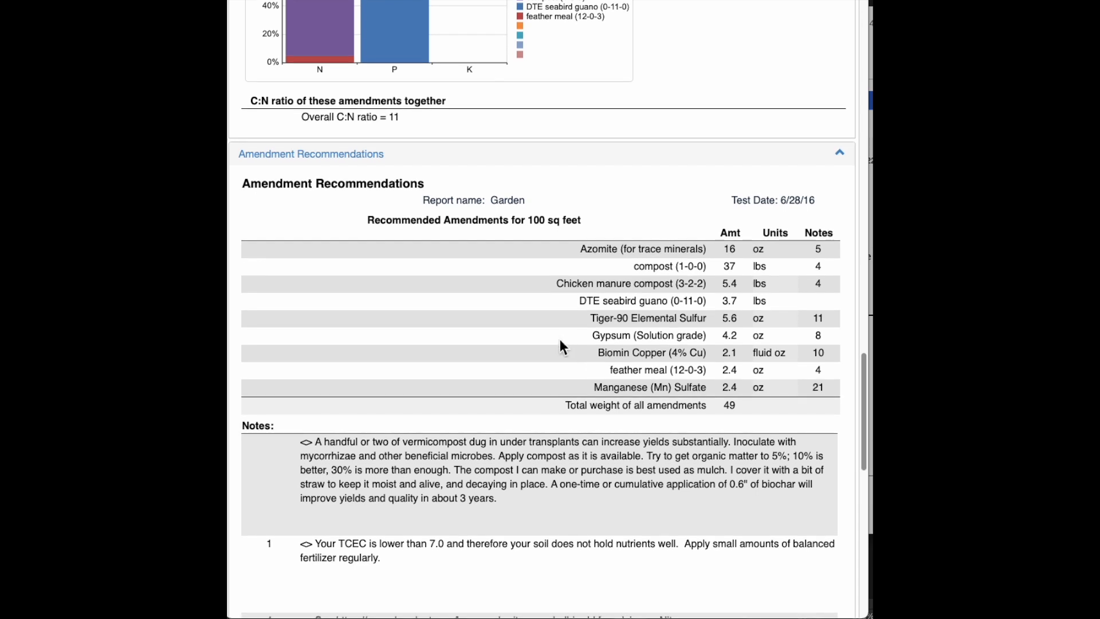
scroll("down", 3)
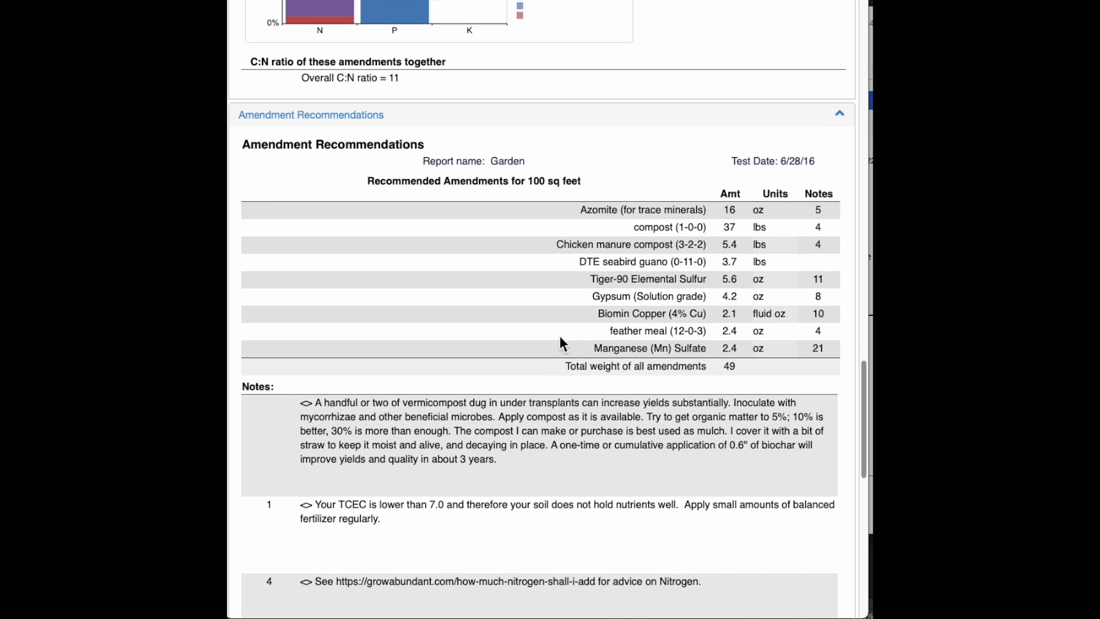
mouse_move(470, 351)
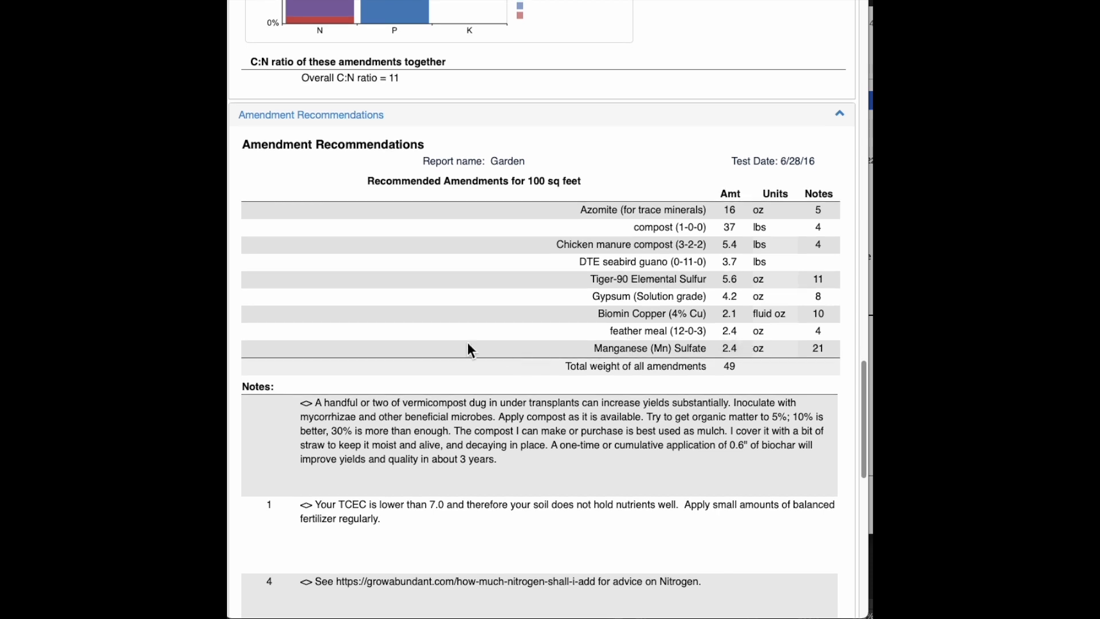
scroll("down", 3)
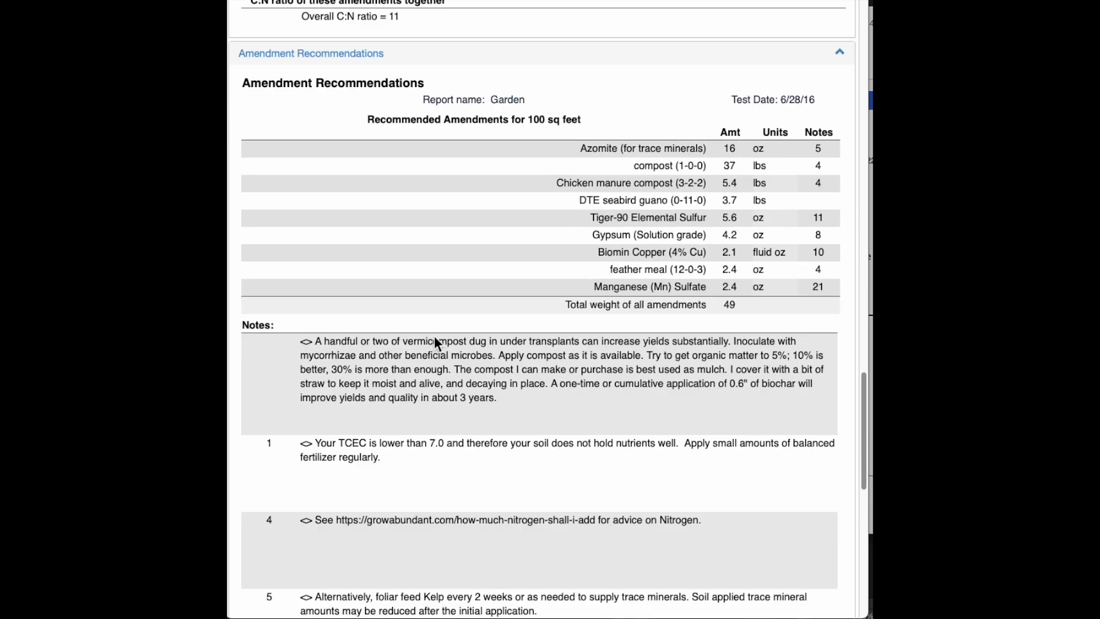
scroll("down", 3)
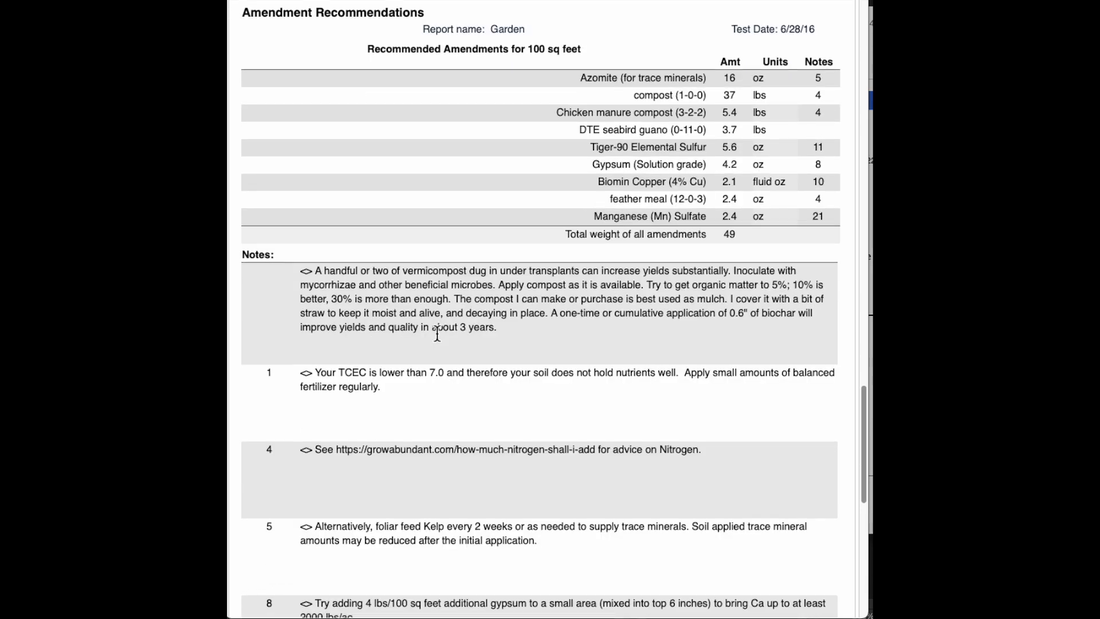
scroll("down", 3)
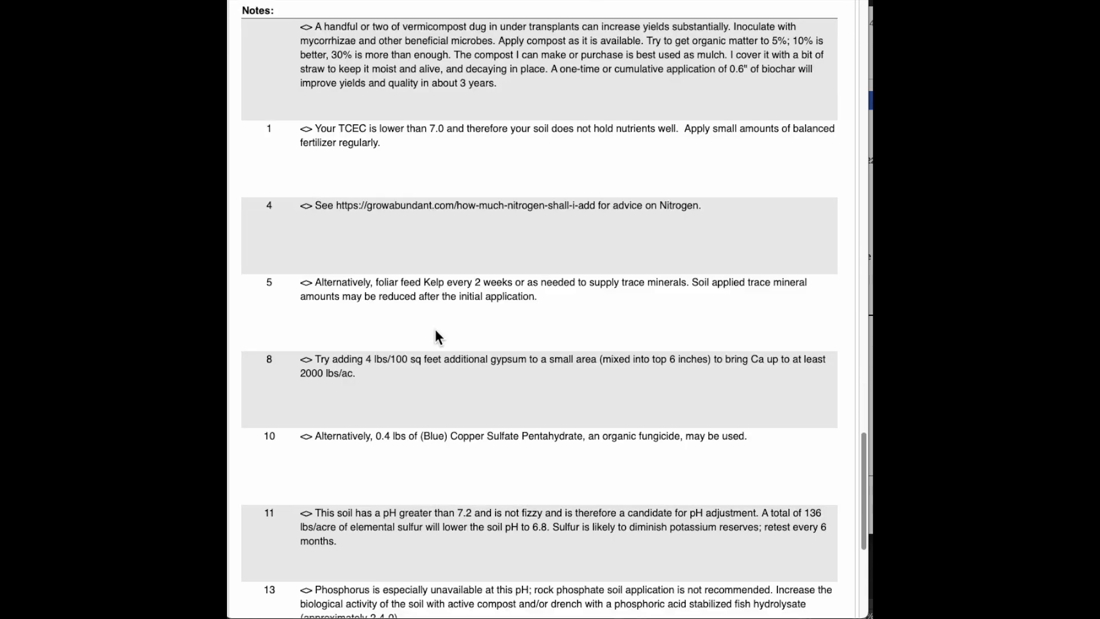
scroll("down", 3)
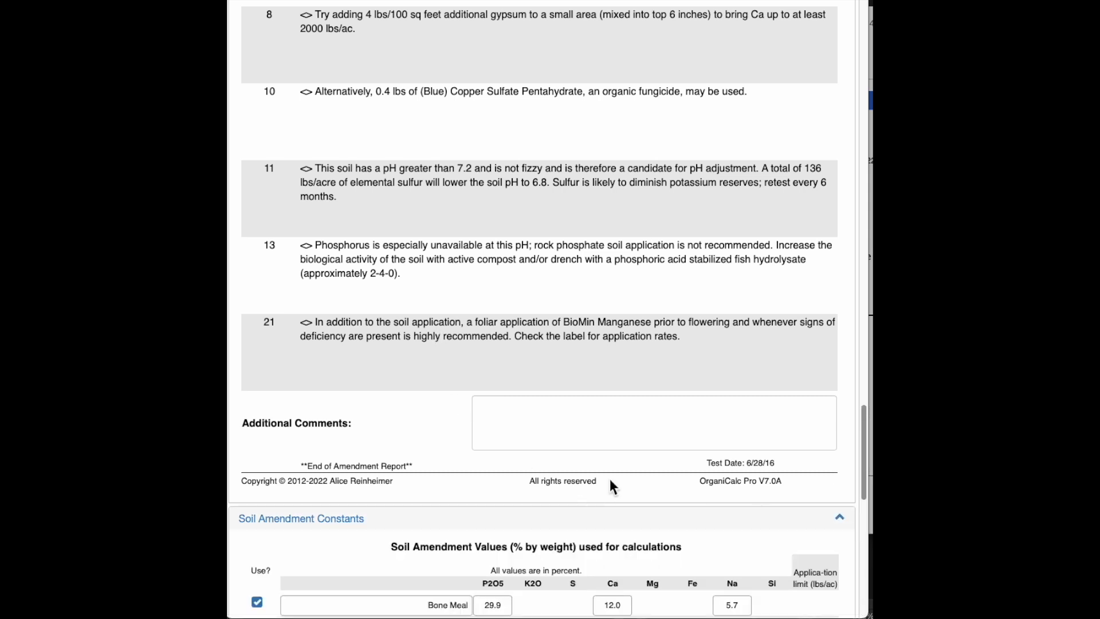
Scroll into the Soil Amendment Constants down to the trace mineral amendment rows.
scroll("down", 3)
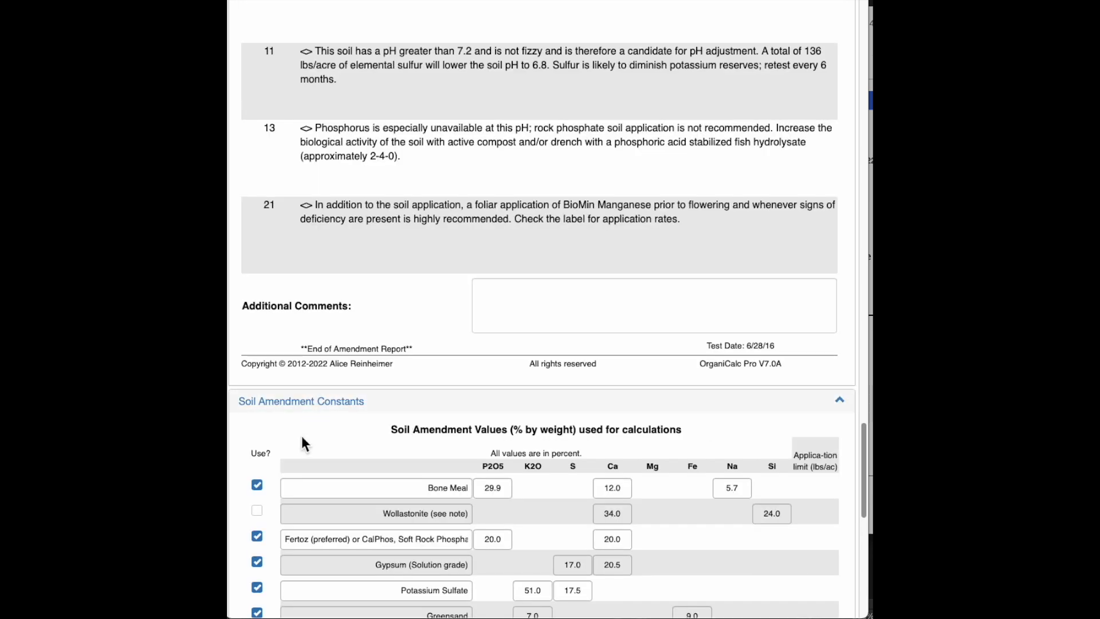
scroll("down", 3)
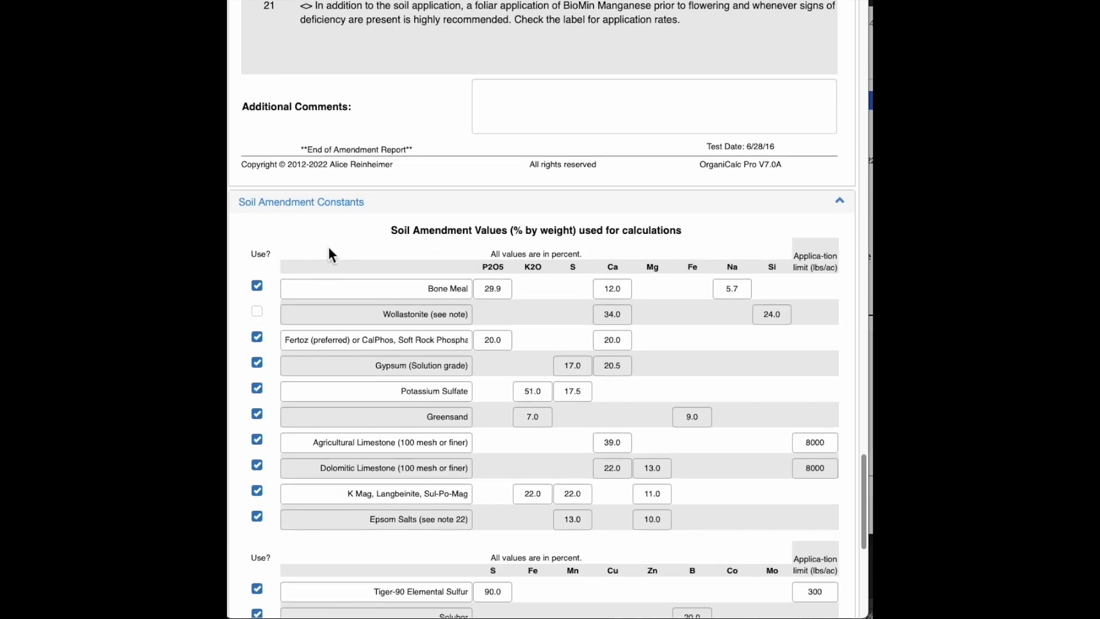
scroll("down", 3)
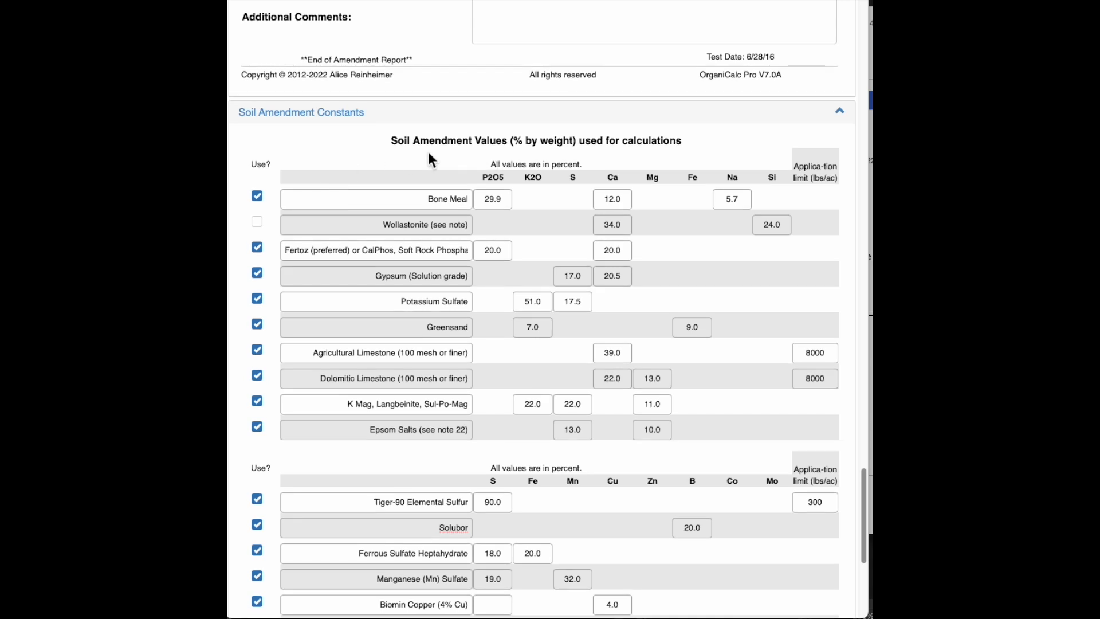
scroll("up", 3)
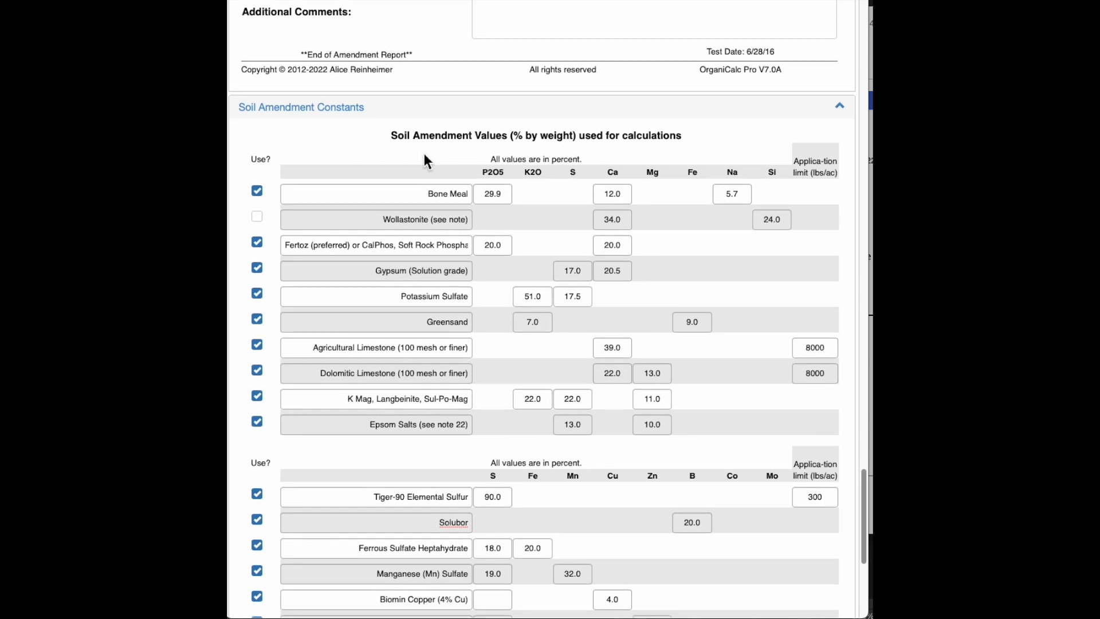
scroll("down", 3)
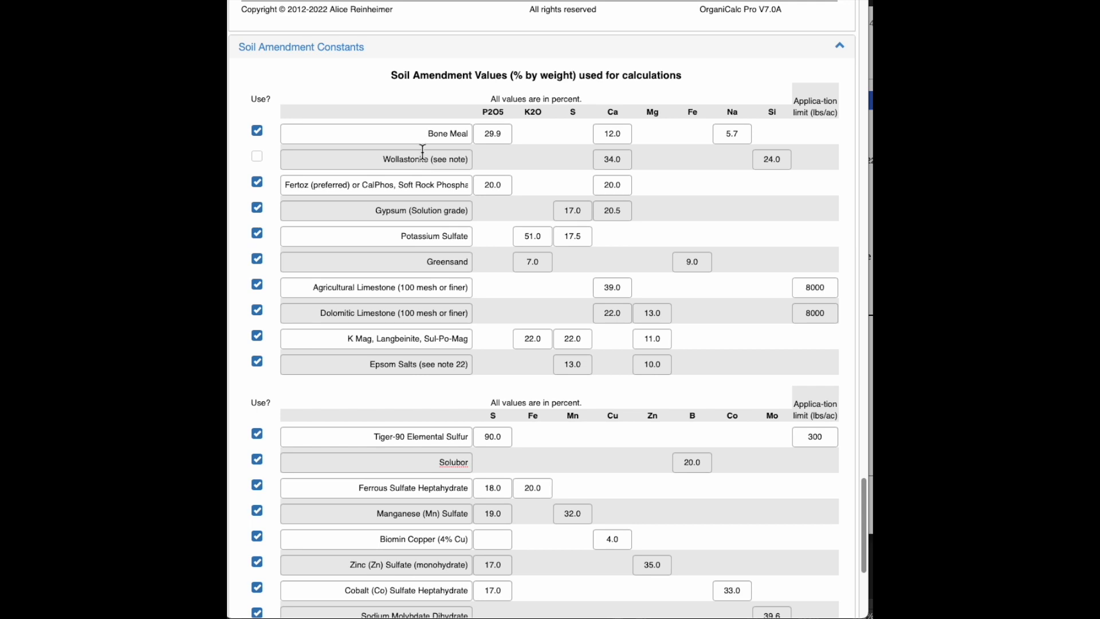
mouse_move(283, 462)
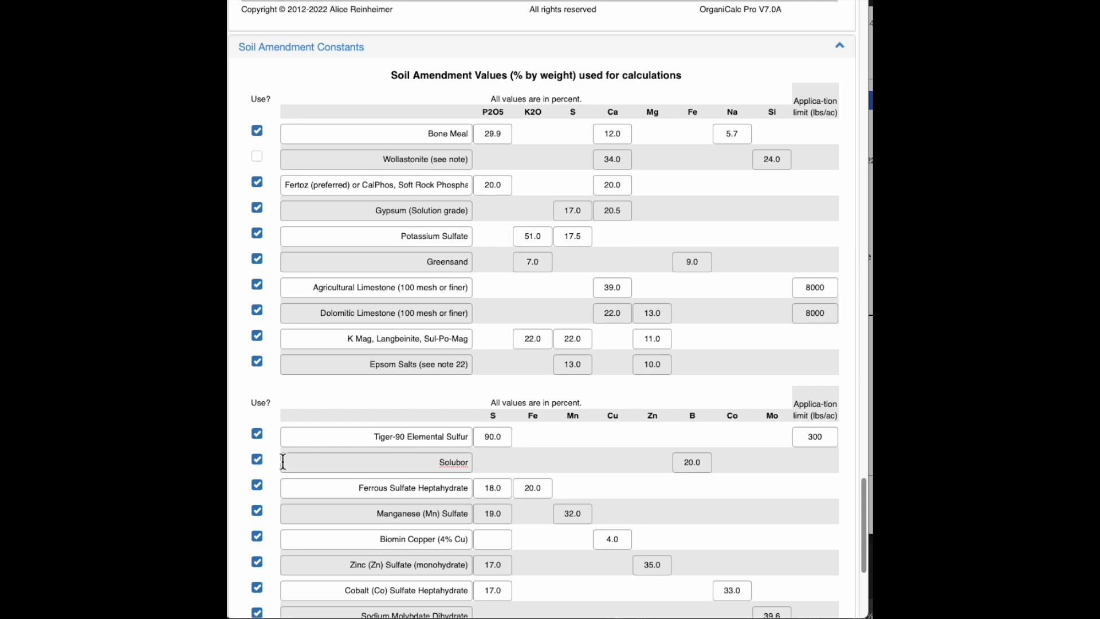
mouse_move(439, 461)
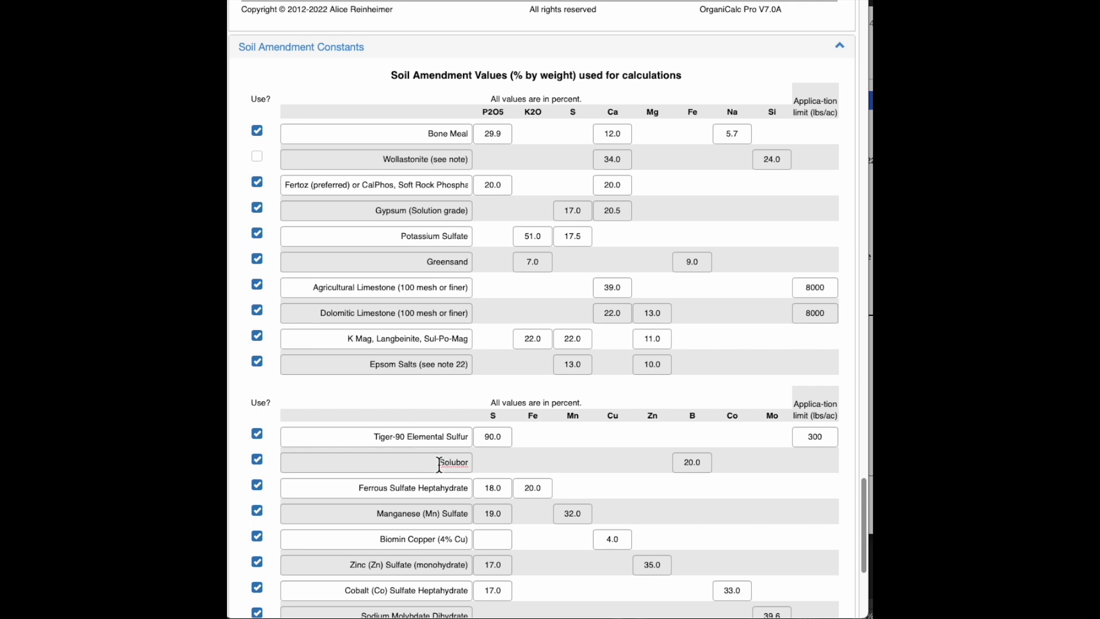
mouse_move(314, 476)
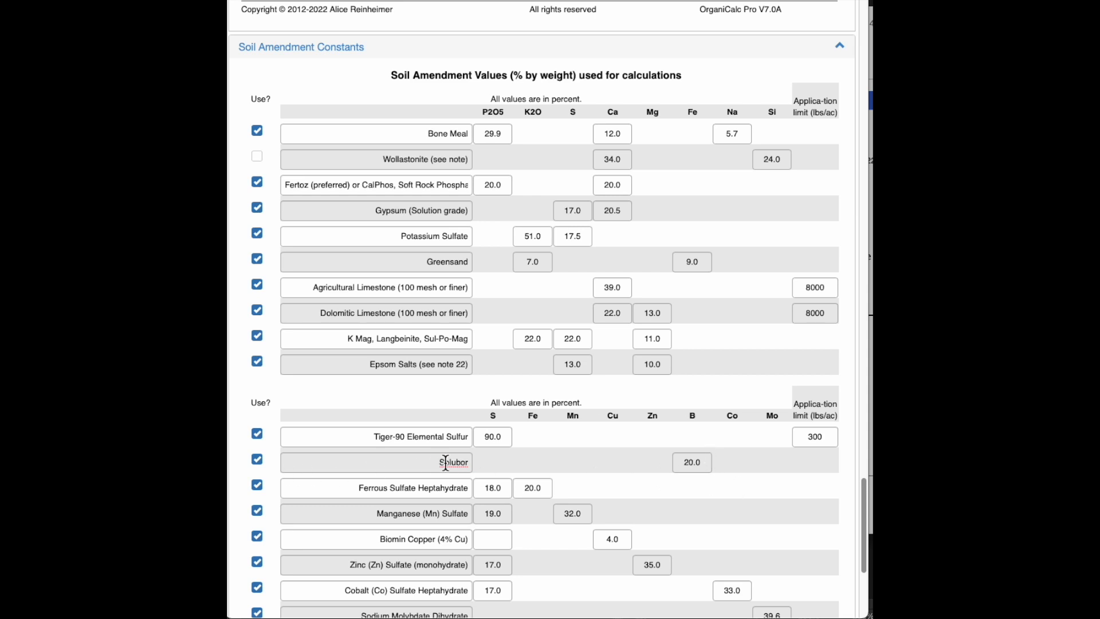
Rename the Solubor amendment to Borax at 10.0% boron.
double_click(453, 462)
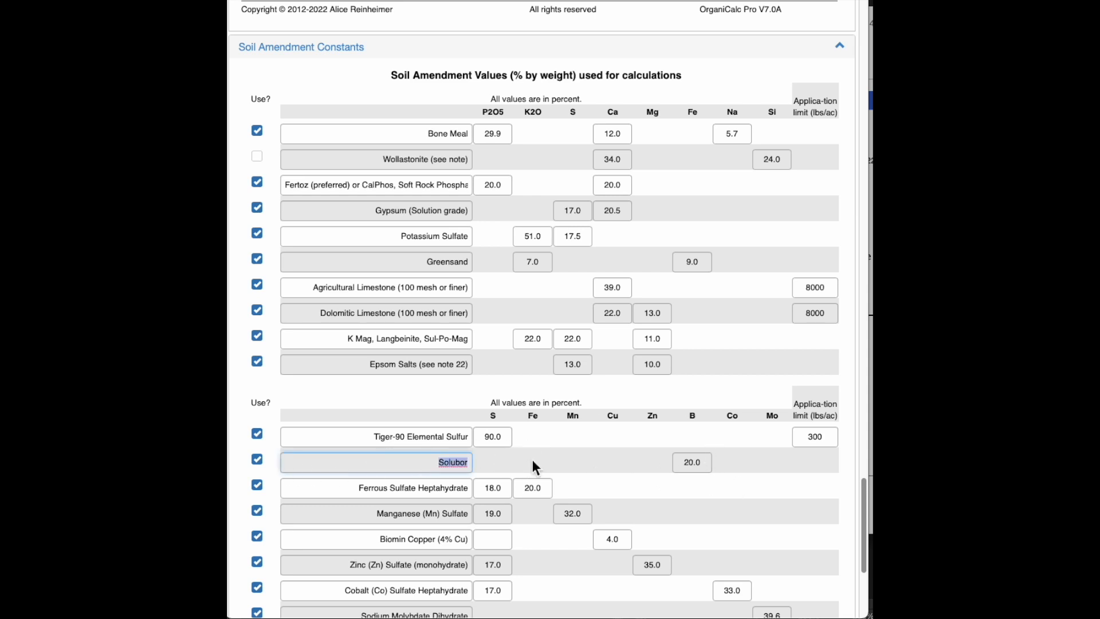
type("Borax")
left_click(691, 462)
type("10")
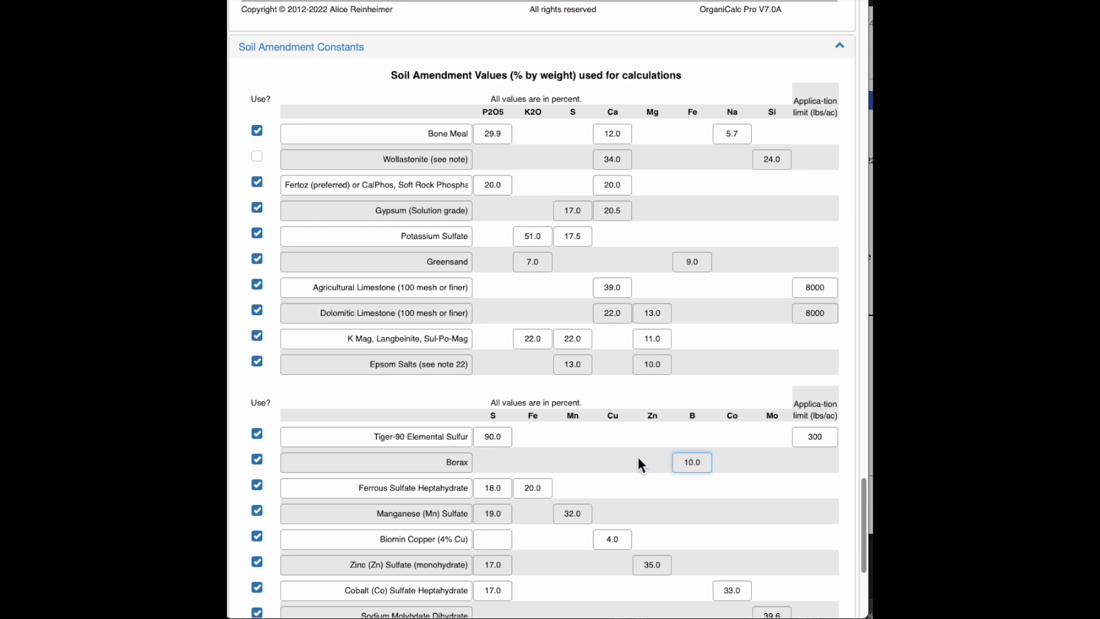
left_click(376, 462)
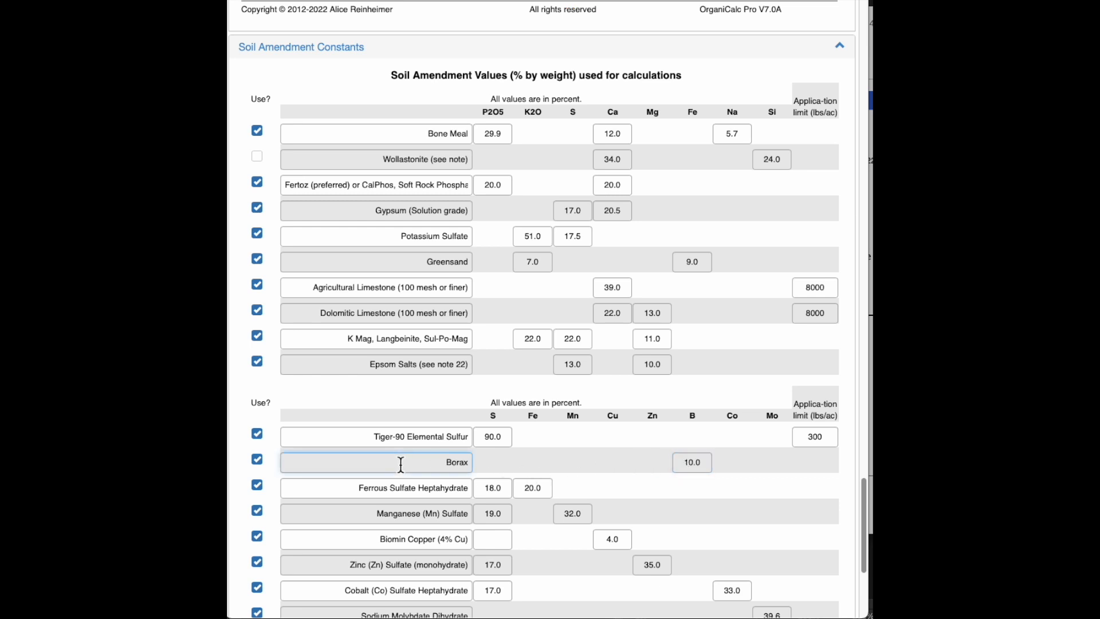
Enter Granite dust as the first custom trace mineral source.
scroll("down", 3)
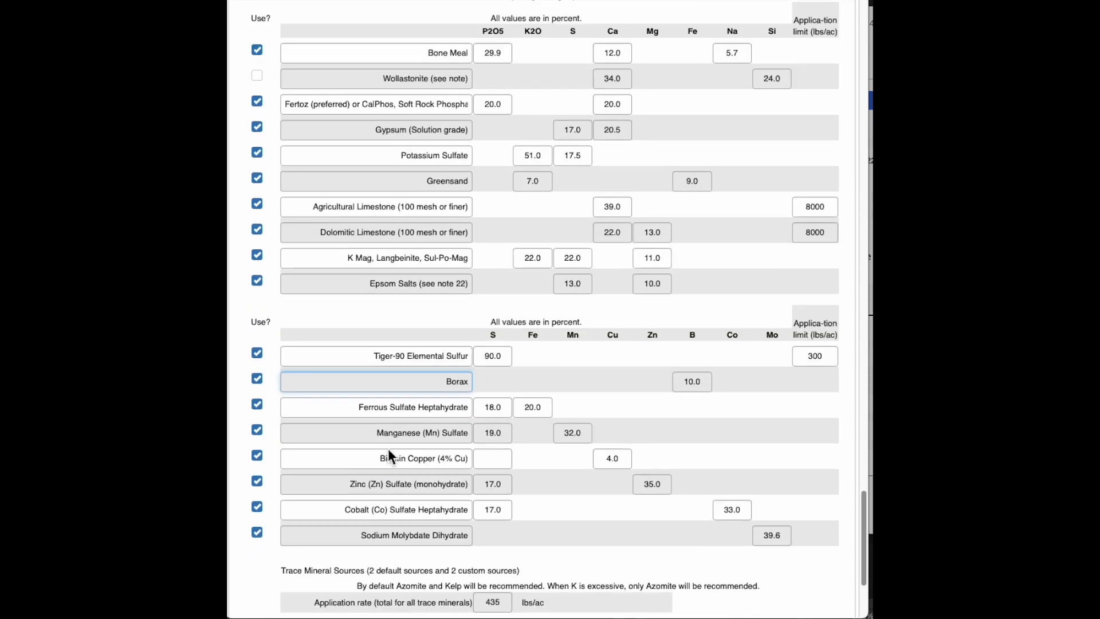
scroll("down", 3)
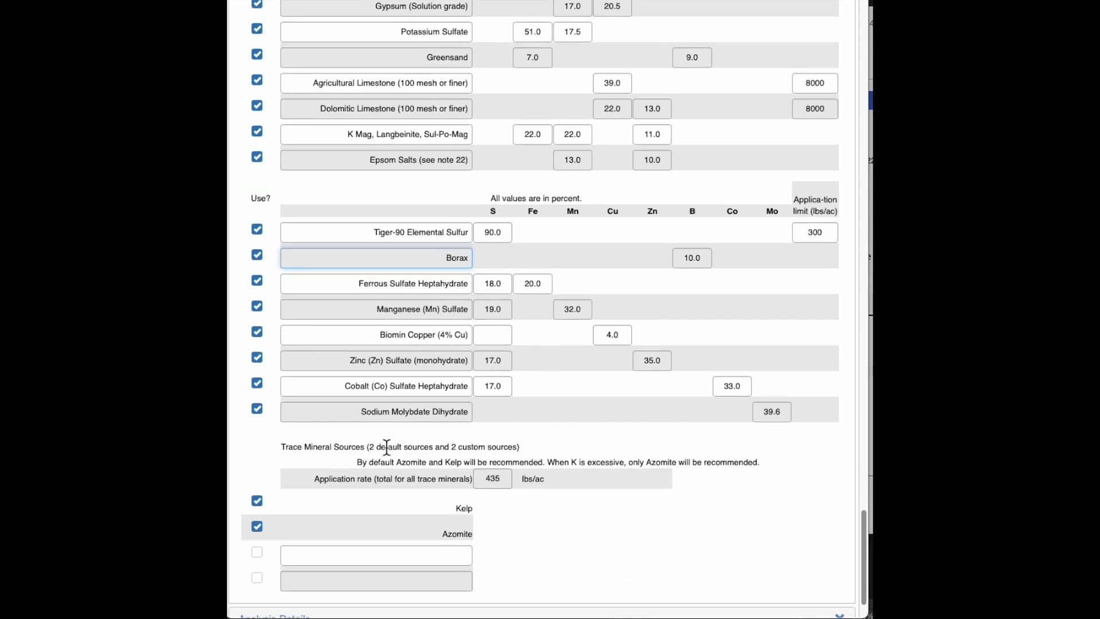
left_click(376, 554)
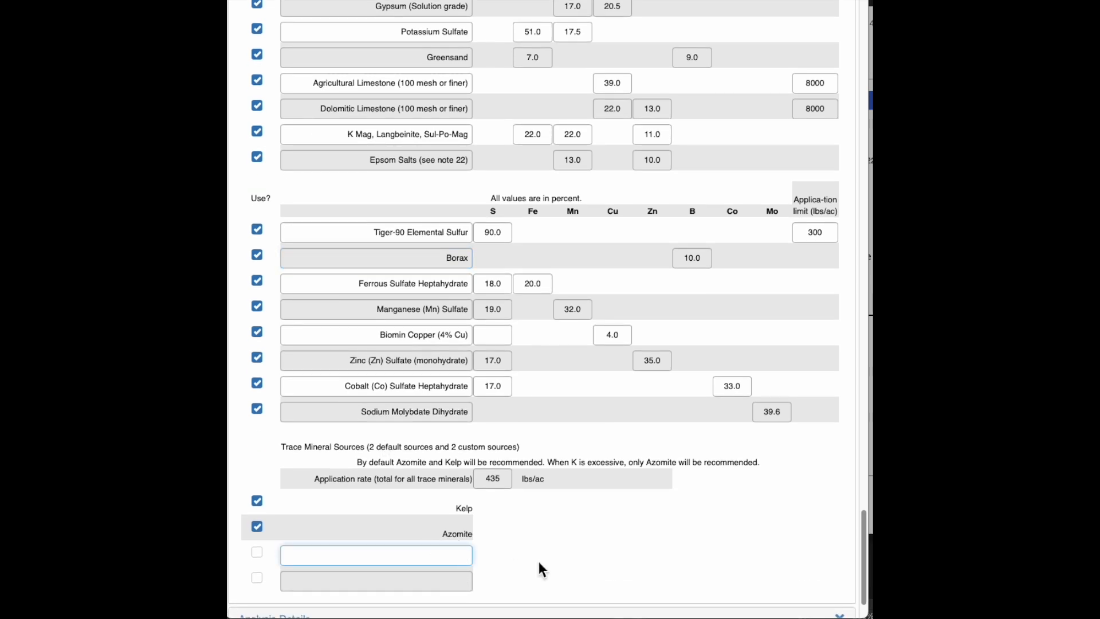
type("Granite dus")
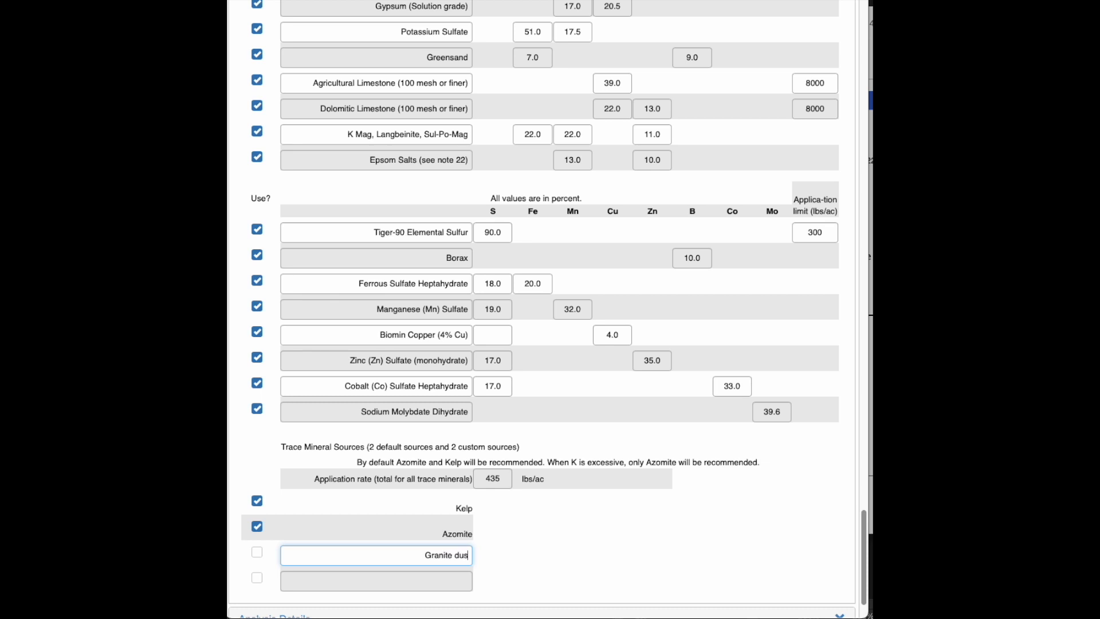
left_click(256, 551)
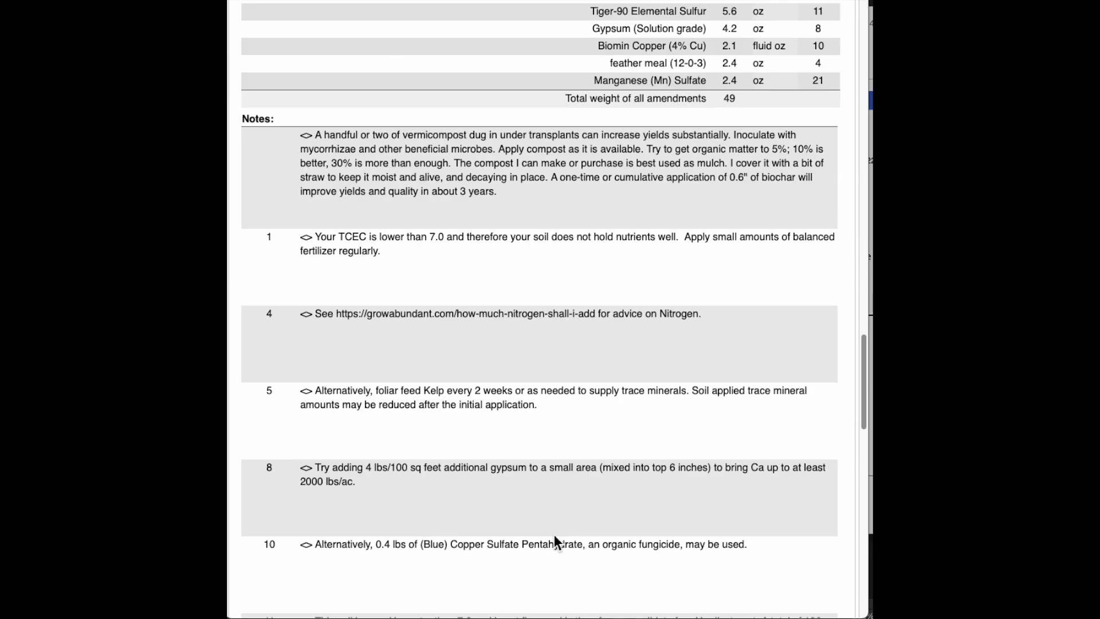
Verify the recommendations list Azomite and/or Granite dust combined at 16 oz, then return to the constants.
scroll("up", 3)
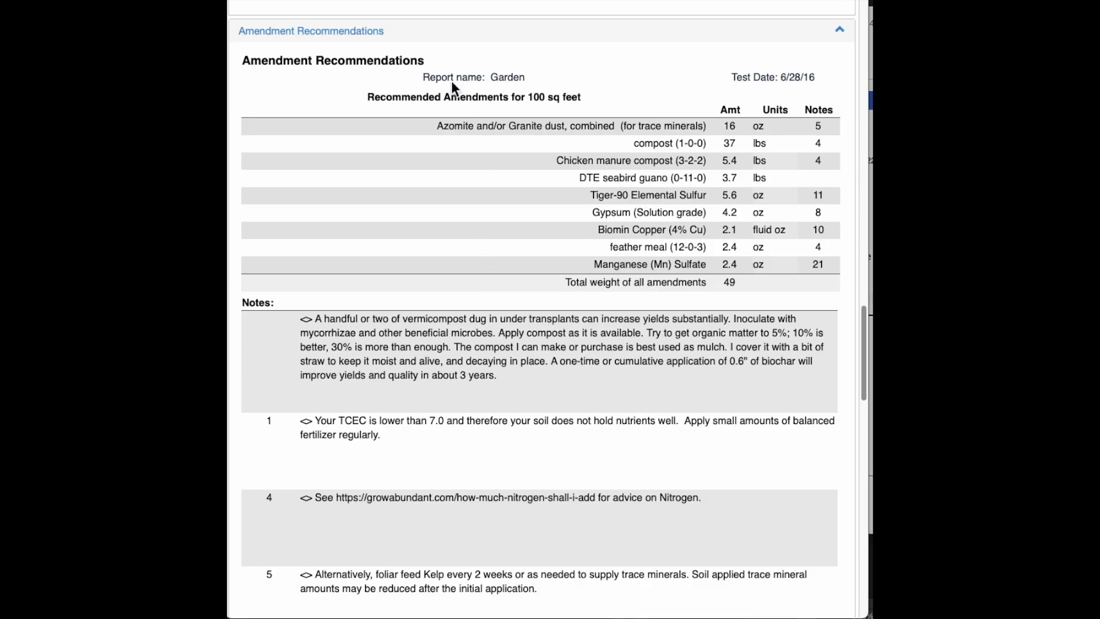
mouse_move(522, 129)
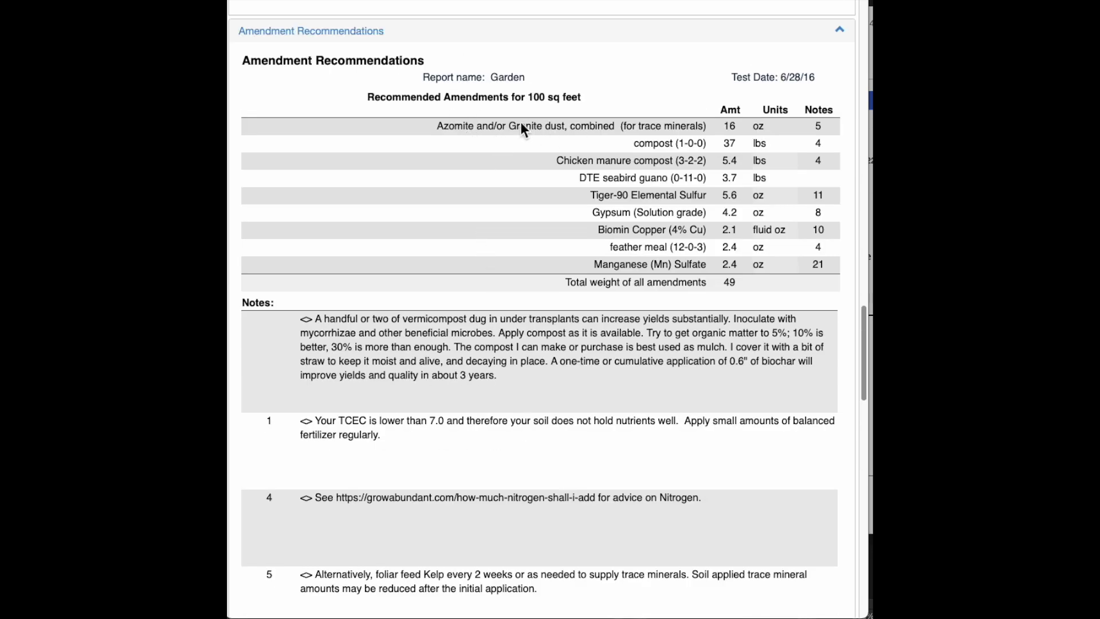
mouse_move(461, 217)
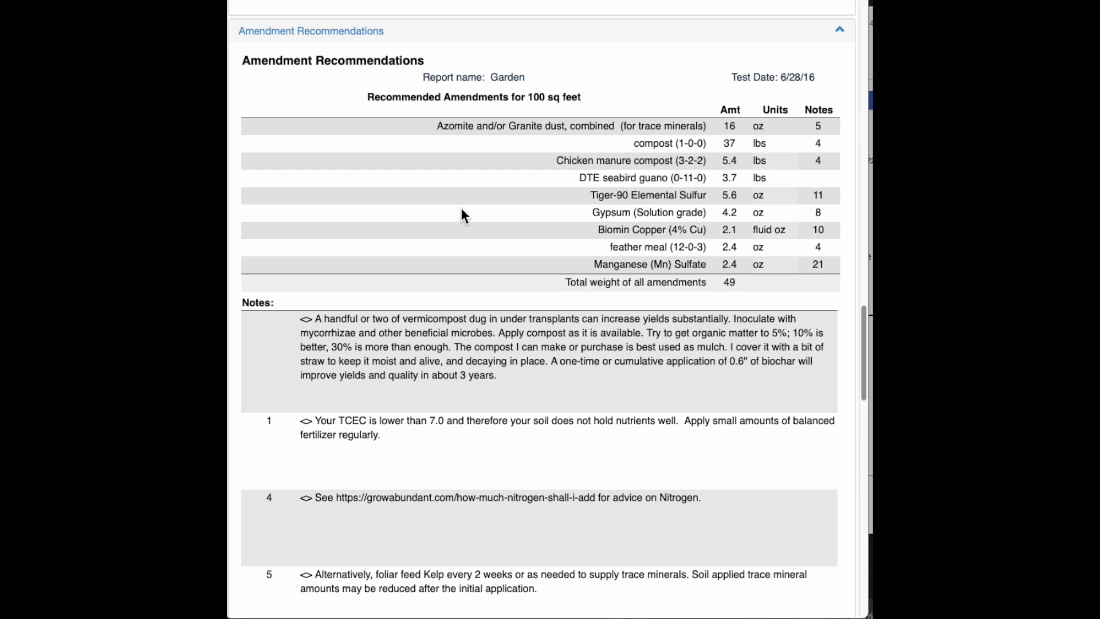
scroll("down", 3)
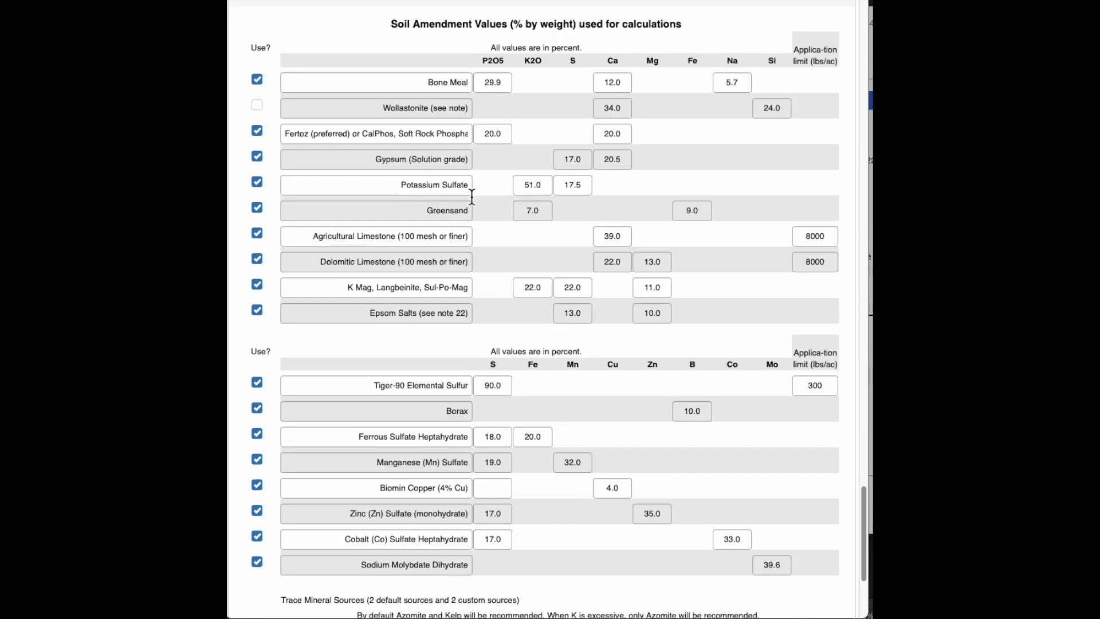
scroll("down", 3)
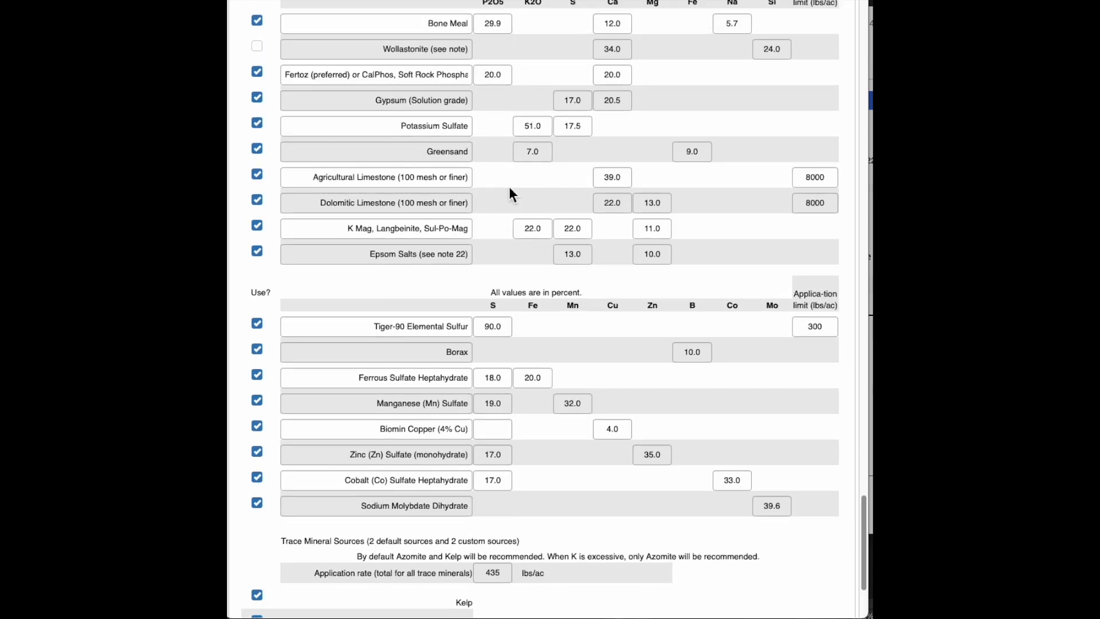
scroll("up", 3)
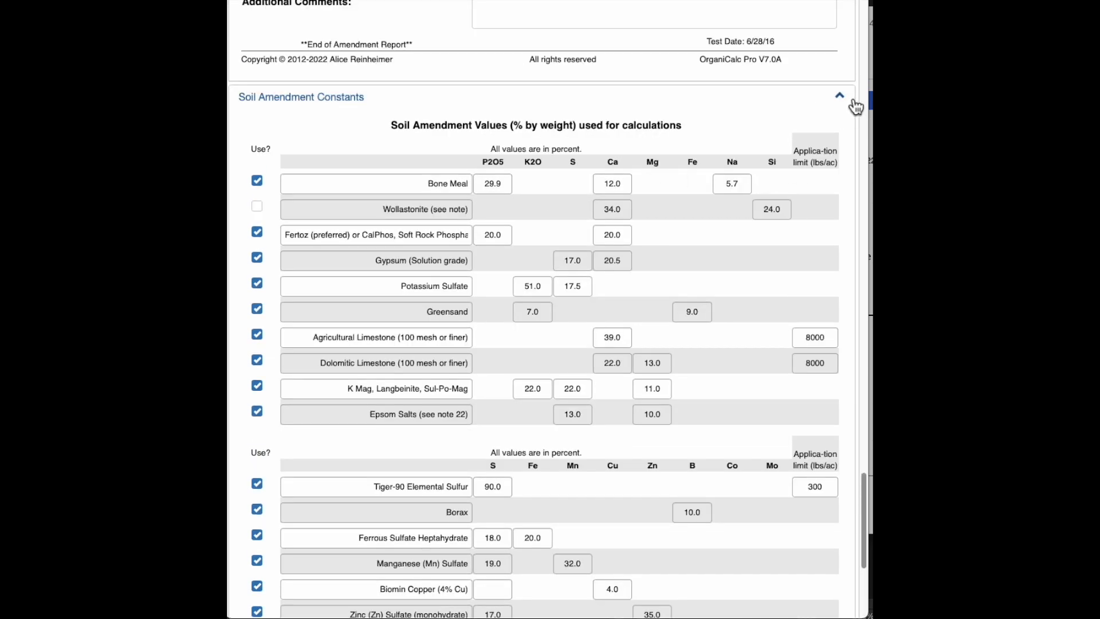
Expand Analysis Details and review the Garden nutrient table and Percent of target chart.
left_click(838, 96)
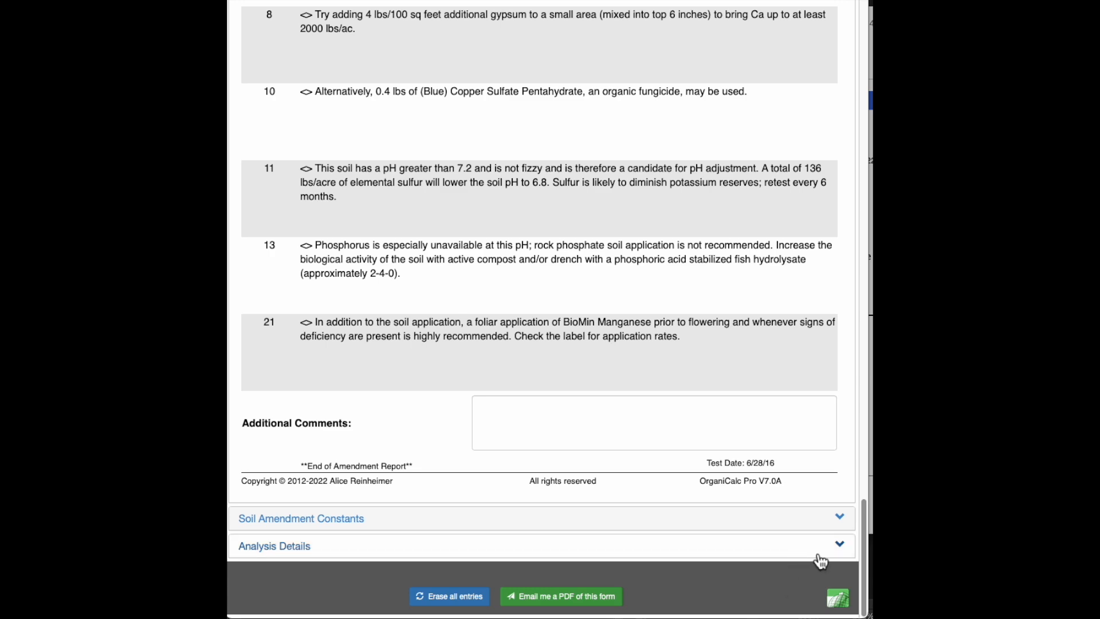
left_click(274, 545)
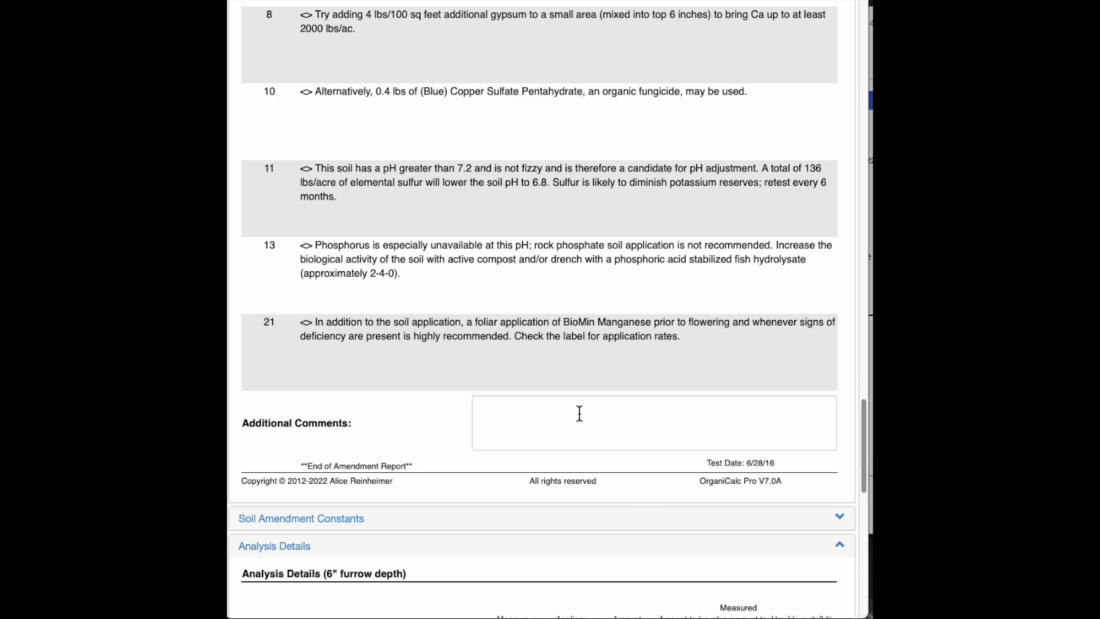
scroll("down", 3)
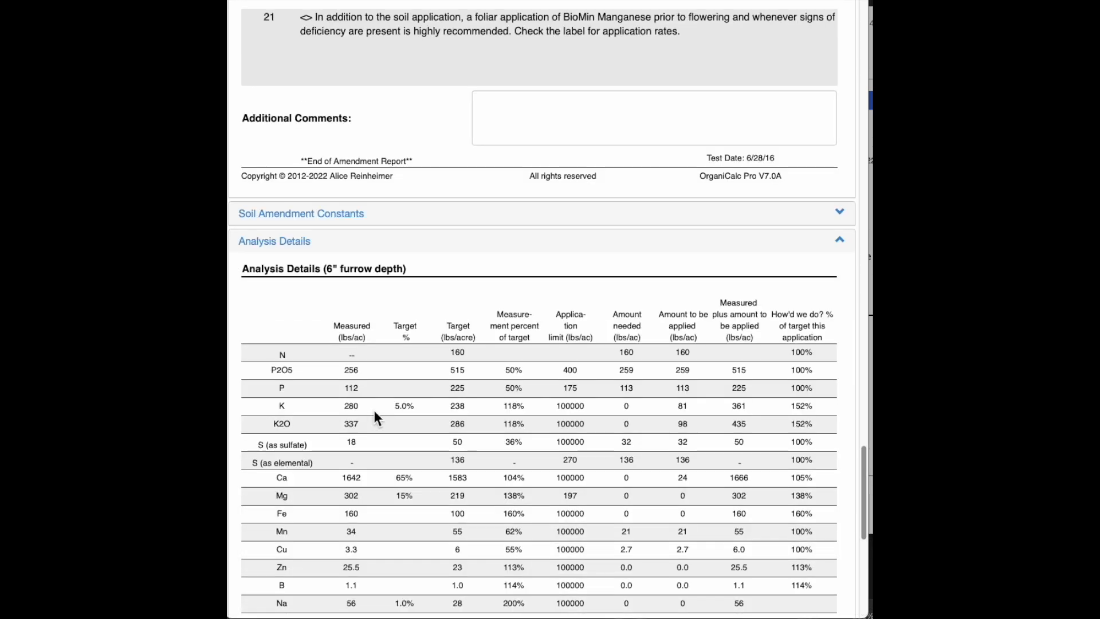
scroll("down", 3)
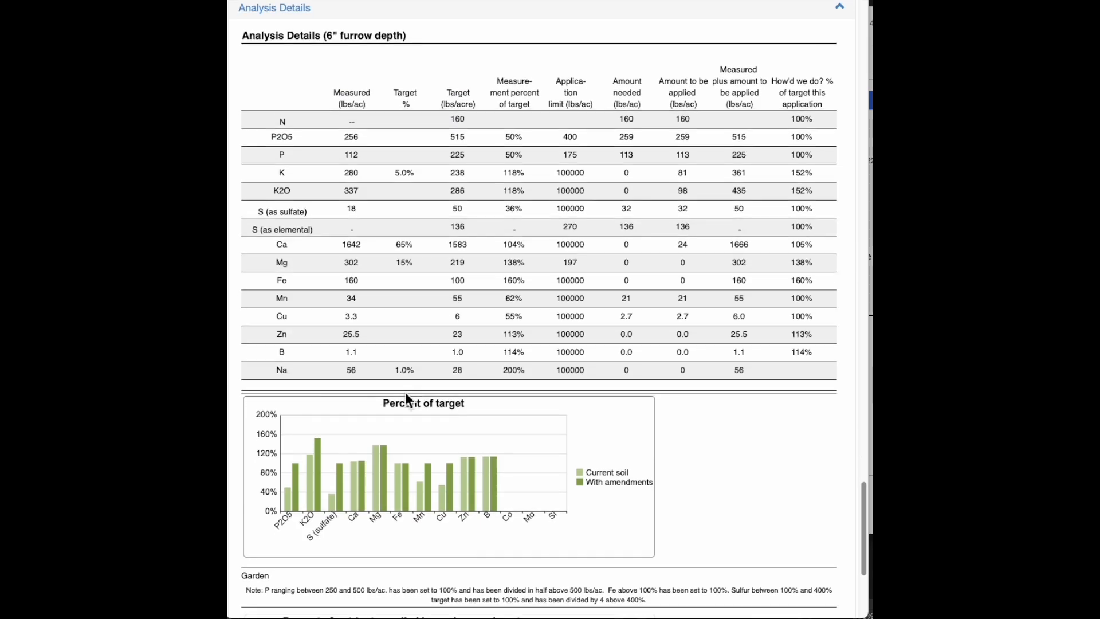
mouse_move(384, 314)
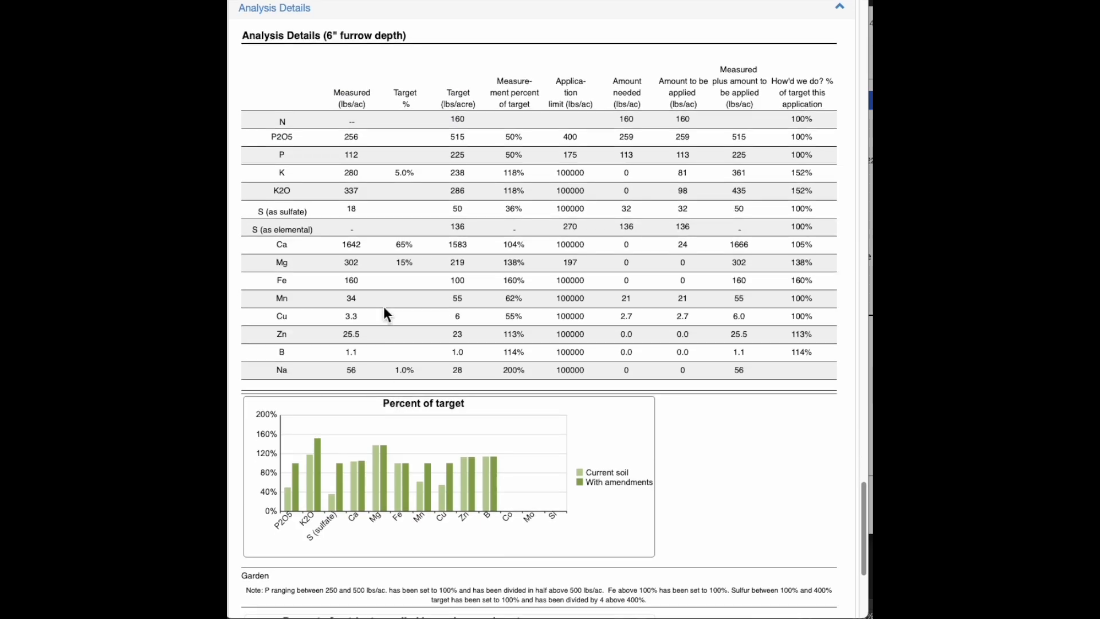
mouse_move(749, 174)
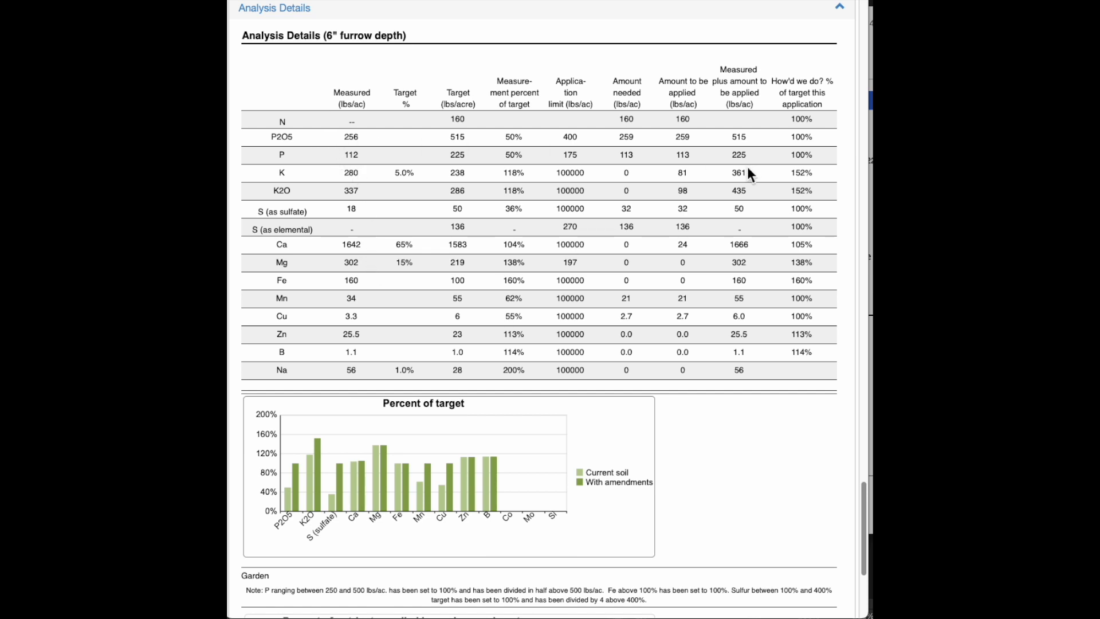
mouse_move(819, 160)
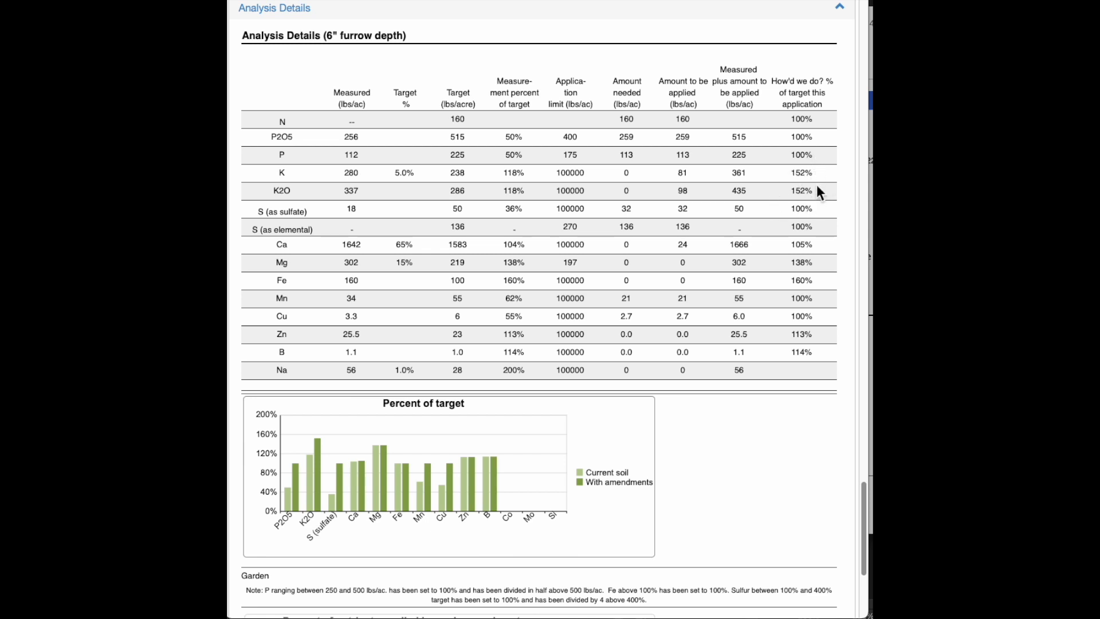
mouse_move(808, 203)
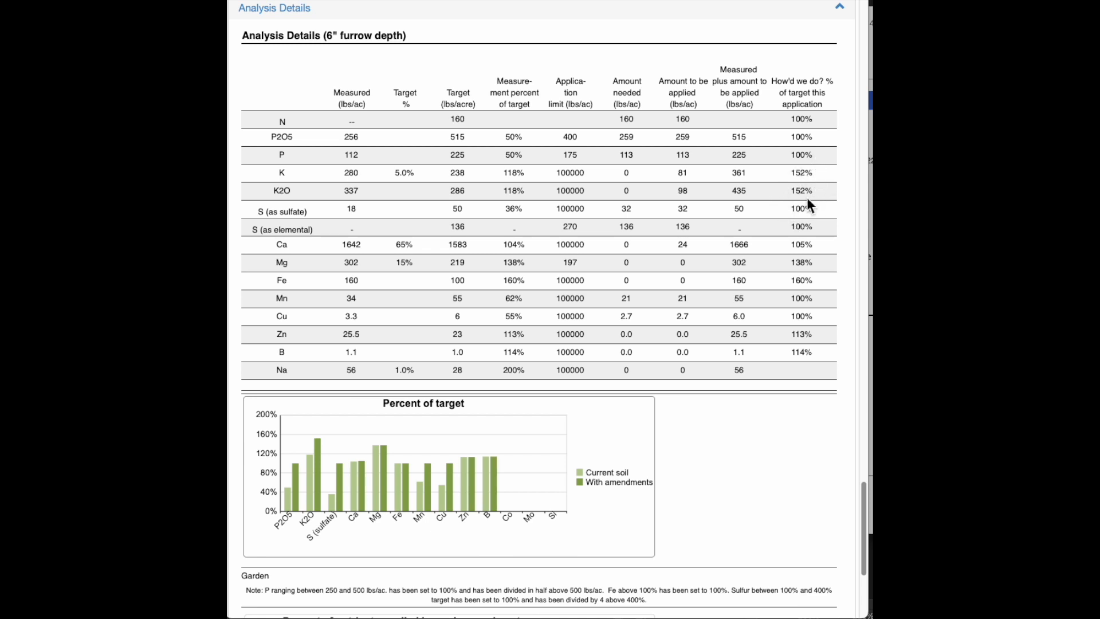
mouse_move(513, 166)
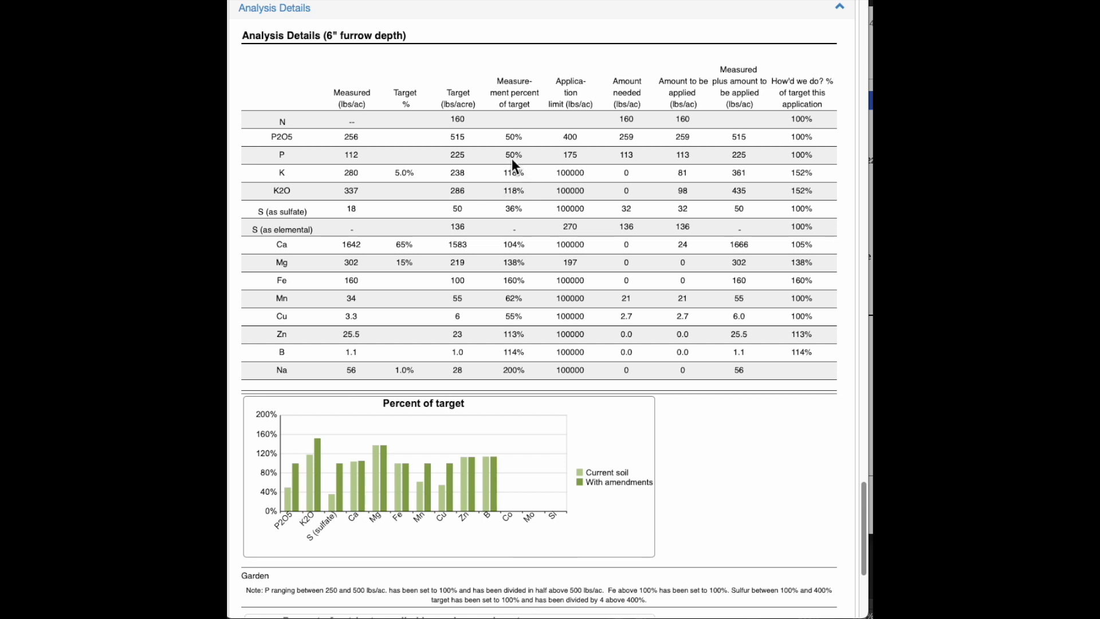
mouse_move(783, 202)
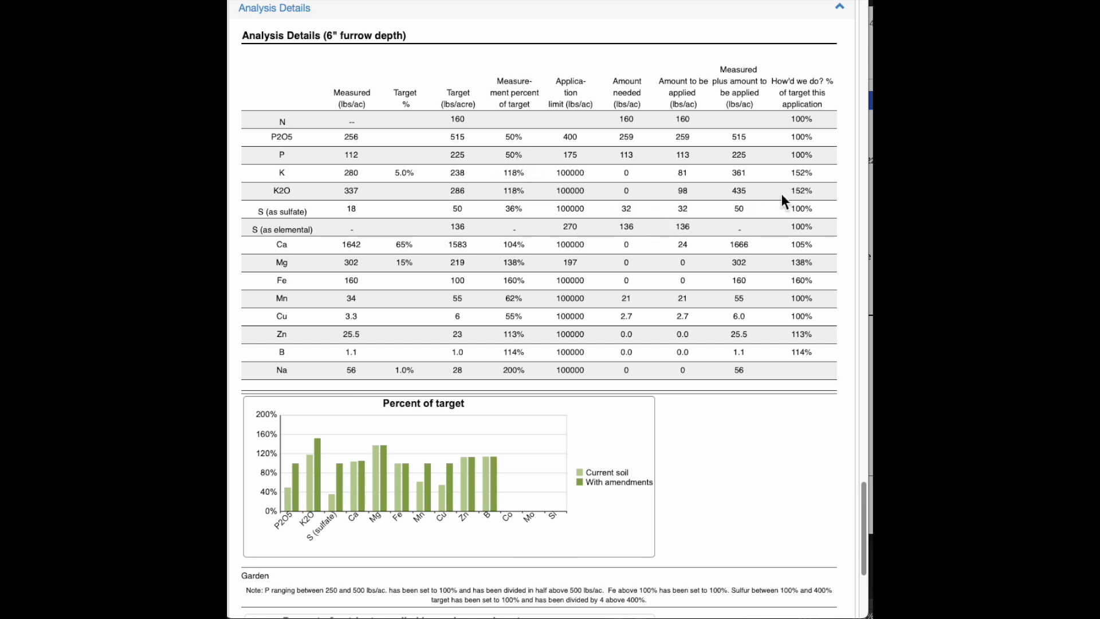
mouse_move(787, 173)
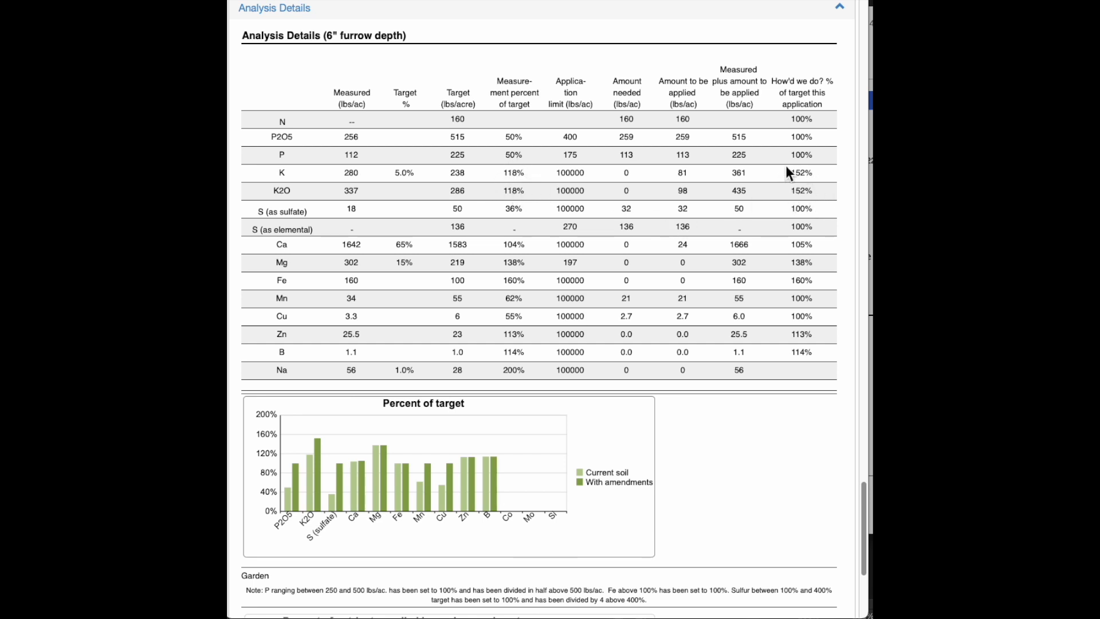
mouse_move(788, 192)
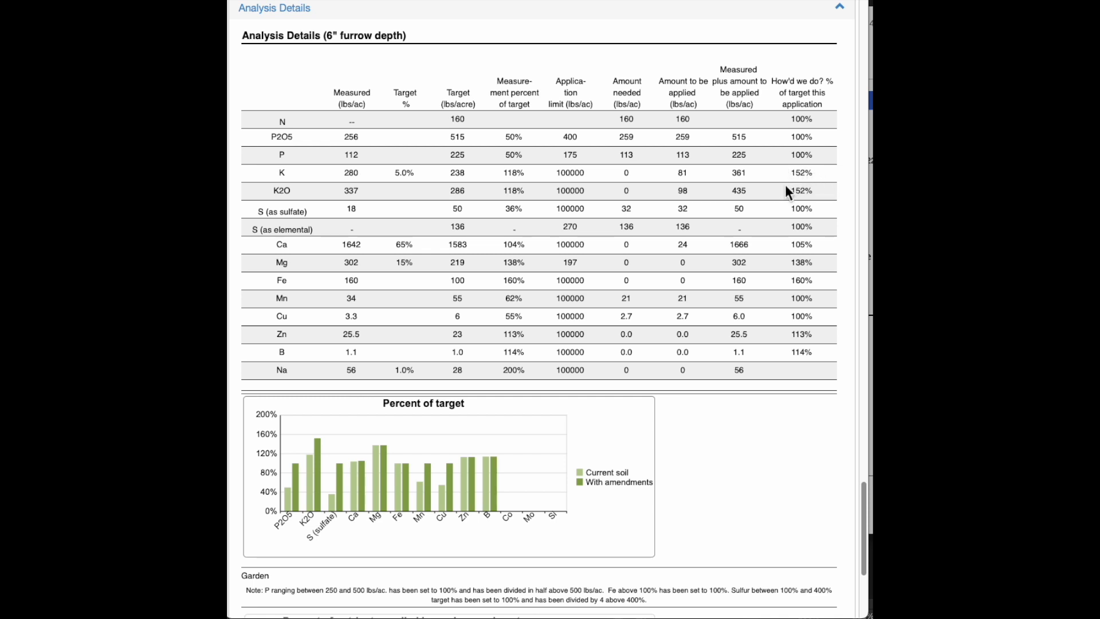
mouse_move(818, 203)
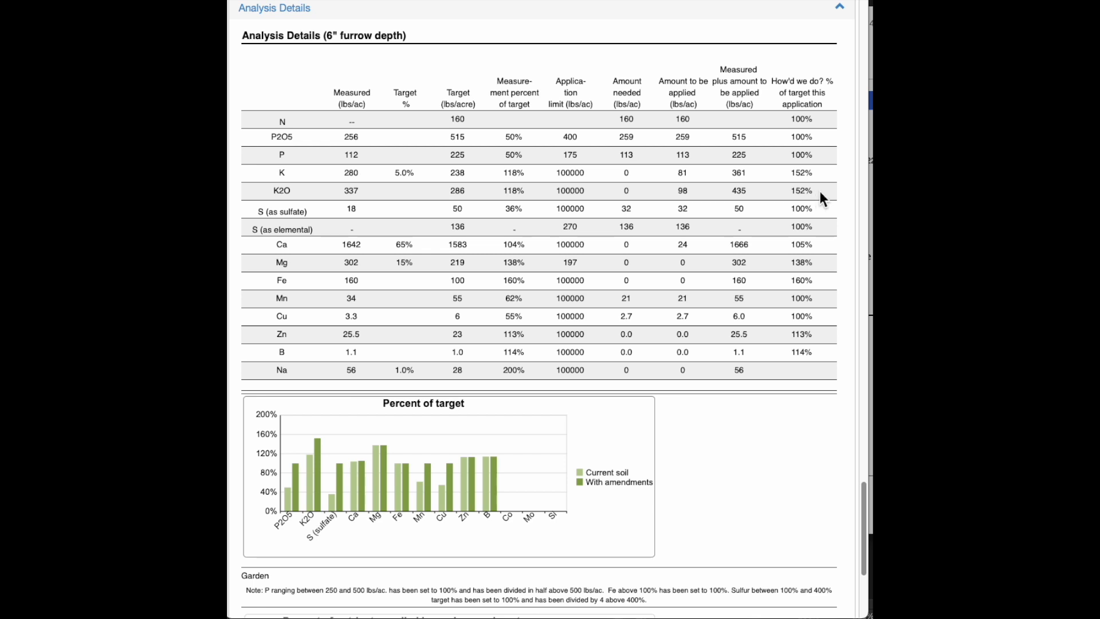
mouse_move(787, 186)
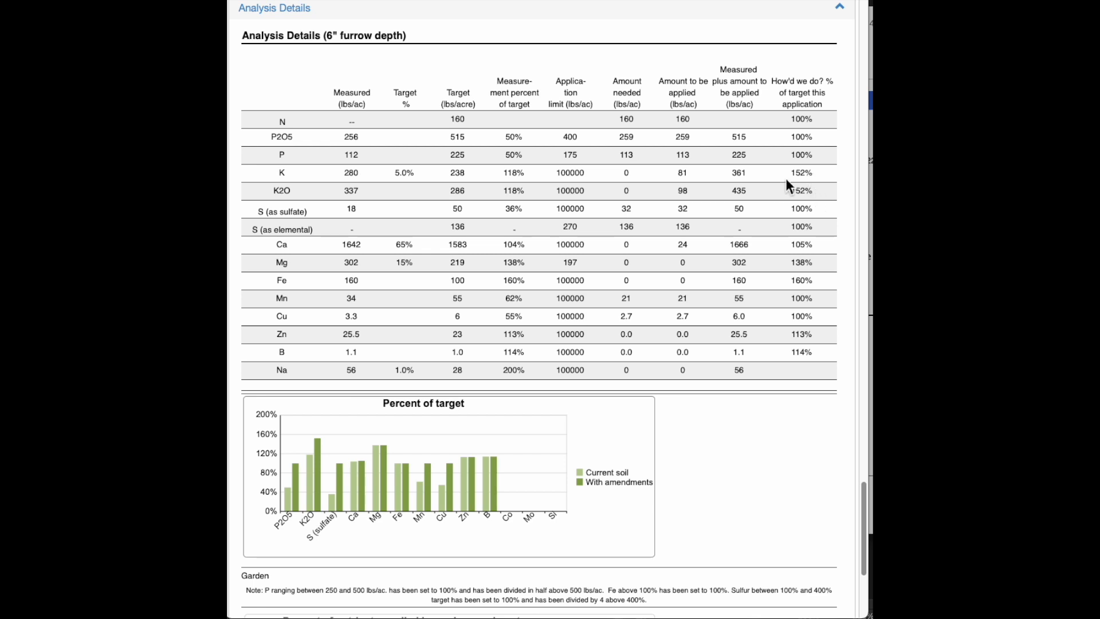
mouse_move(783, 202)
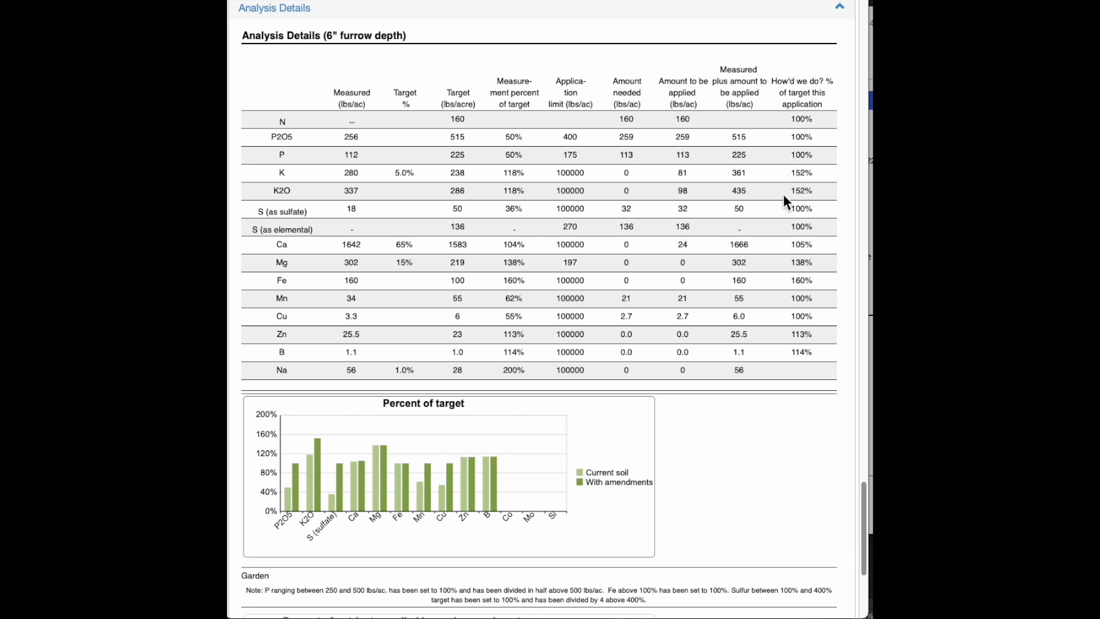
mouse_move(782, 207)
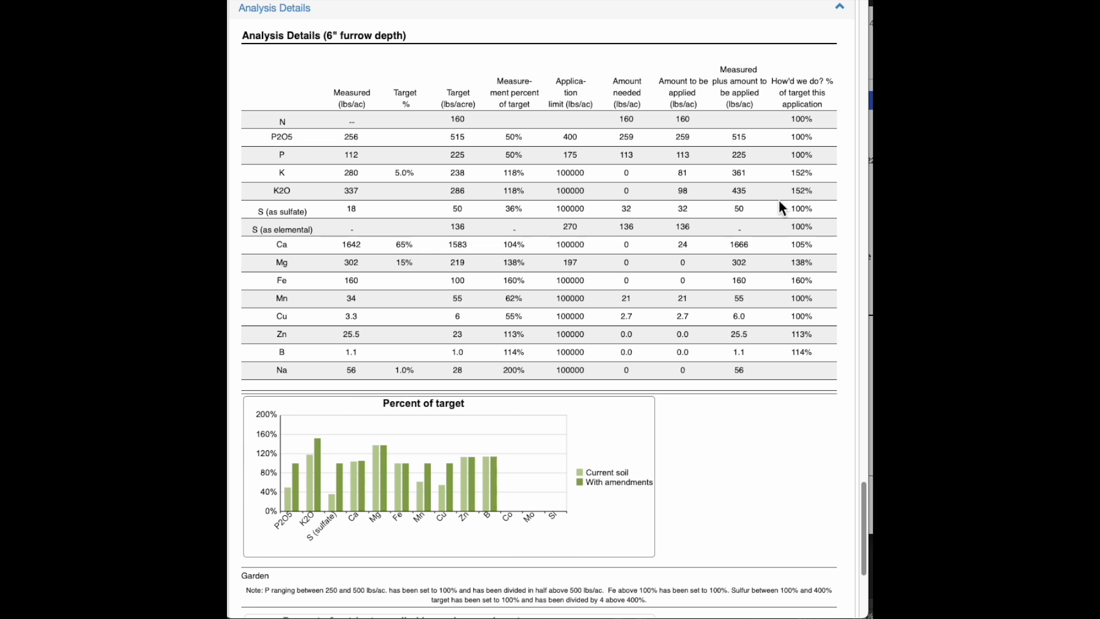
scroll("down", 3)
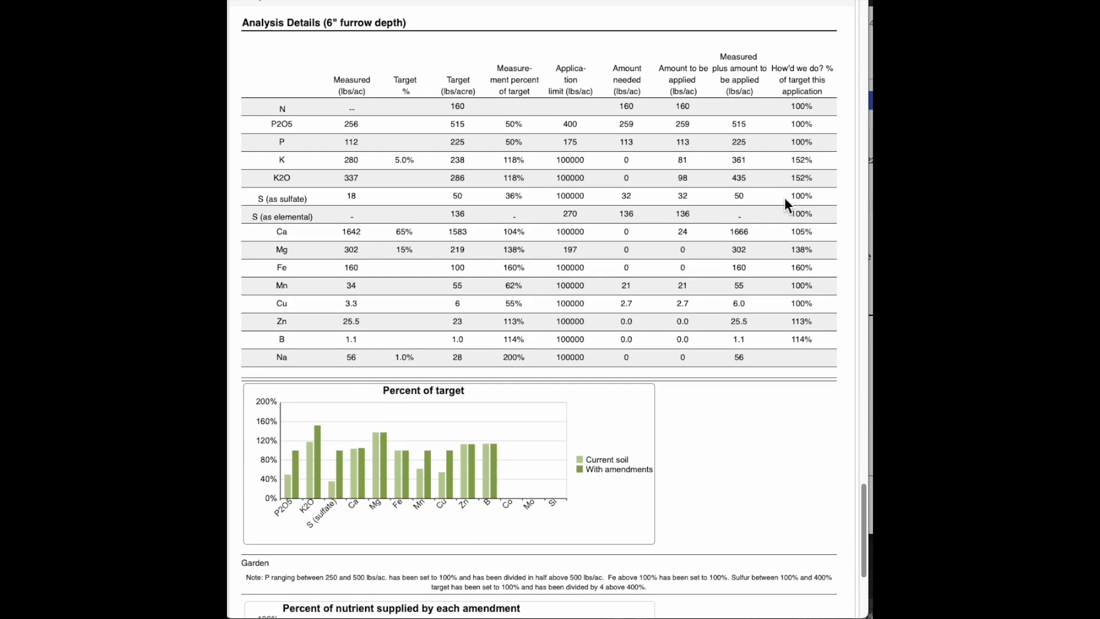
scroll("up", 3)
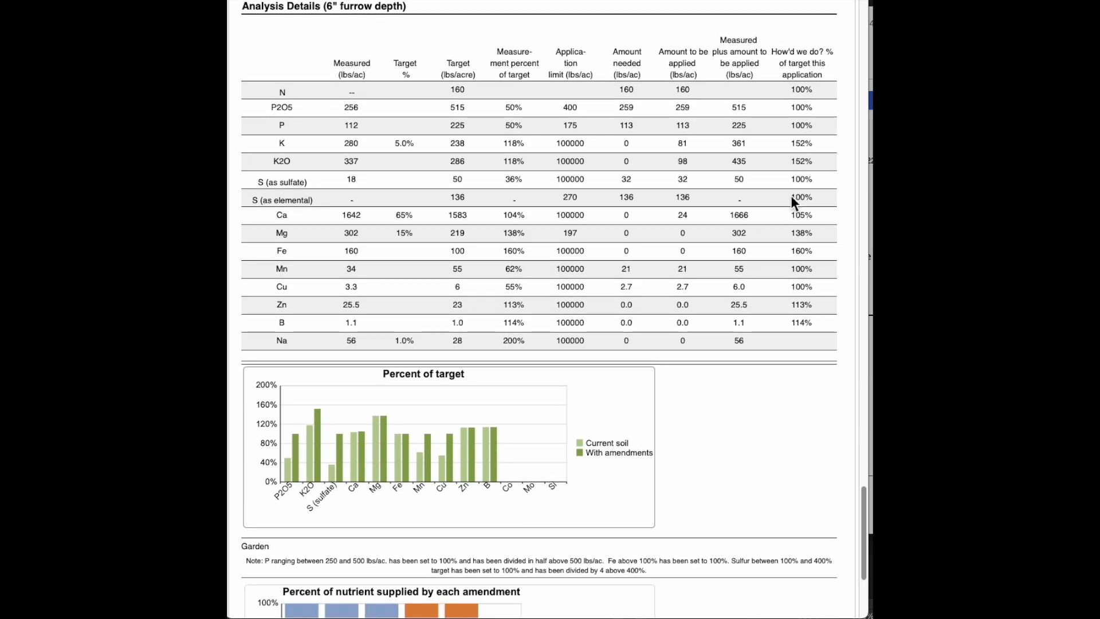
mouse_move(758, 220)
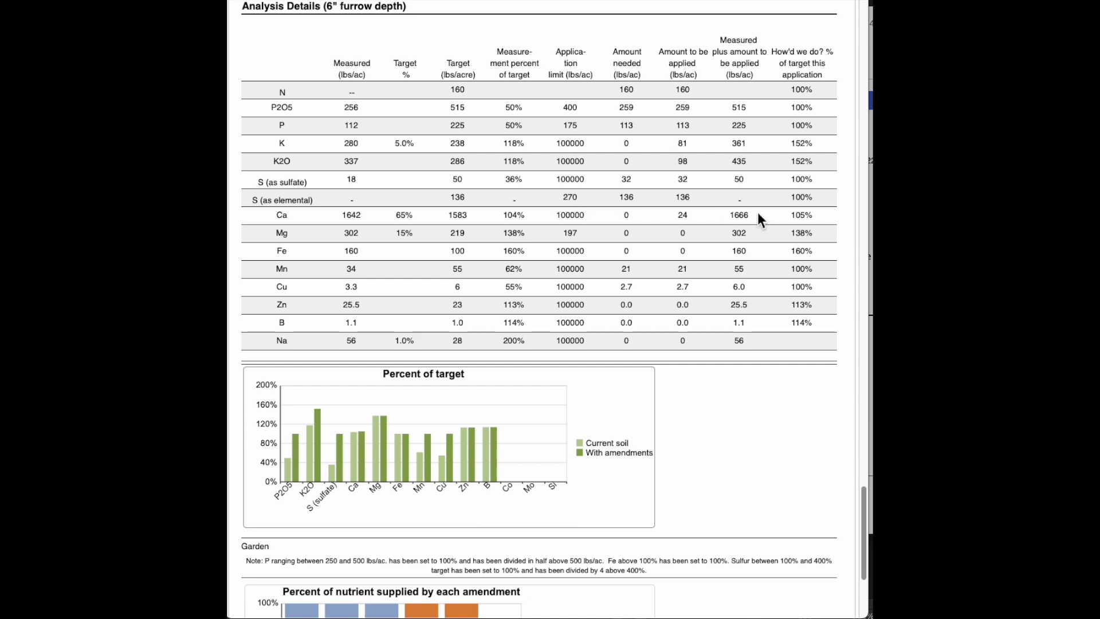
mouse_move(780, 255)
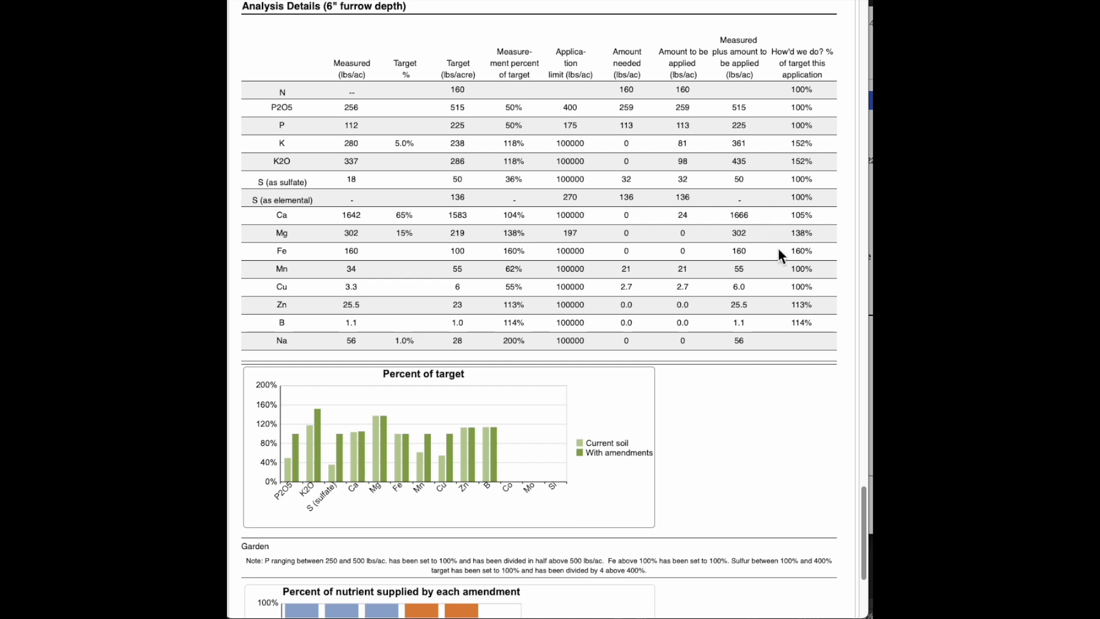
mouse_move(783, 252)
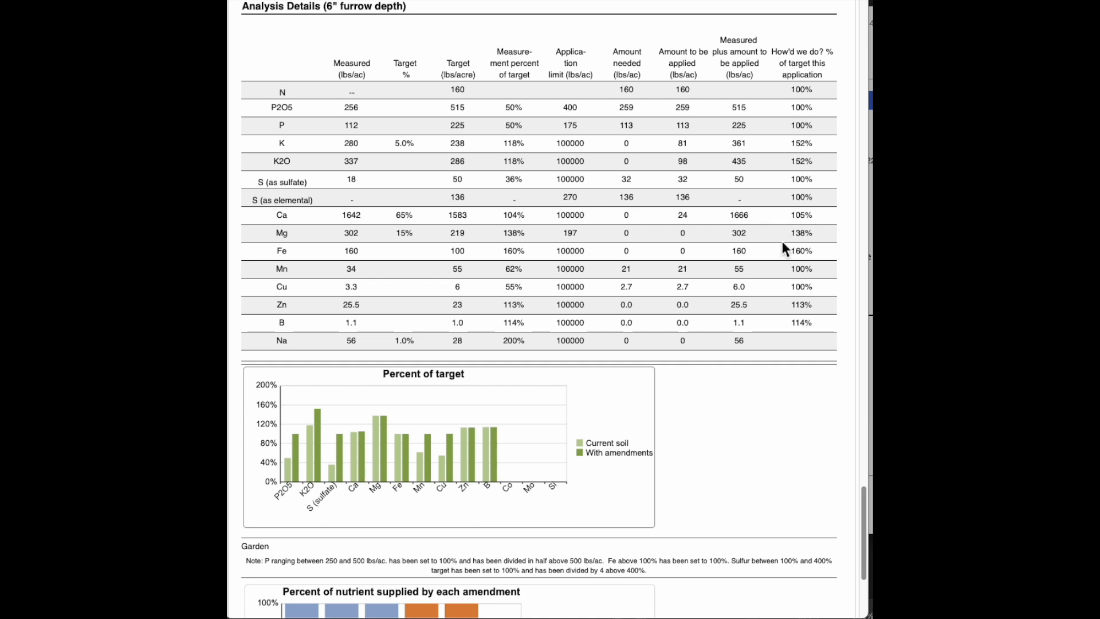
mouse_move(787, 308)
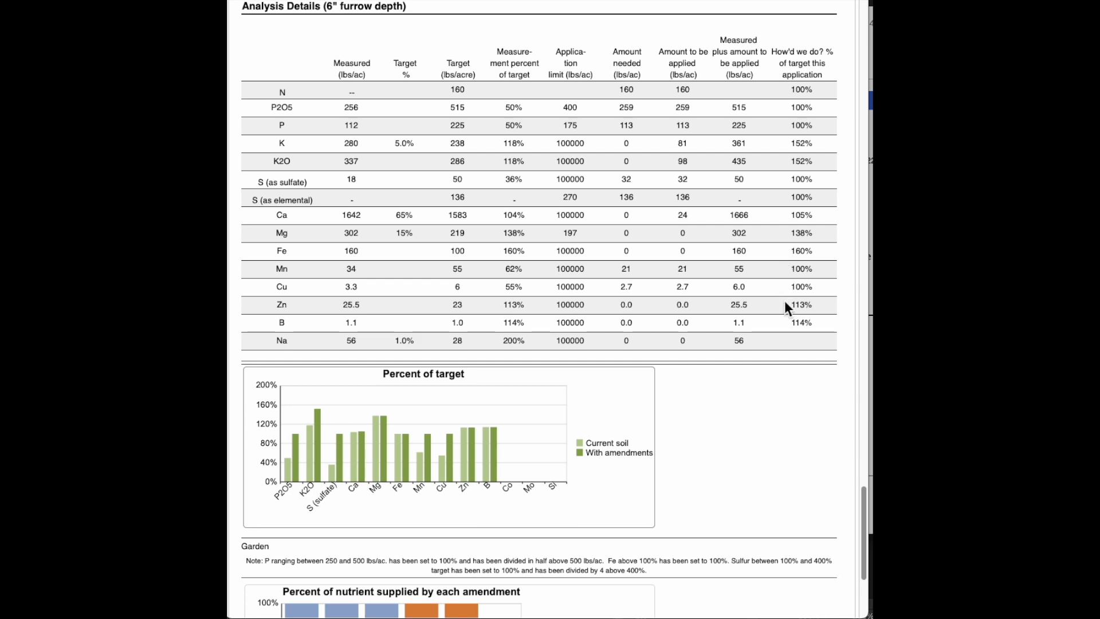
mouse_move(770, 390)
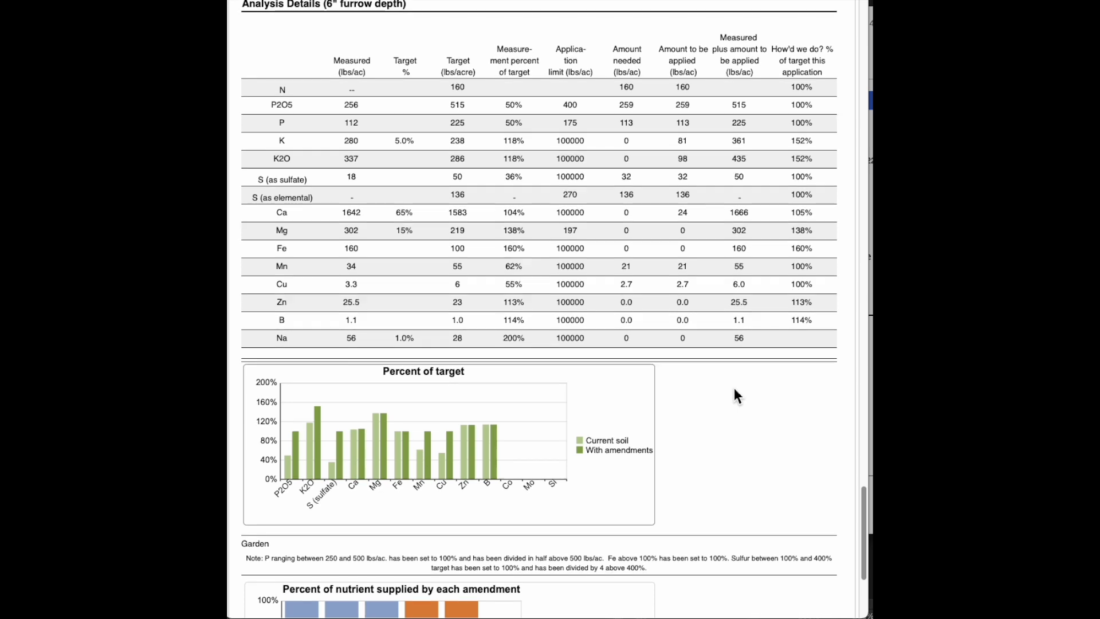
mouse_move(337, 334)
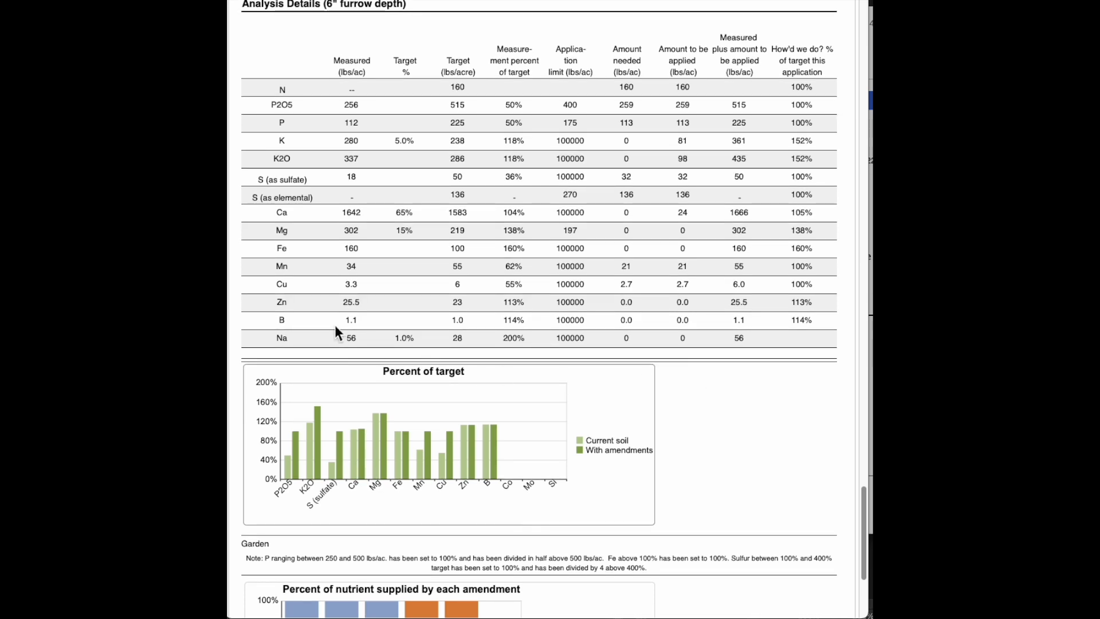
mouse_move(339, 327)
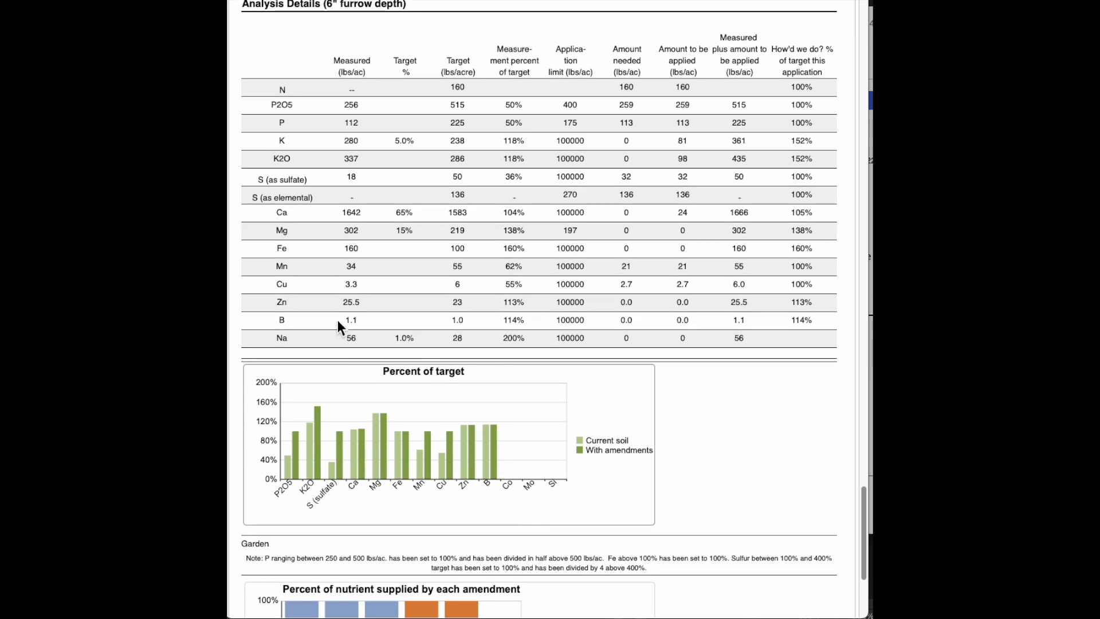
mouse_move(417, 324)
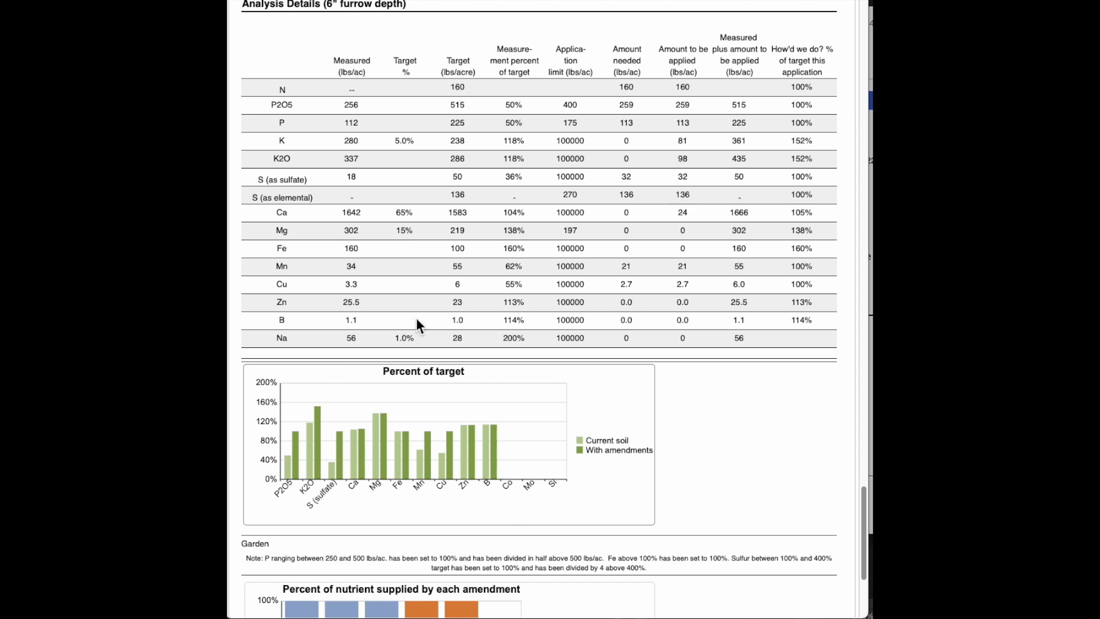
scroll("up", 3)
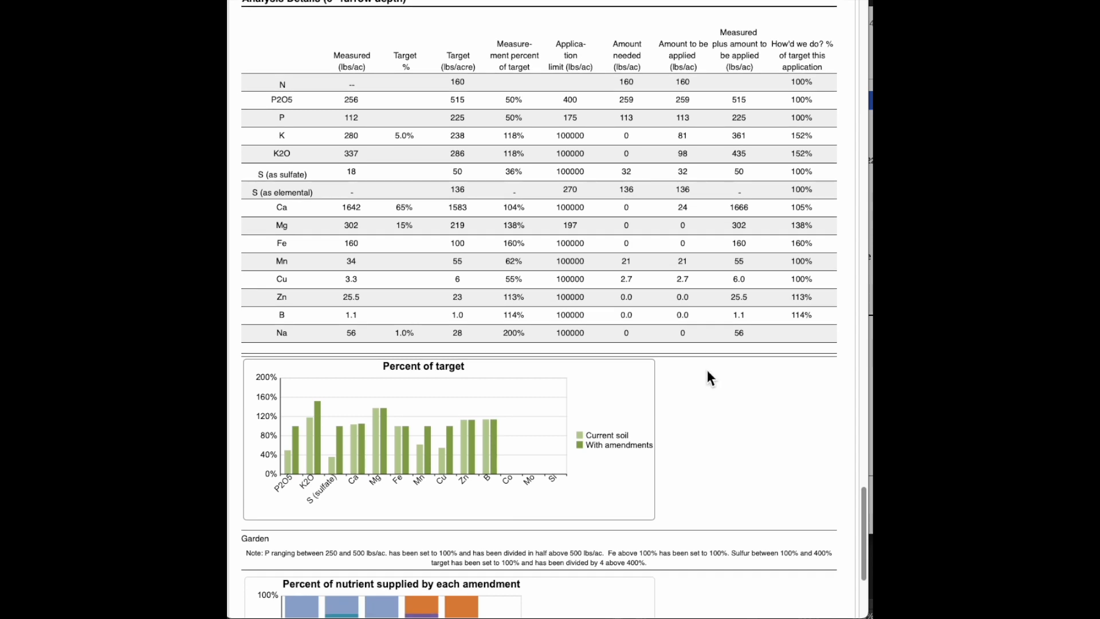
scroll("down", 3)
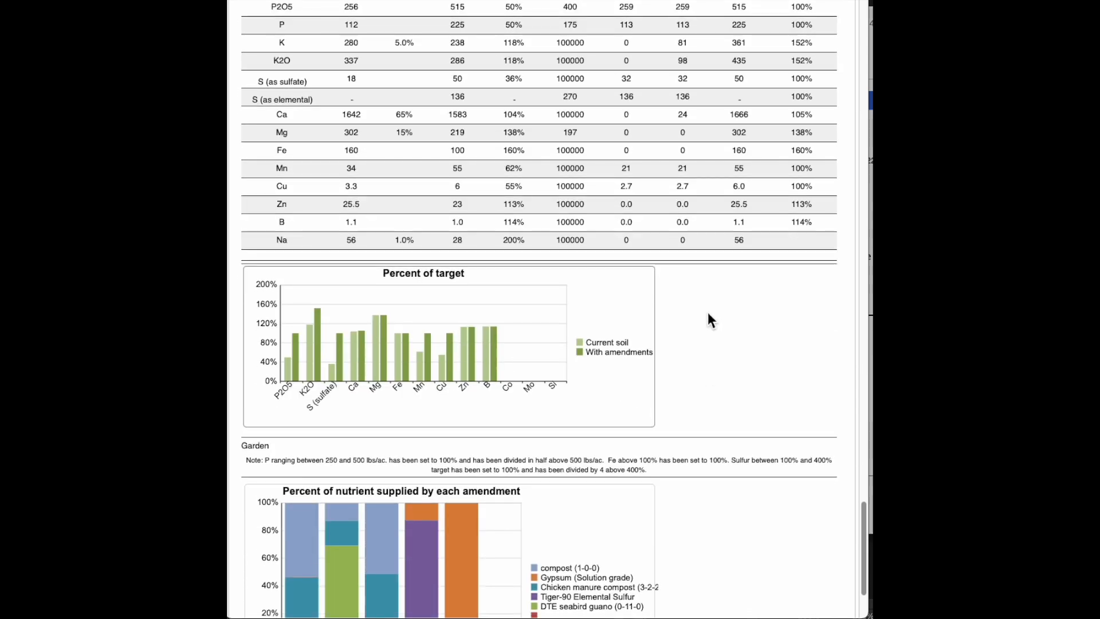
scroll("down", 3)
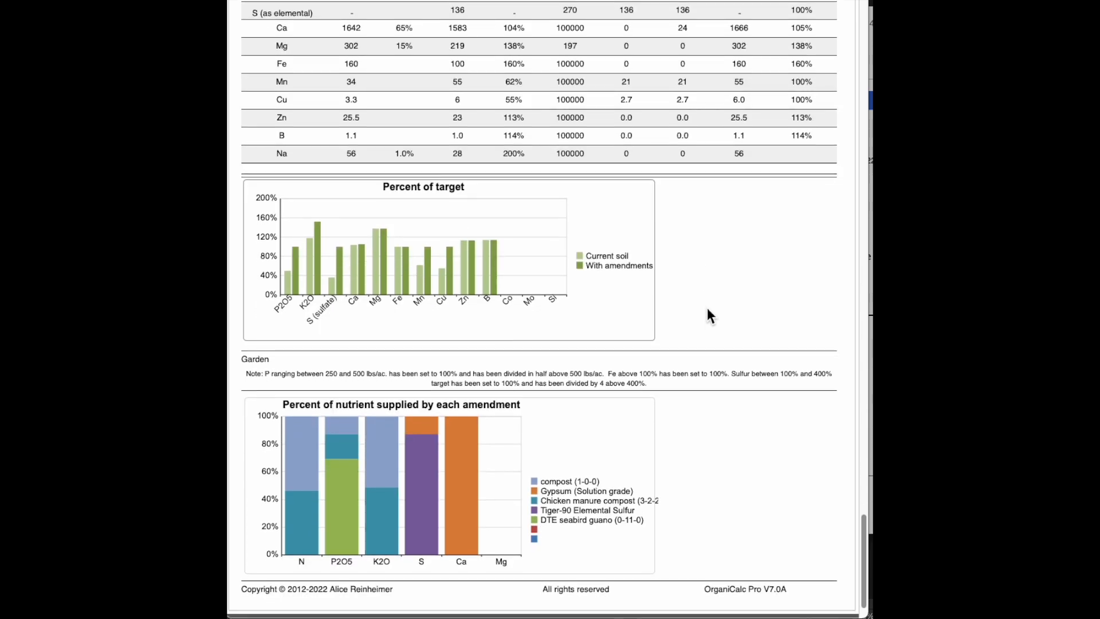
scroll("down", 3)
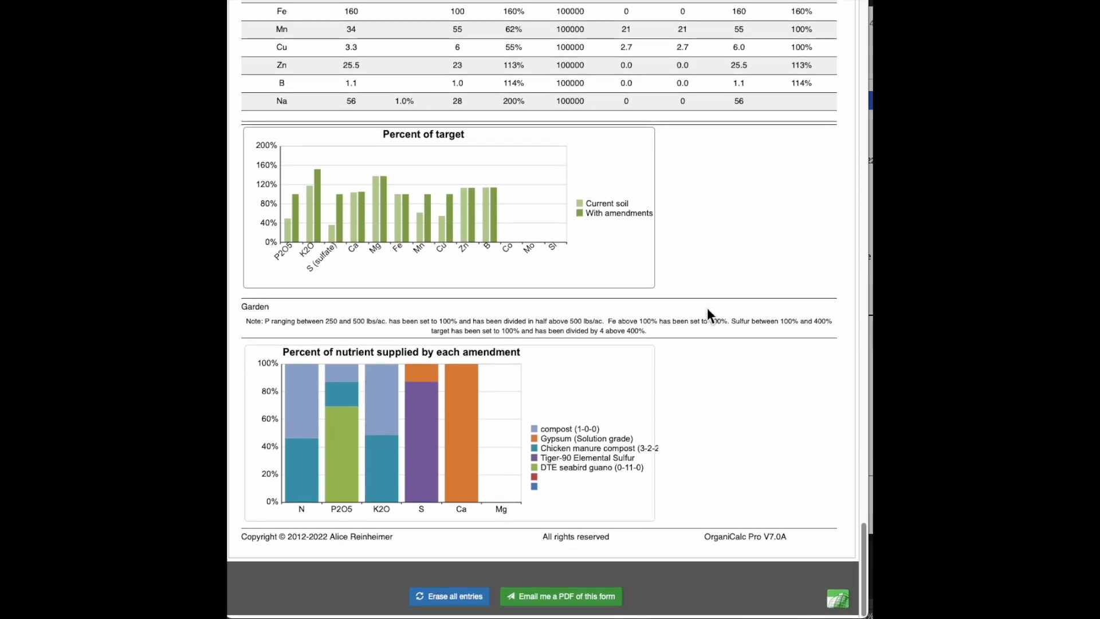
mouse_move(239, 399)
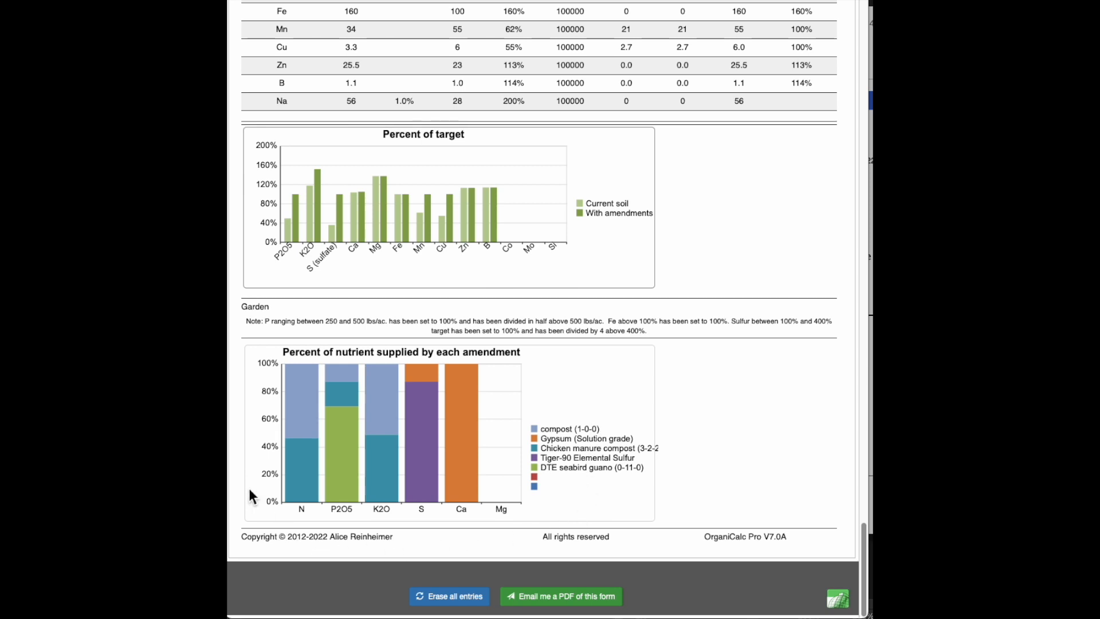
mouse_move(599, 399)
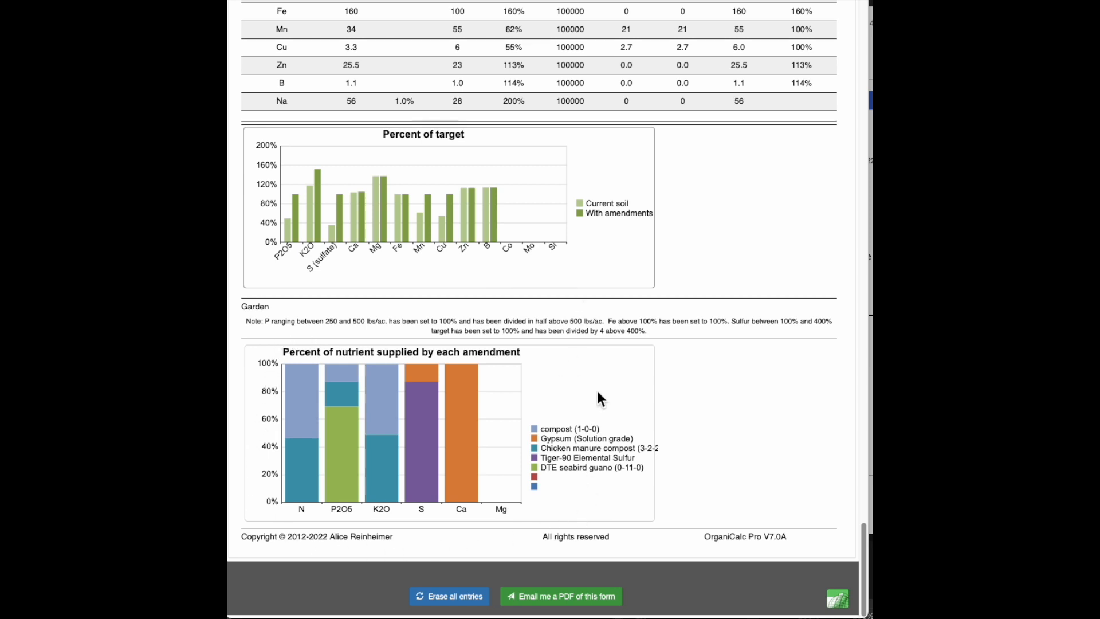
mouse_move(301, 489)
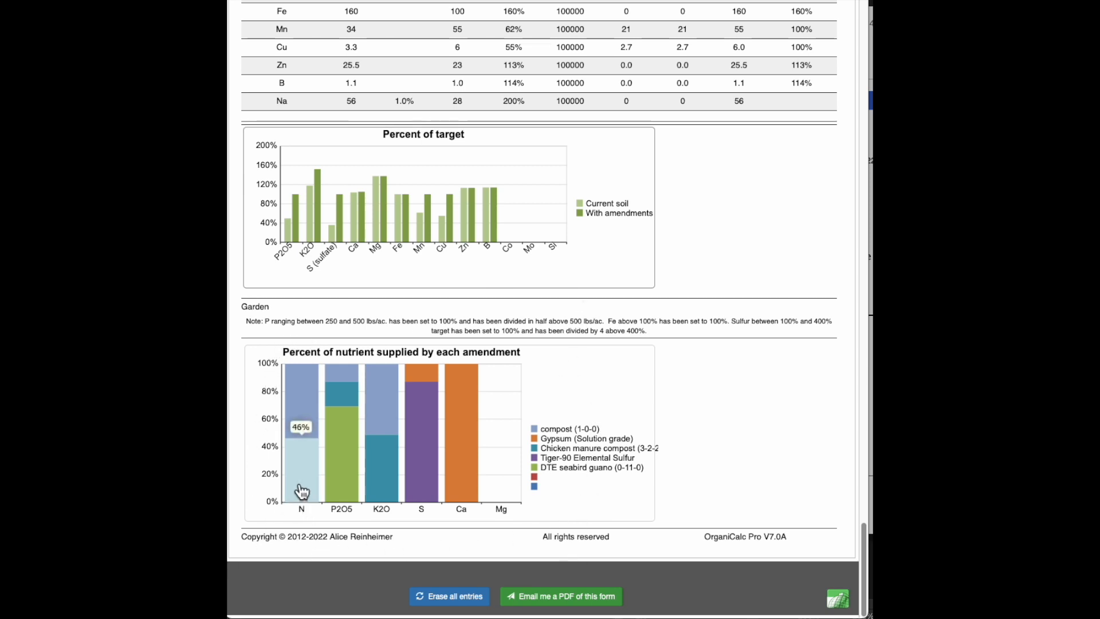
mouse_move(245, 435)
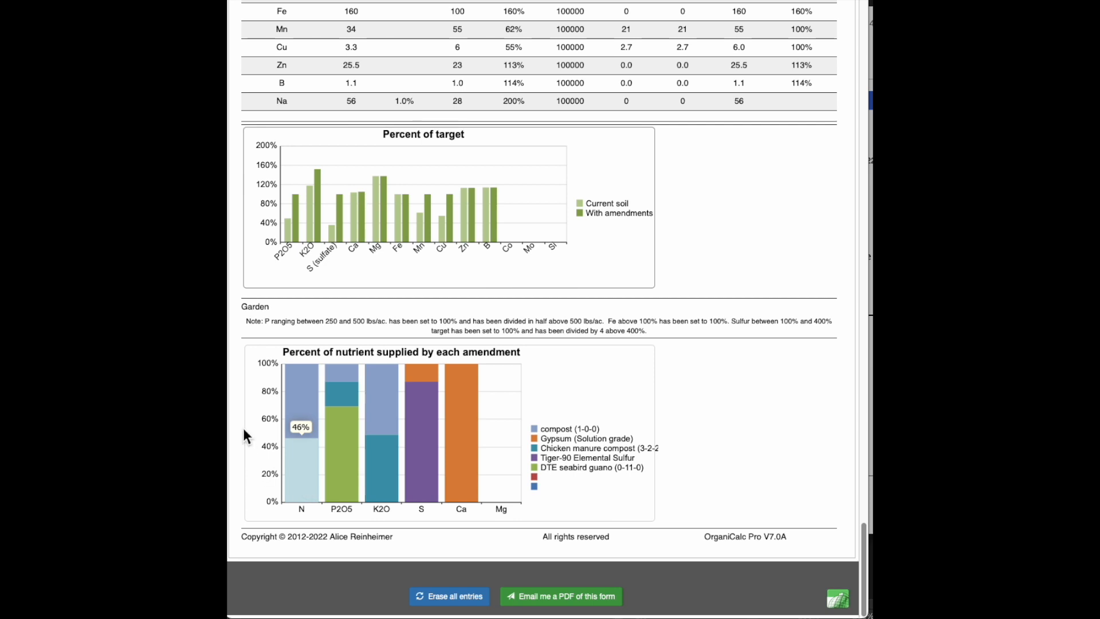
mouse_move(331, 394)
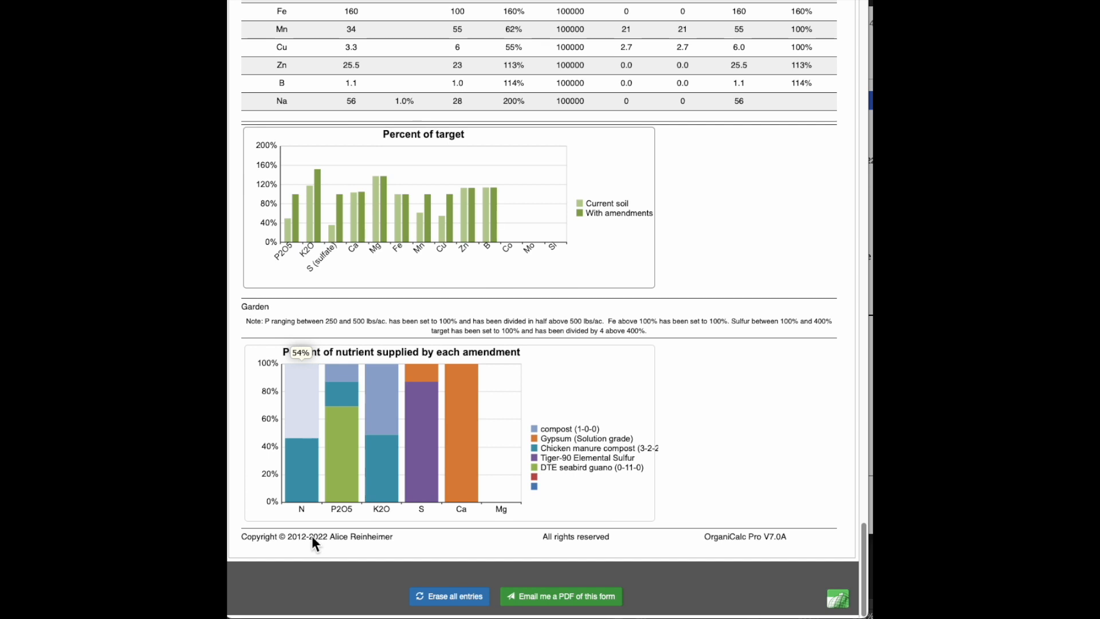
mouse_move(389, 554)
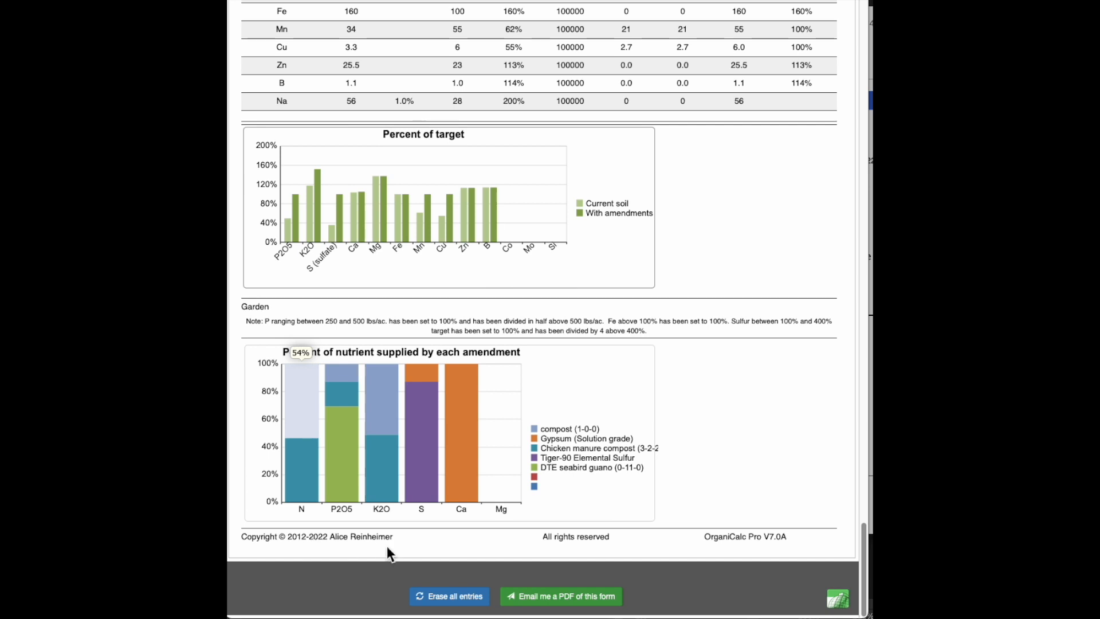
mouse_move(586, 455)
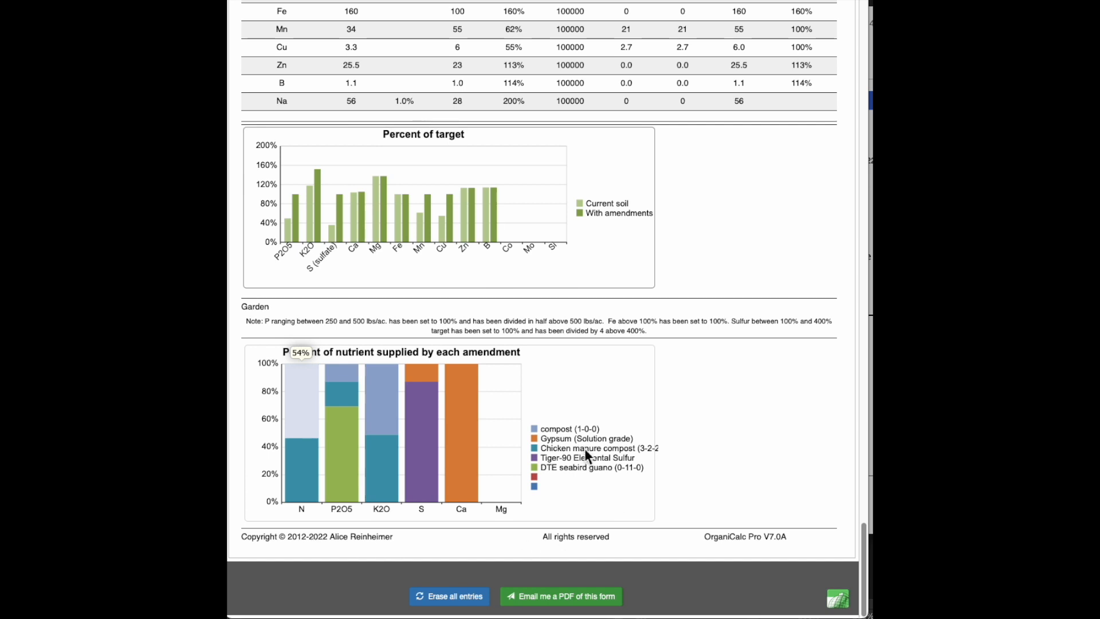
mouse_move(564, 428)
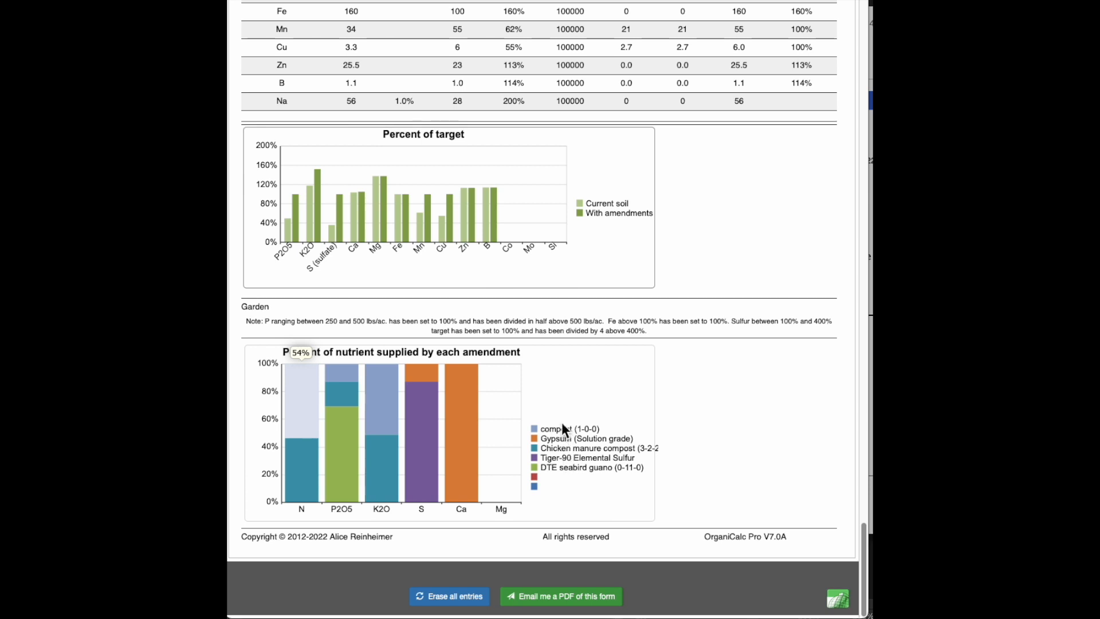
mouse_move(561, 456)
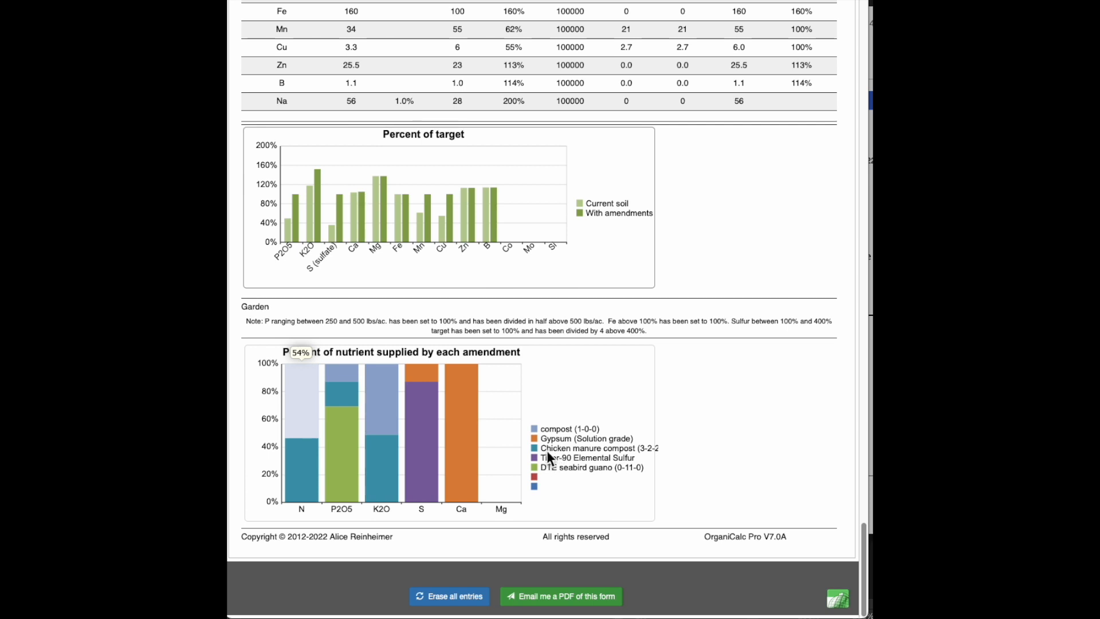
mouse_move(351, 446)
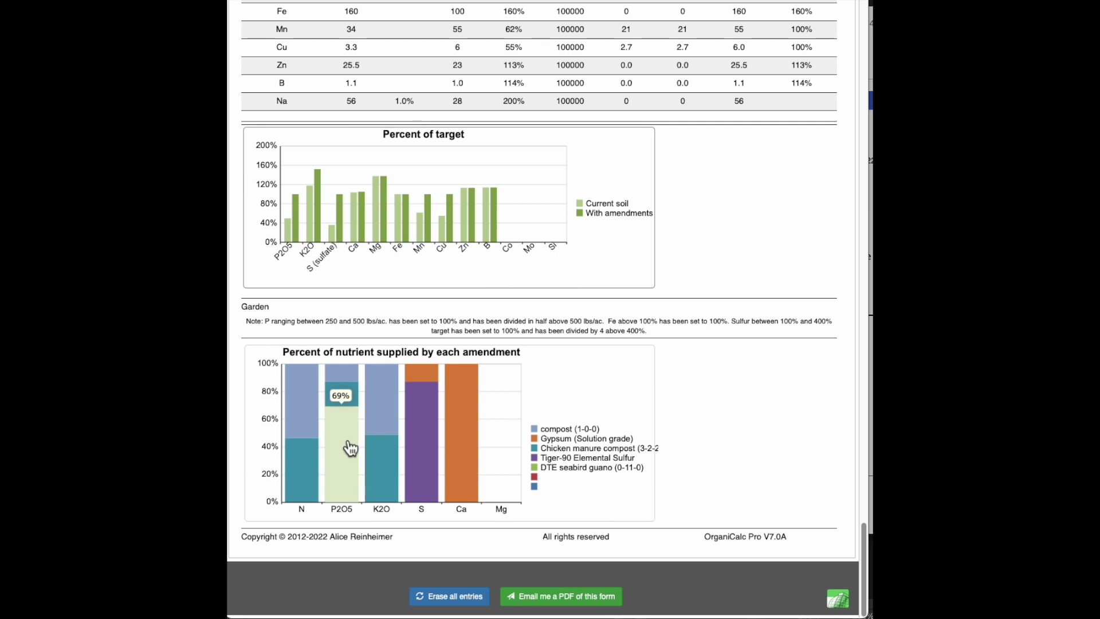
mouse_move(561, 453)
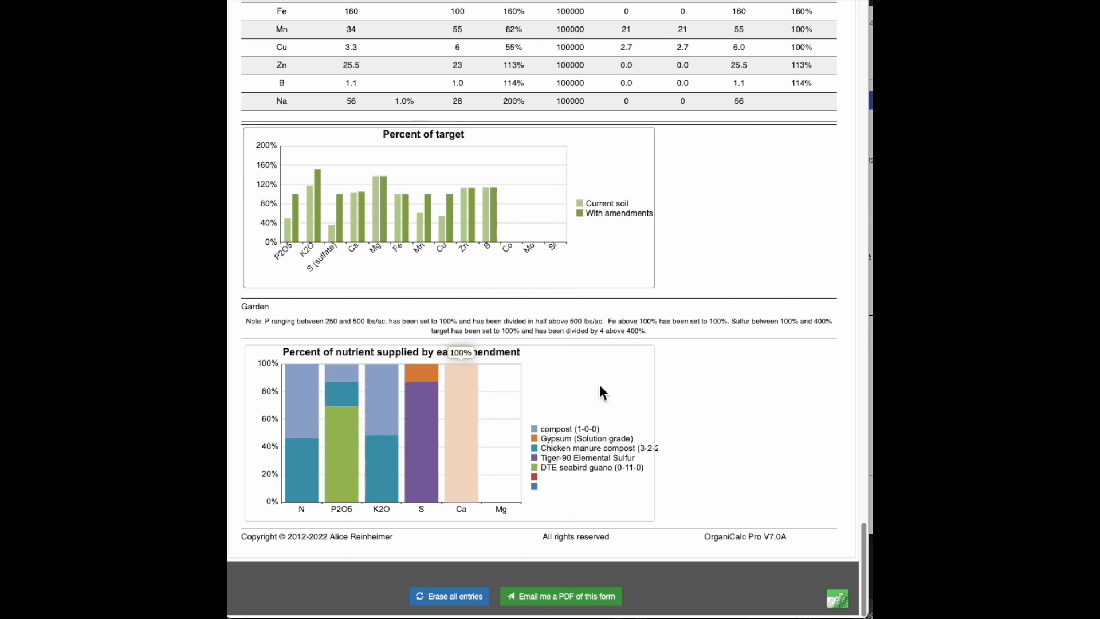
mouse_move(526, 551)
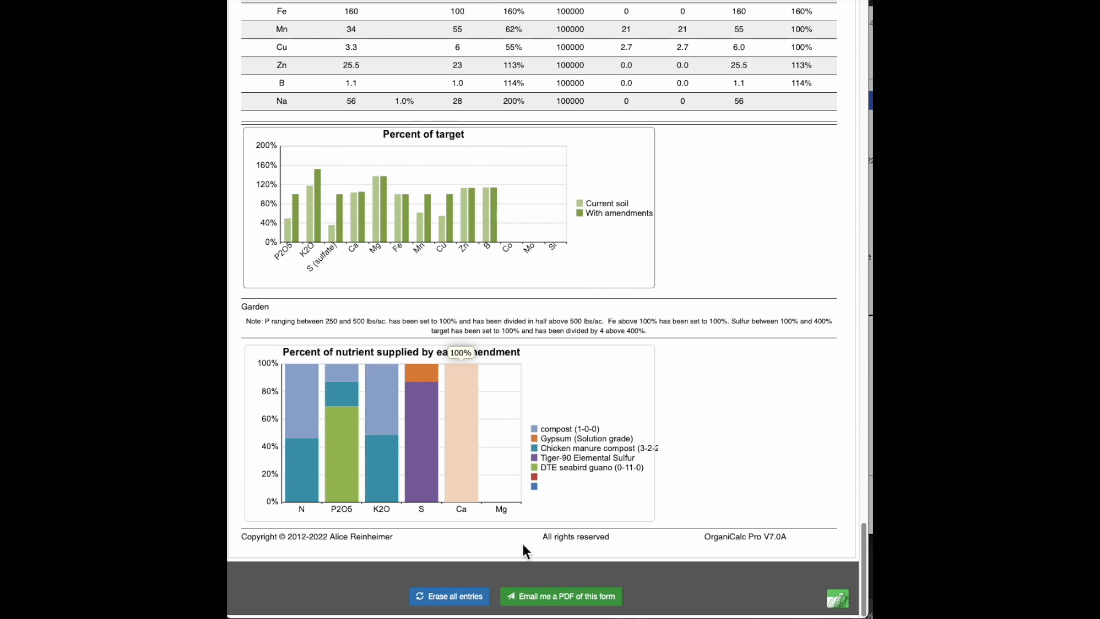
mouse_move(379, 539)
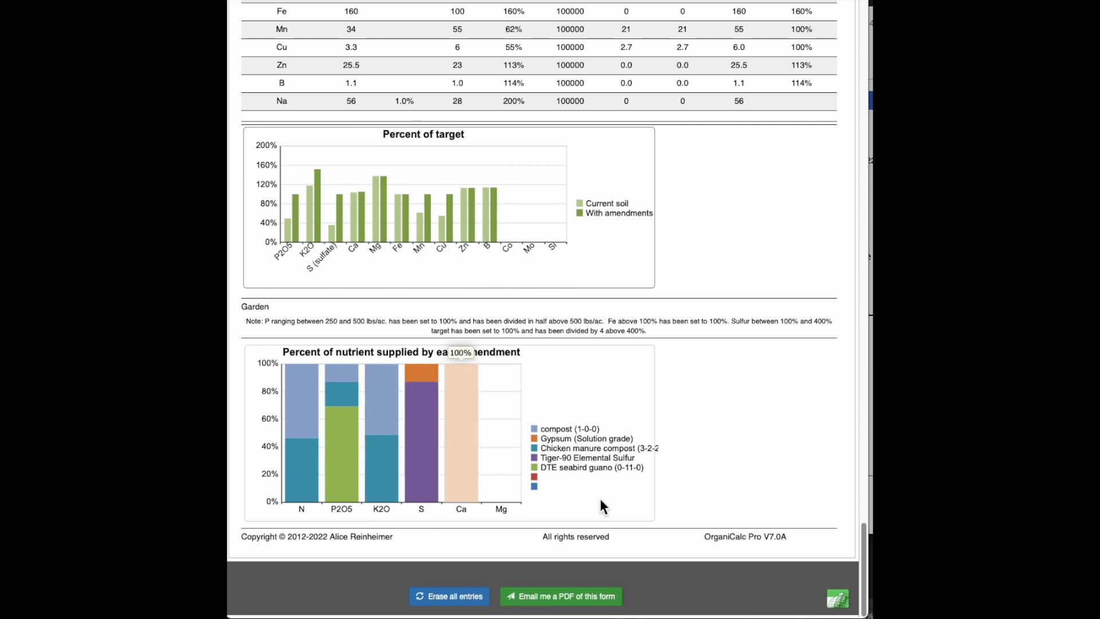
mouse_move(630, 401)
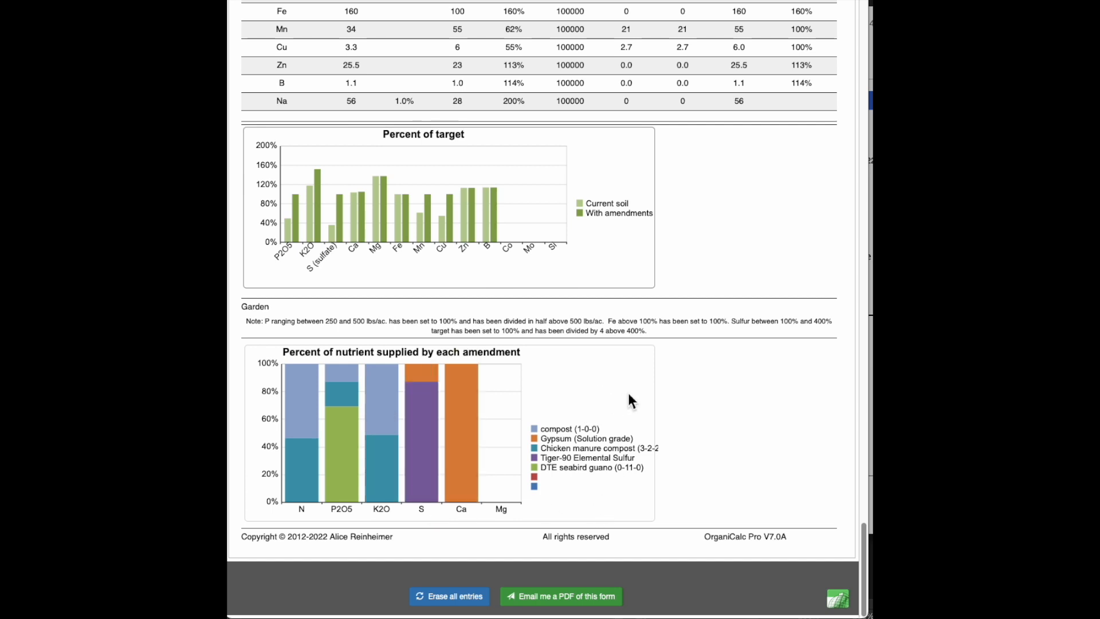
mouse_move(479, 409)
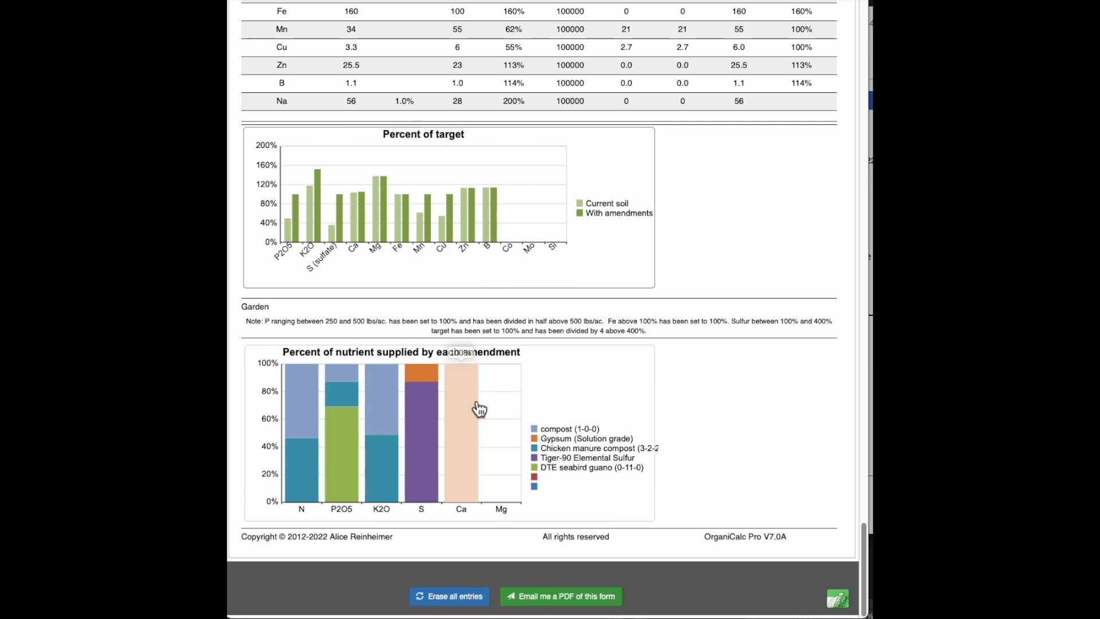
mouse_move(617, 401)
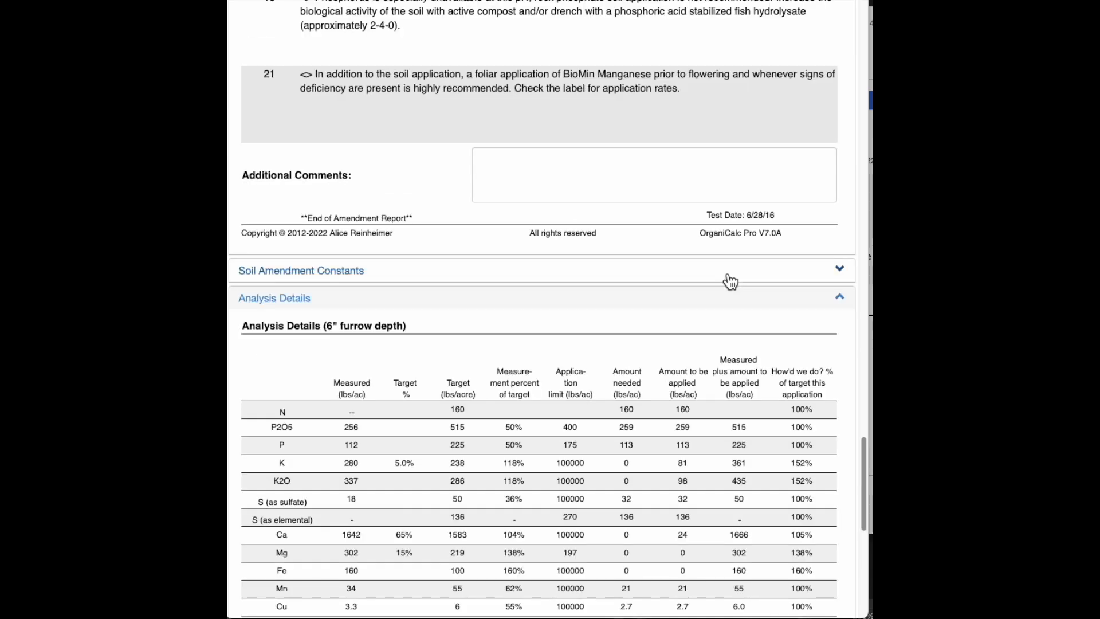
scroll("down", 3)
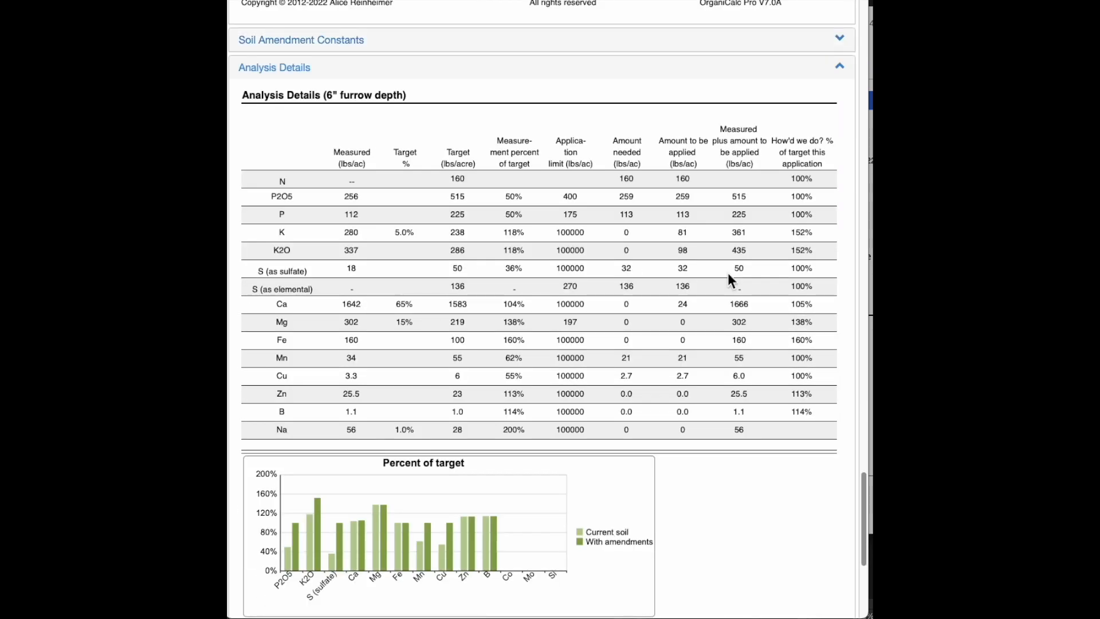
mouse_move(412, 343)
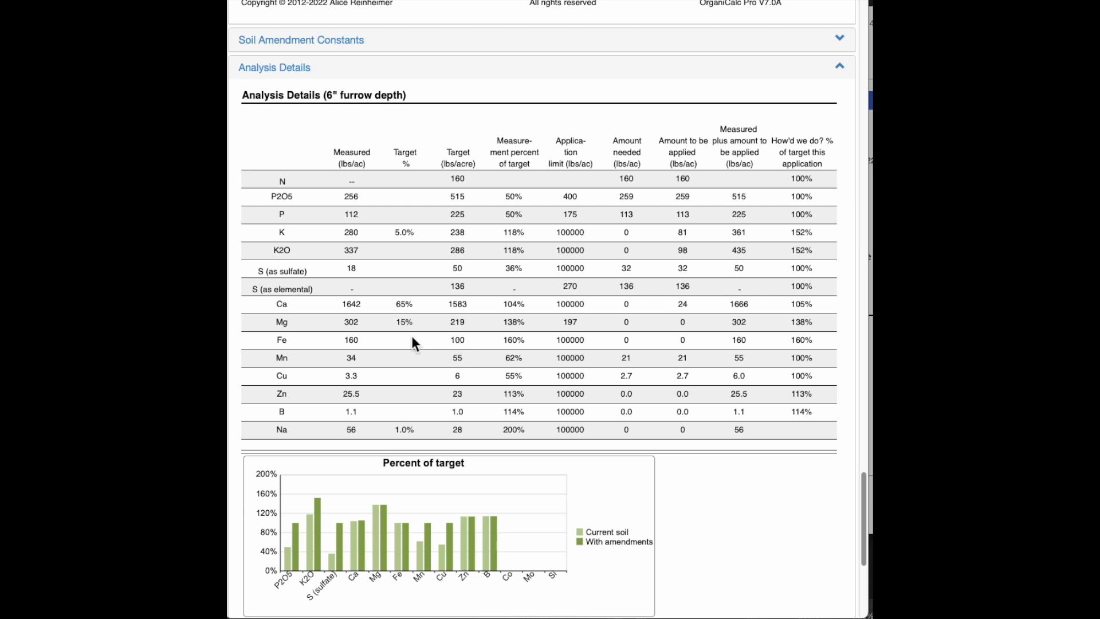
mouse_move(511, 305)
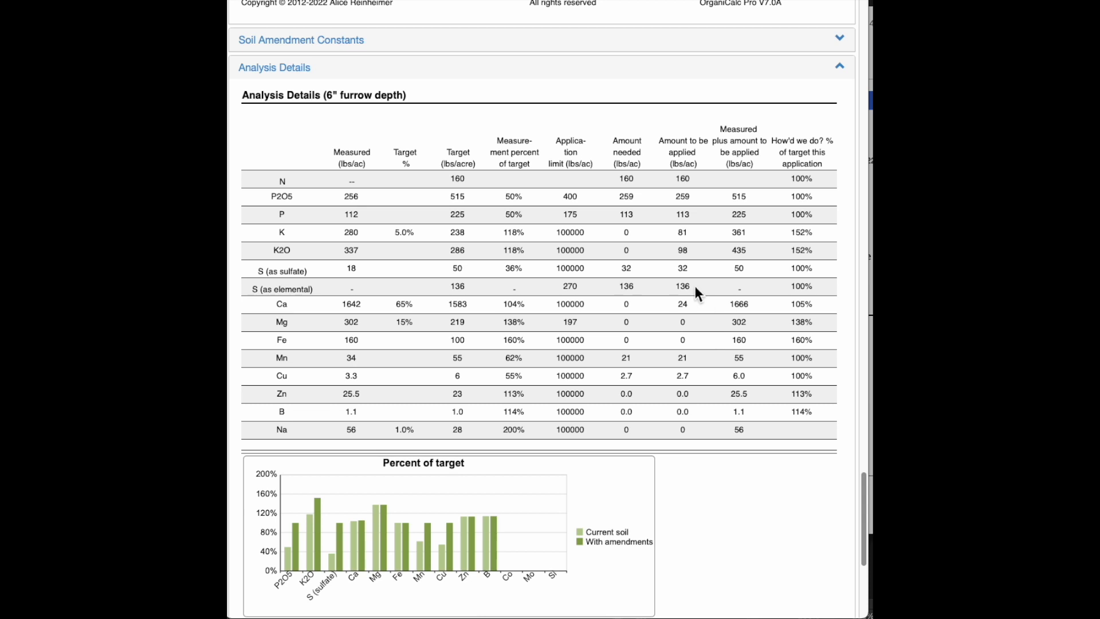
mouse_move(680, 312)
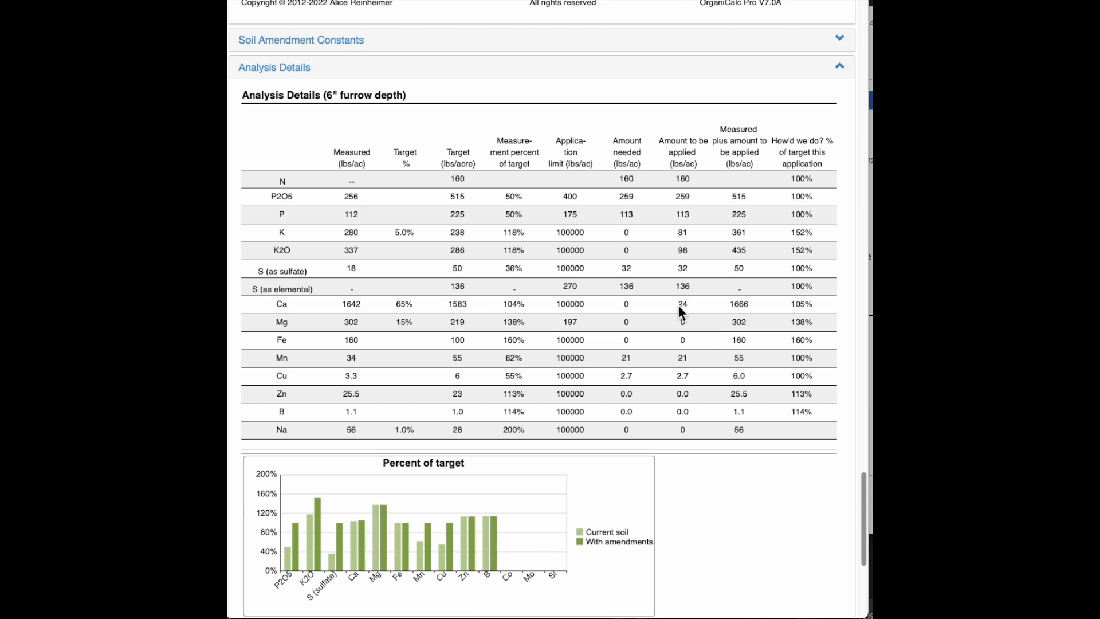
mouse_move(462, 316)
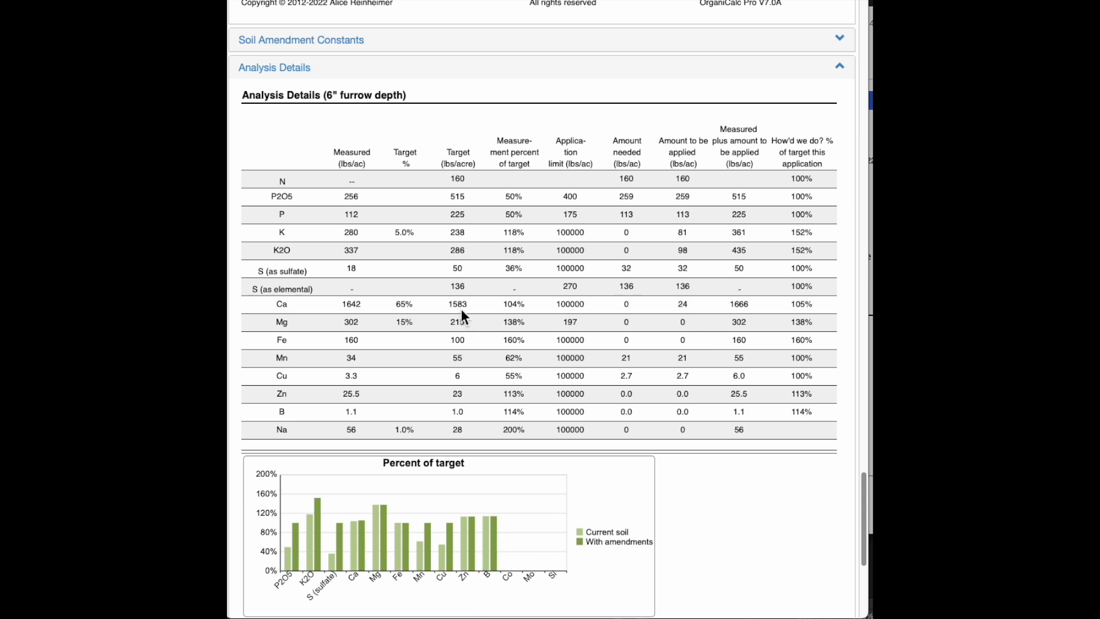
mouse_move(449, 310)
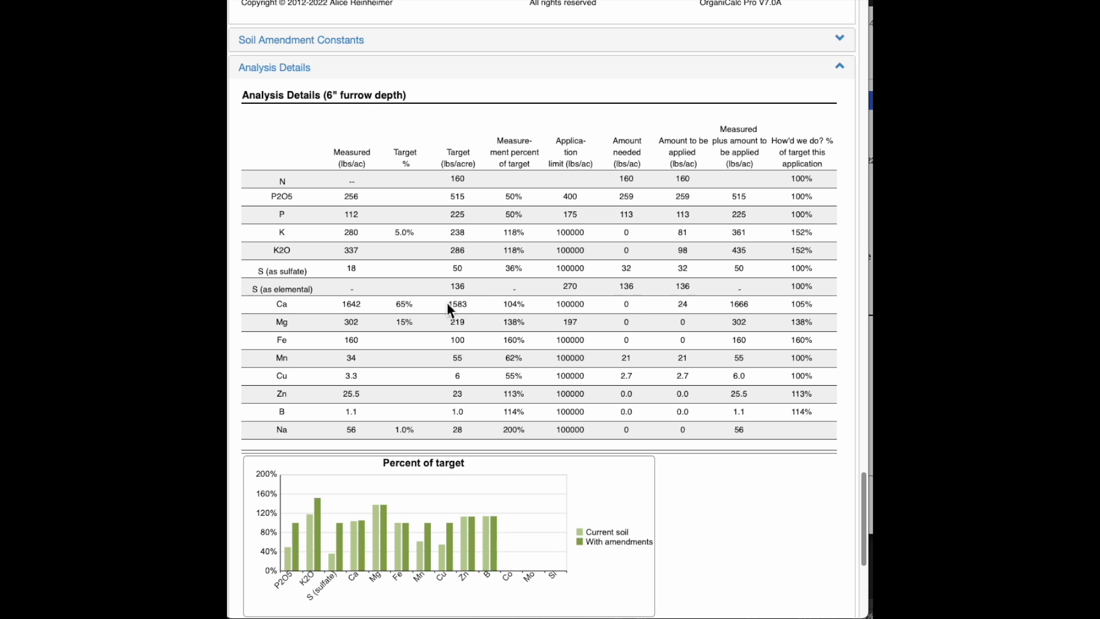
mouse_move(457, 317)
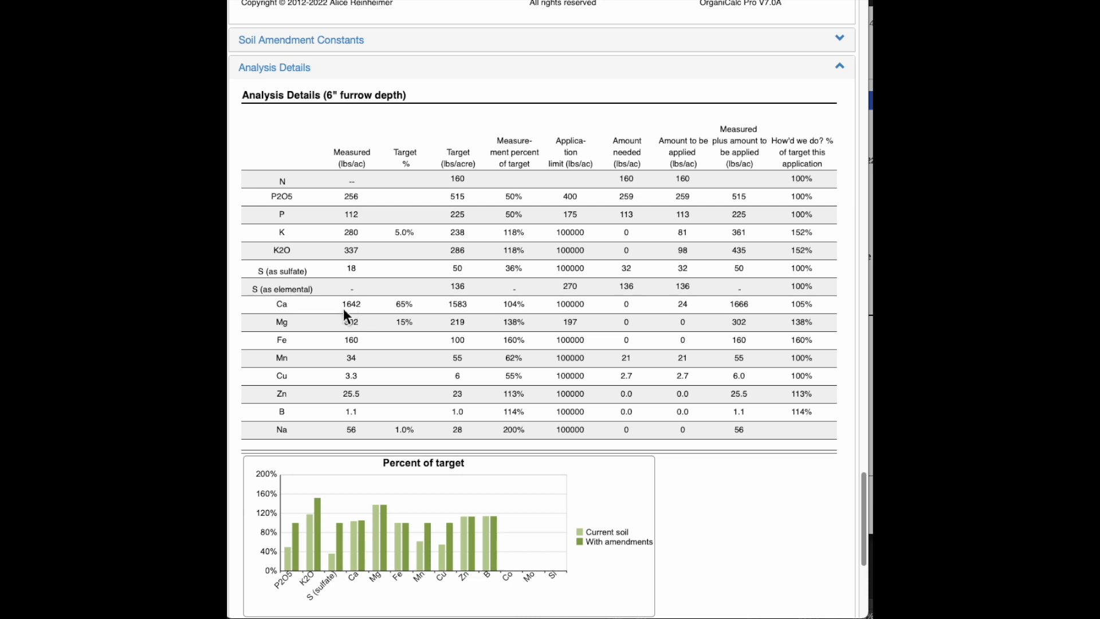
mouse_move(359, 317)
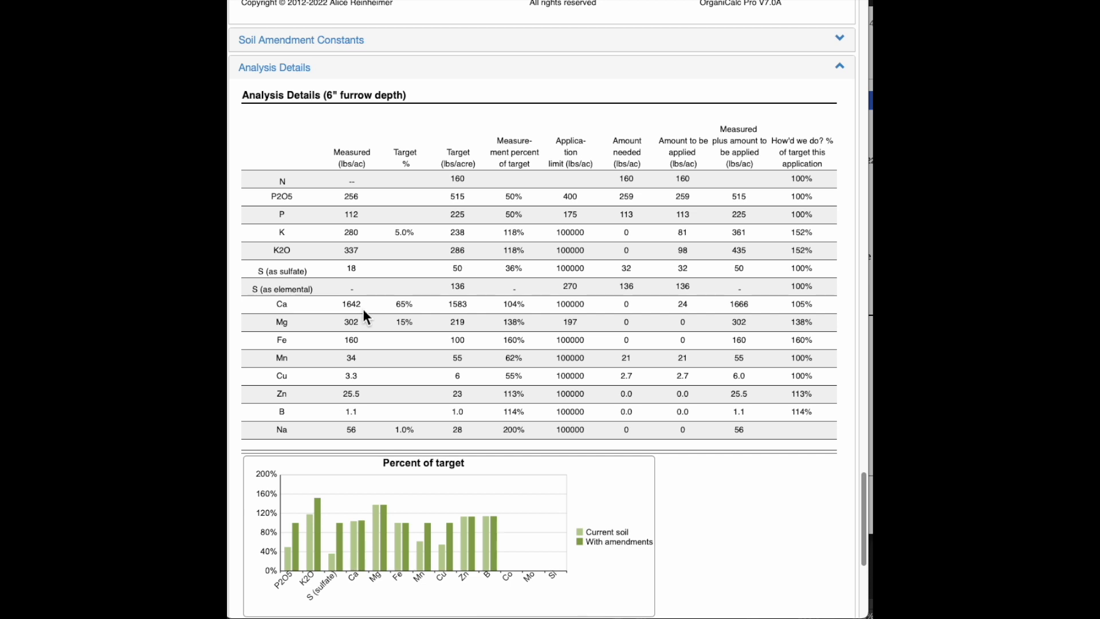
mouse_move(380, 274)
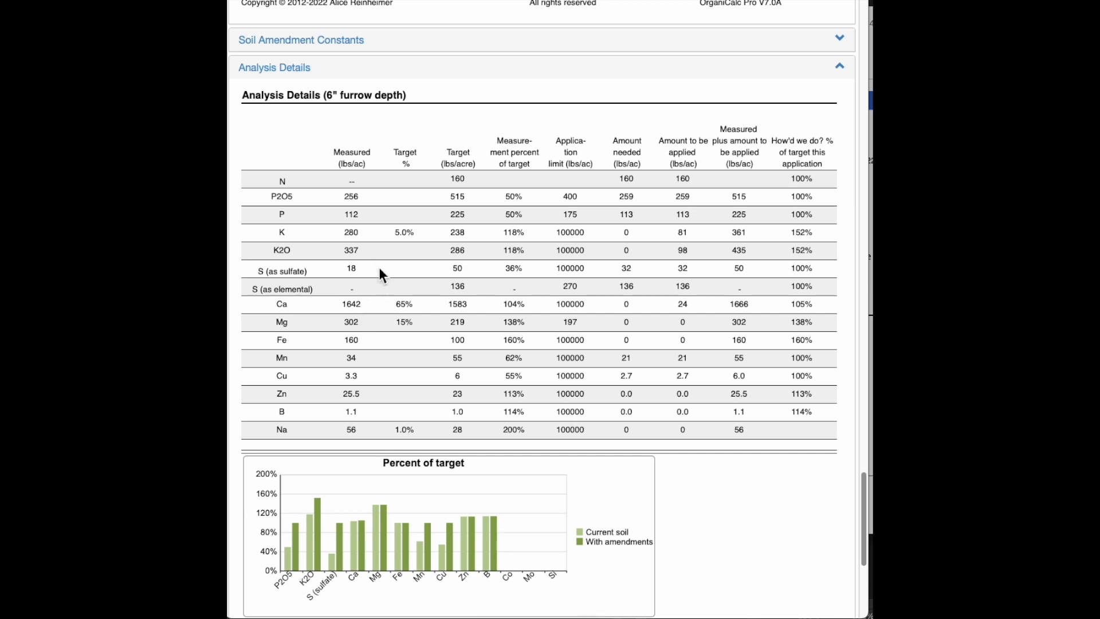
mouse_move(371, 317)
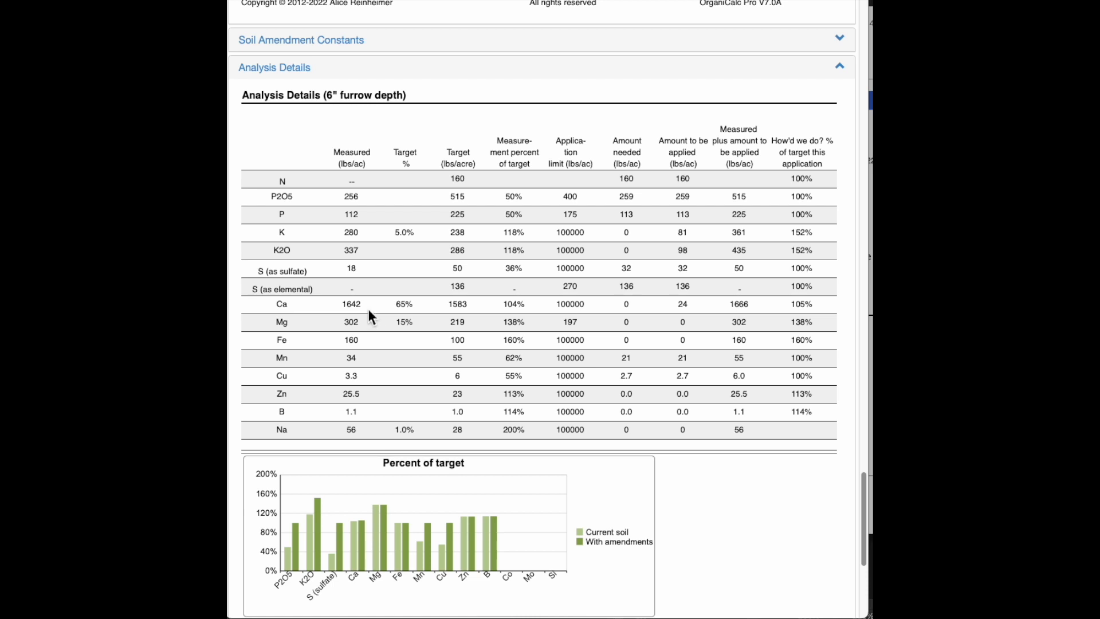
mouse_move(695, 519)
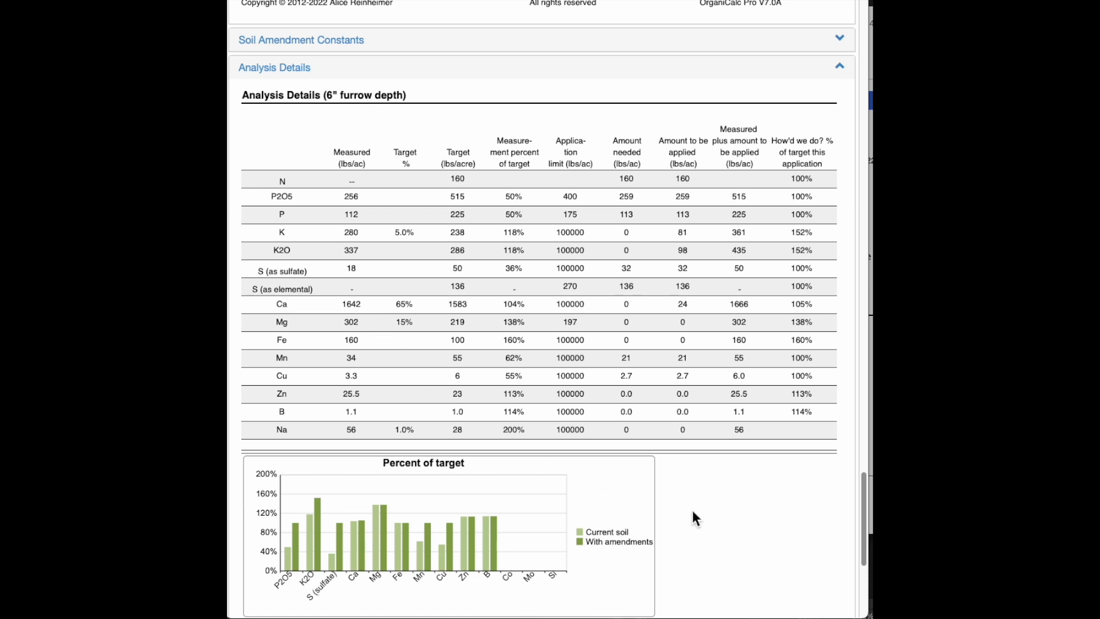
scroll("down", 3)
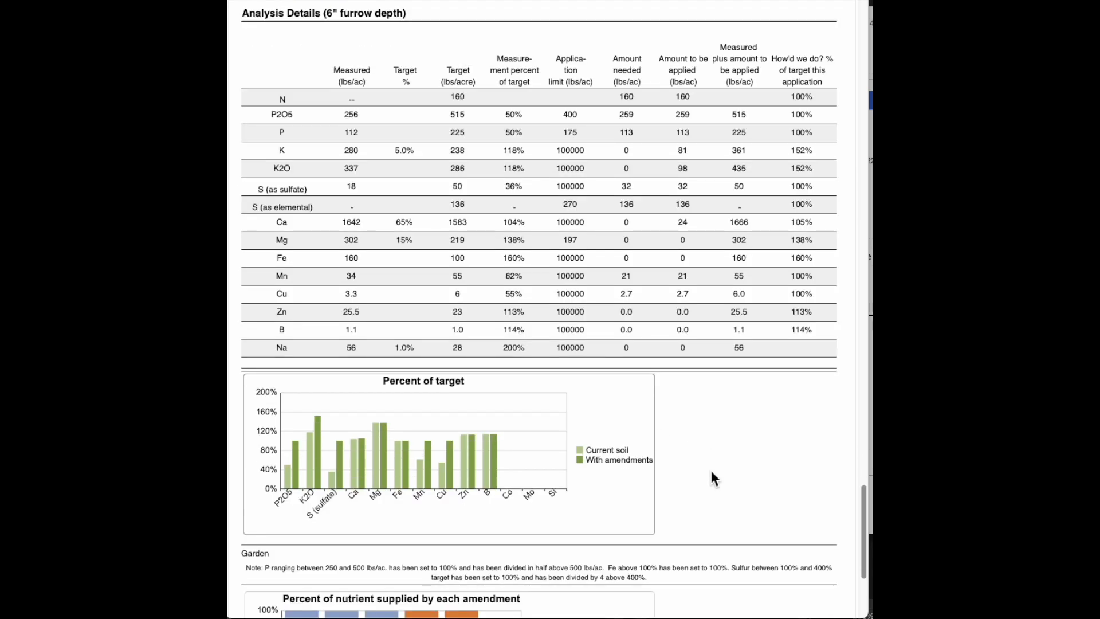
scroll("down", 3)
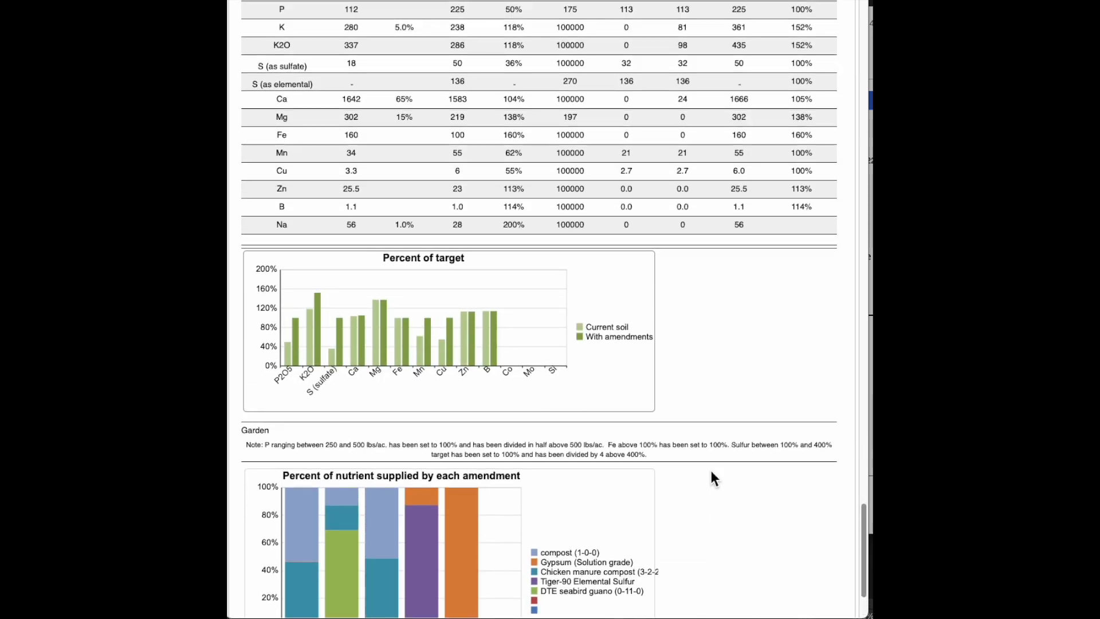
scroll("up", 3)
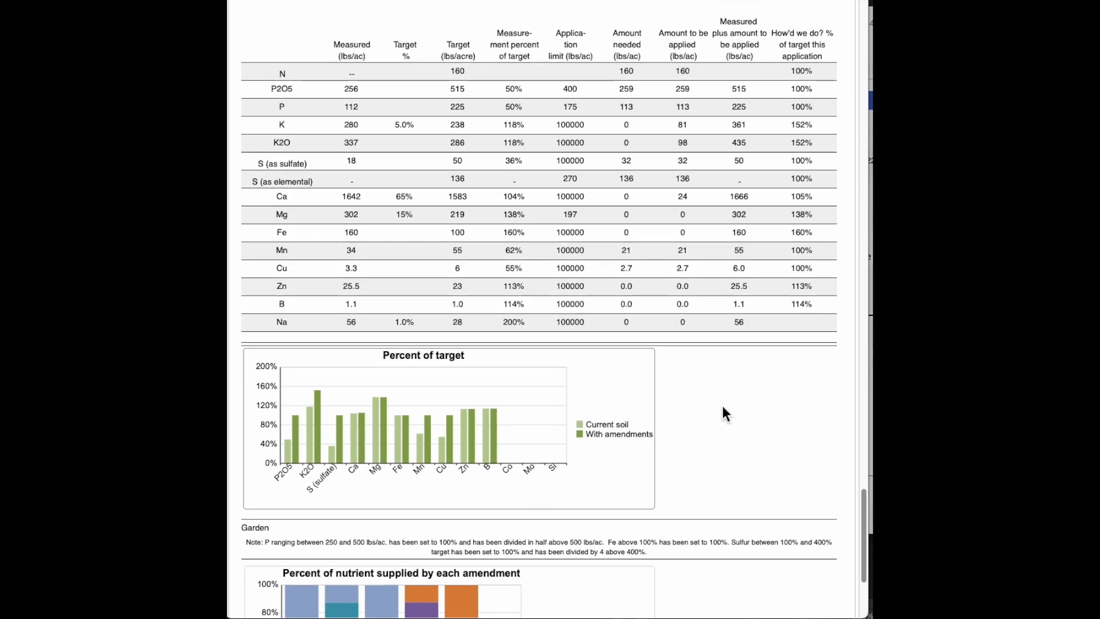
scroll("up", 3)
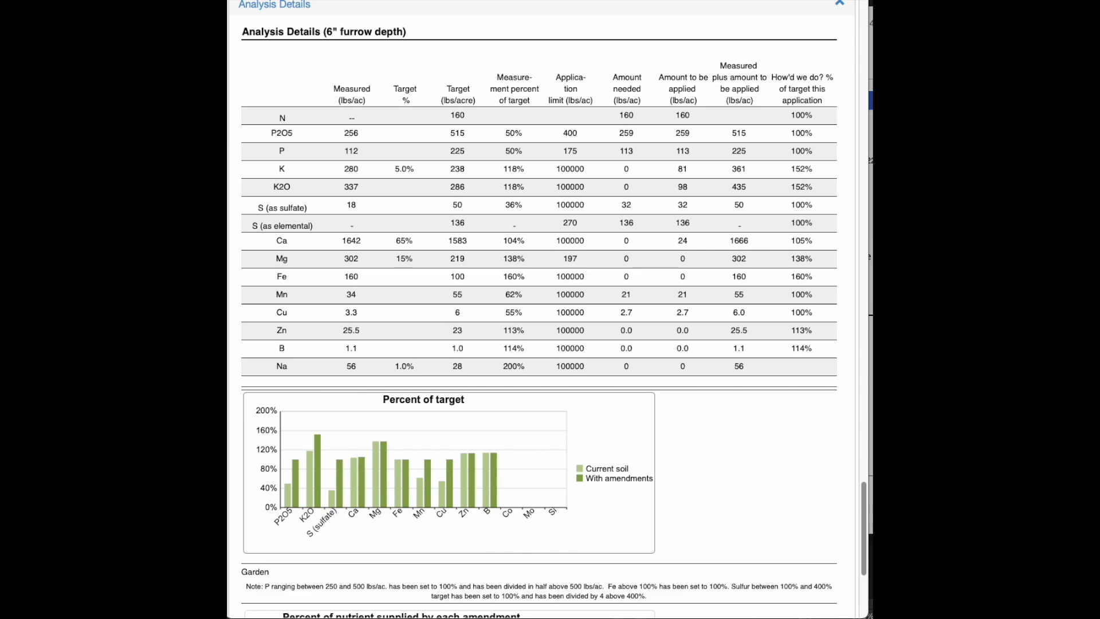
scroll("down", 3)
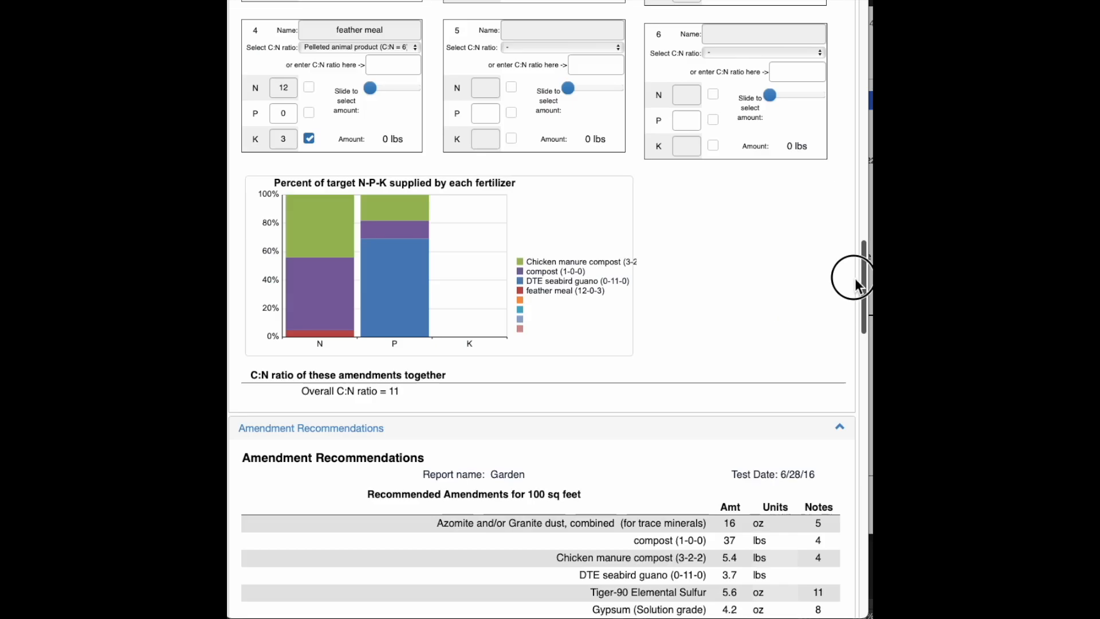
scroll("up", 3)
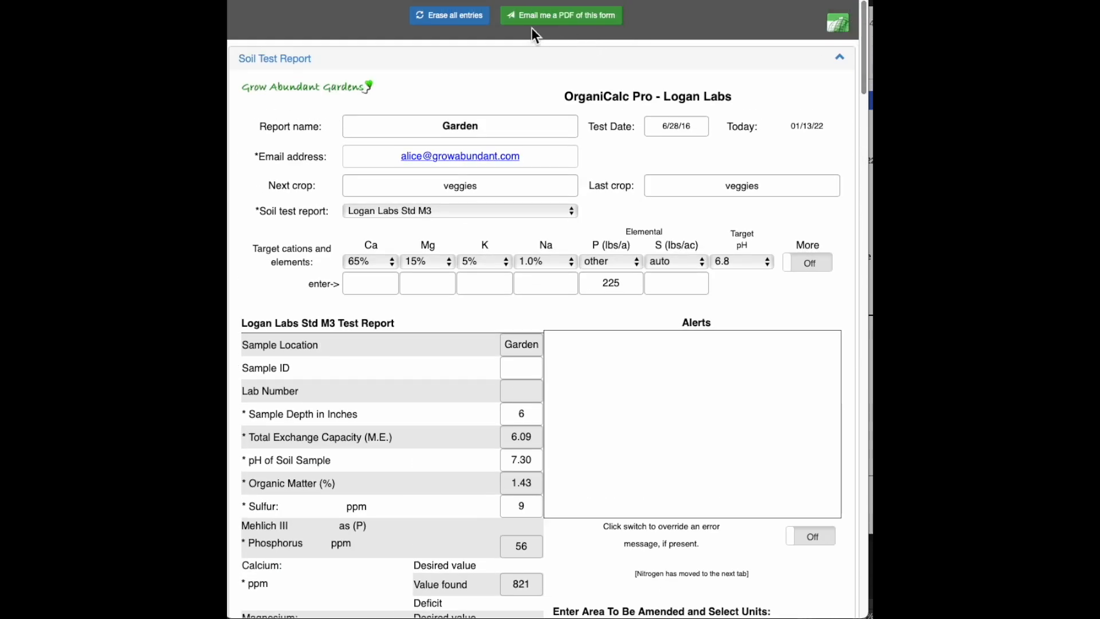
mouse_move(559, 25)
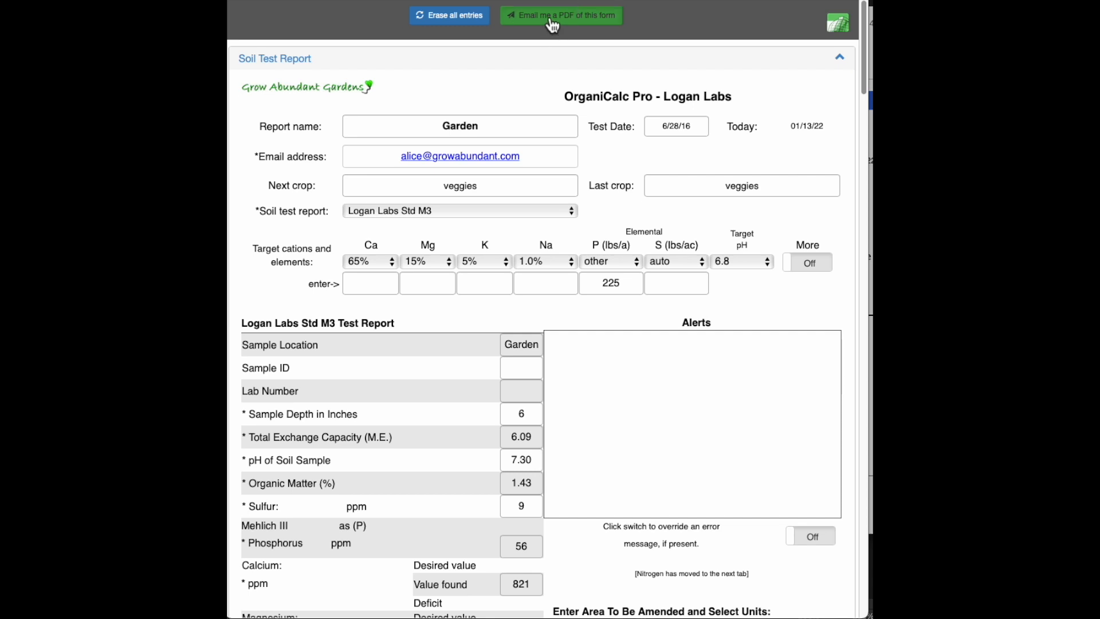
left_click(561, 15)
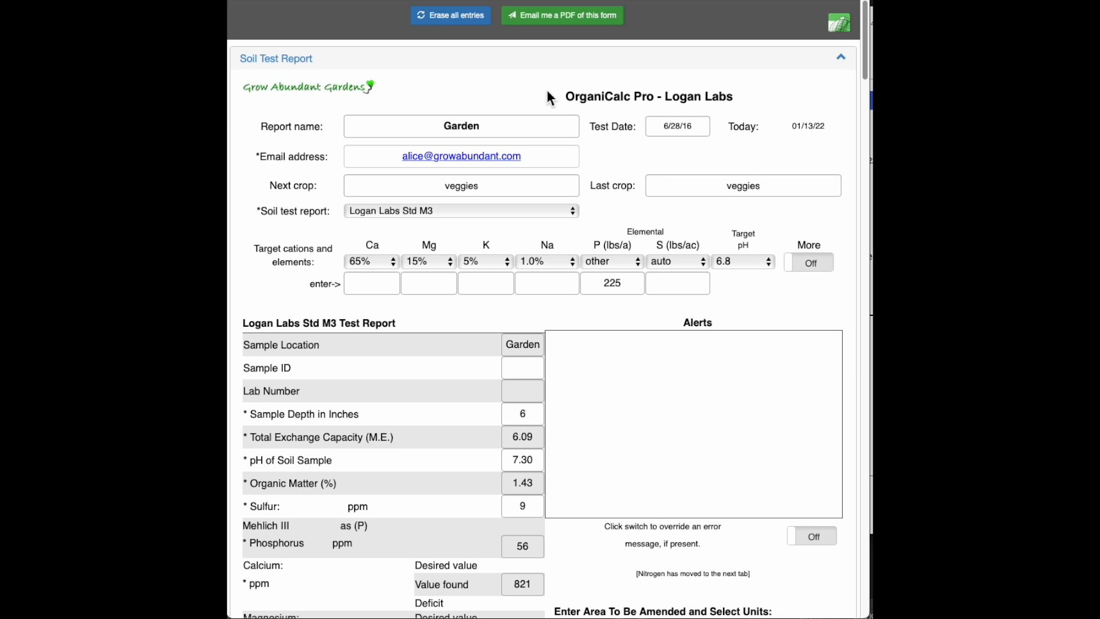
mouse_move(623, 247)
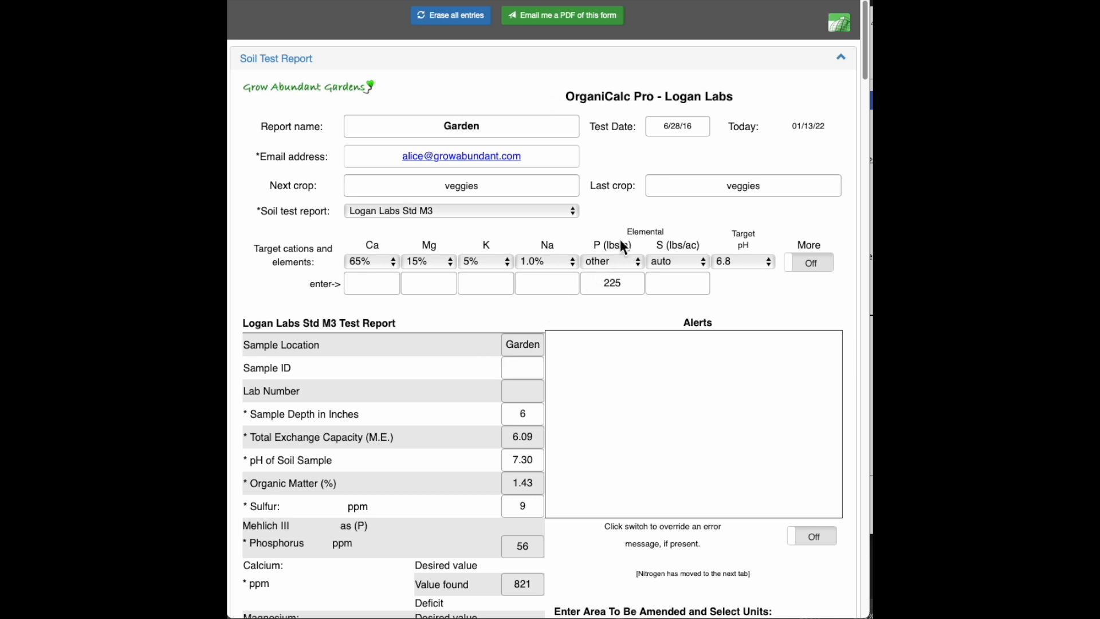
Show the extra targets, switch the Ag Lime / Gypsum override Off and hide the metal targets.
scroll("up", 3)
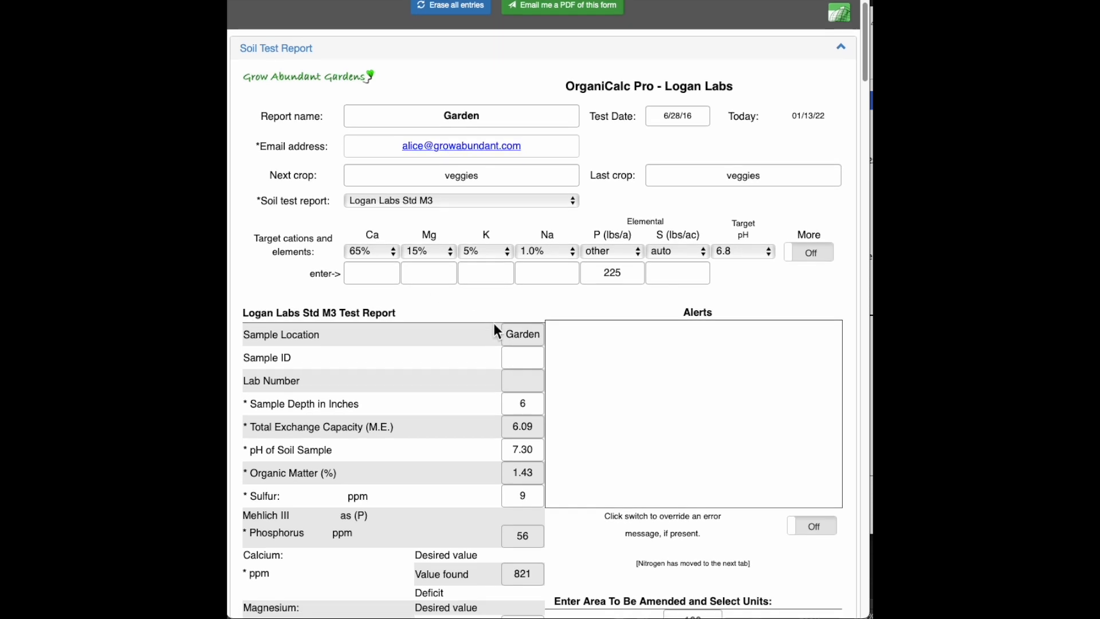
scroll("down", 3)
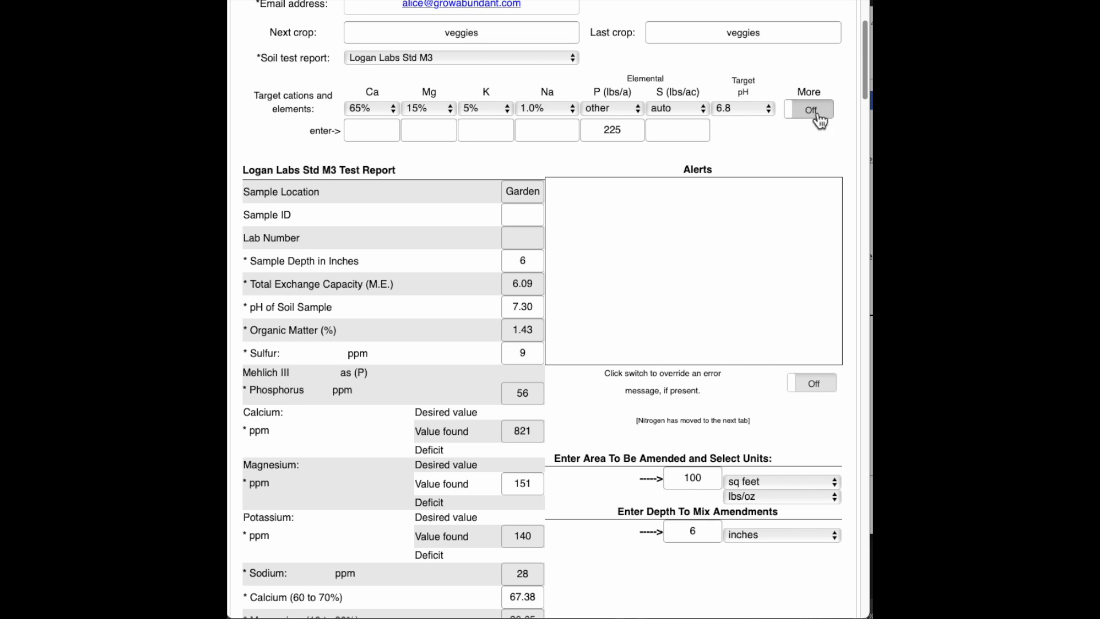
left_click(807, 109)
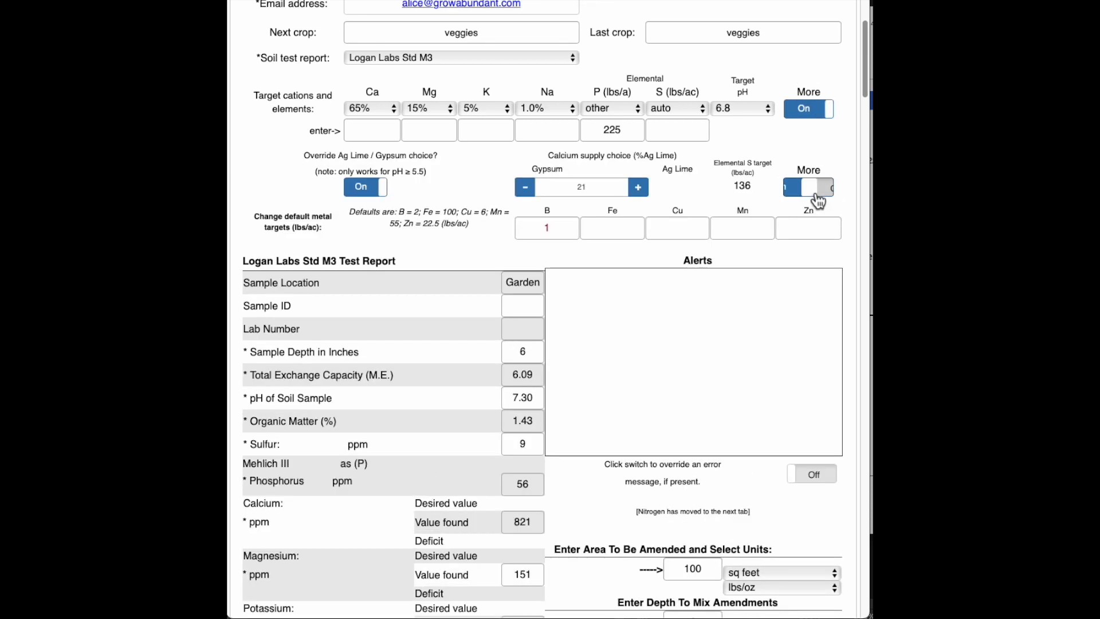
left_click(808, 187)
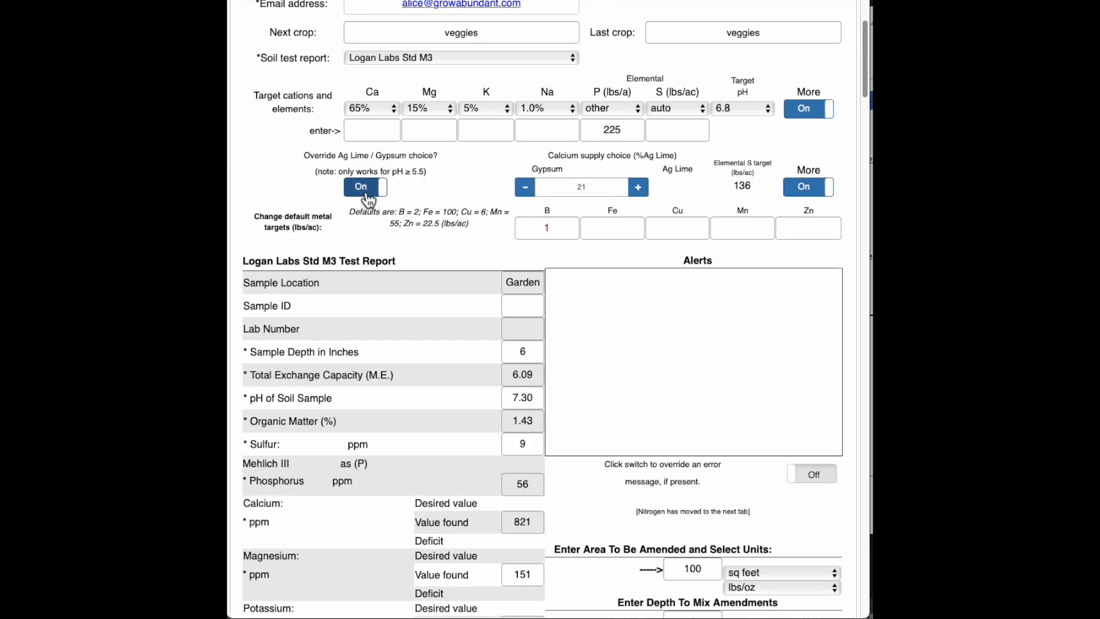
left_click(365, 186)
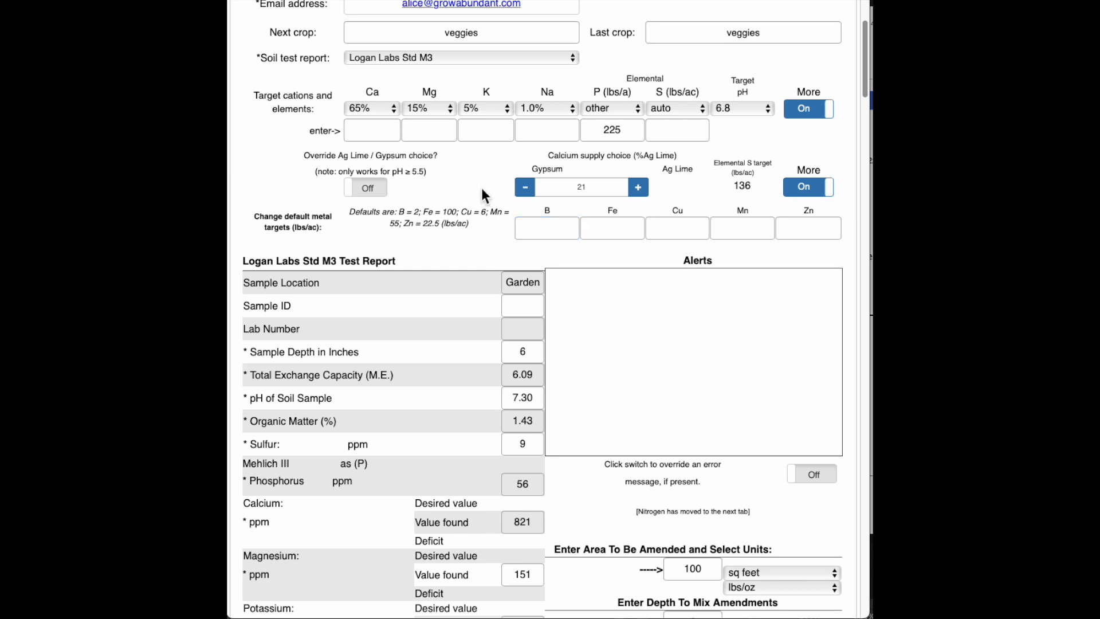
left_click(807, 187)
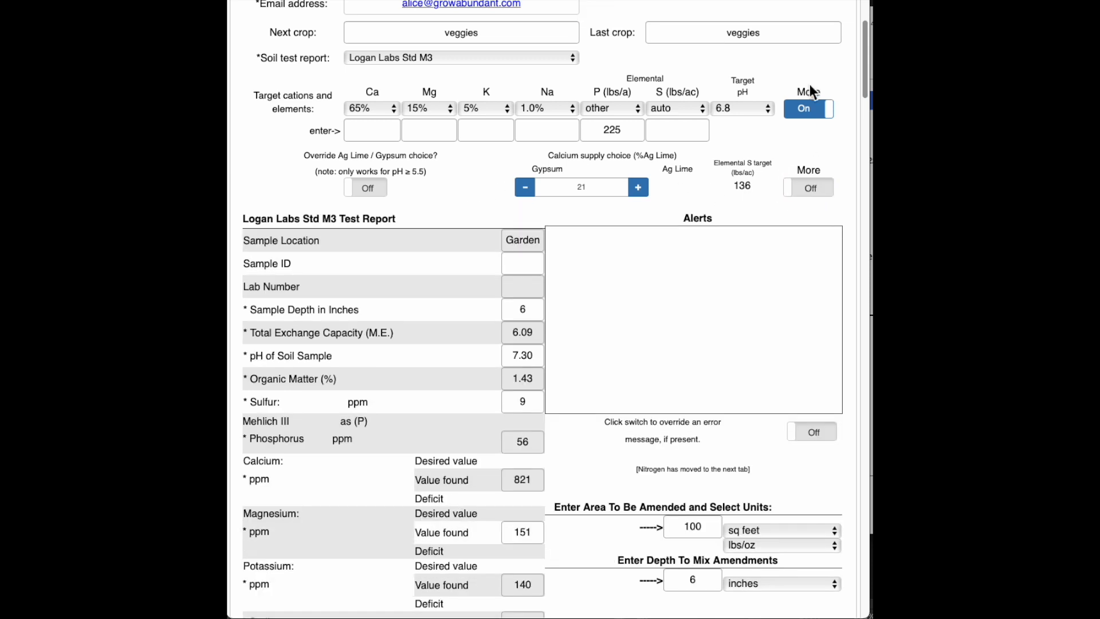
Hide the extra overrides and set the P target to the preset 250 lbs/a instead of custom 225.
left_click(808, 108)
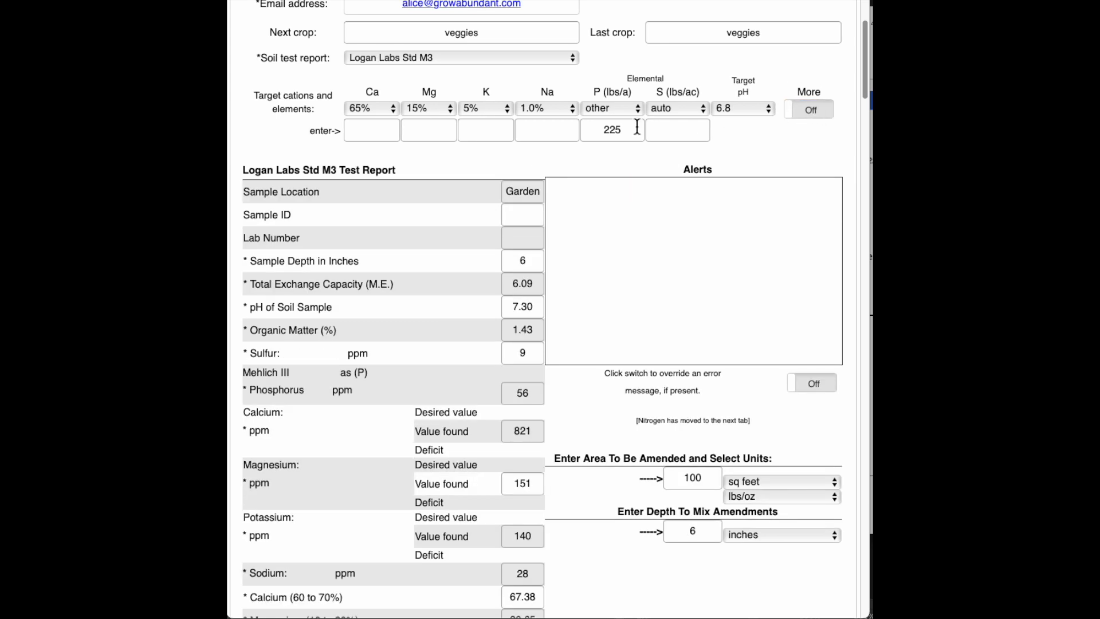
left_click(610, 108)
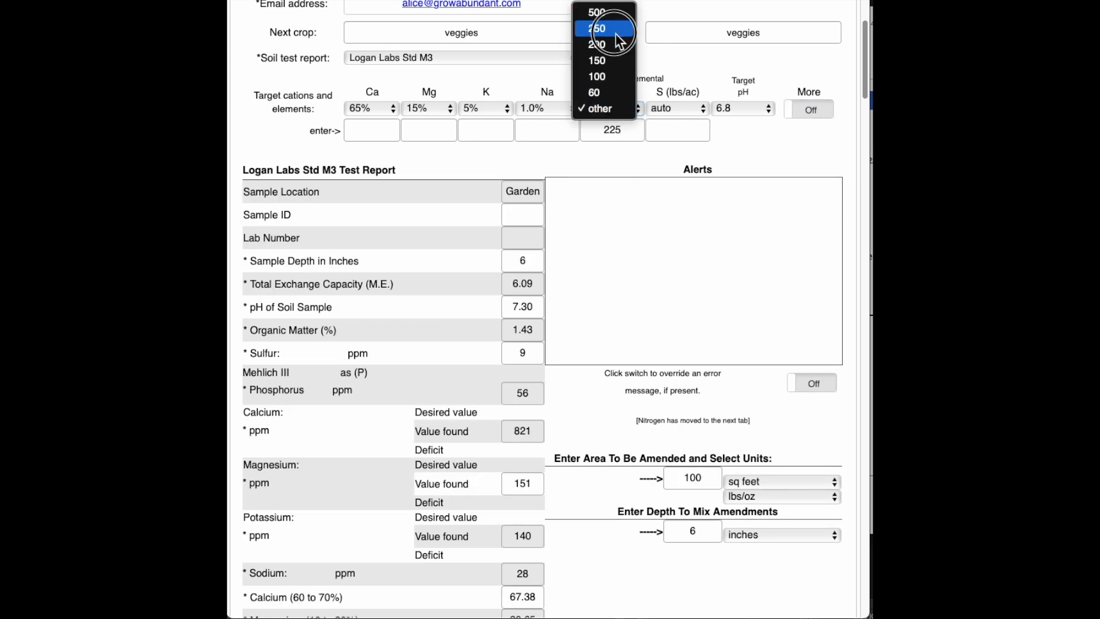
left_click(595, 27)
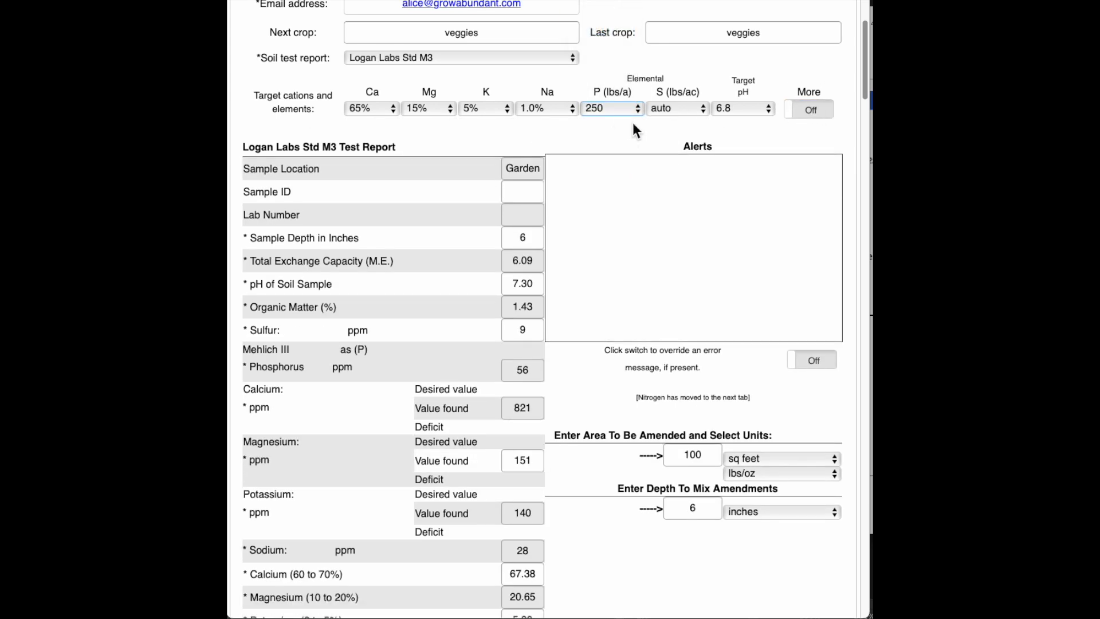
left_click(610, 108)
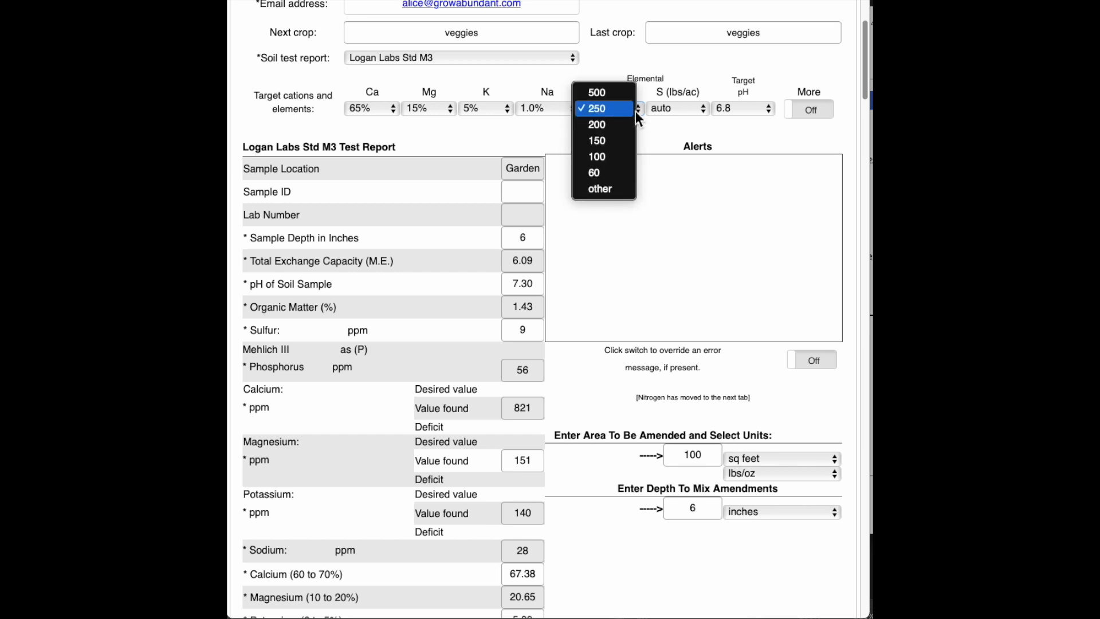
left_click(599, 188)
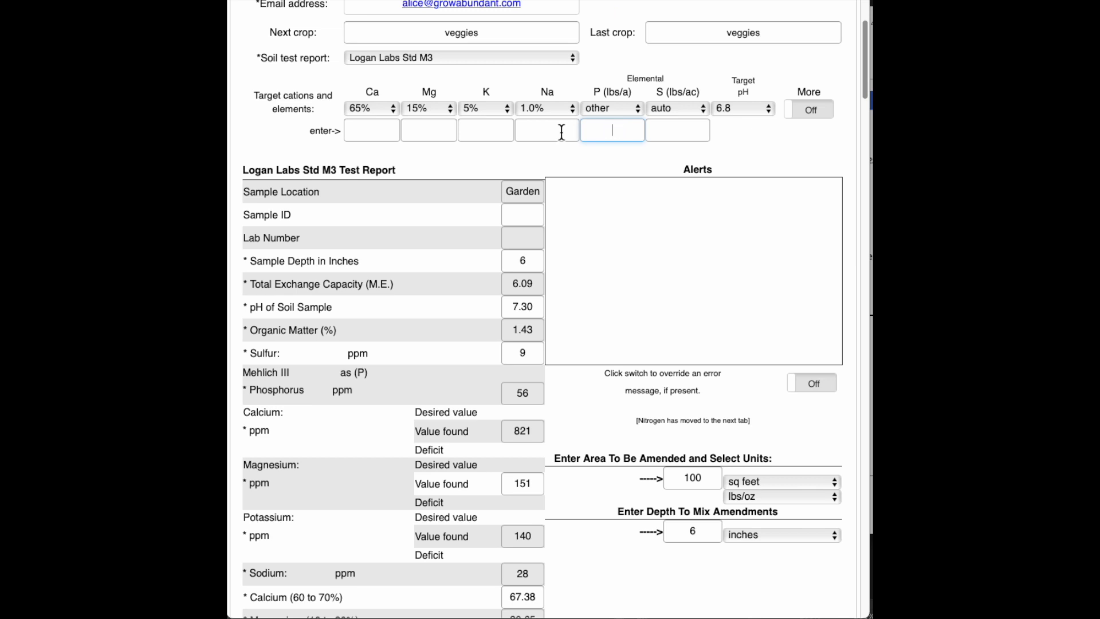
left_click(611, 108)
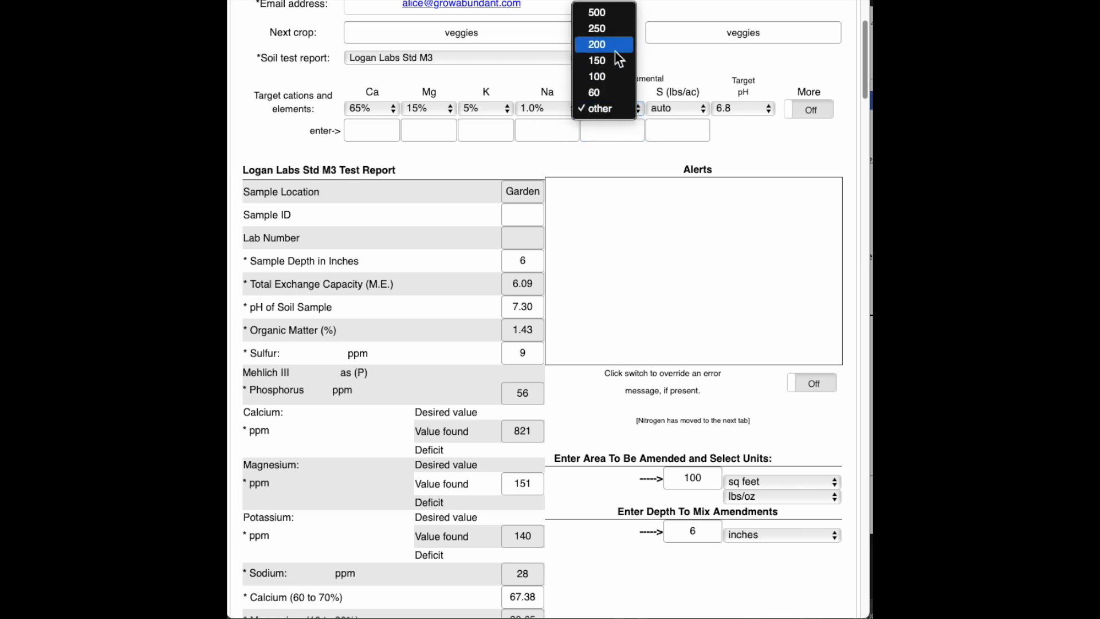
left_click(596, 28)
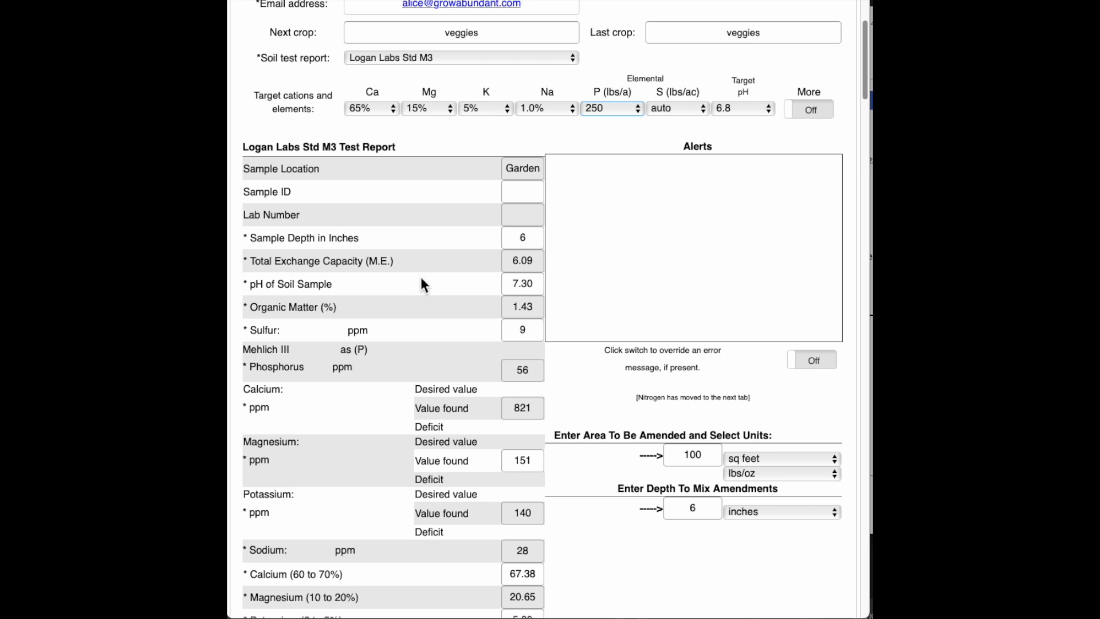
scroll("down", 3)
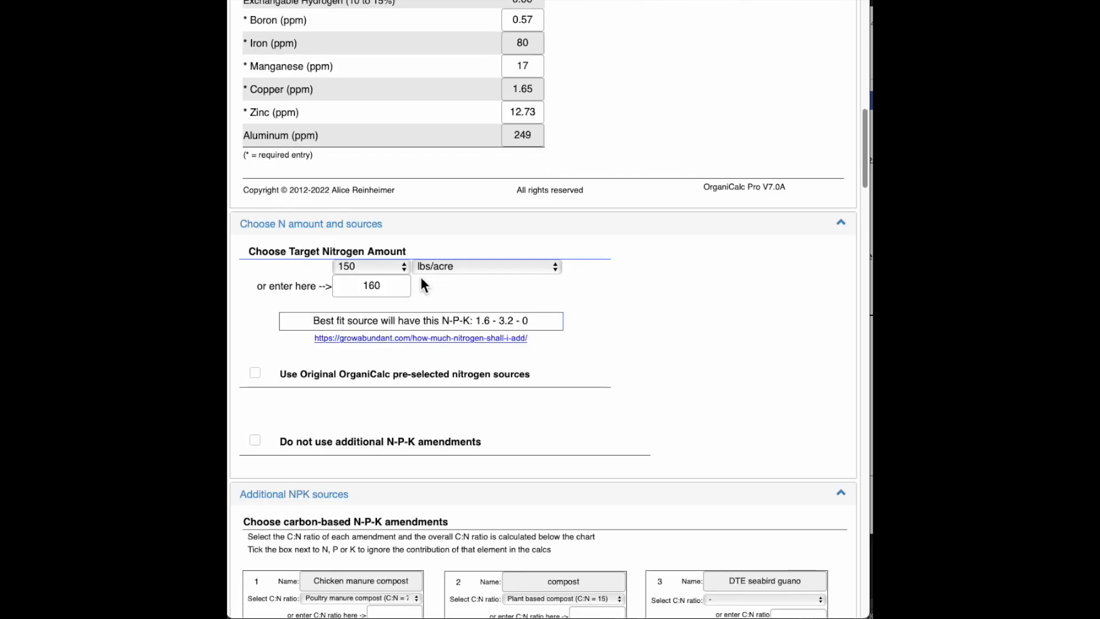
scroll("down", 3)
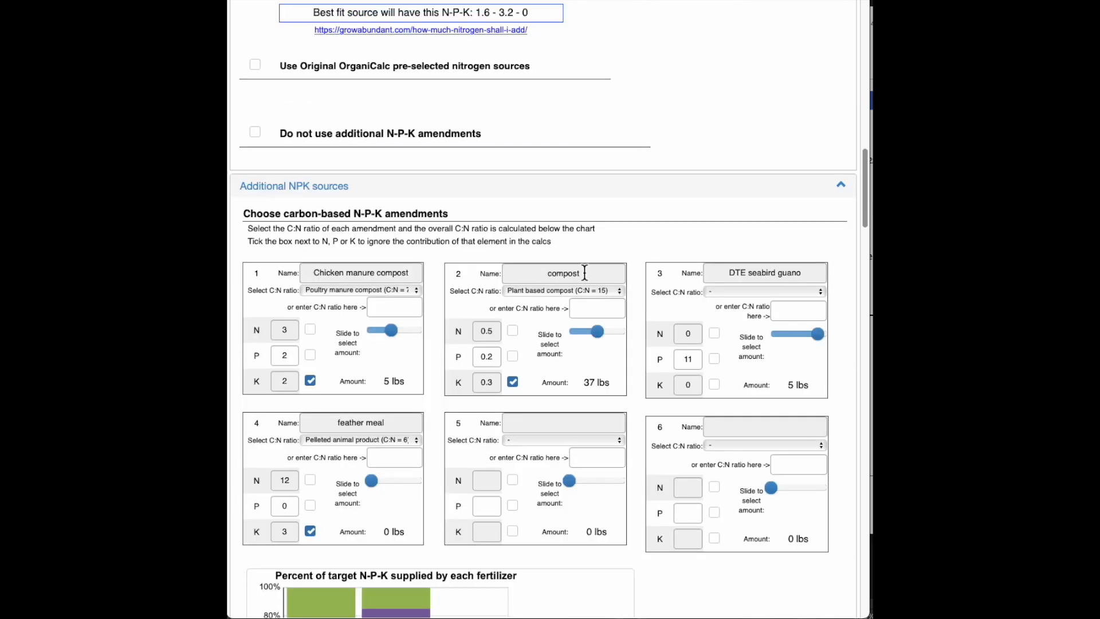
mouse_move(594, 195)
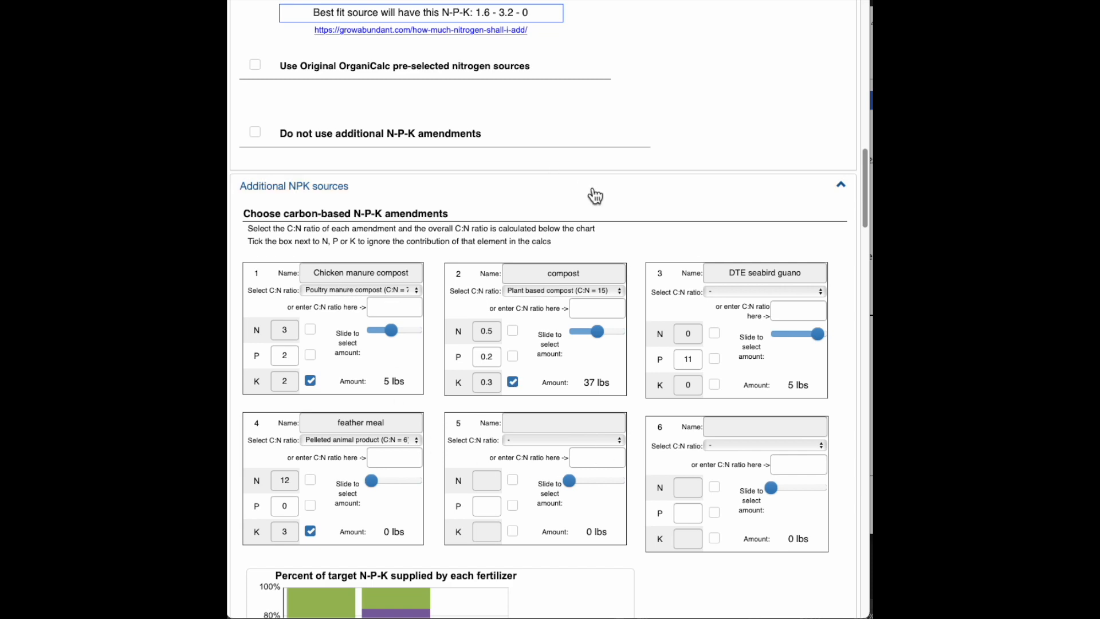
scroll("down", 3)
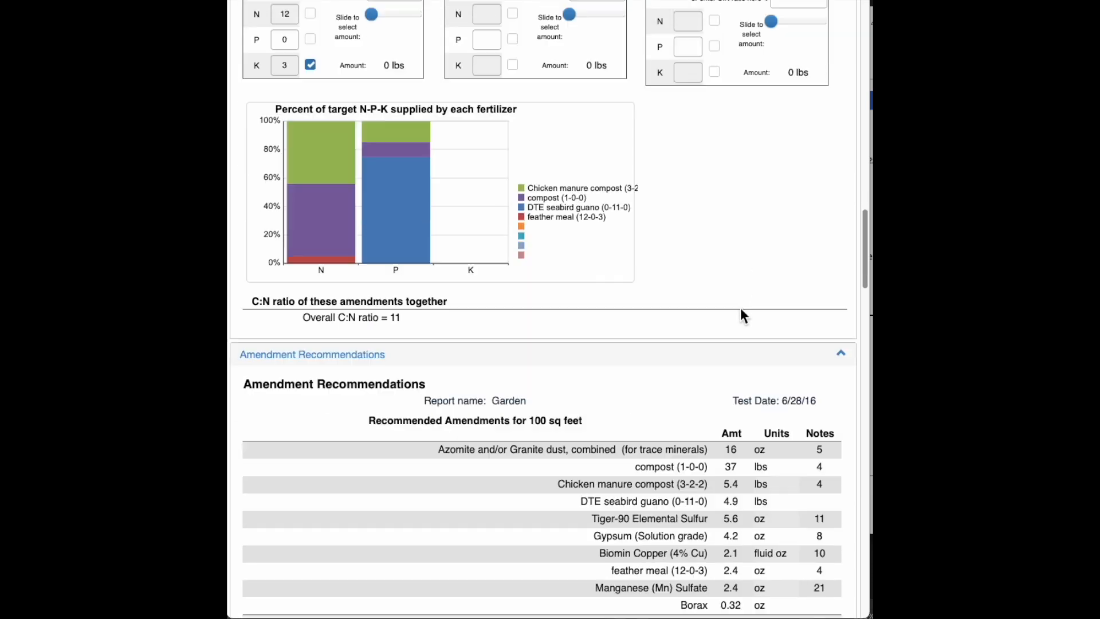
scroll("down", 3)
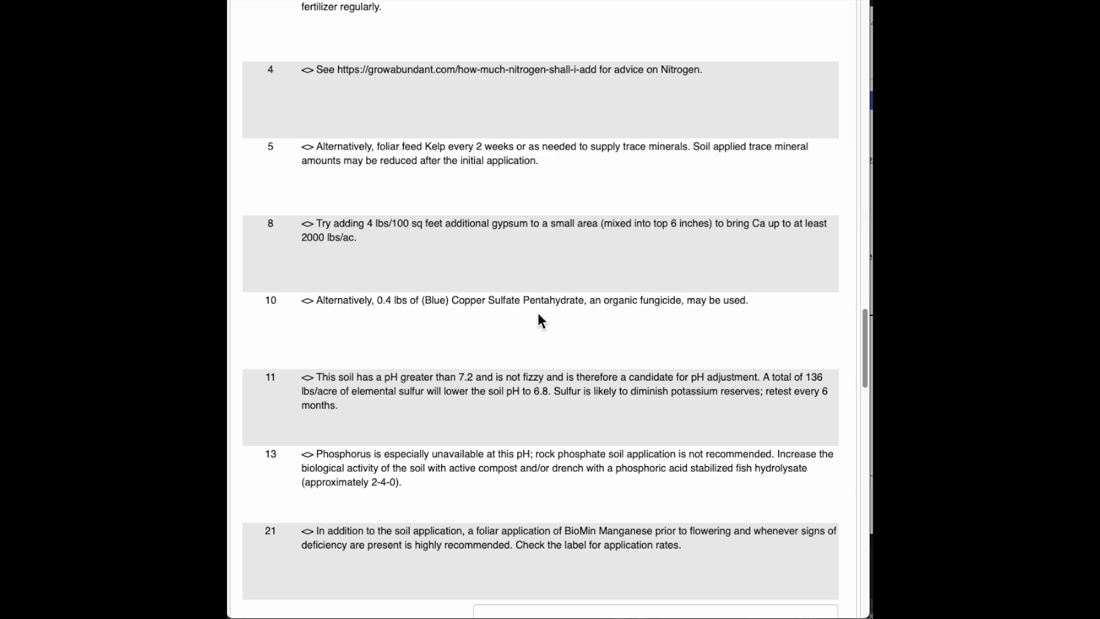
scroll("down", 3)
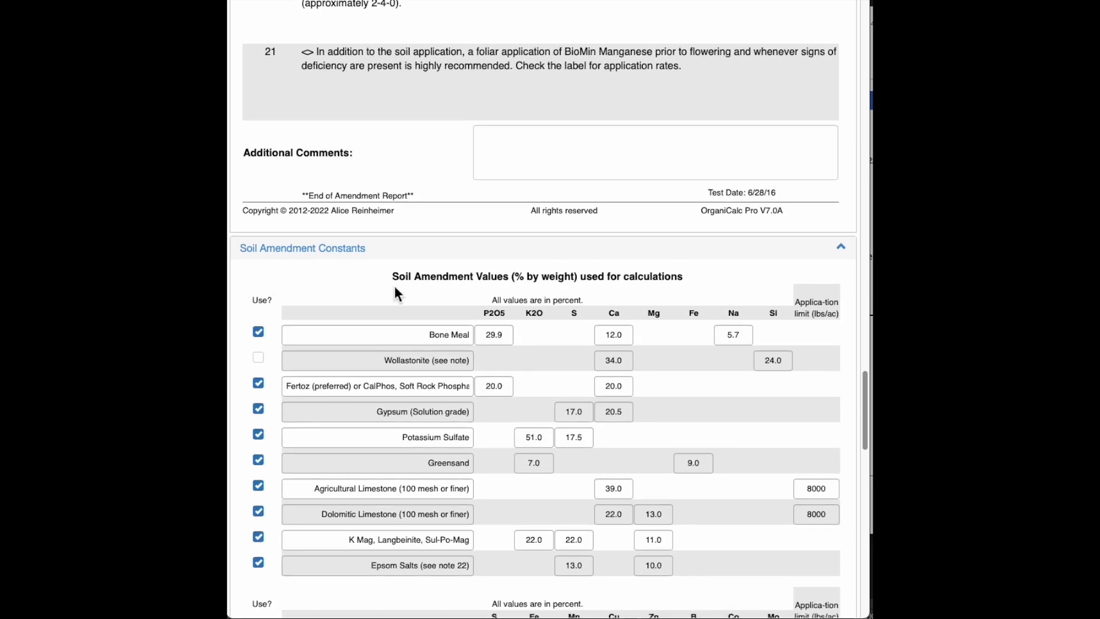
scroll("down", 3)
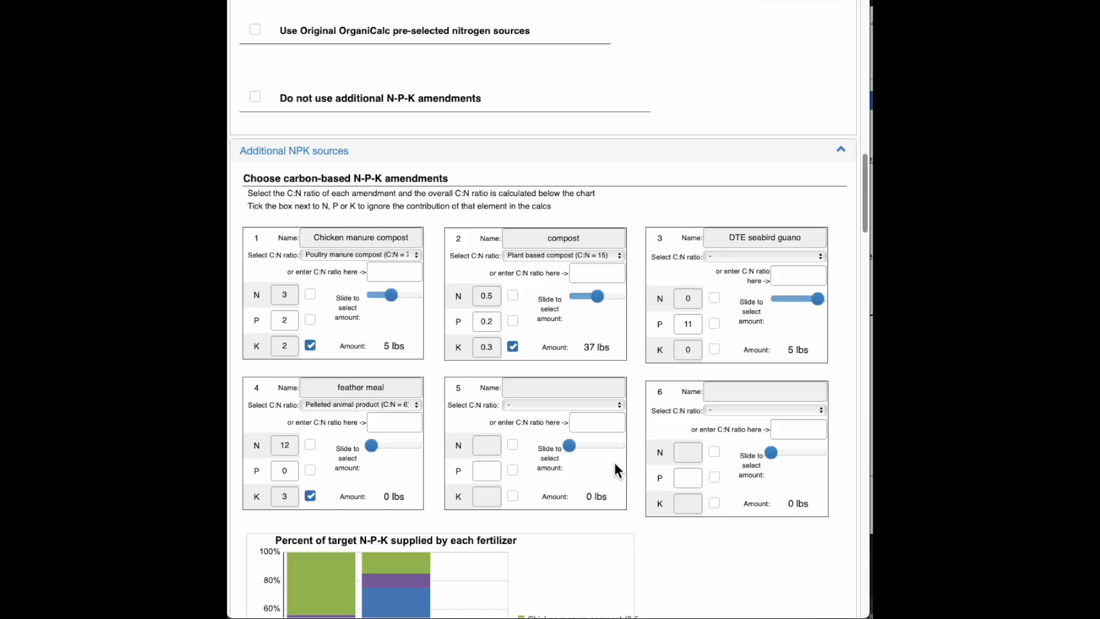
scroll("up", 3)
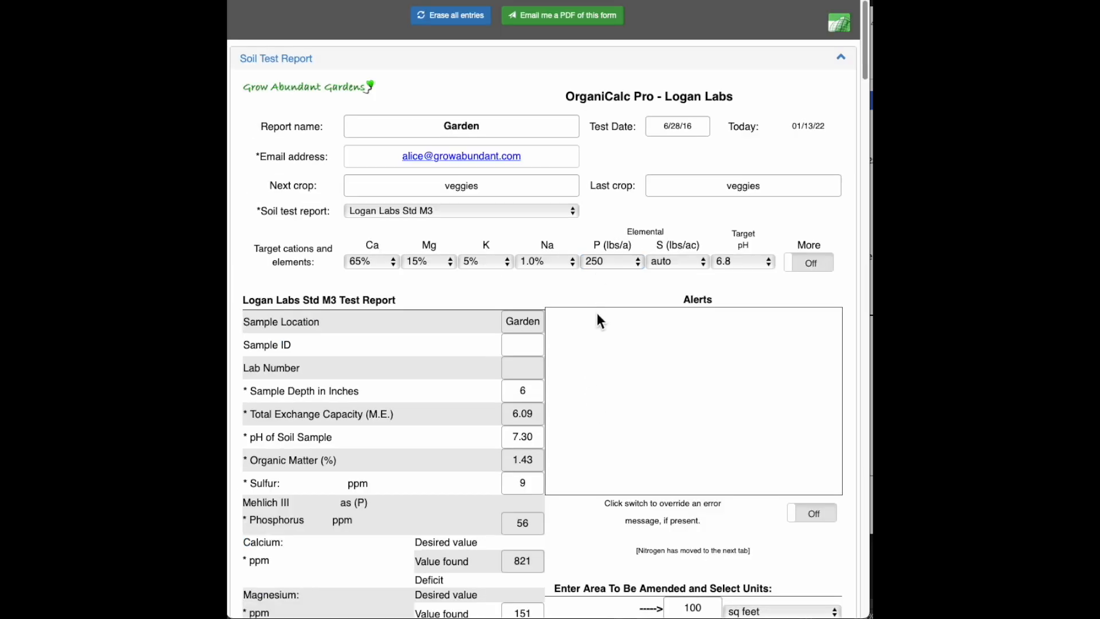
mouse_move(470, 301)
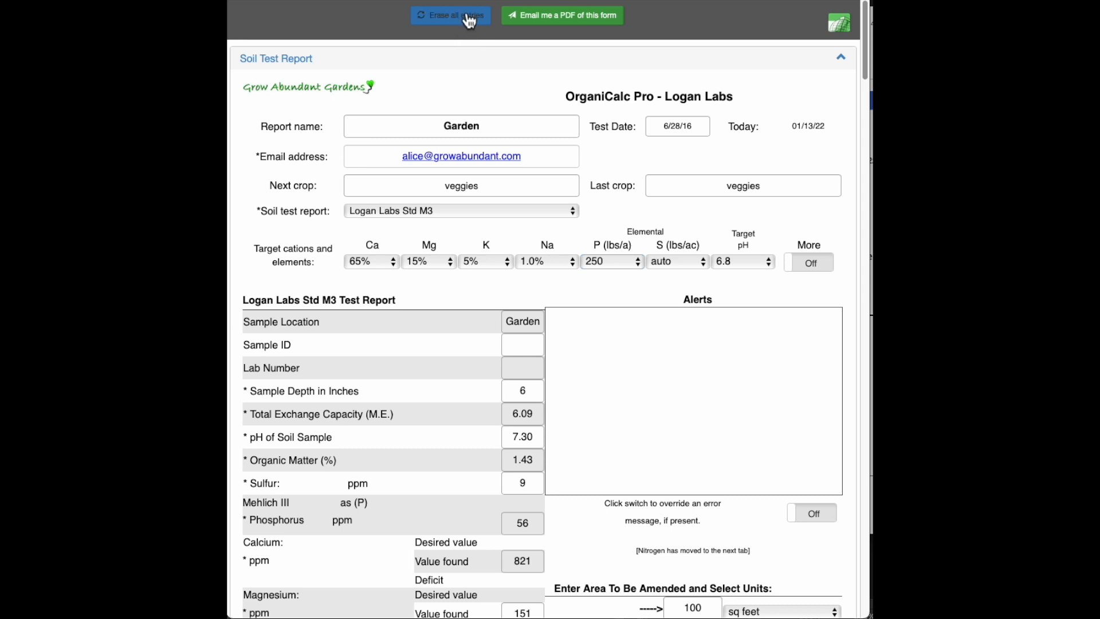
Erase all entries so the soil test report form is blank with default 68%, 12%, 4% targets.
left_click(450, 15)
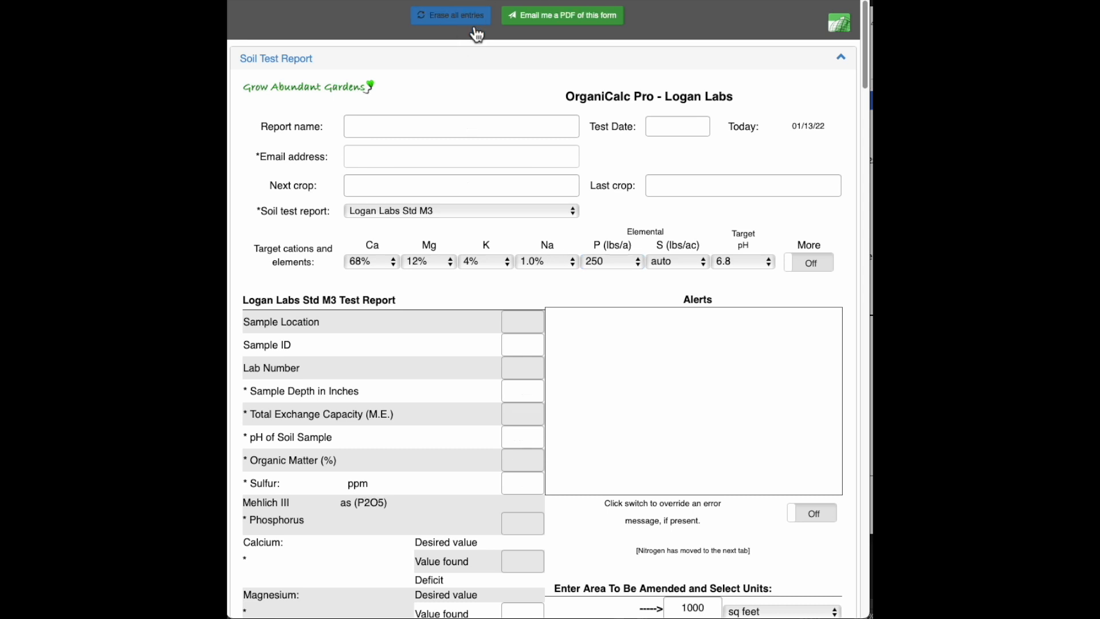
mouse_move(492, 84)
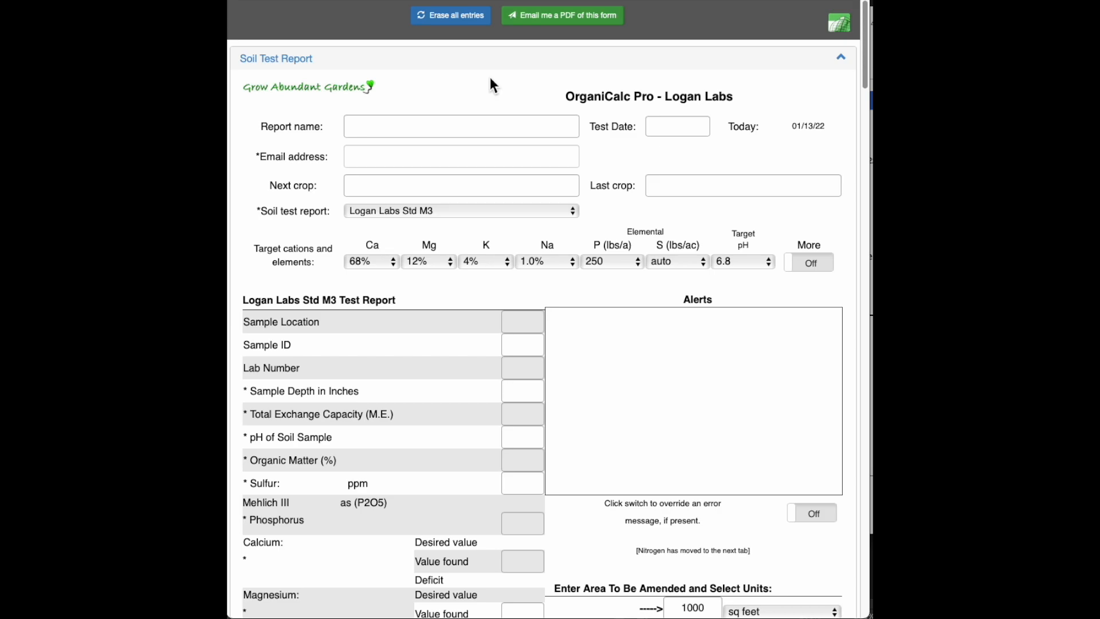